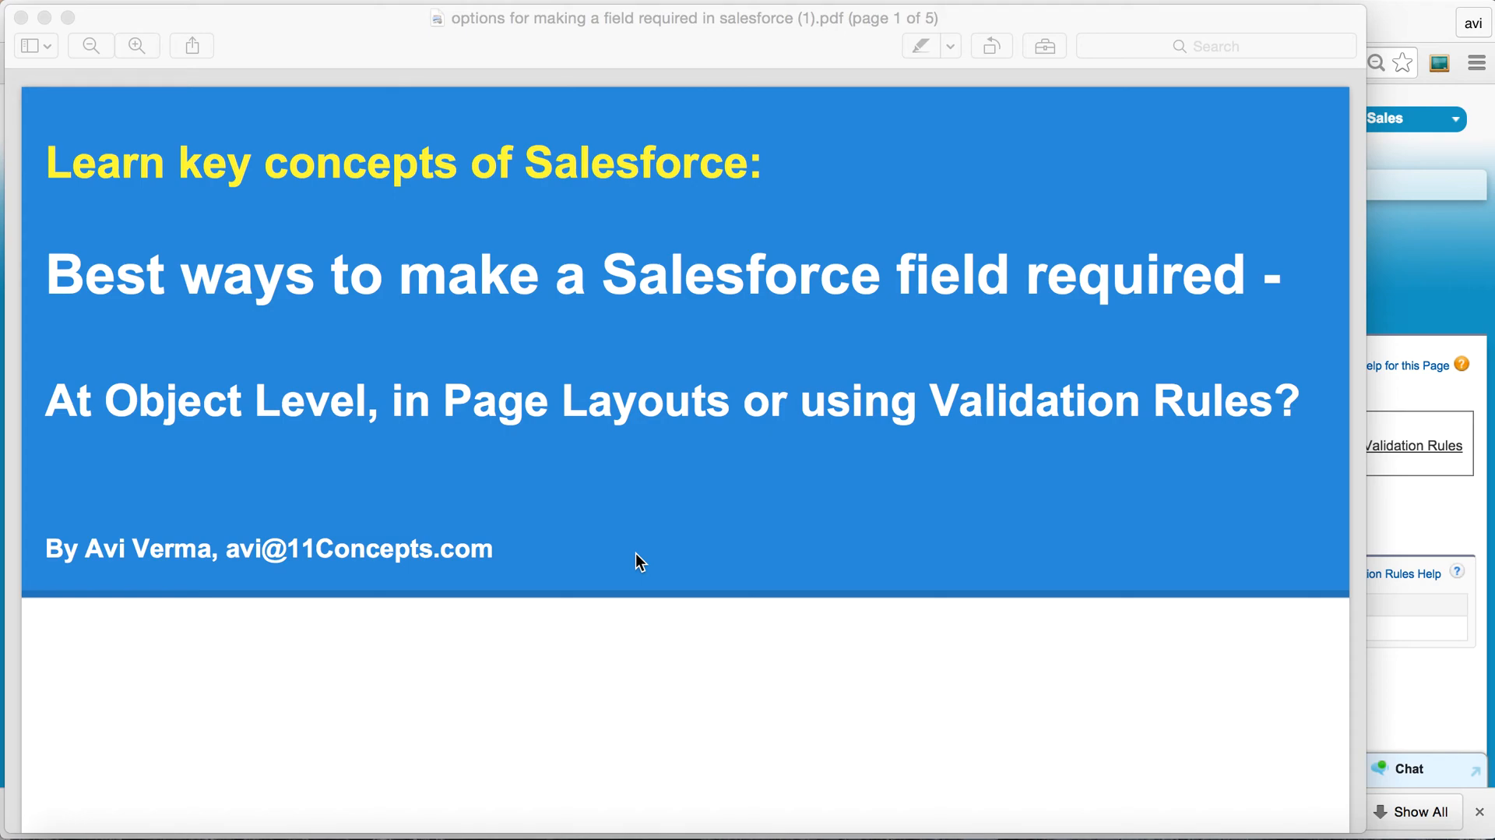
Scroll through the Setup page to reach the Quick Find area.
scroll("down", 3)
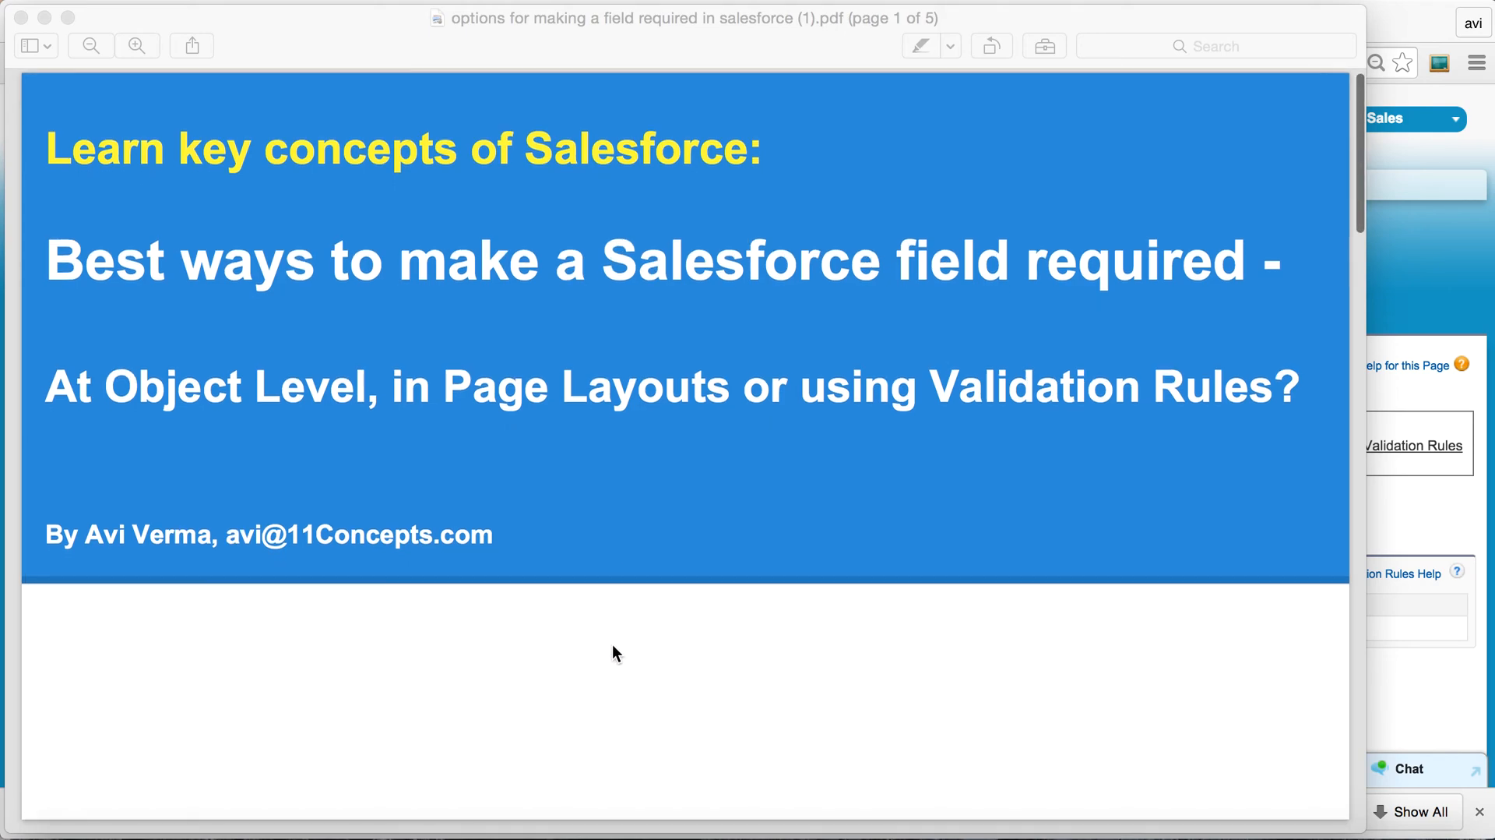
scroll("down", 3)
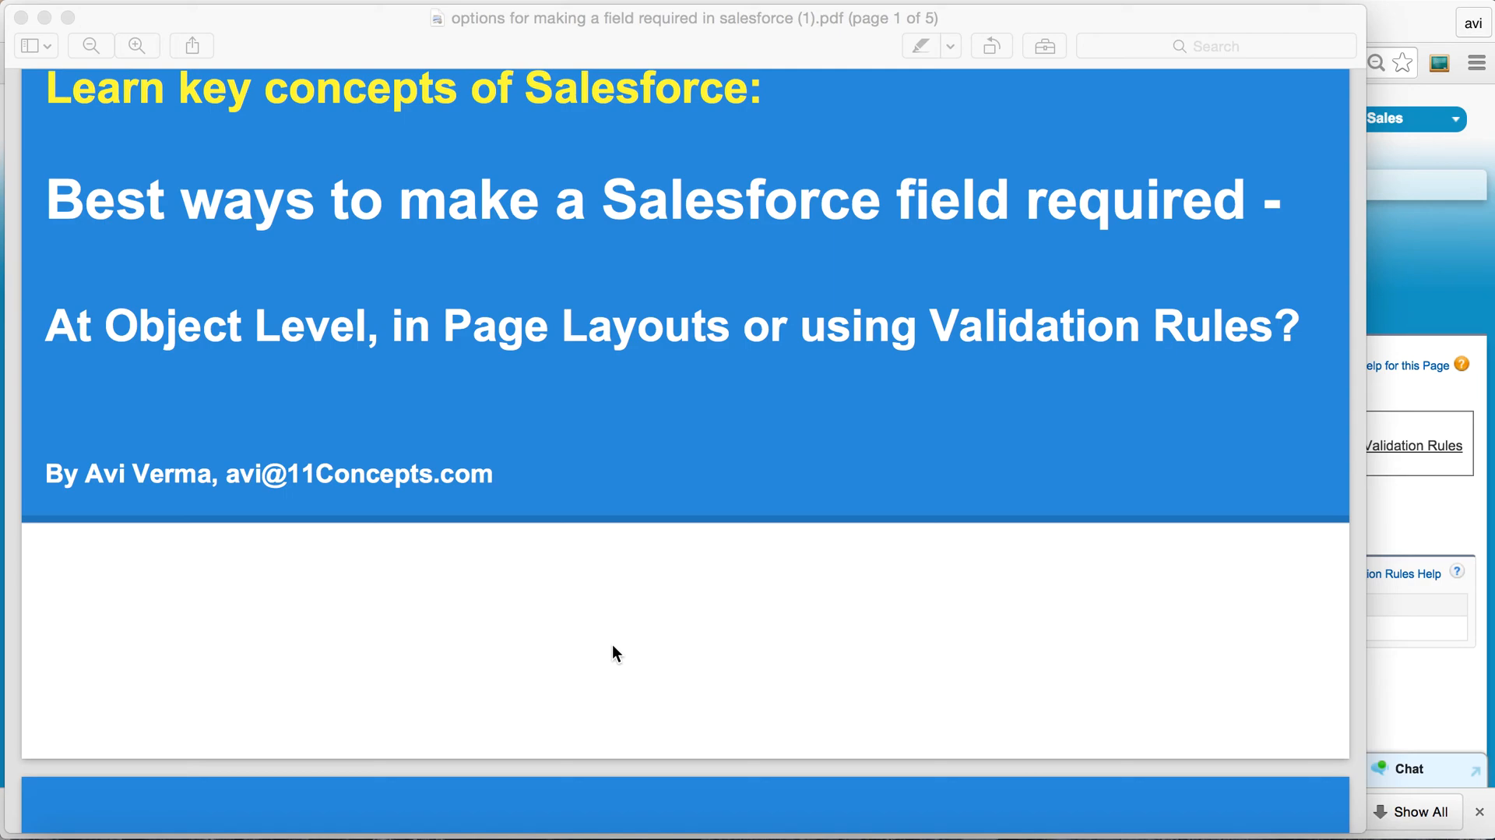
scroll("down", 3)
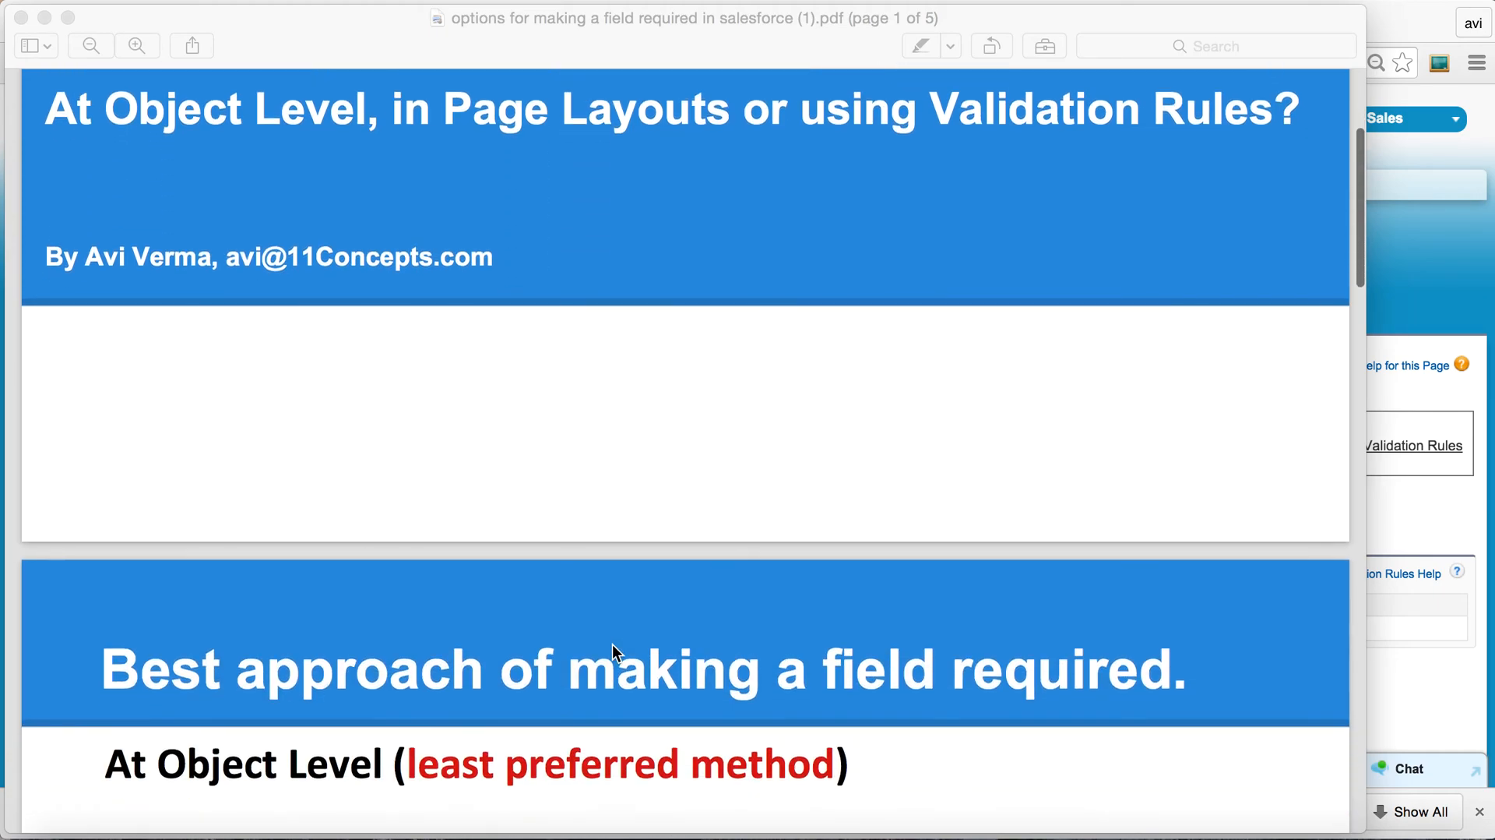
scroll("down", 3)
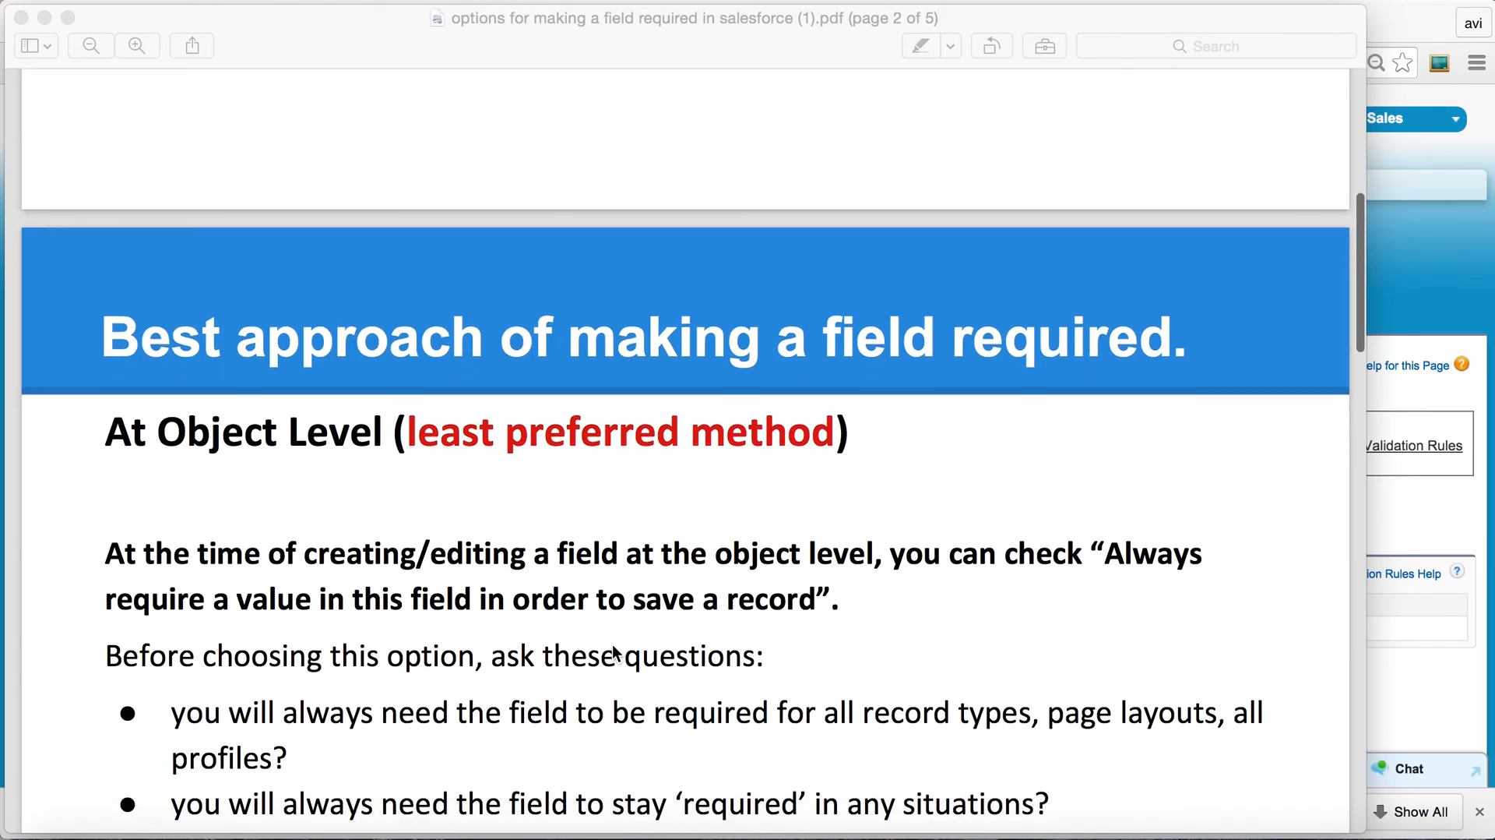
scroll("down", 3)
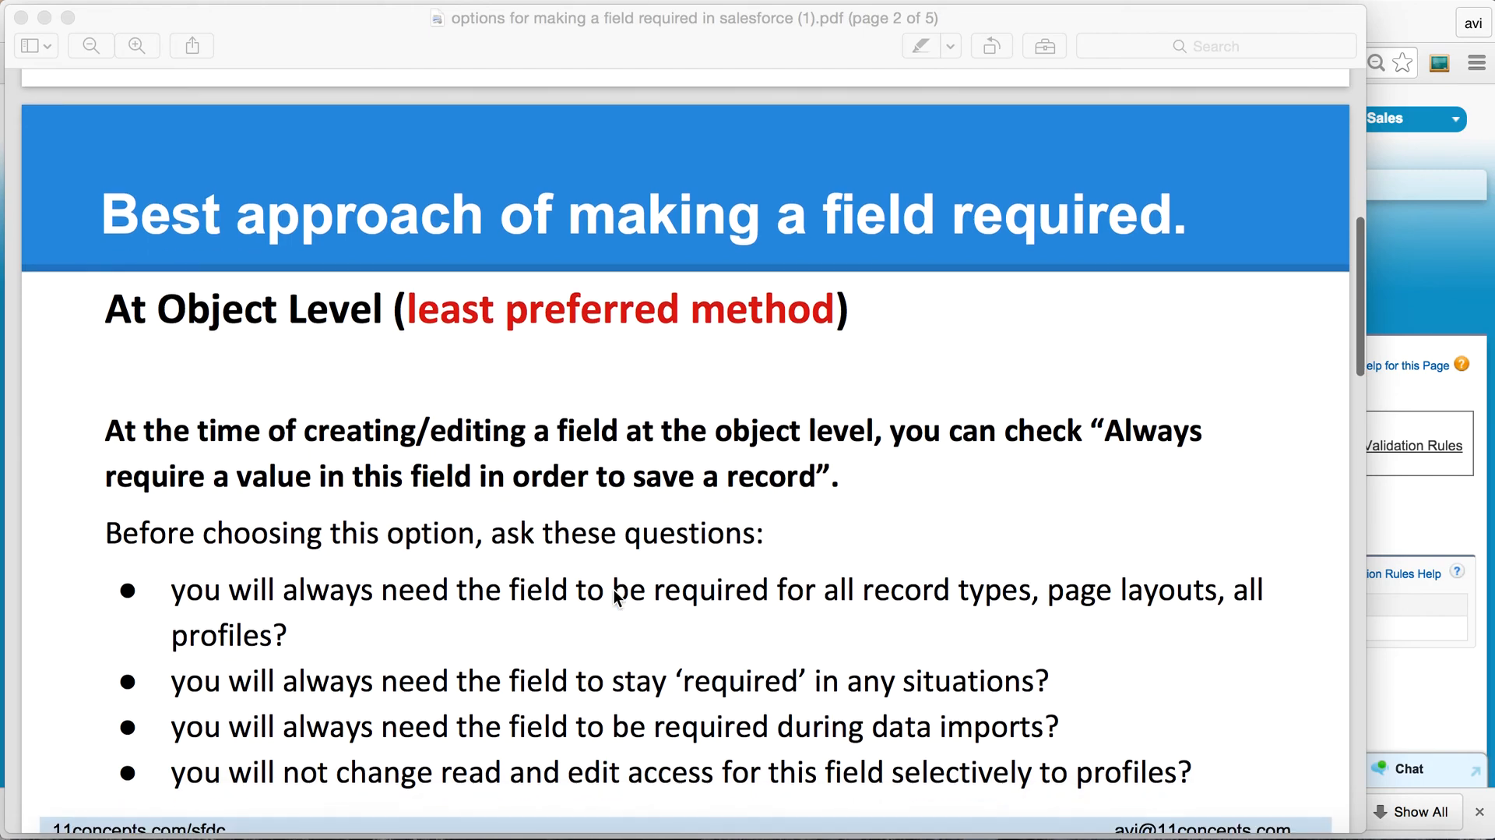
scroll("down", 3)
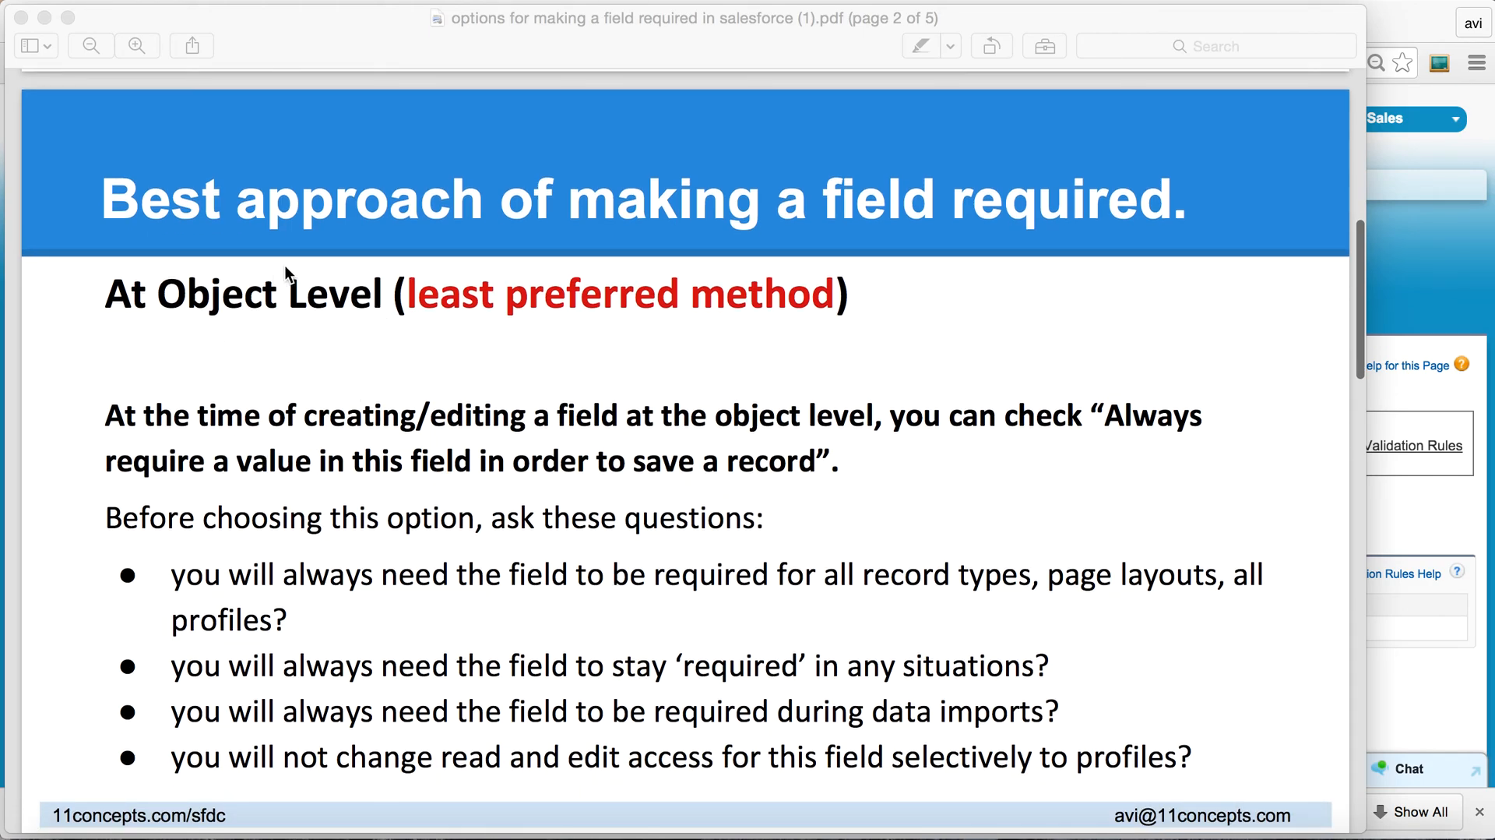
mouse_move(513, 438)
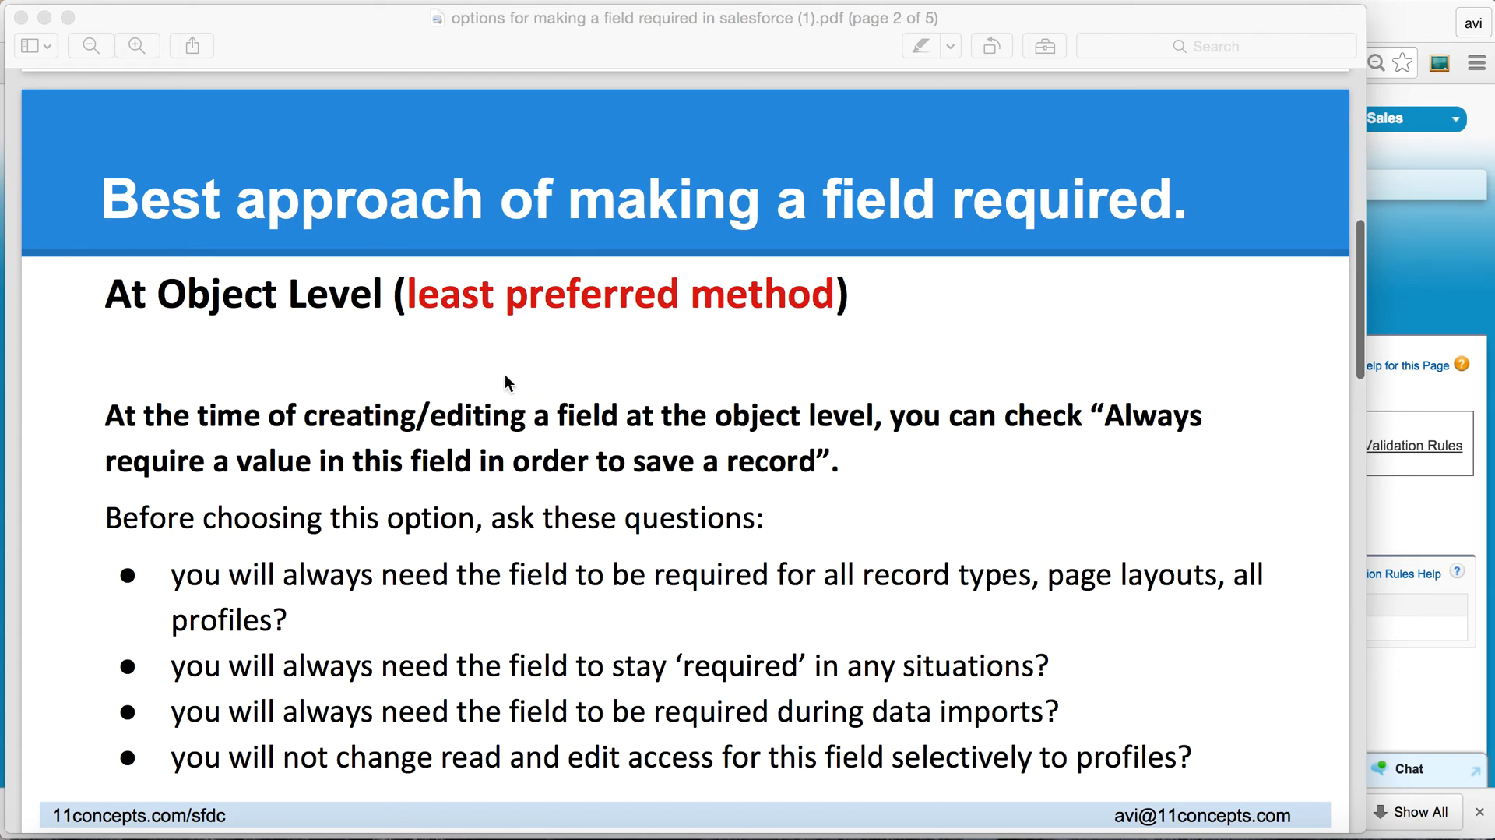
mouse_move(370, 448)
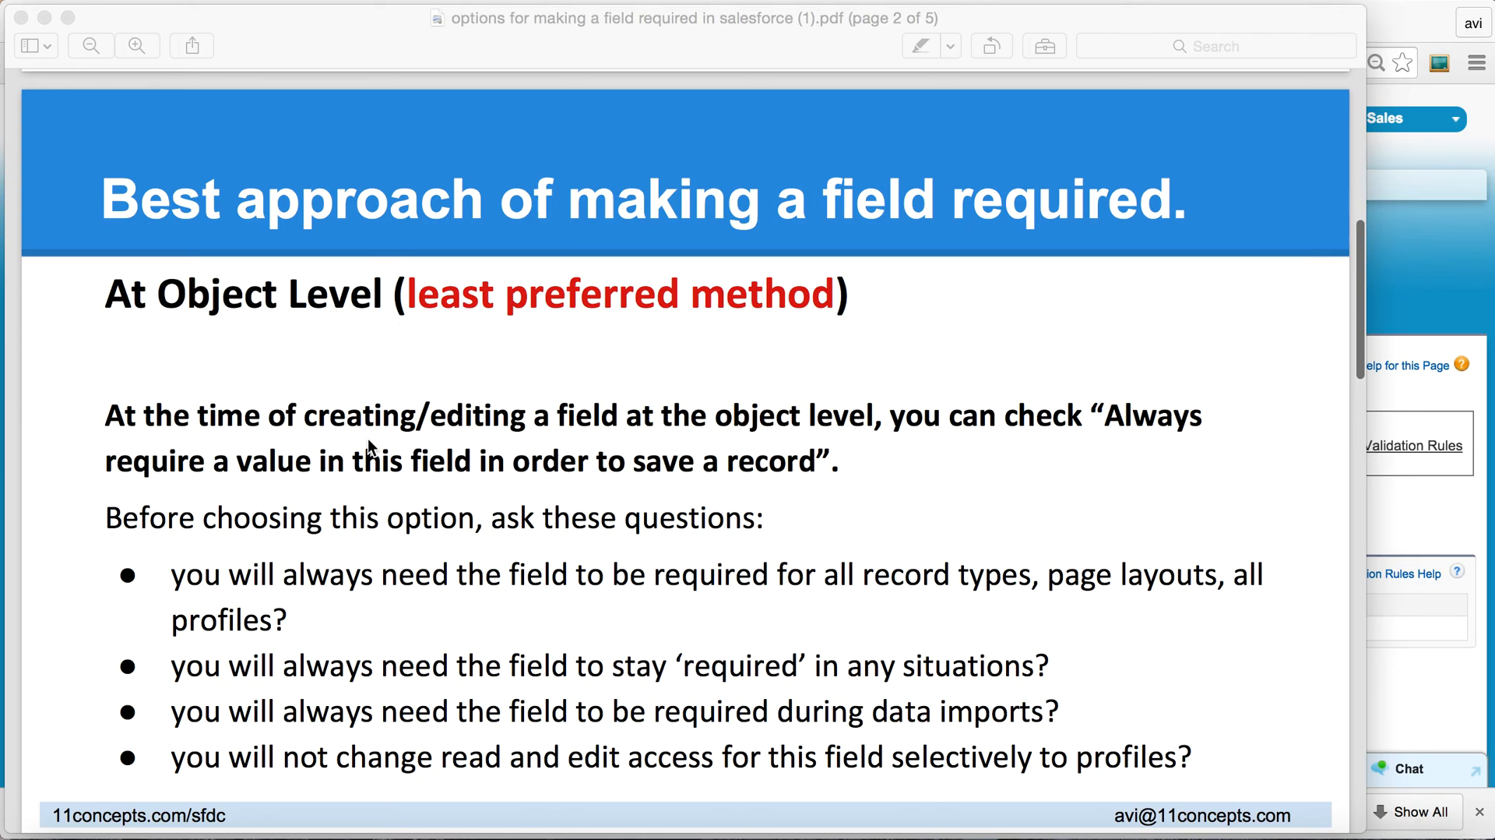
mouse_move(105, 430)
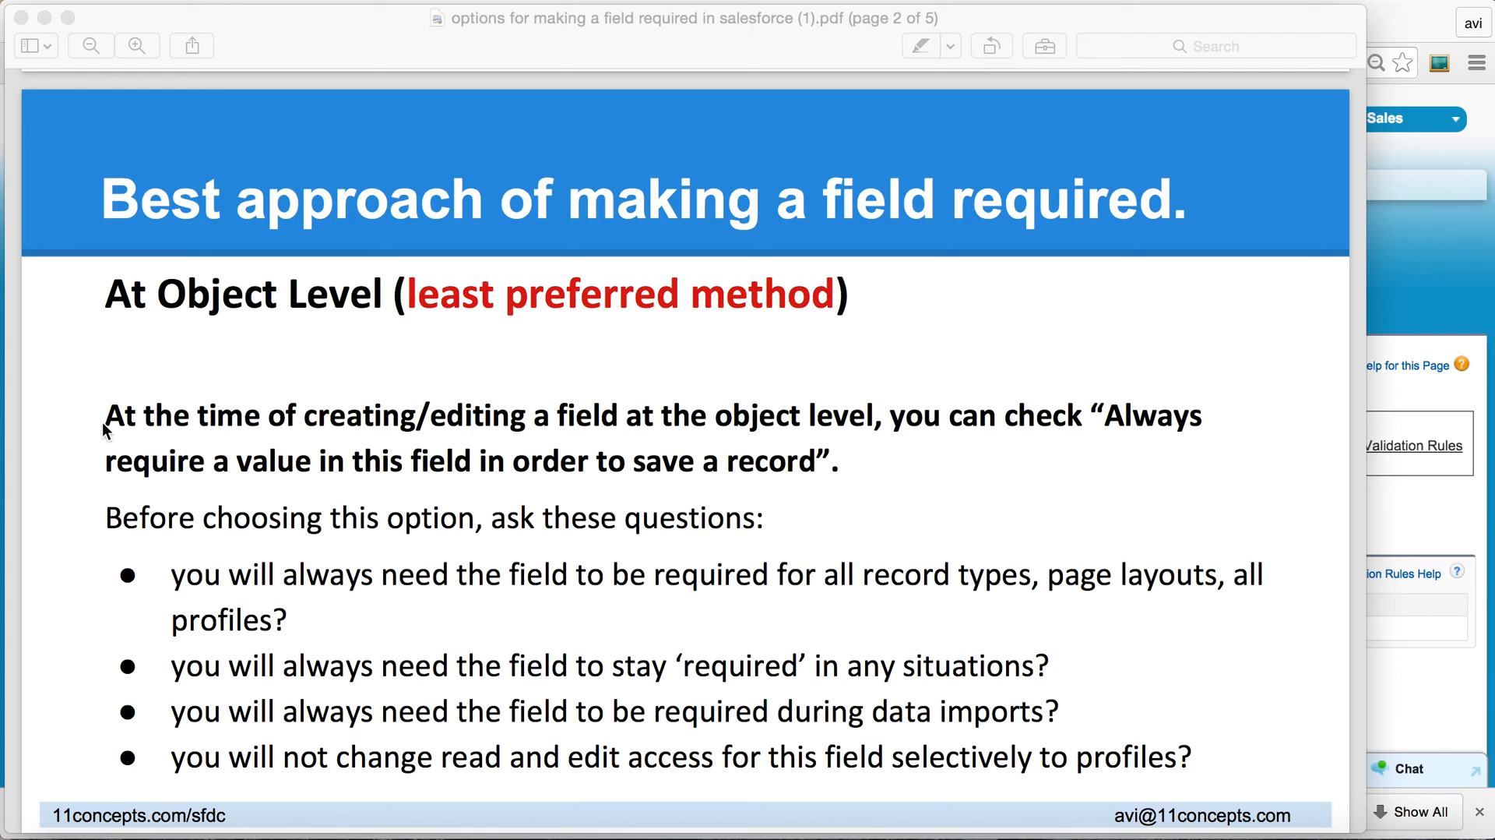
mouse_move(481, 573)
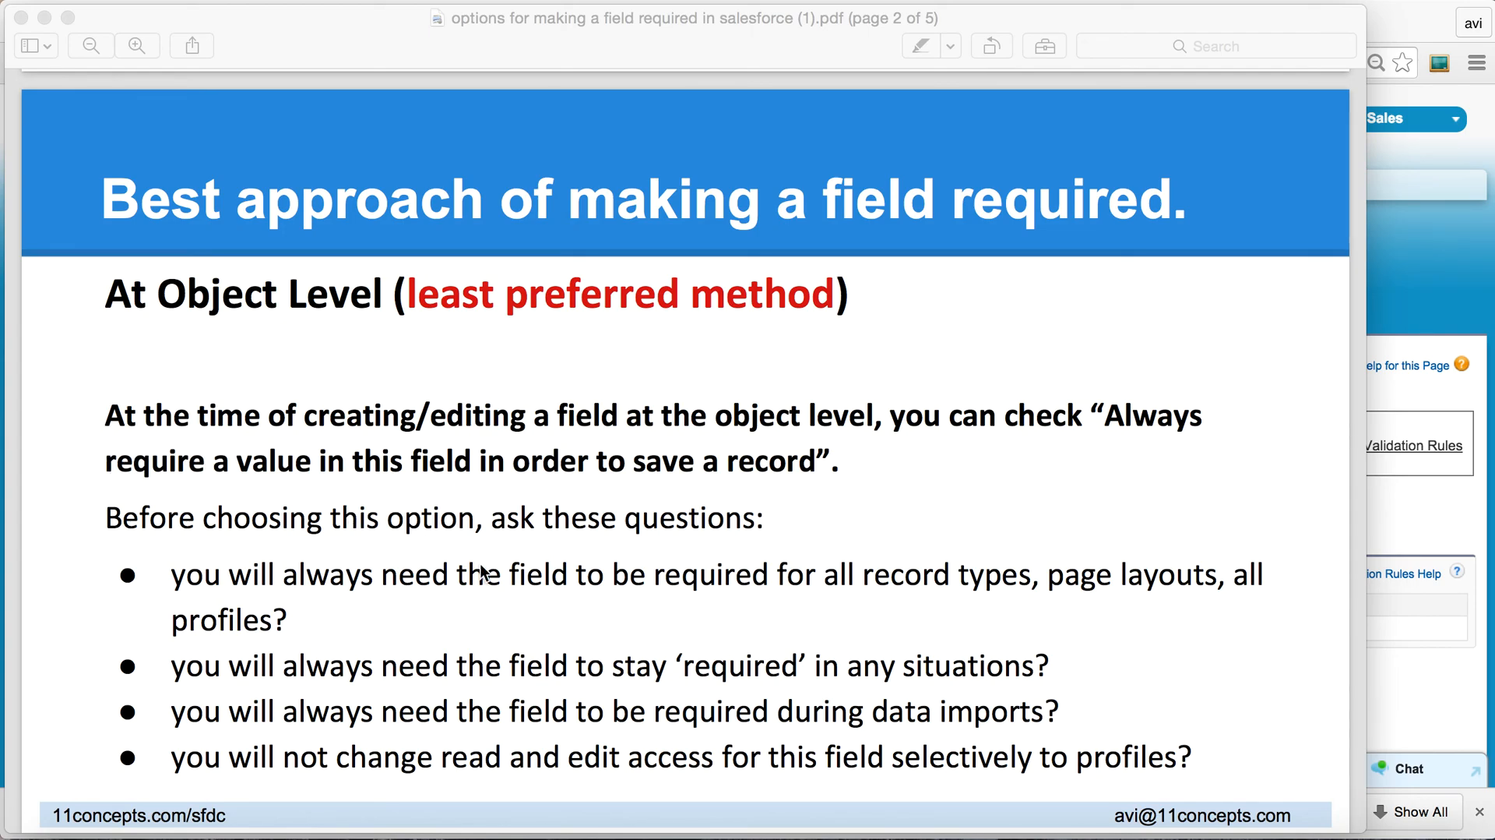
scroll("down", 3)
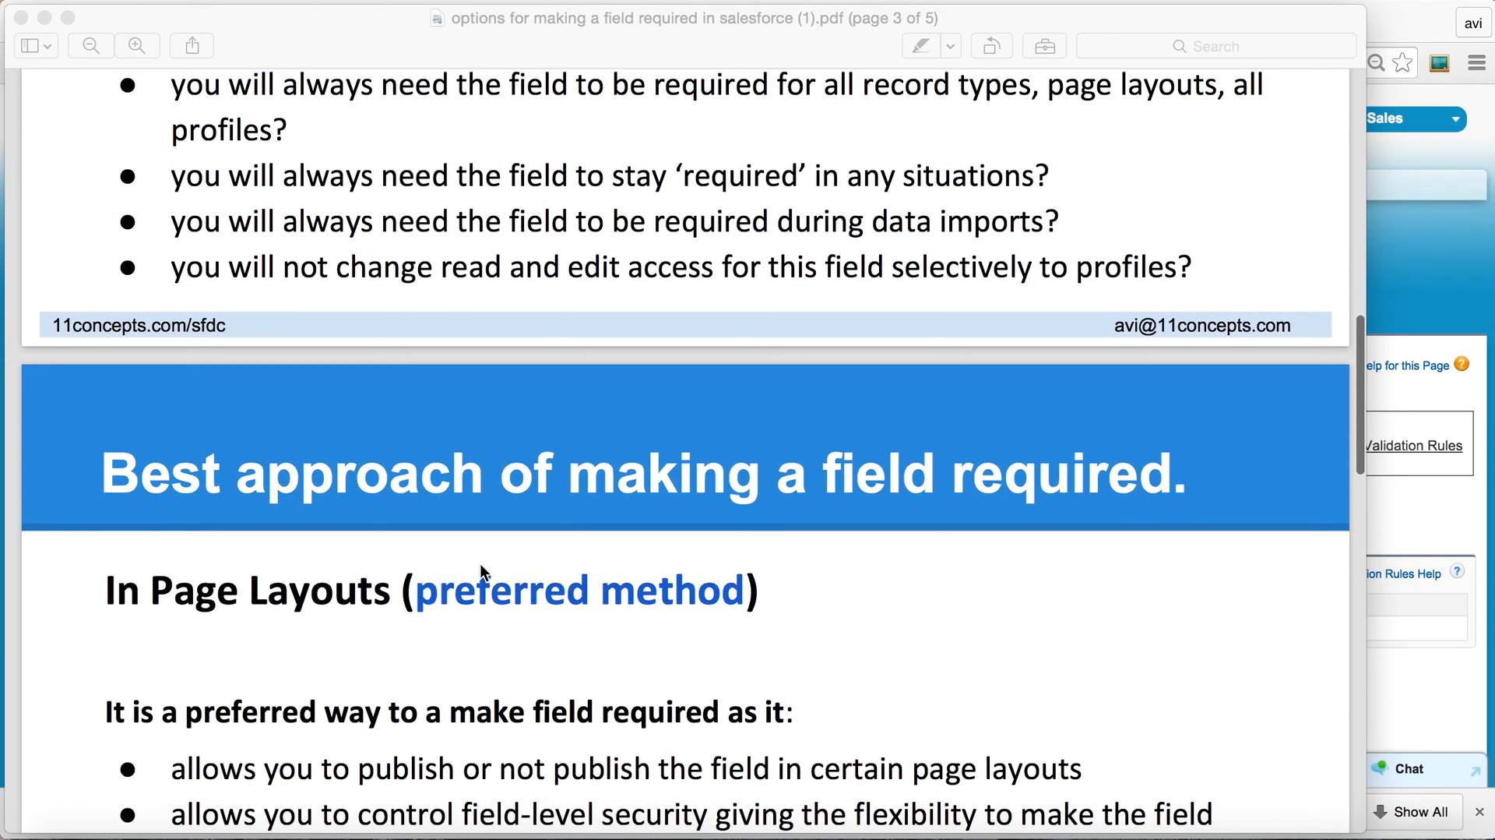
scroll("down", 3)
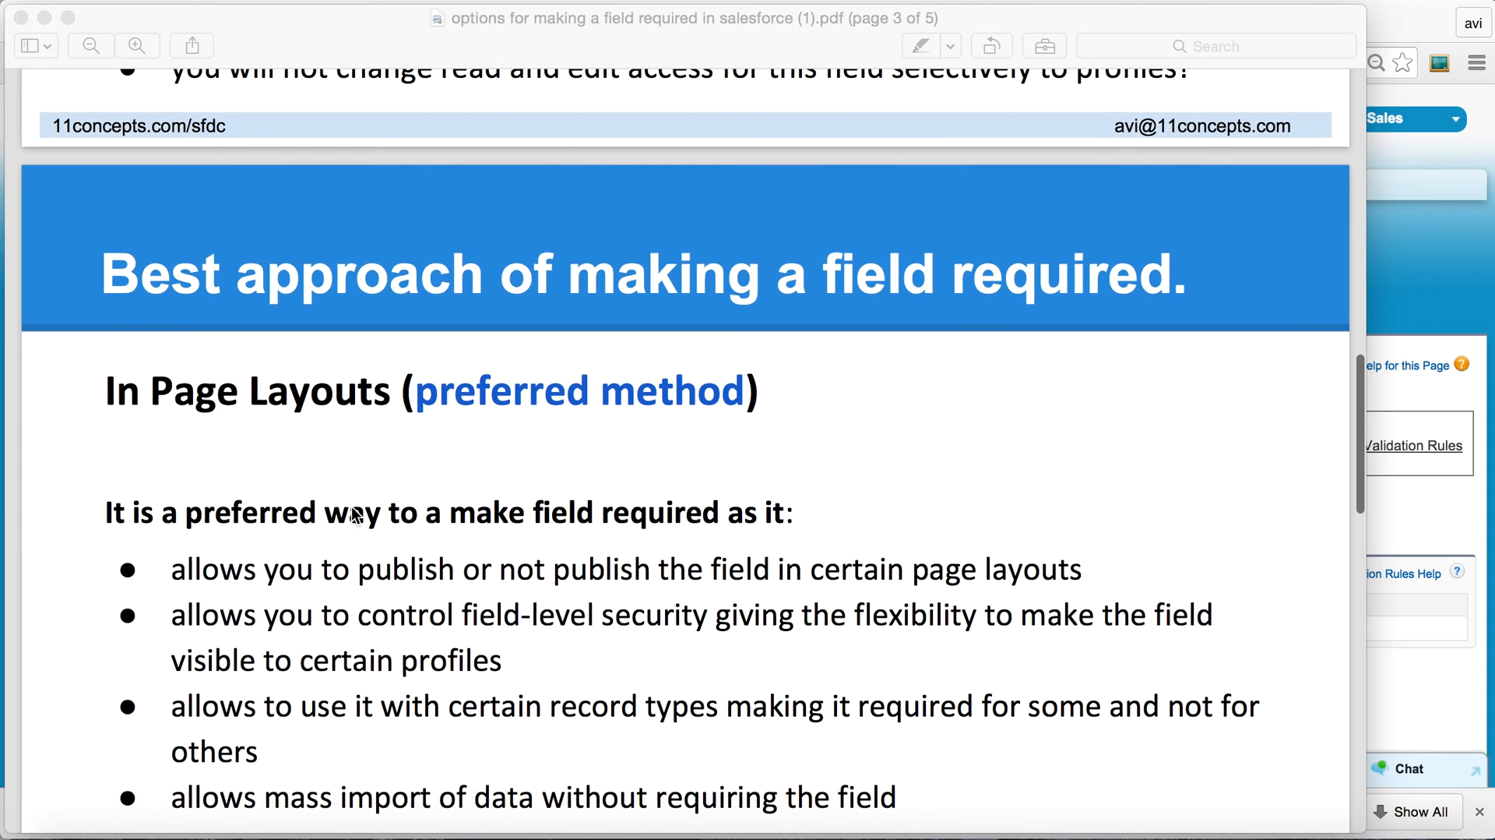
mouse_move(266, 486)
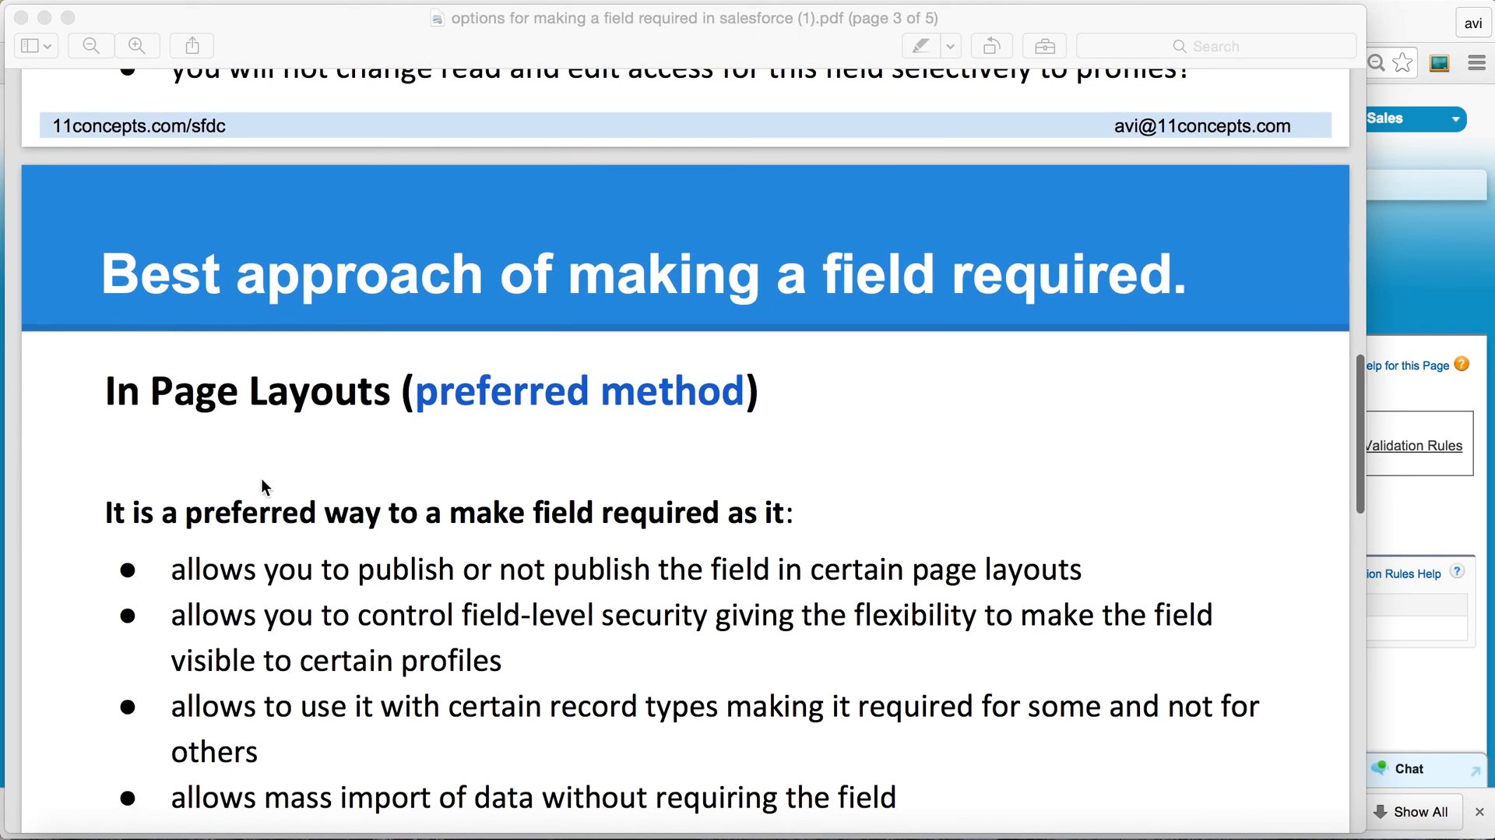
mouse_move(584, 544)
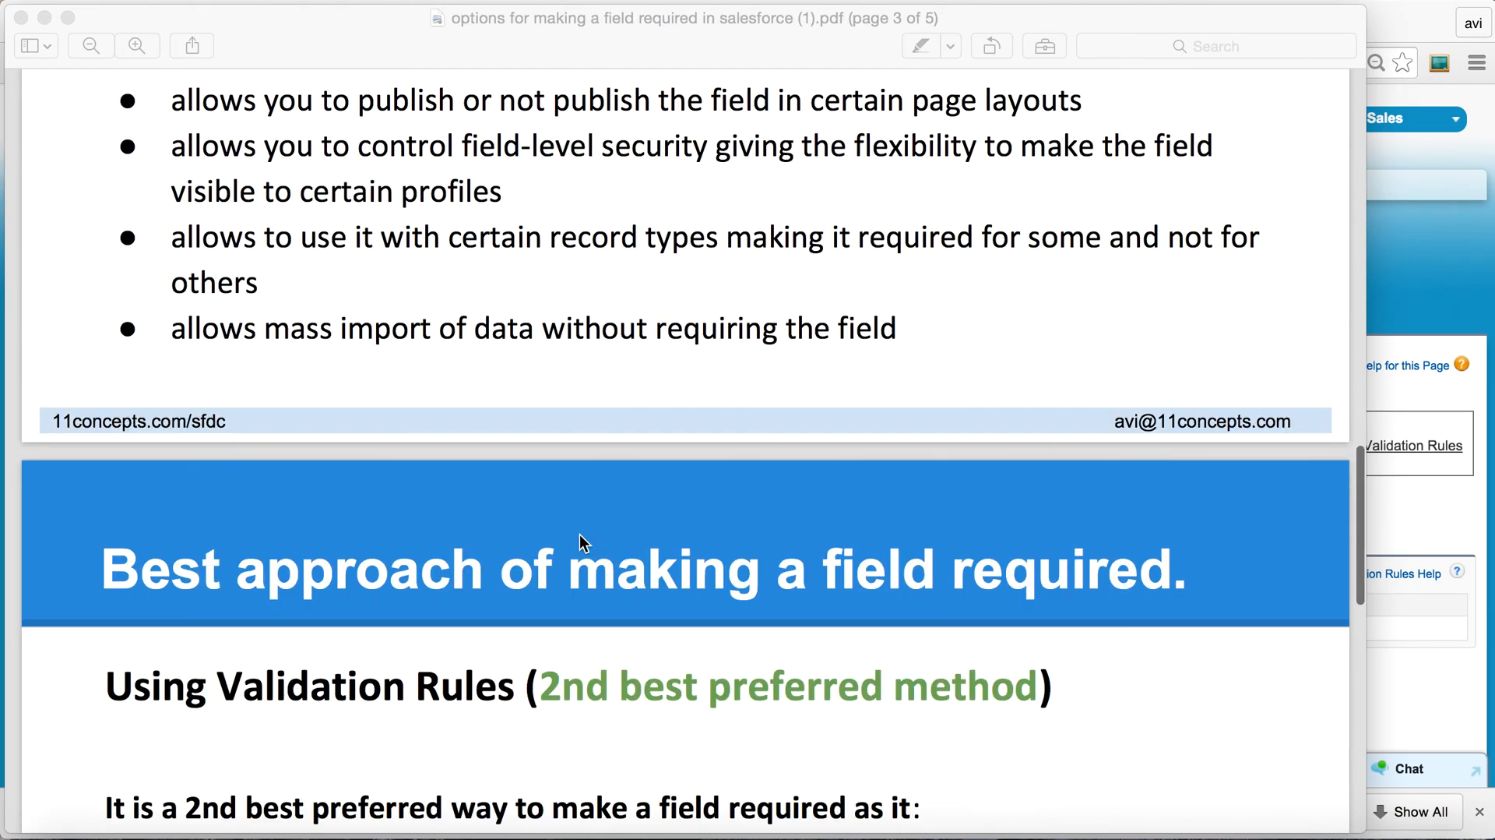
scroll("down", 3)
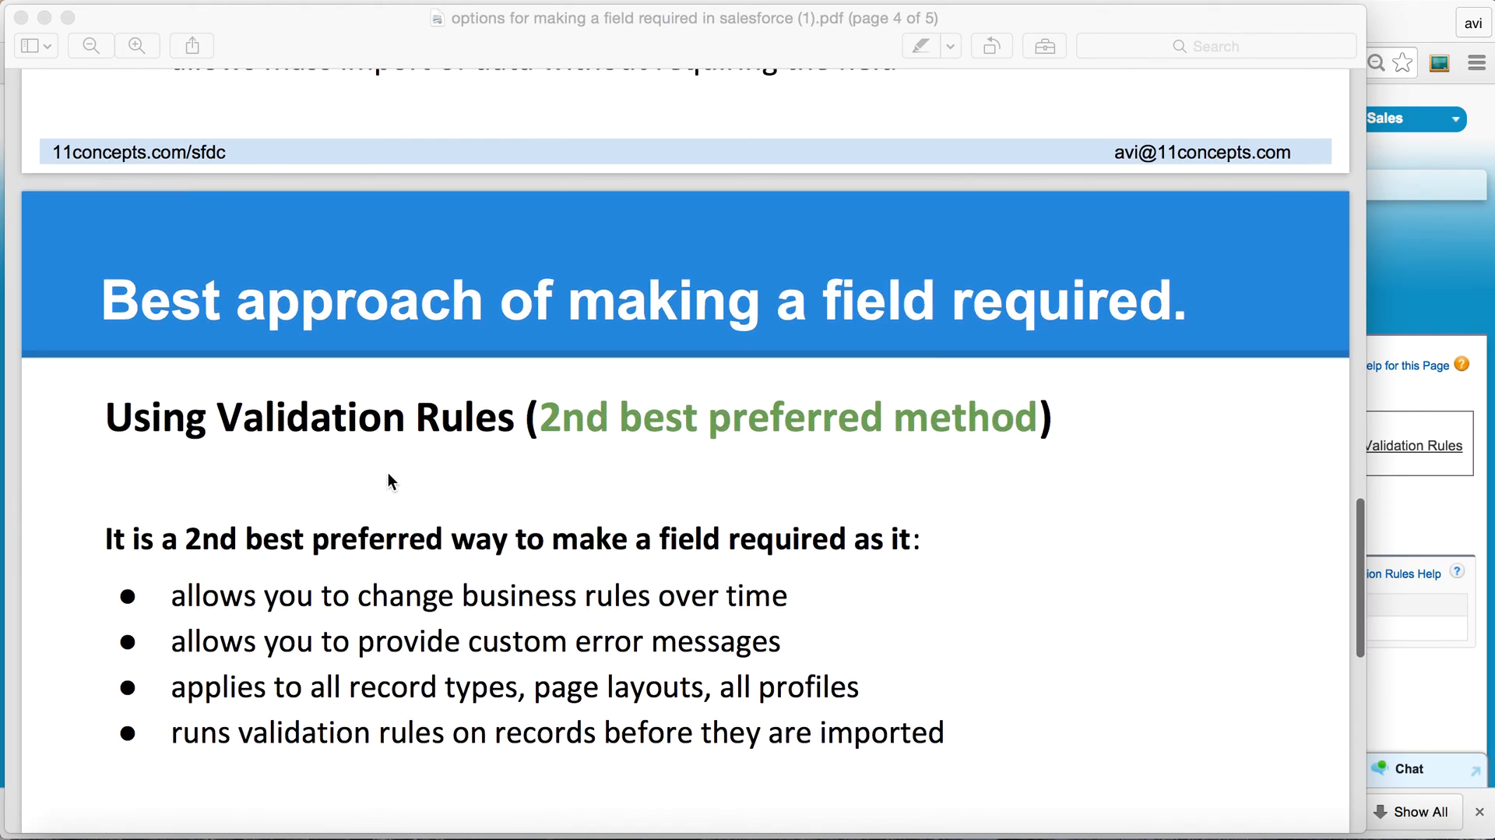
mouse_move(544, 634)
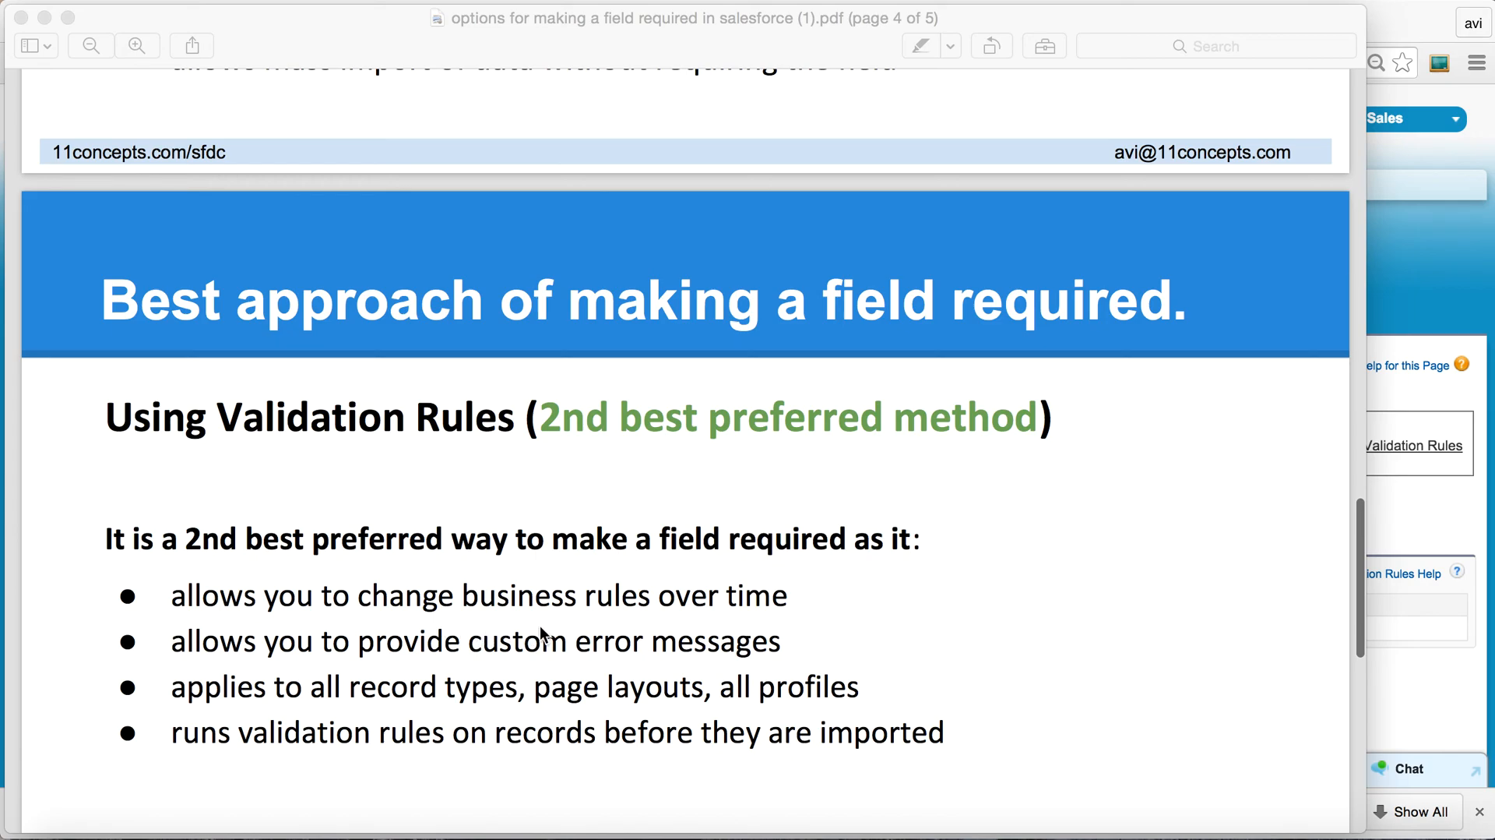
mouse_move(664, 613)
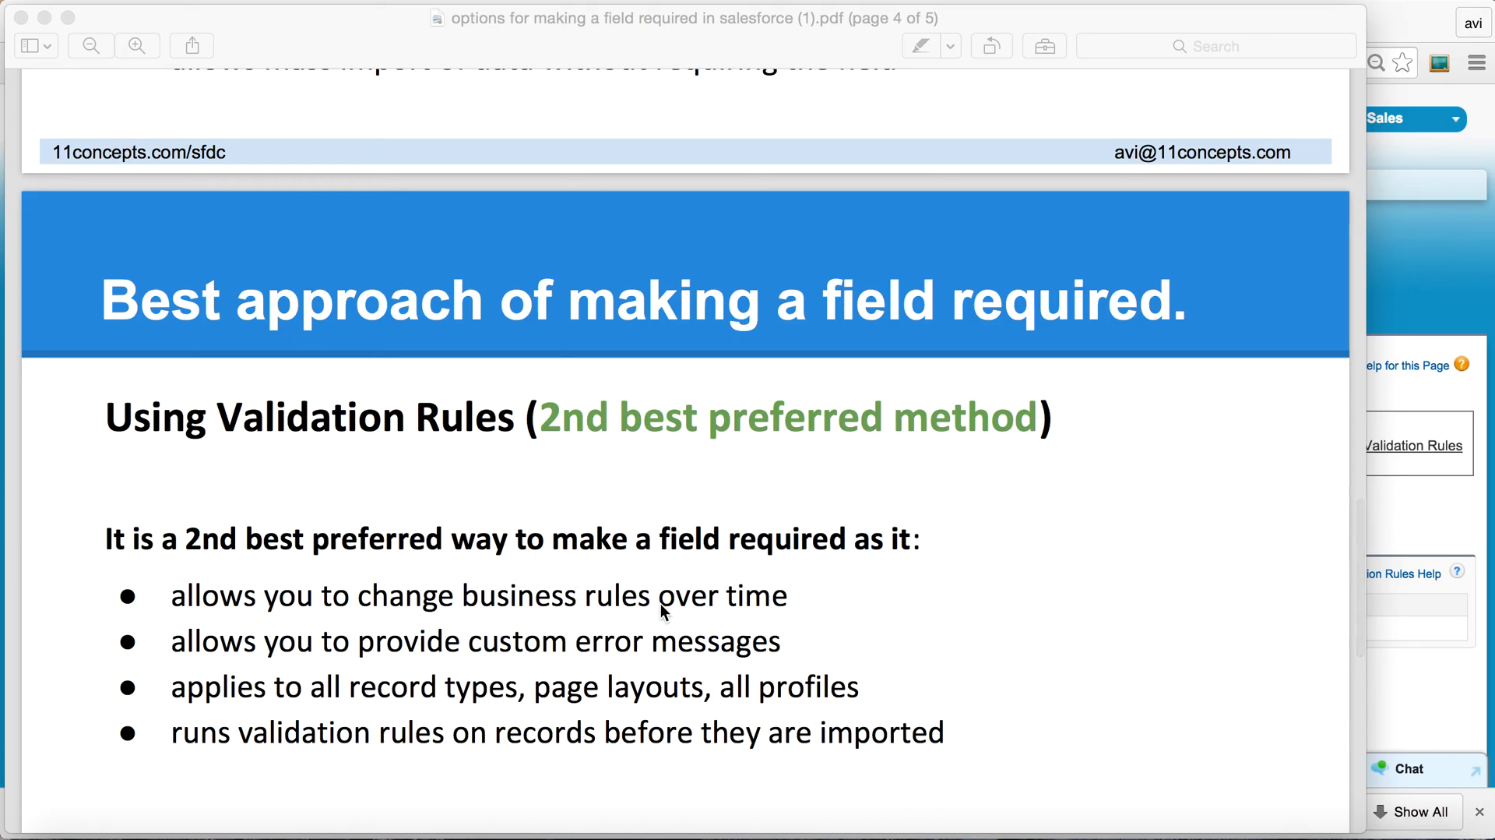
mouse_move(855, 623)
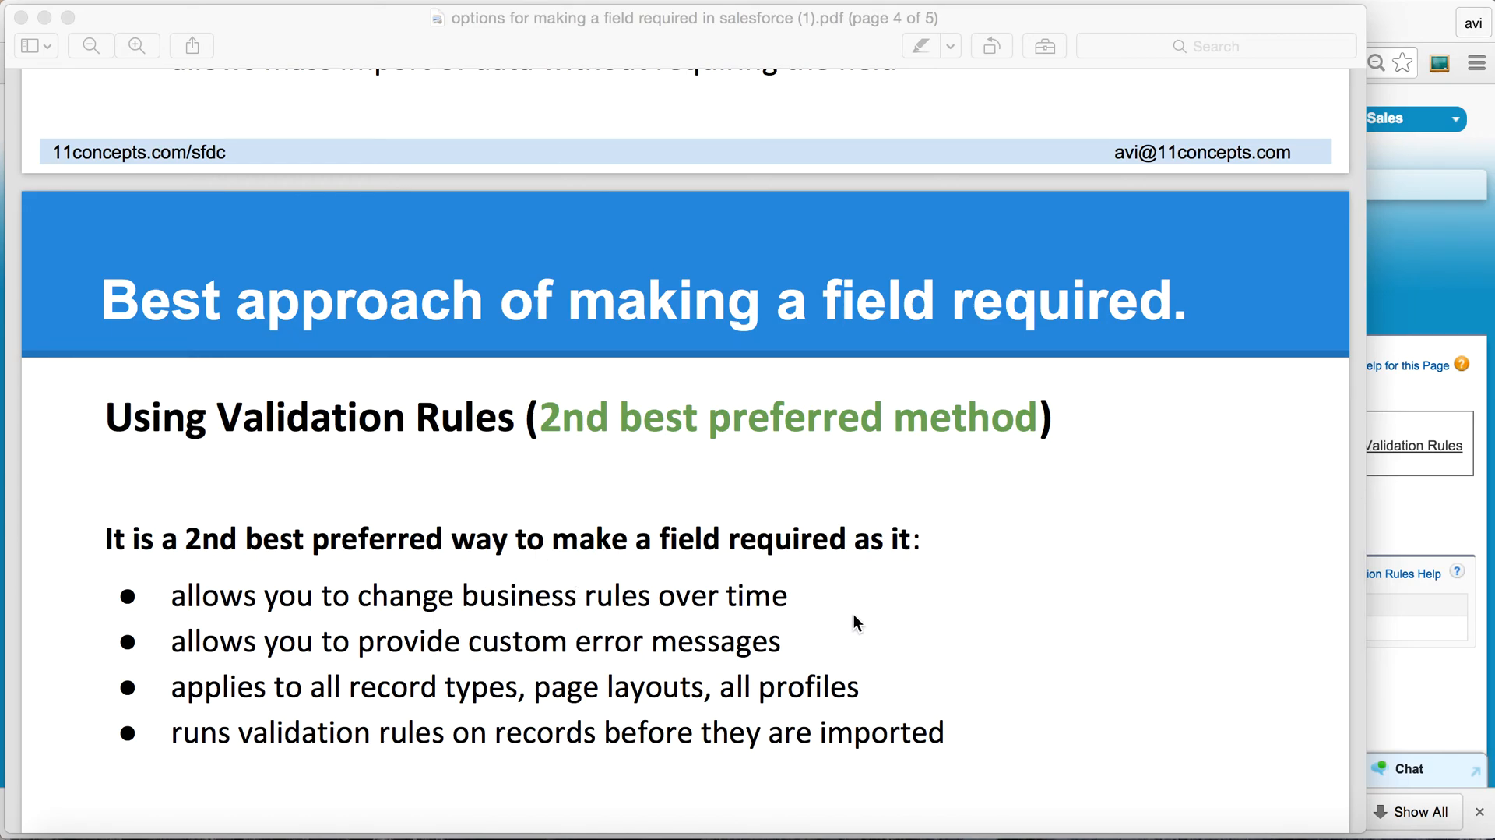
mouse_move(1019, 614)
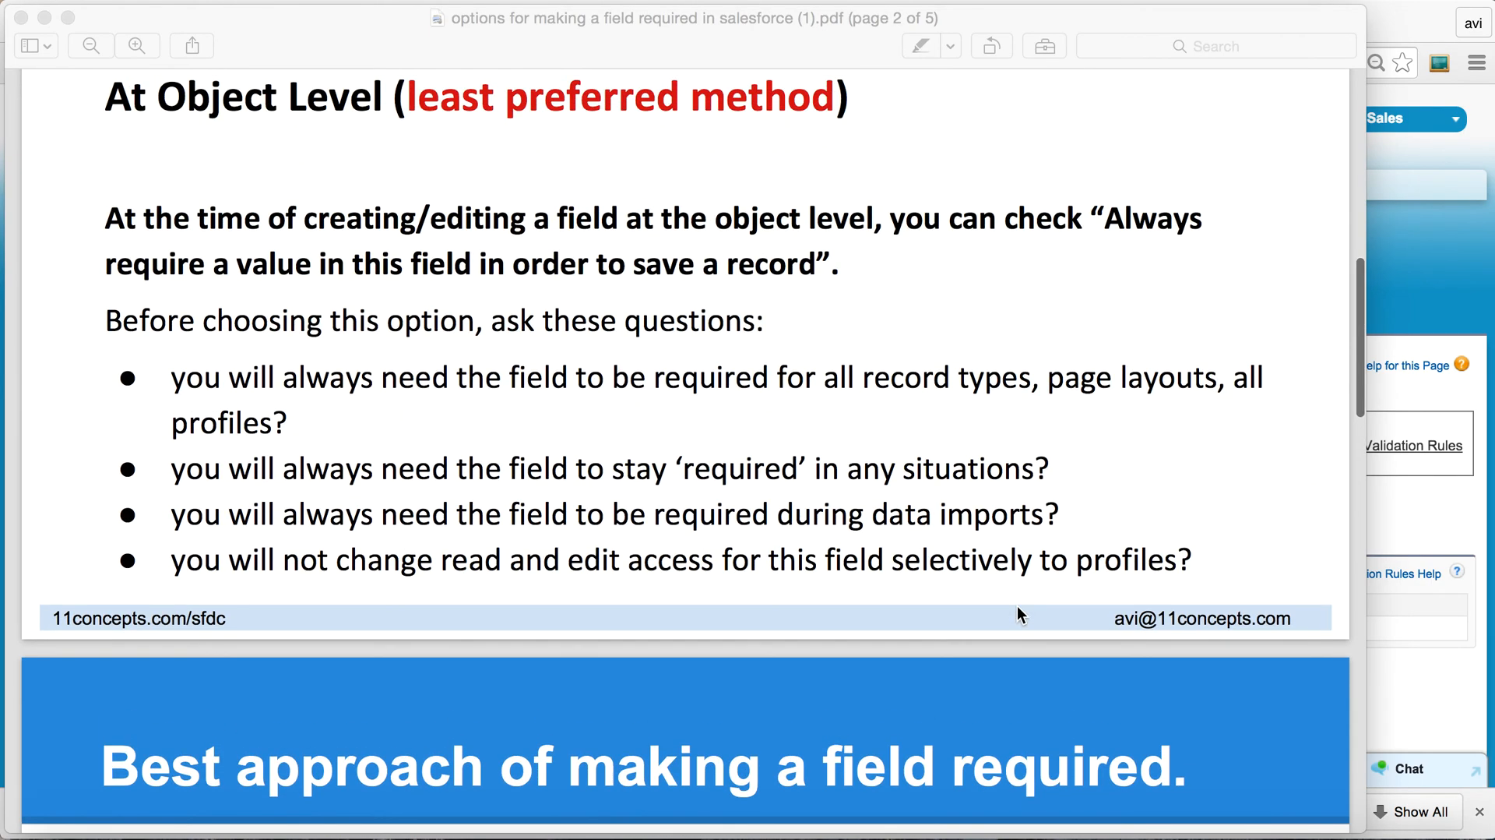
scroll("down", 3)
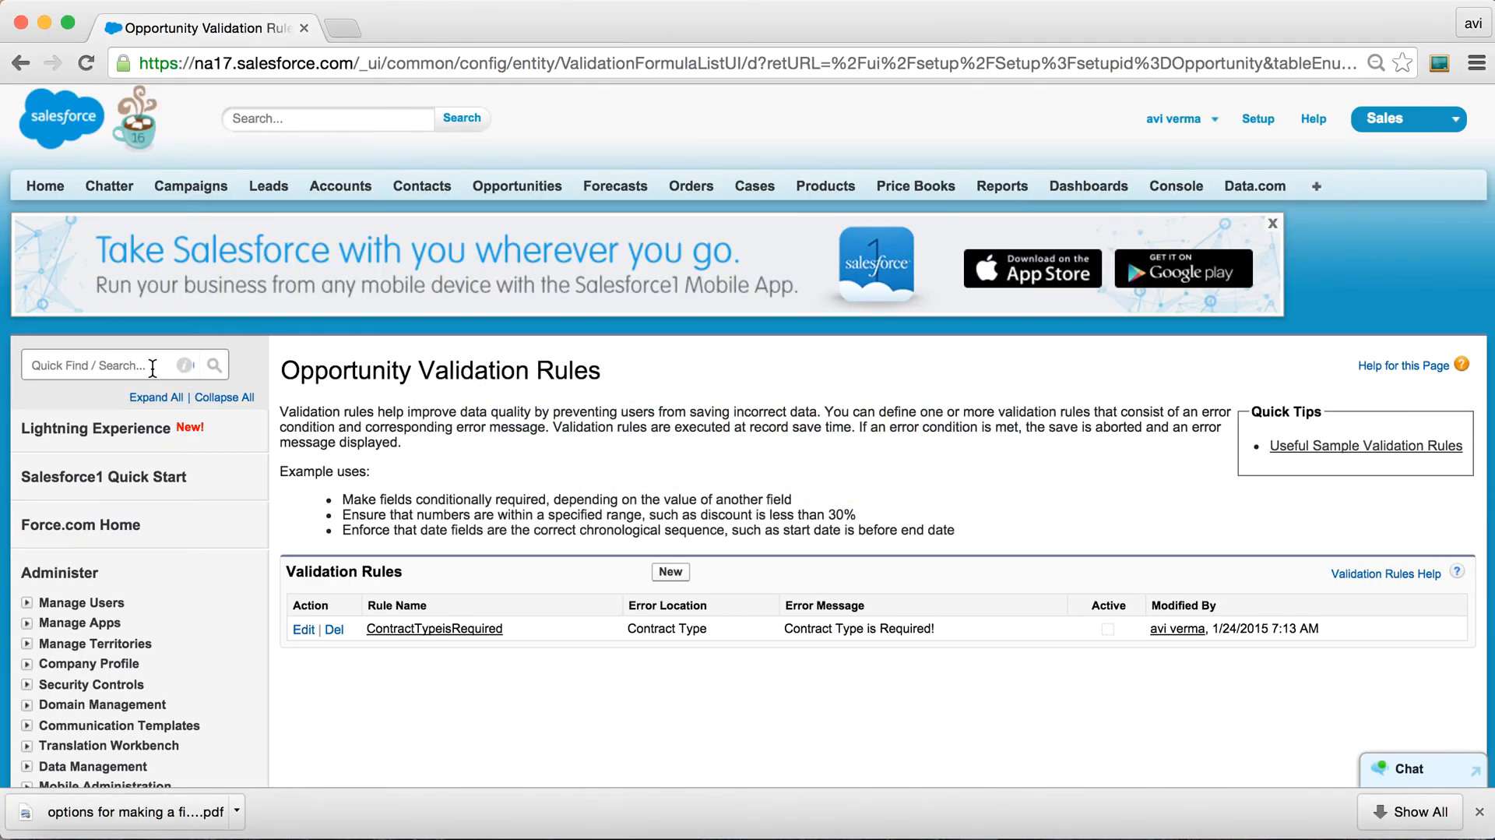
Find Opportunities via Quick Find 'opp' and open the Product Usage custom field's details.
left_click(100, 364)
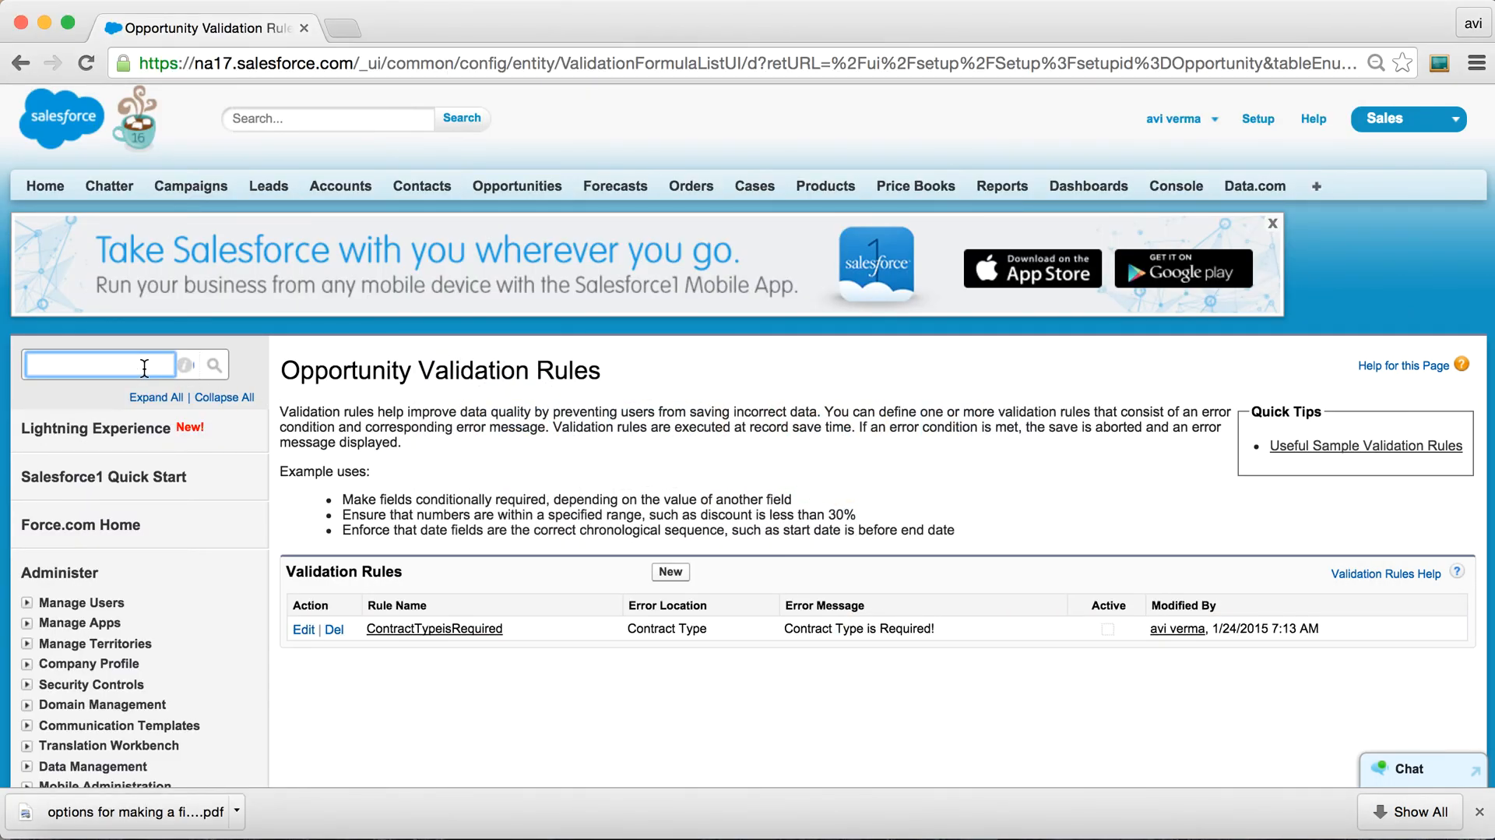
type("oppl")
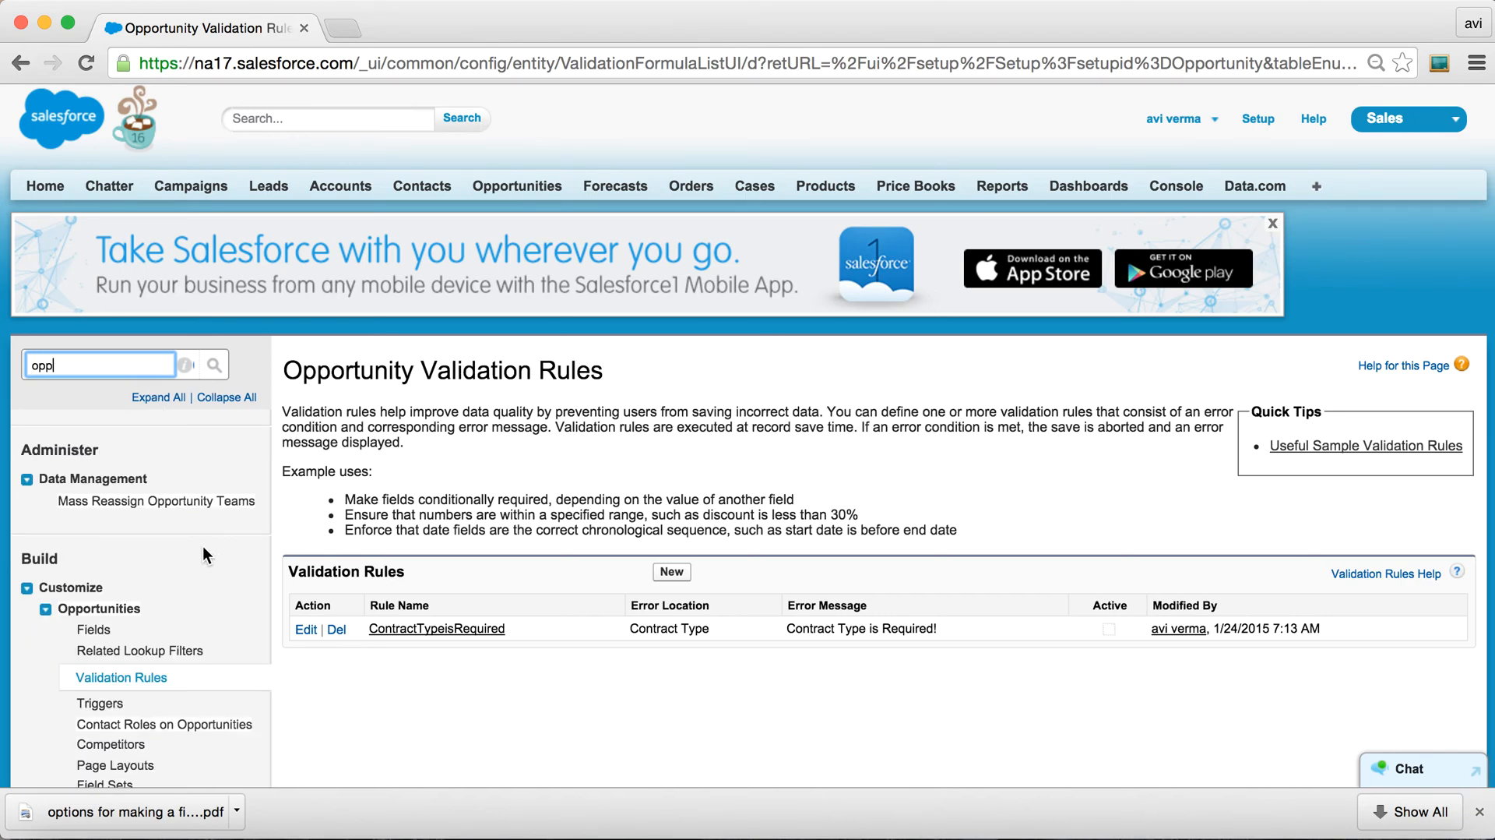
scroll("down", 3)
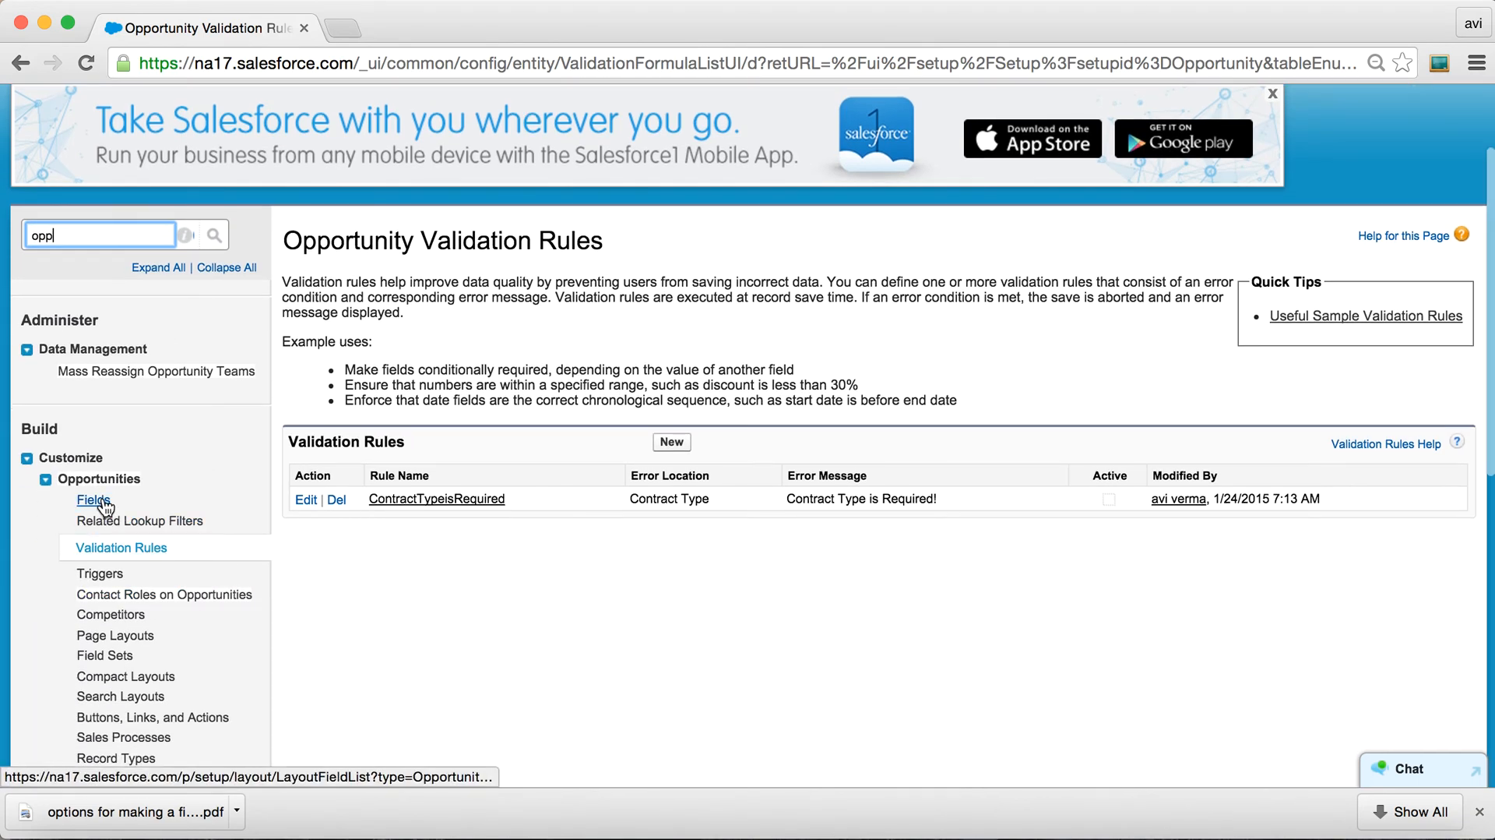
left_click(91, 498)
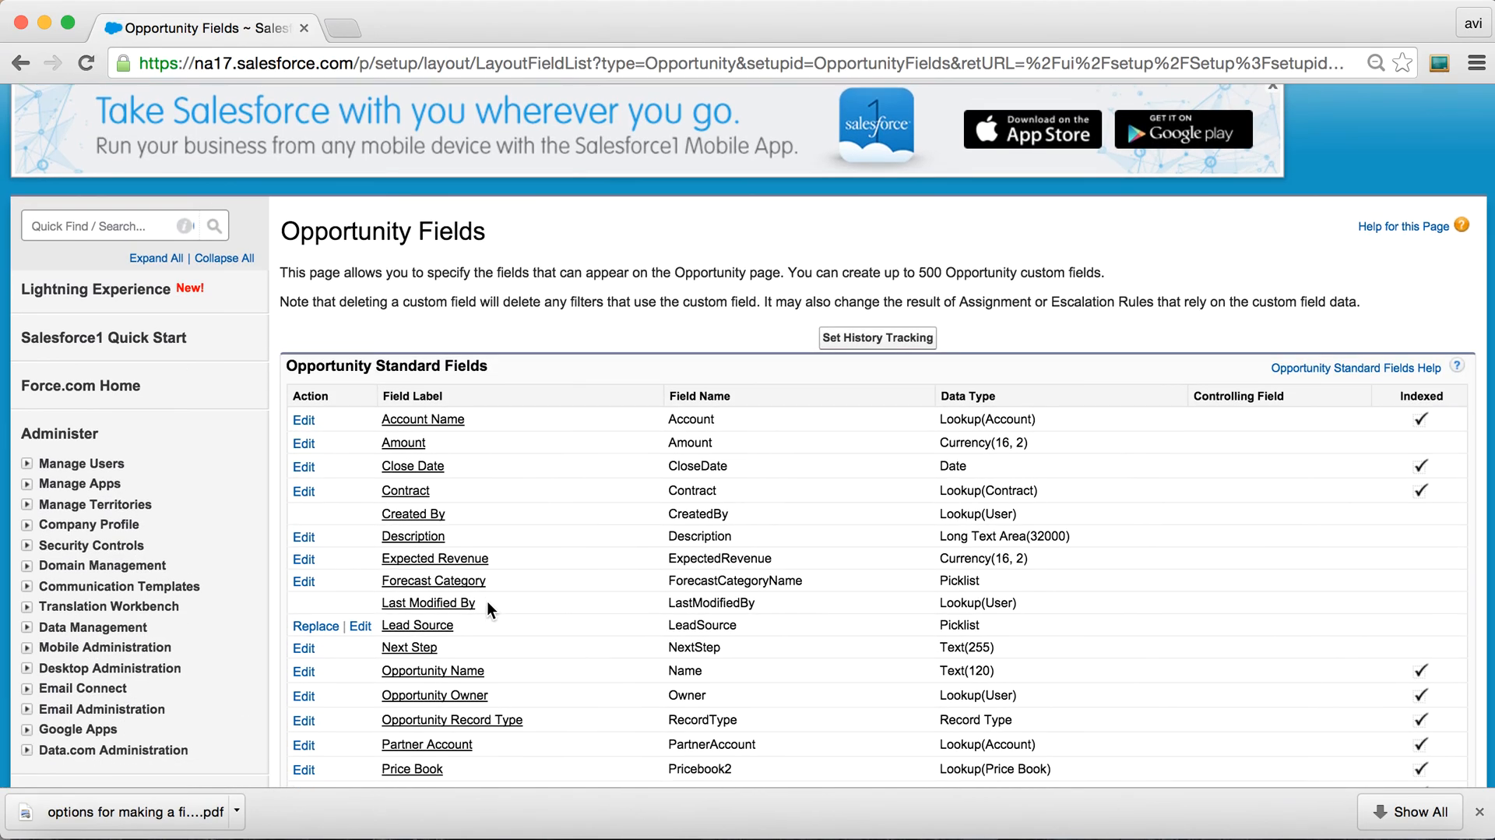
scroll("down", 3)
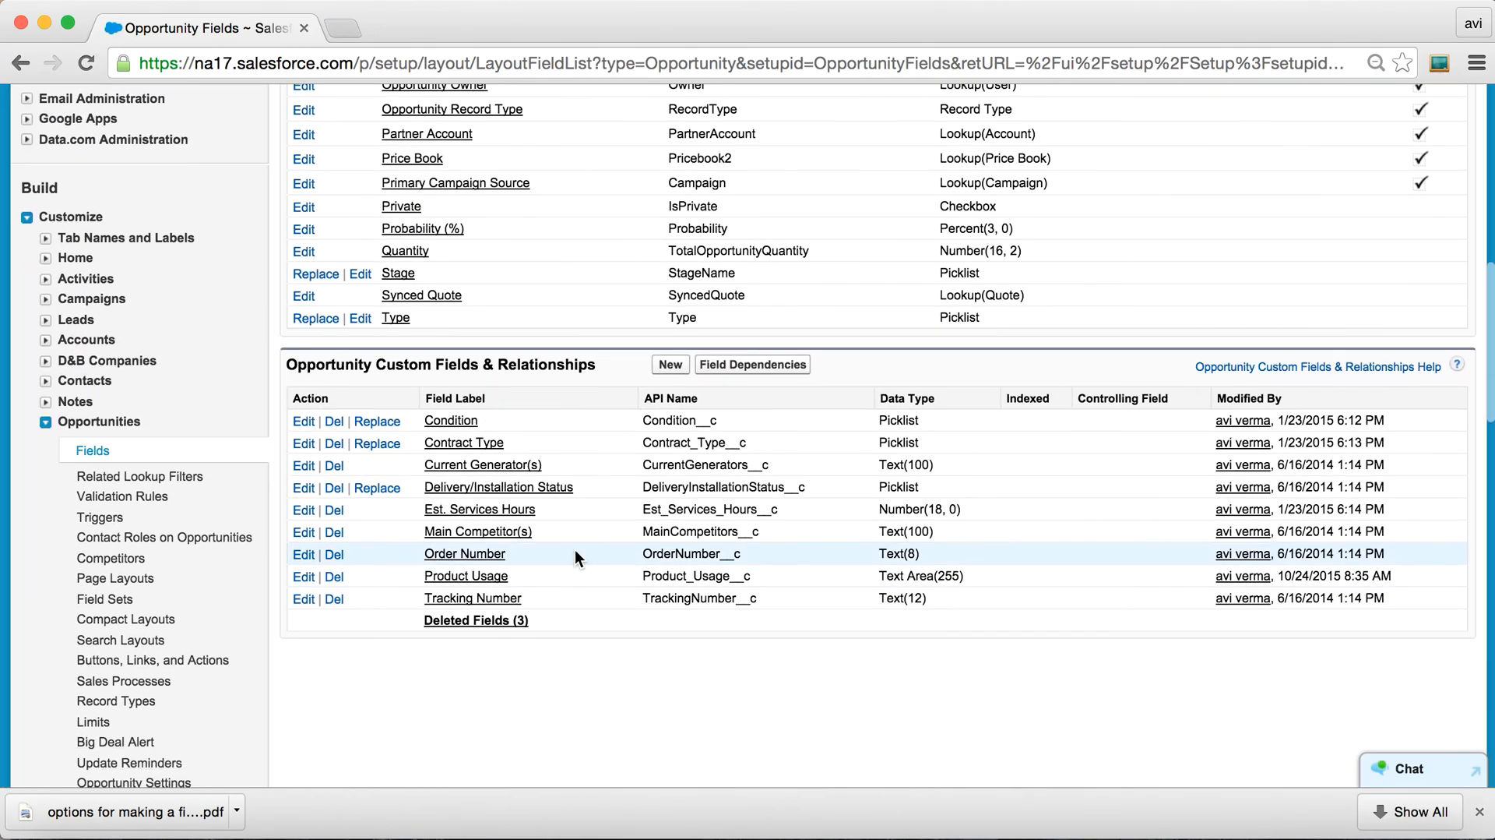
mouse_move(466, 574)
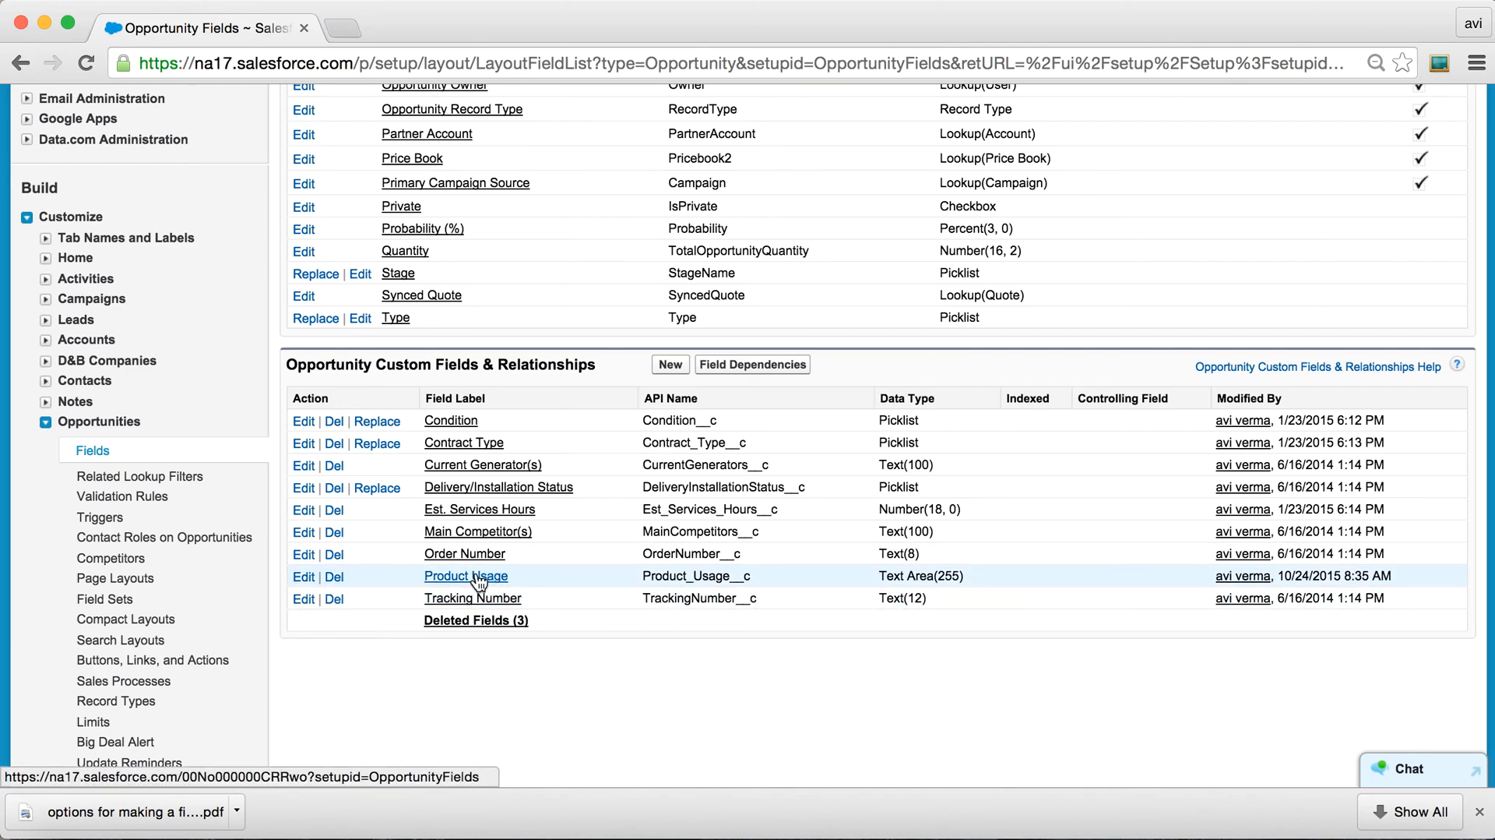
left_click(466, 575)
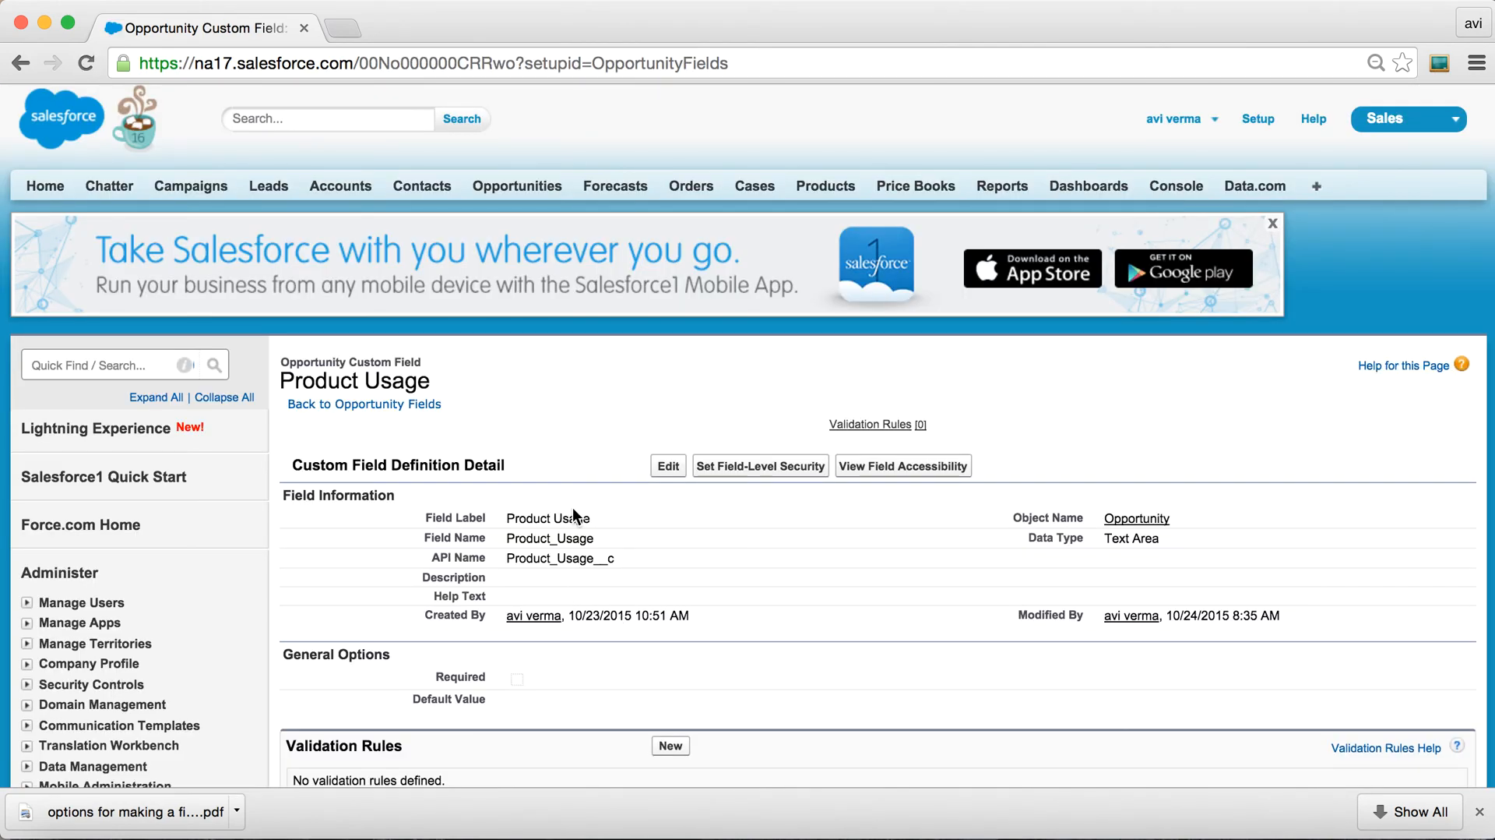
Bring up the edit form for the Product Usage field definition.
left_click(667, 466)
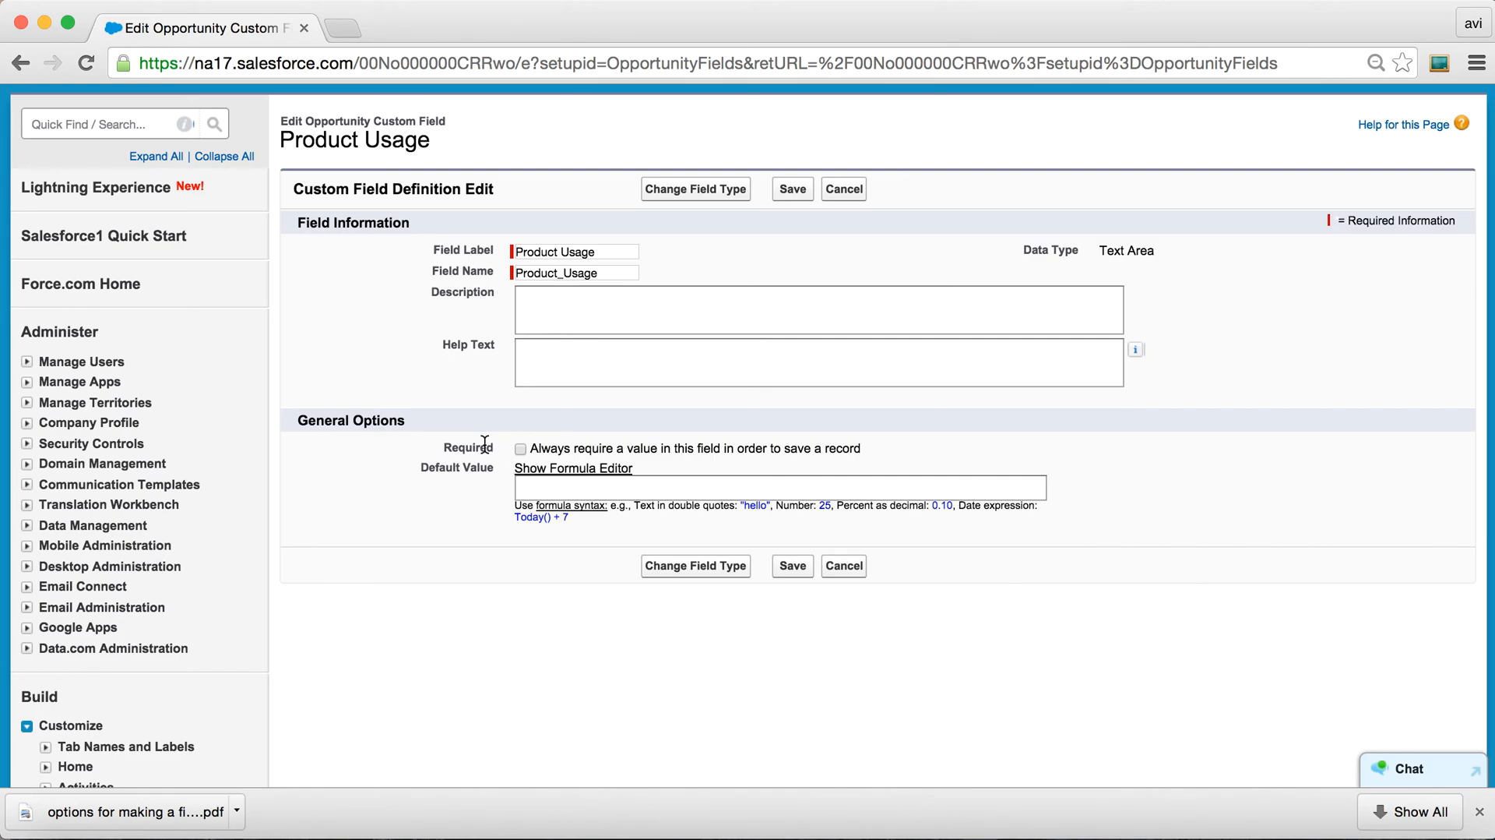
mouse_move(456, 461)
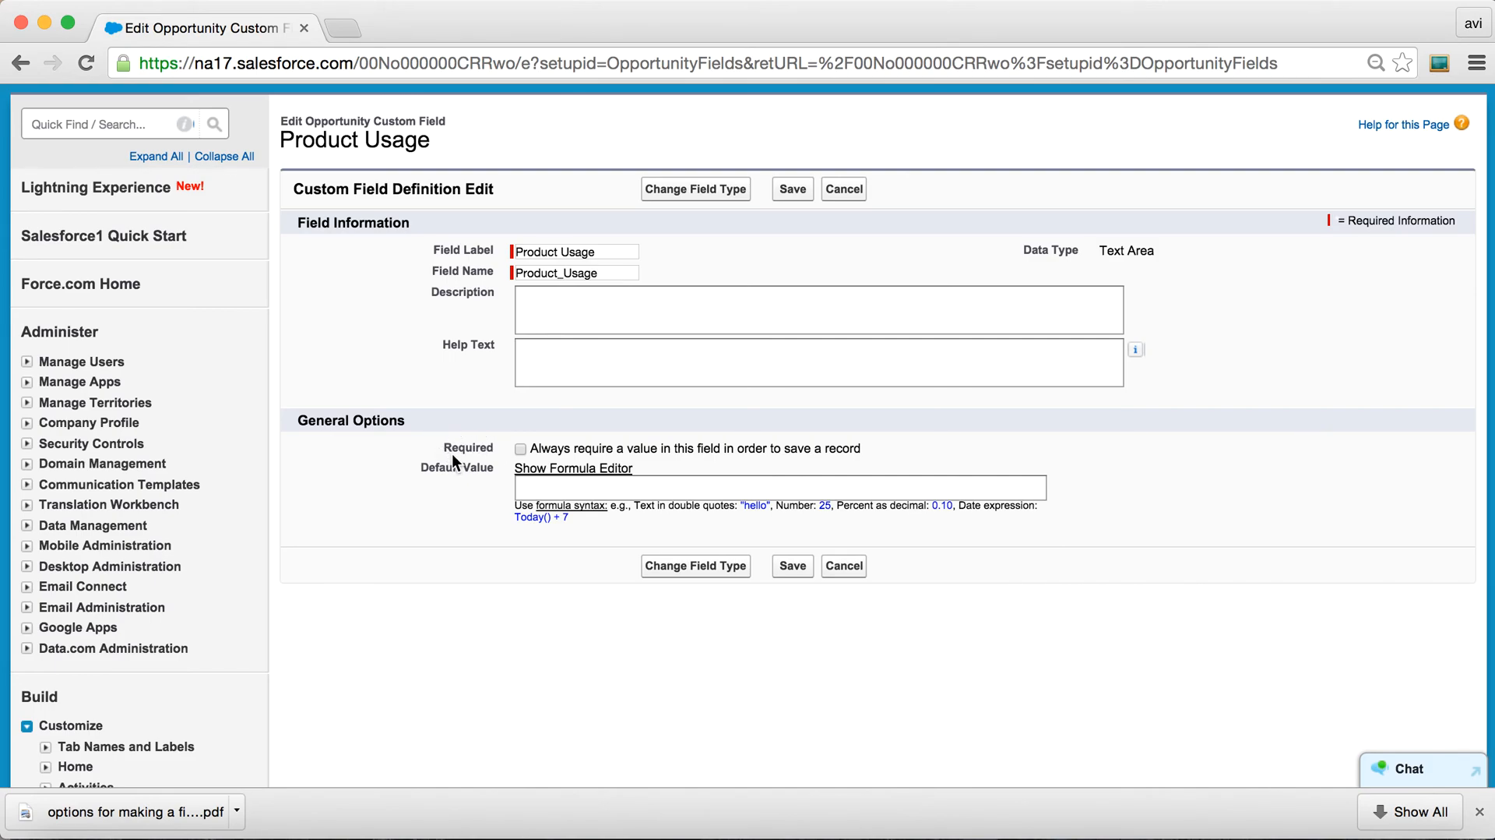
mouse_move(510, 456)
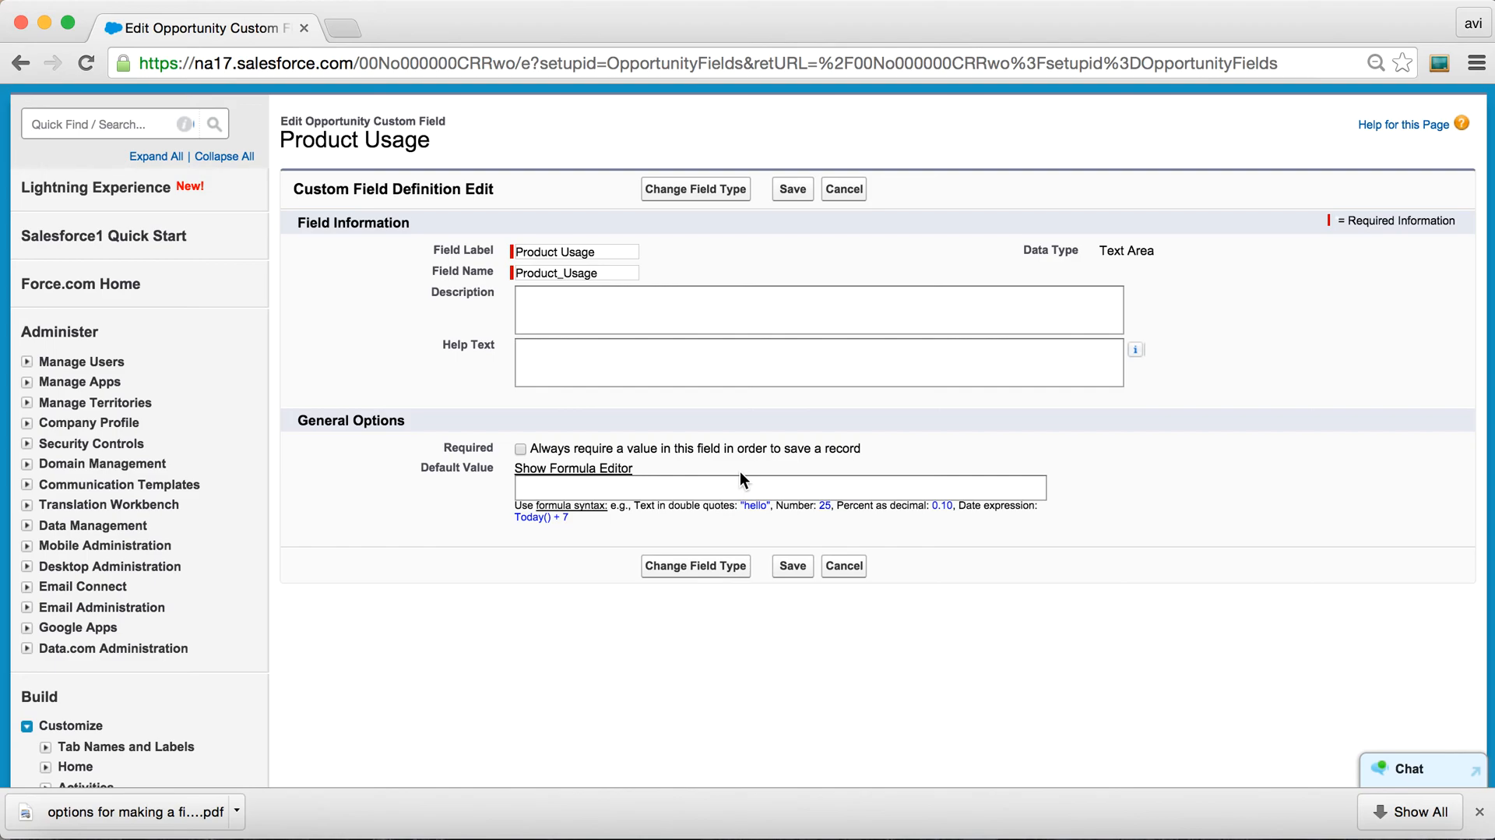
mouse_move(508, 422)
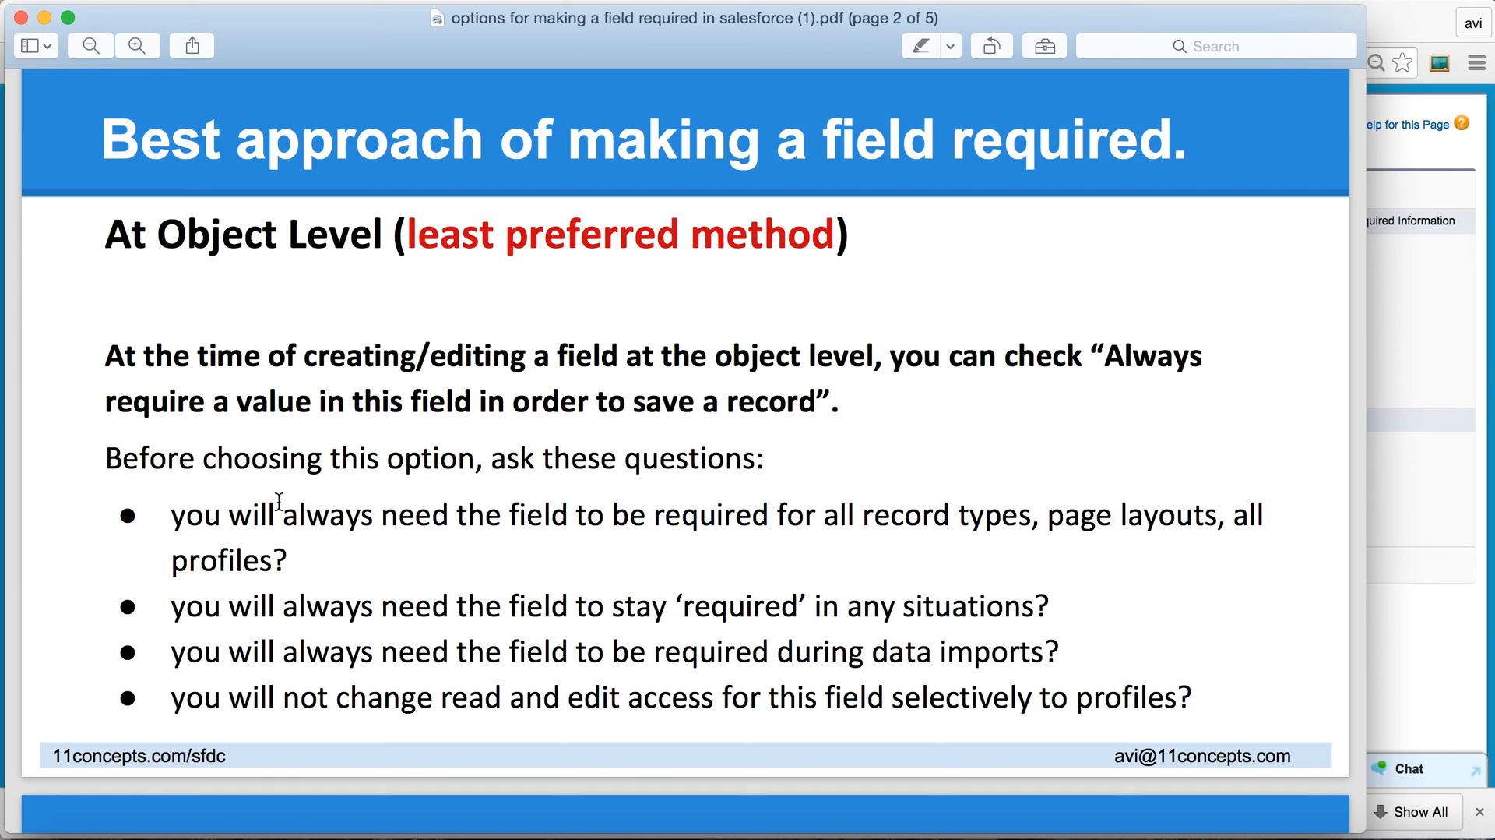
mouse_move(137, 529)
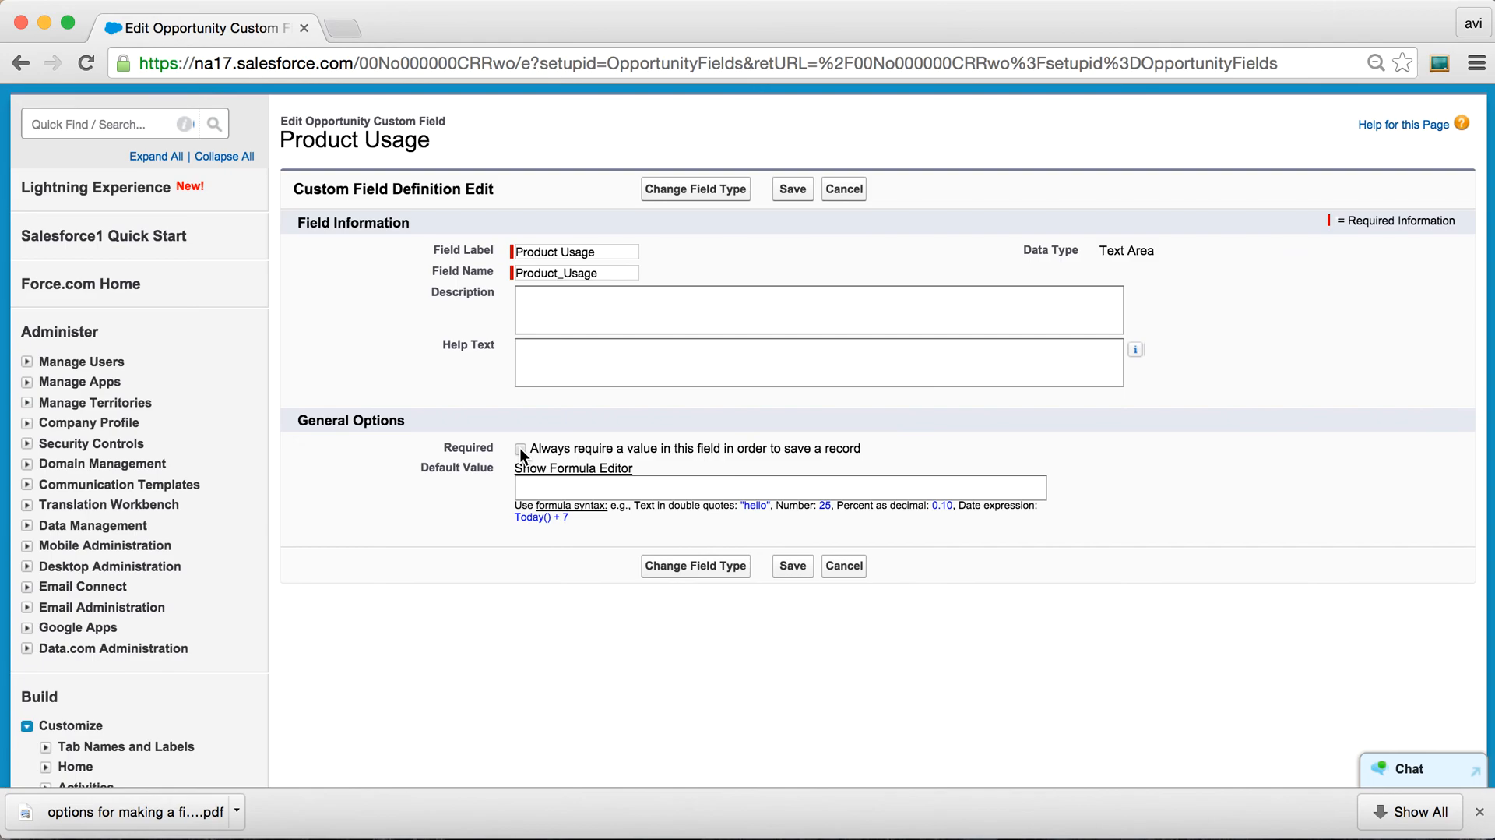
Tick 'Always require a value', confirm the integration warning, and save the field.
left_click(521, 449)
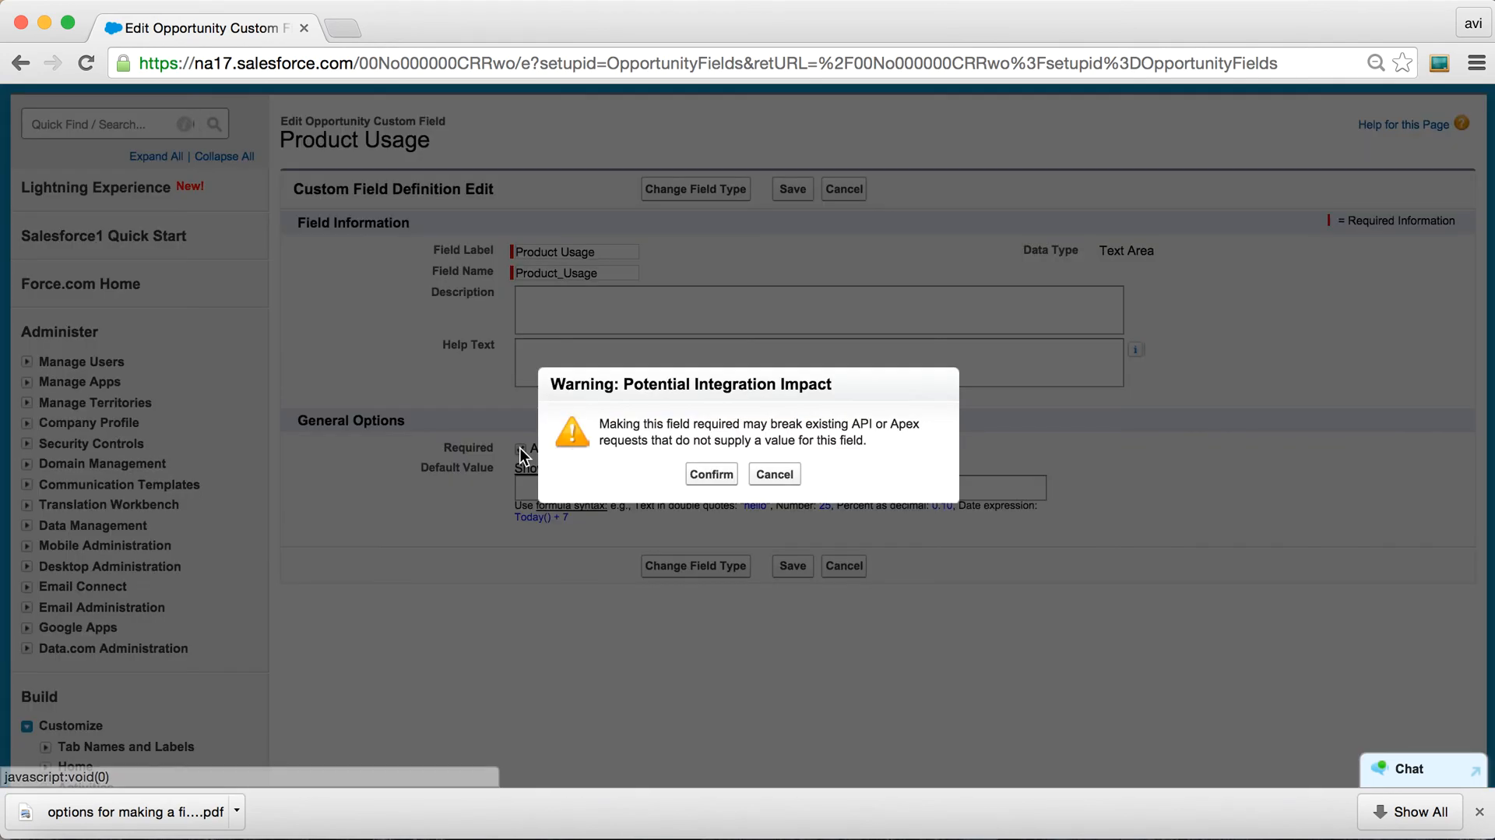
left_click(710, 474)
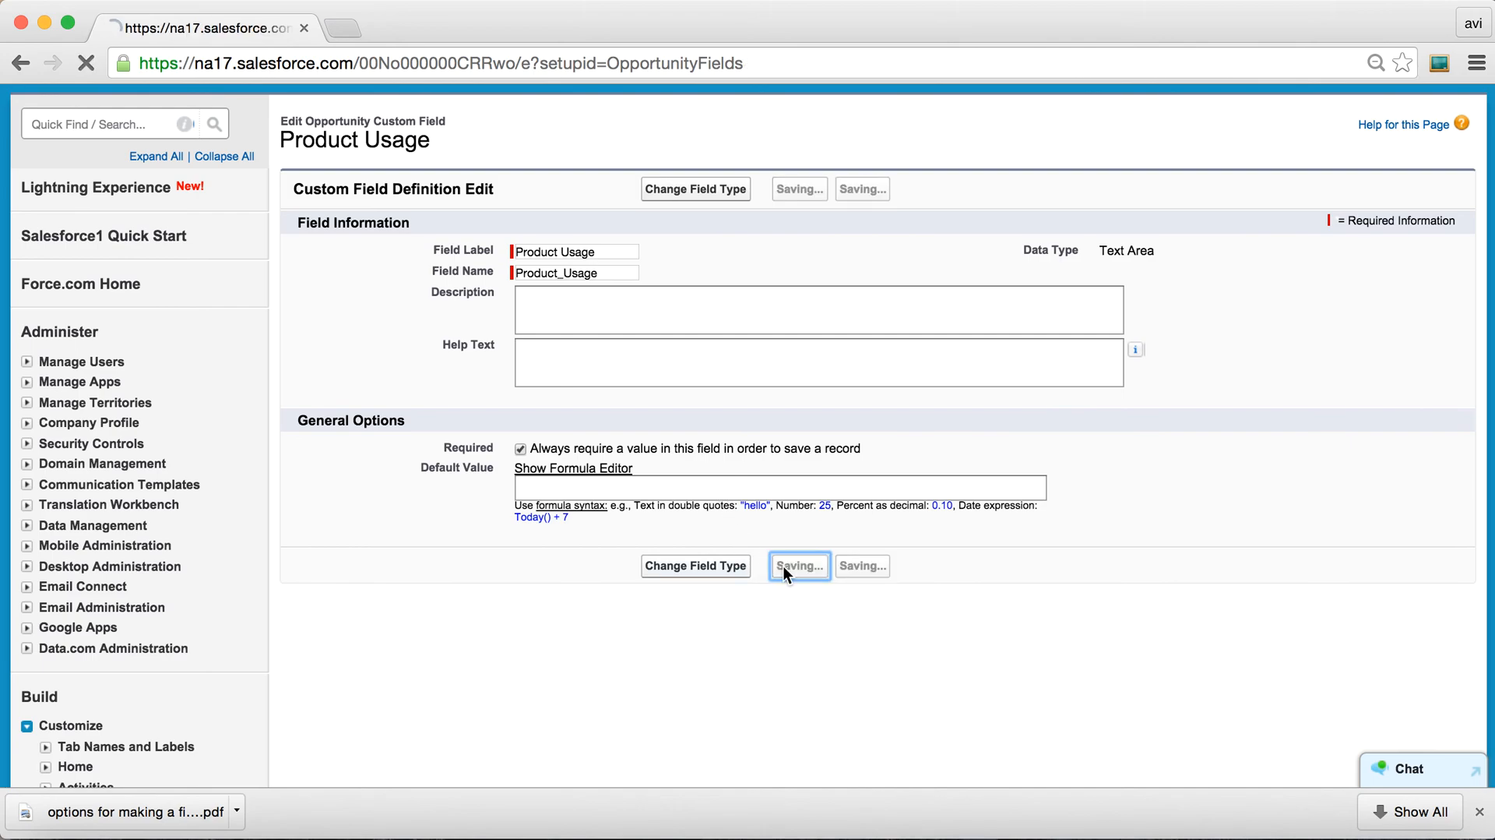
left_click(799, 566)
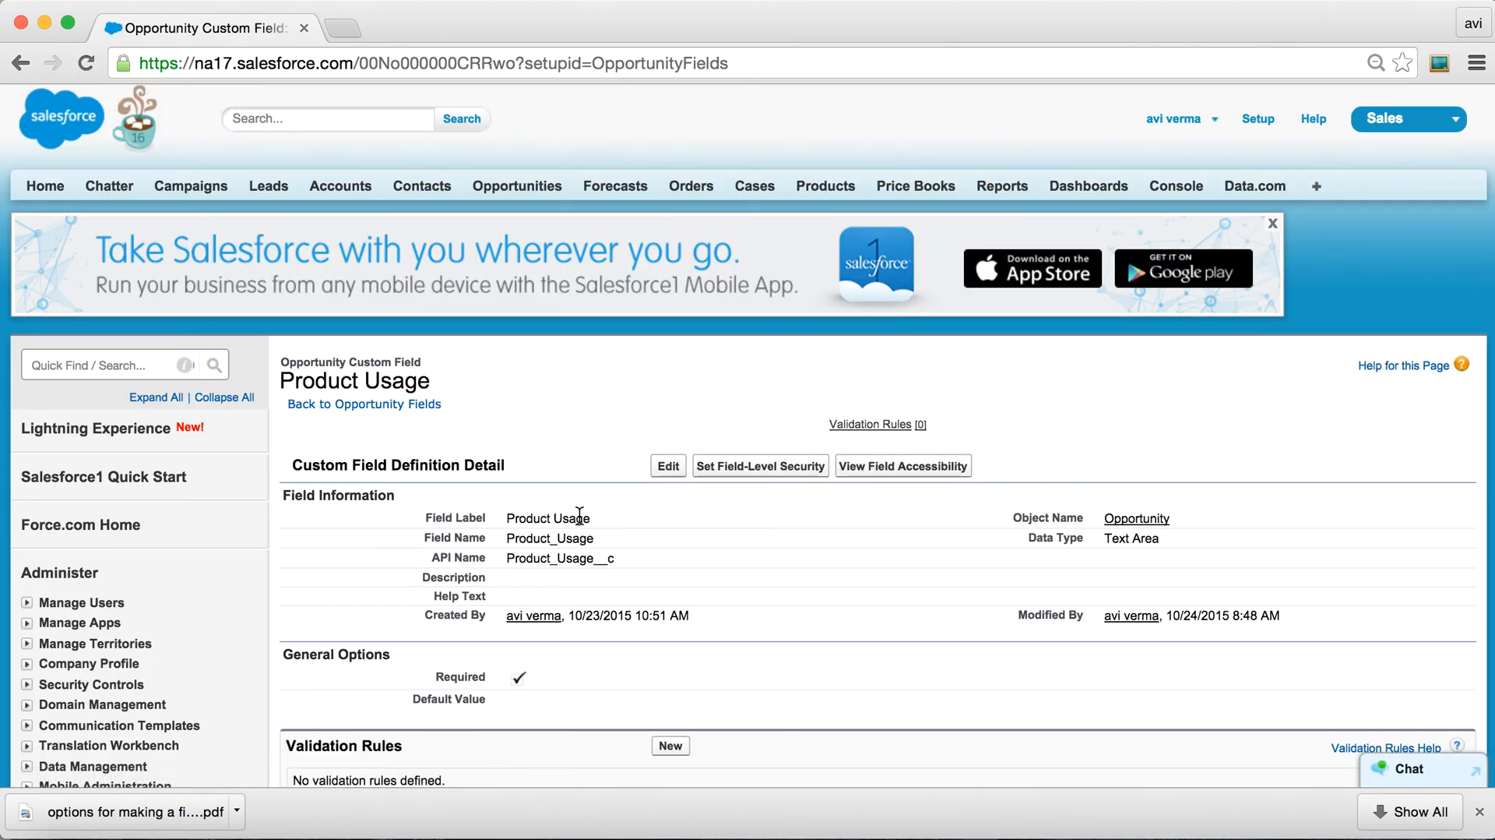
mouse_move(616, 530)
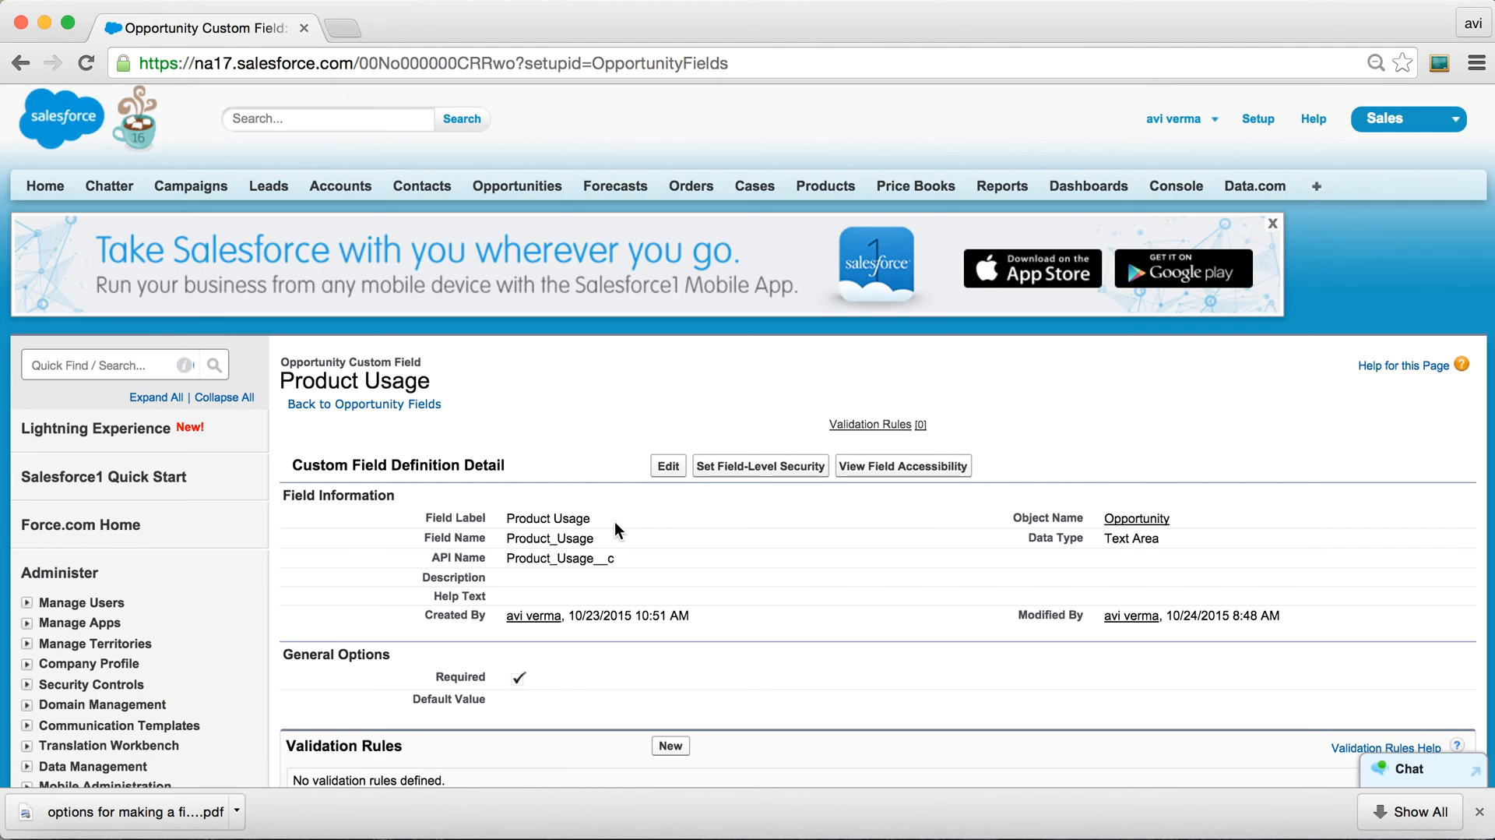
Start a new Product Sales opportunity to see Product Usage required, then cancel it.
left_click(517, 185)
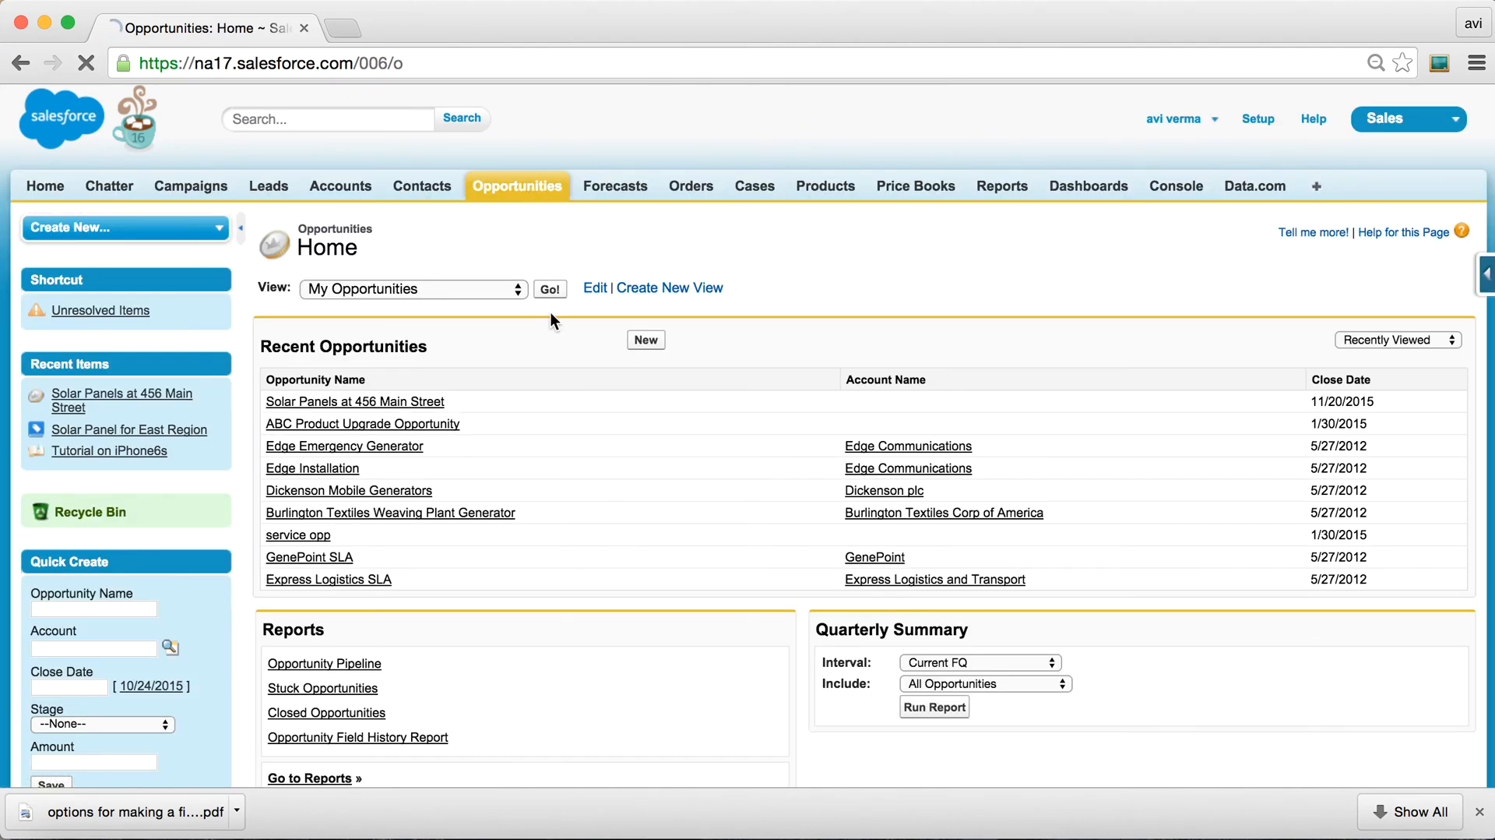
left_click(645, 340)
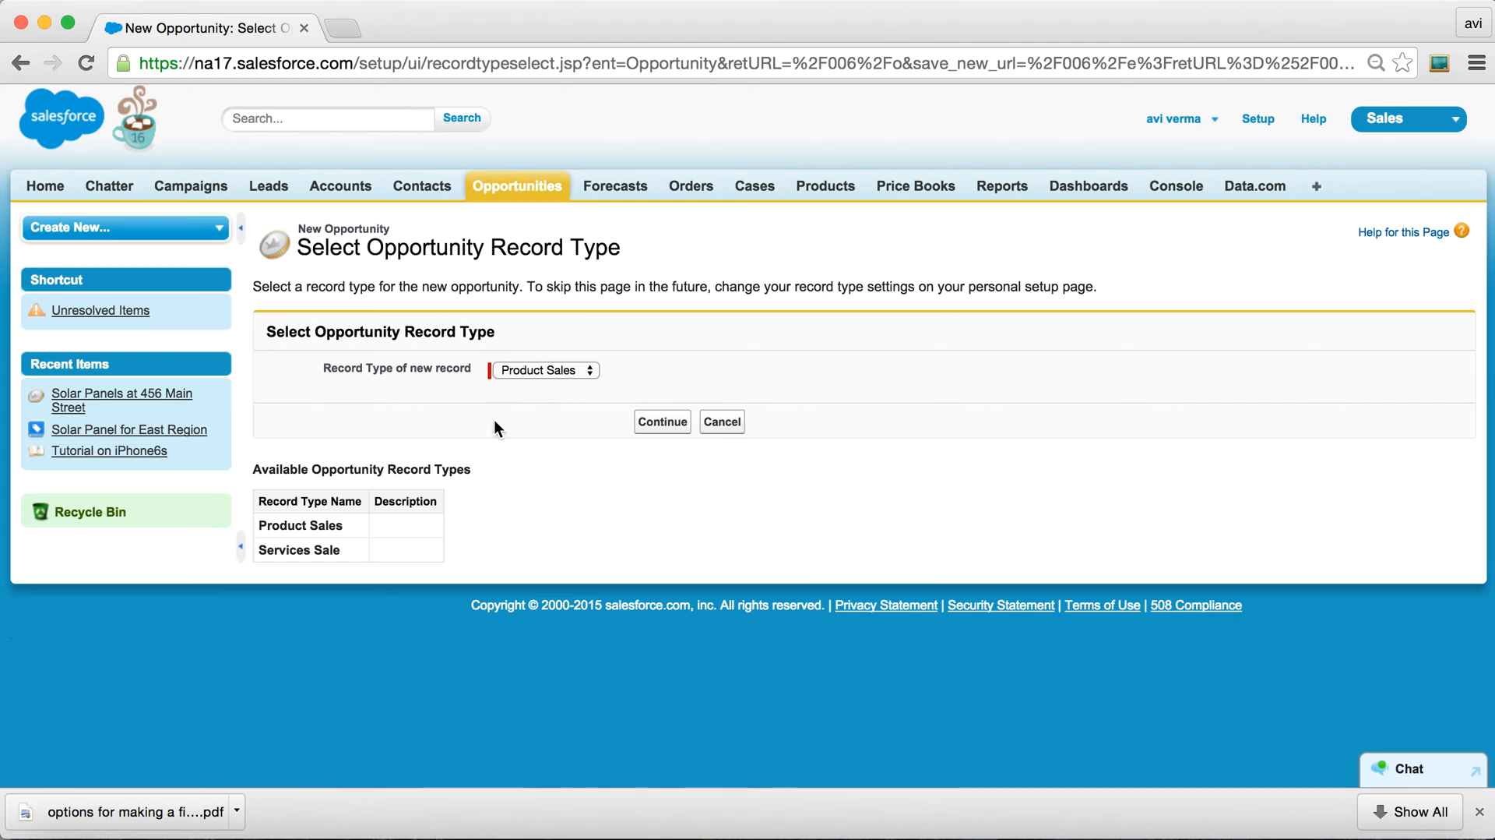
mouse_move(592, 380)
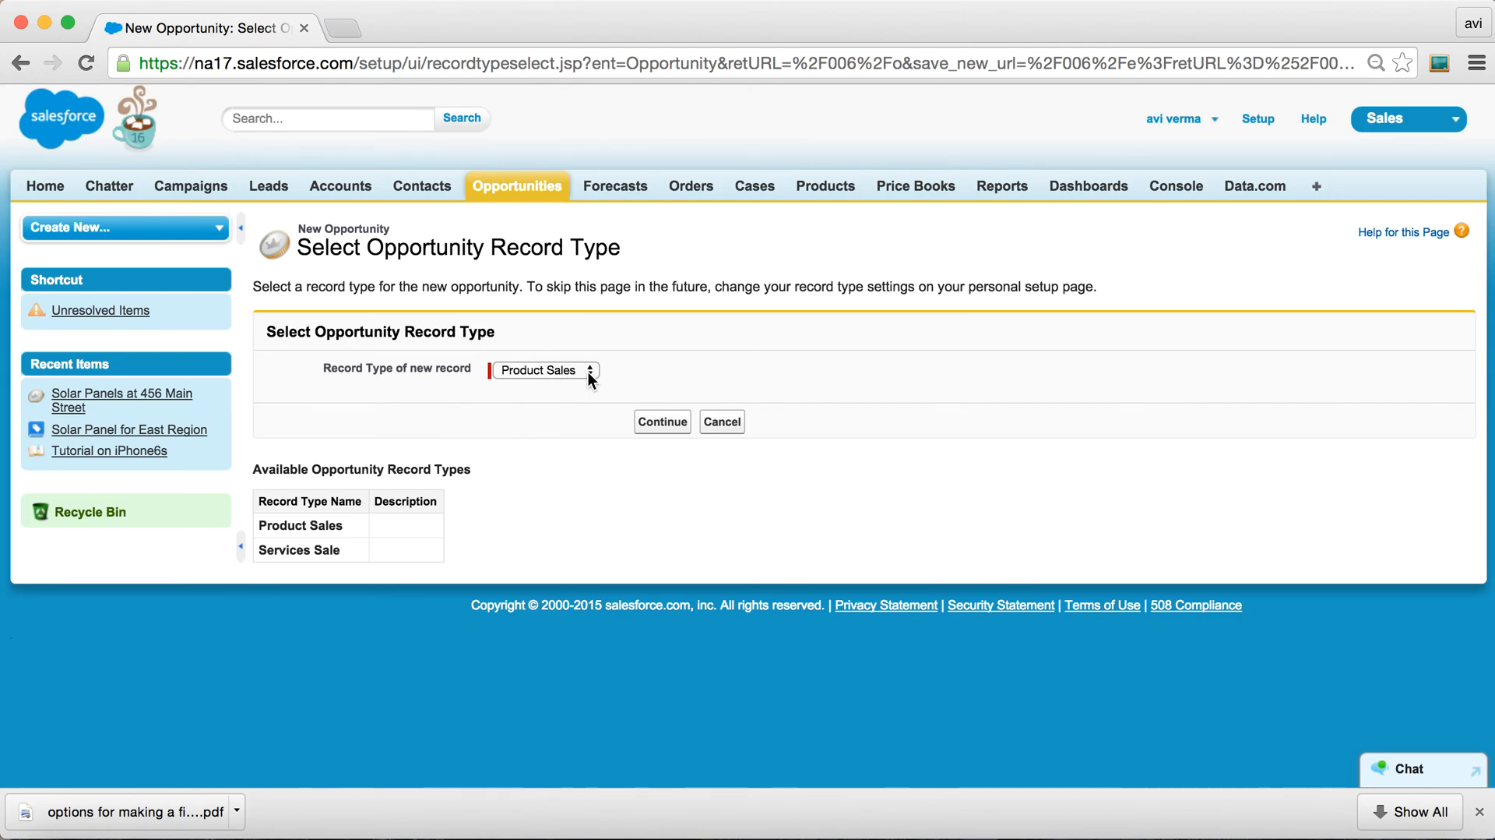
left_click(544, 370)
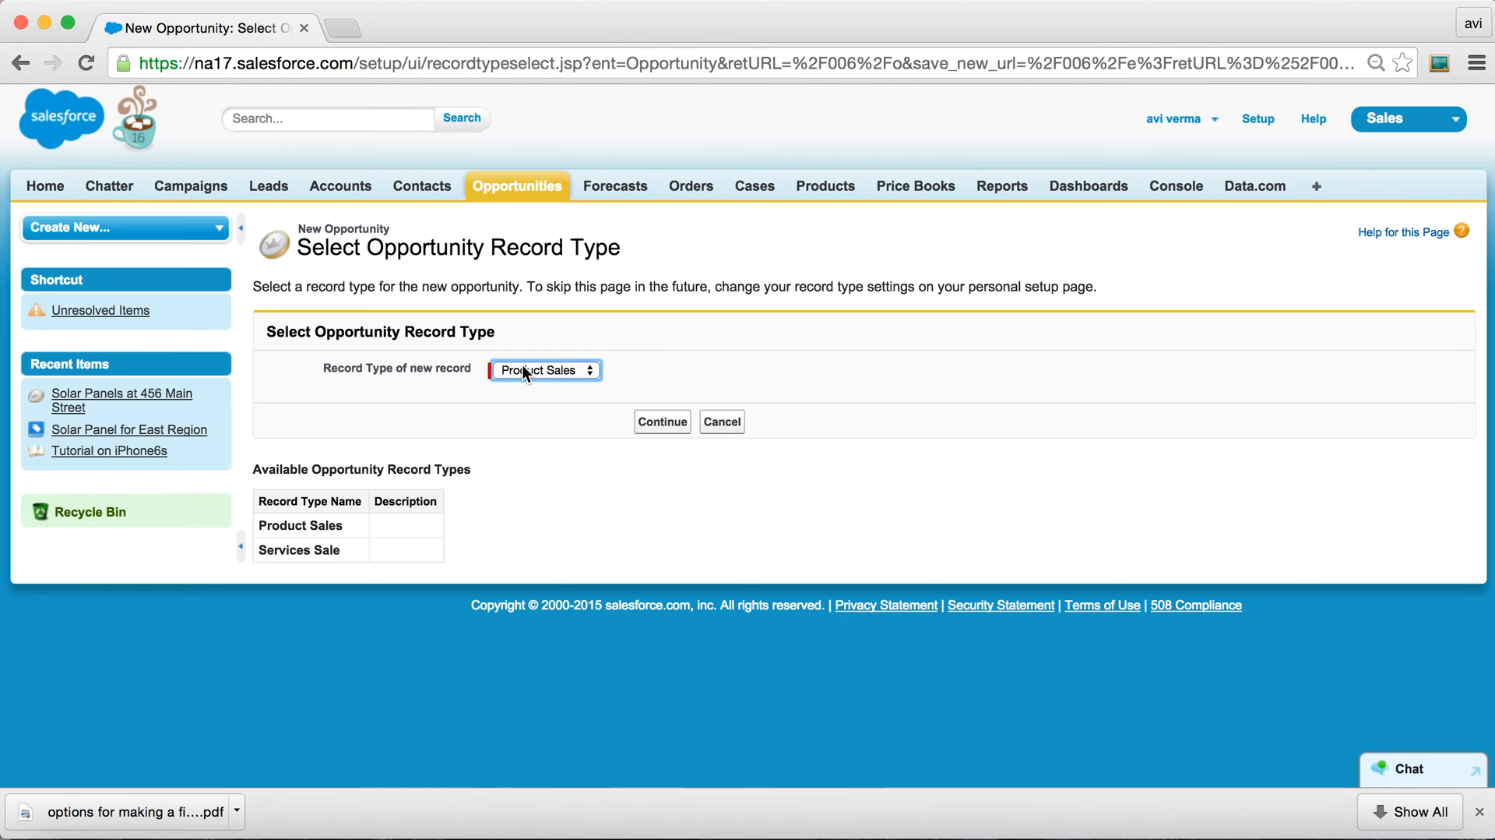
mouse_move(661, 422)
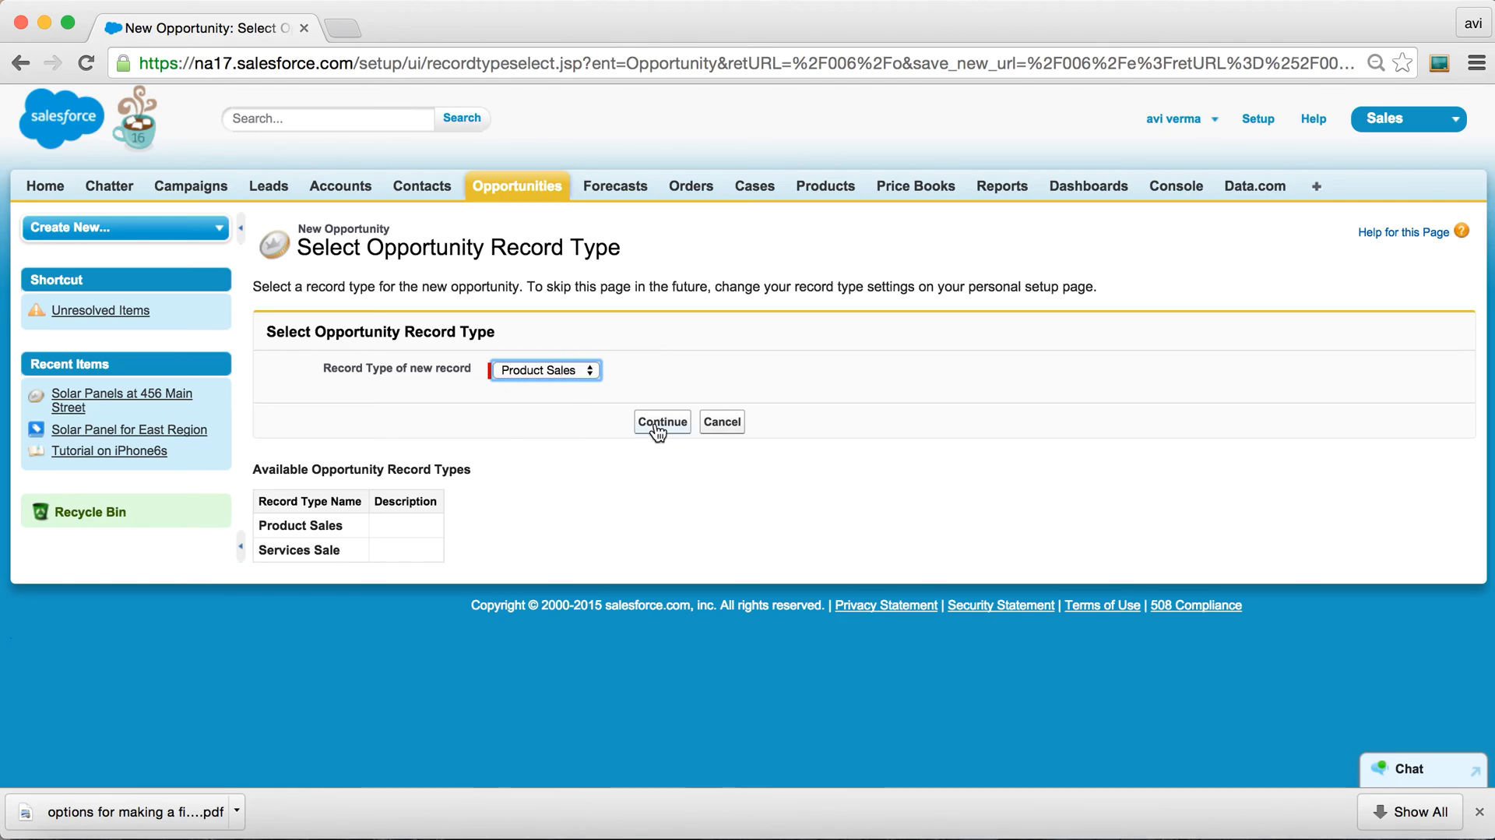
left_click(660, 422)
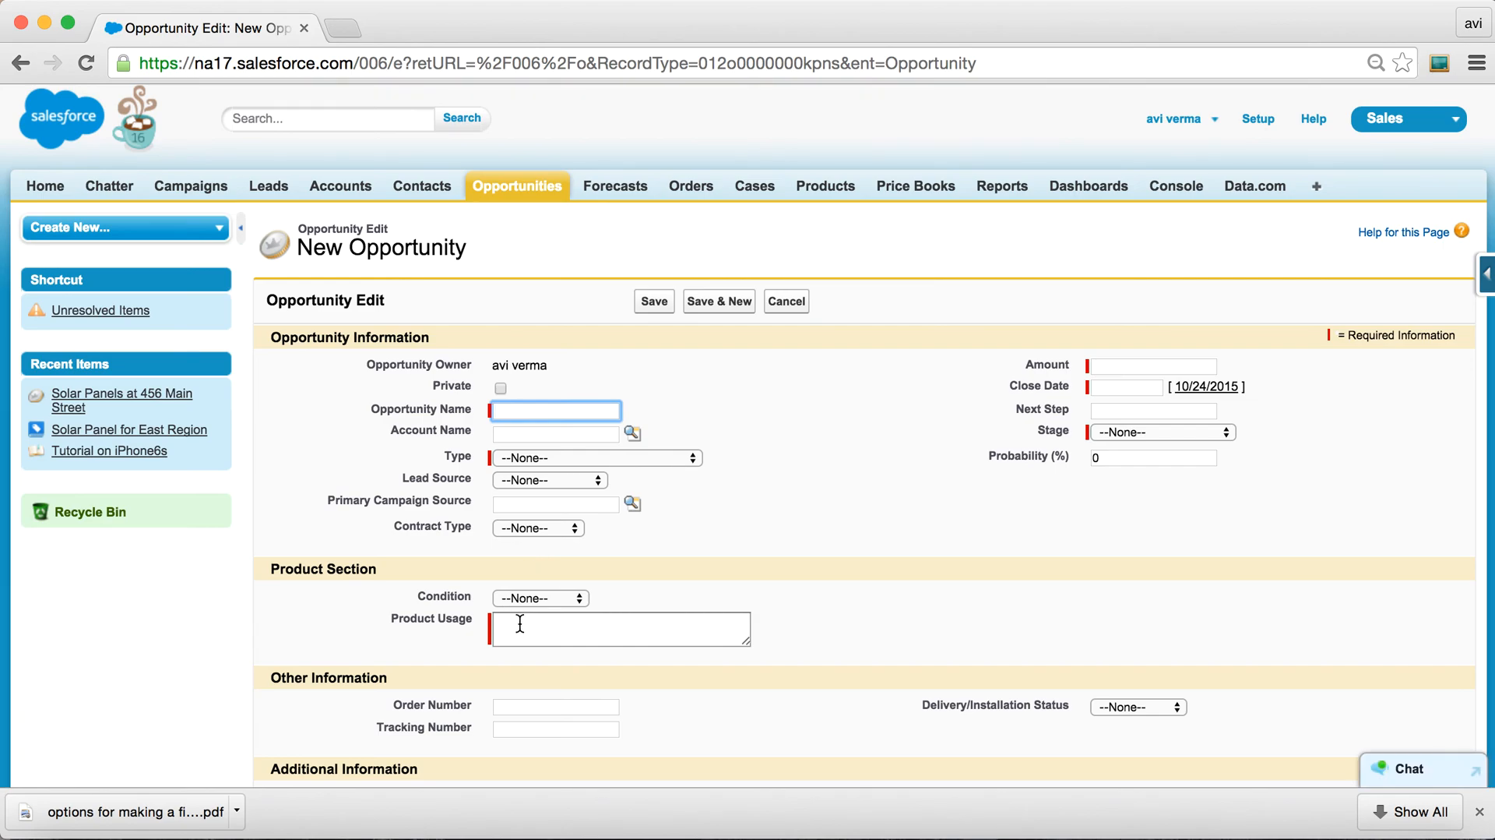
mouse_move(508, 665)
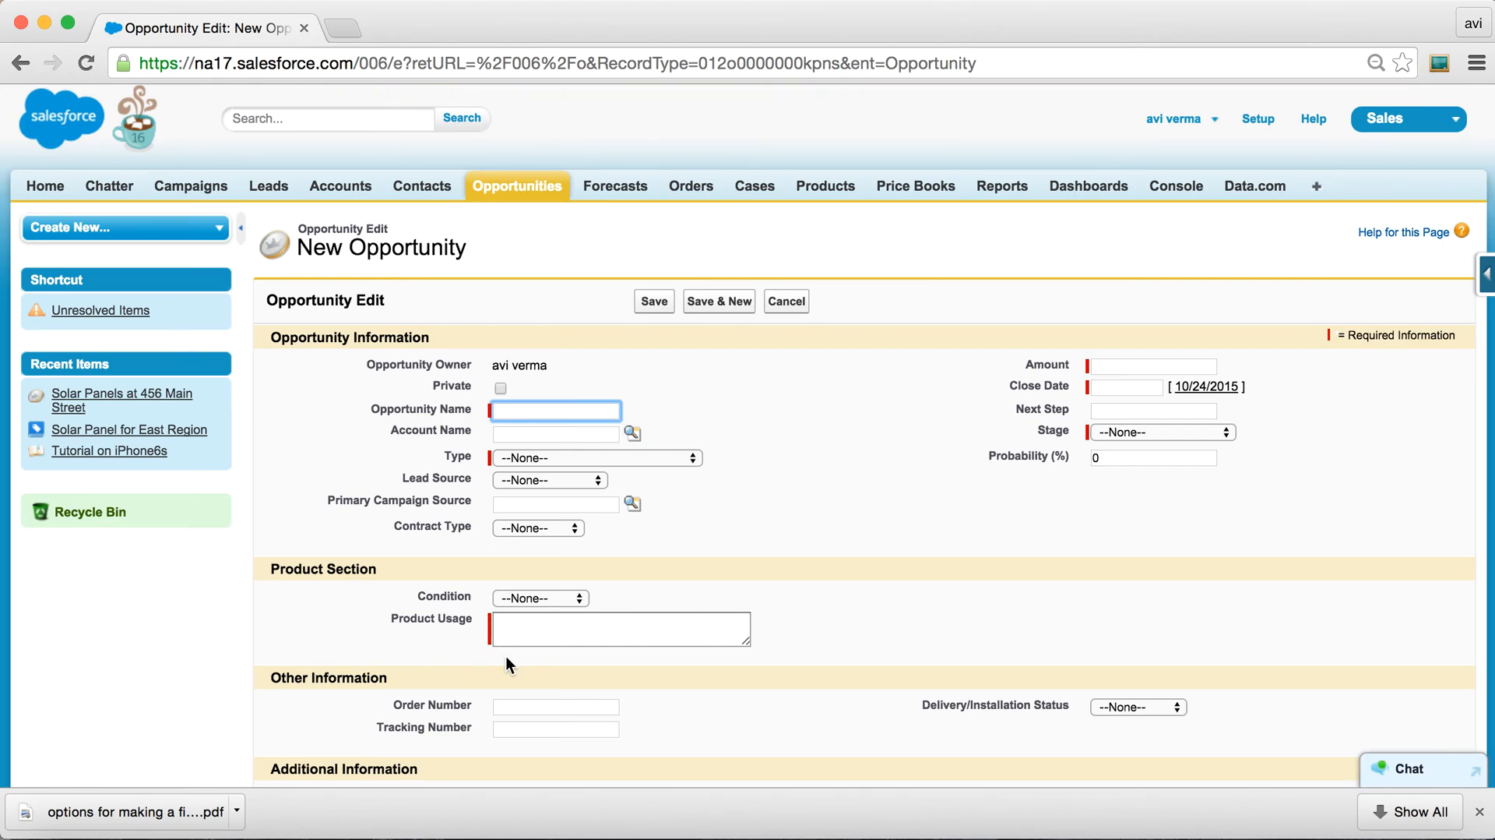
mouse_move(799, 293)
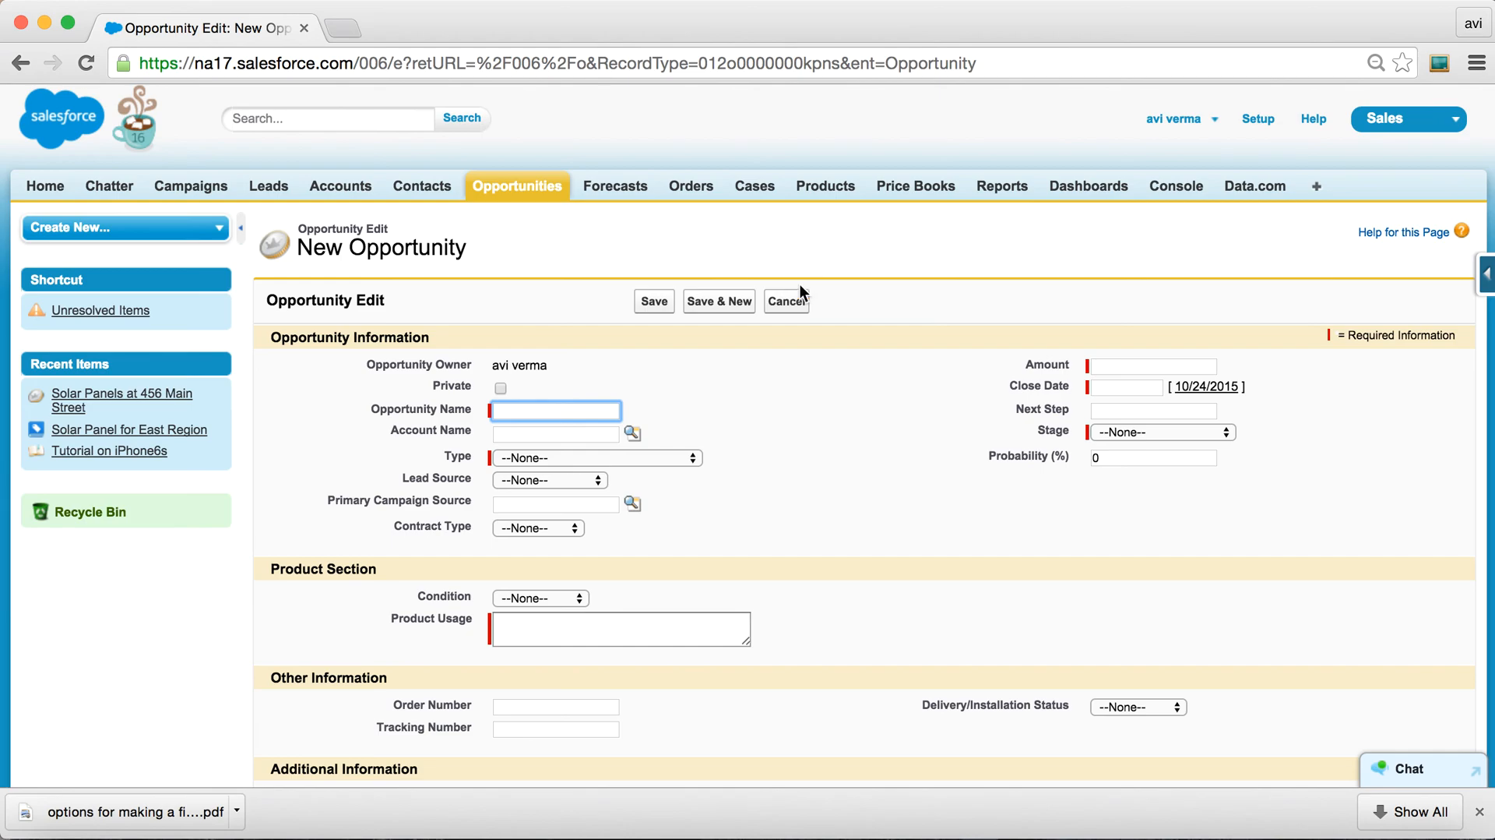
left_click(785, 300)
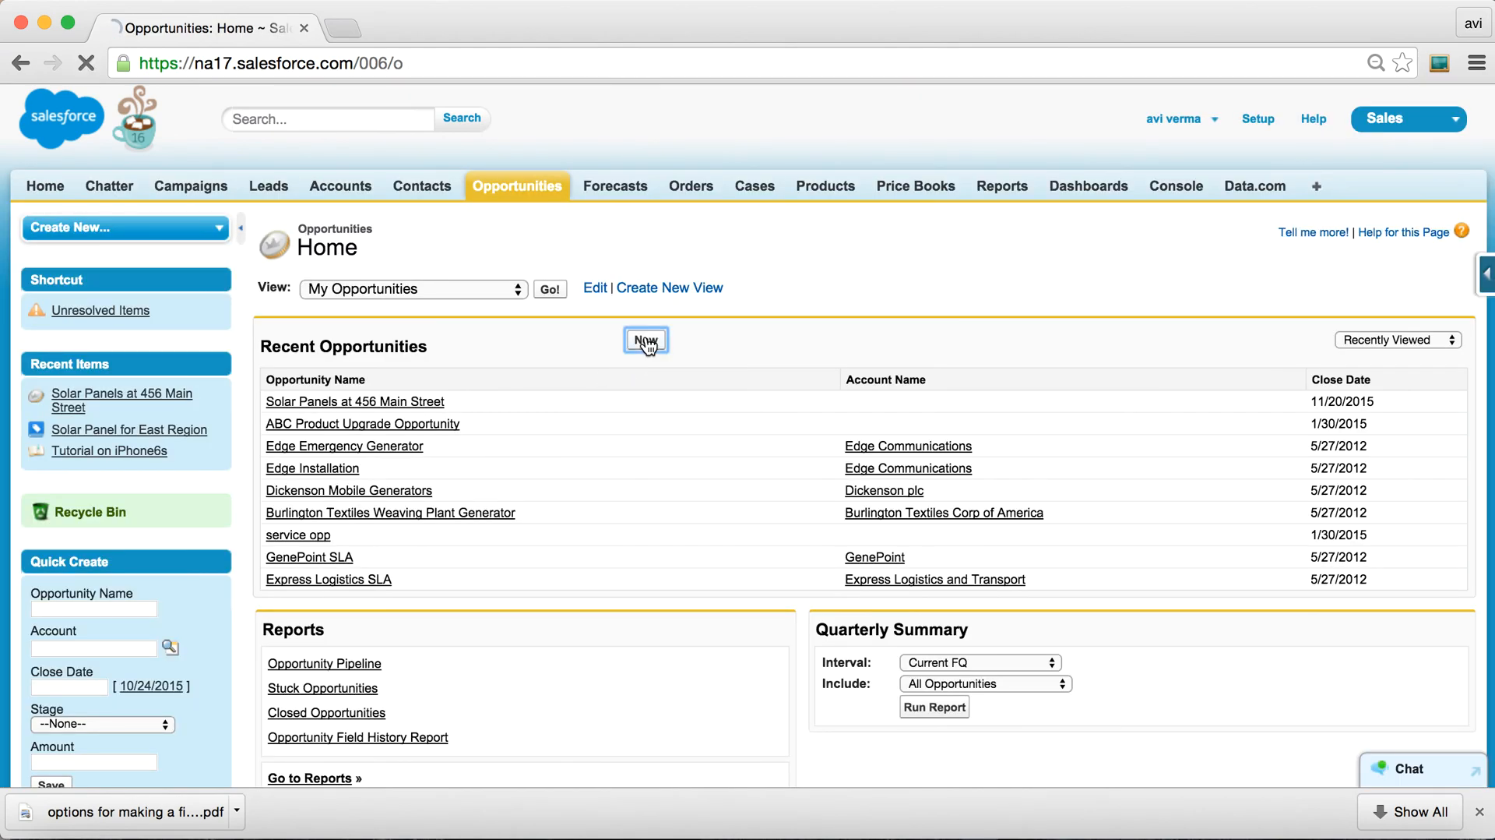
Start a Services Sale opportunity showing Product Usage required, then switch to the slides.
left_click(645, 339)
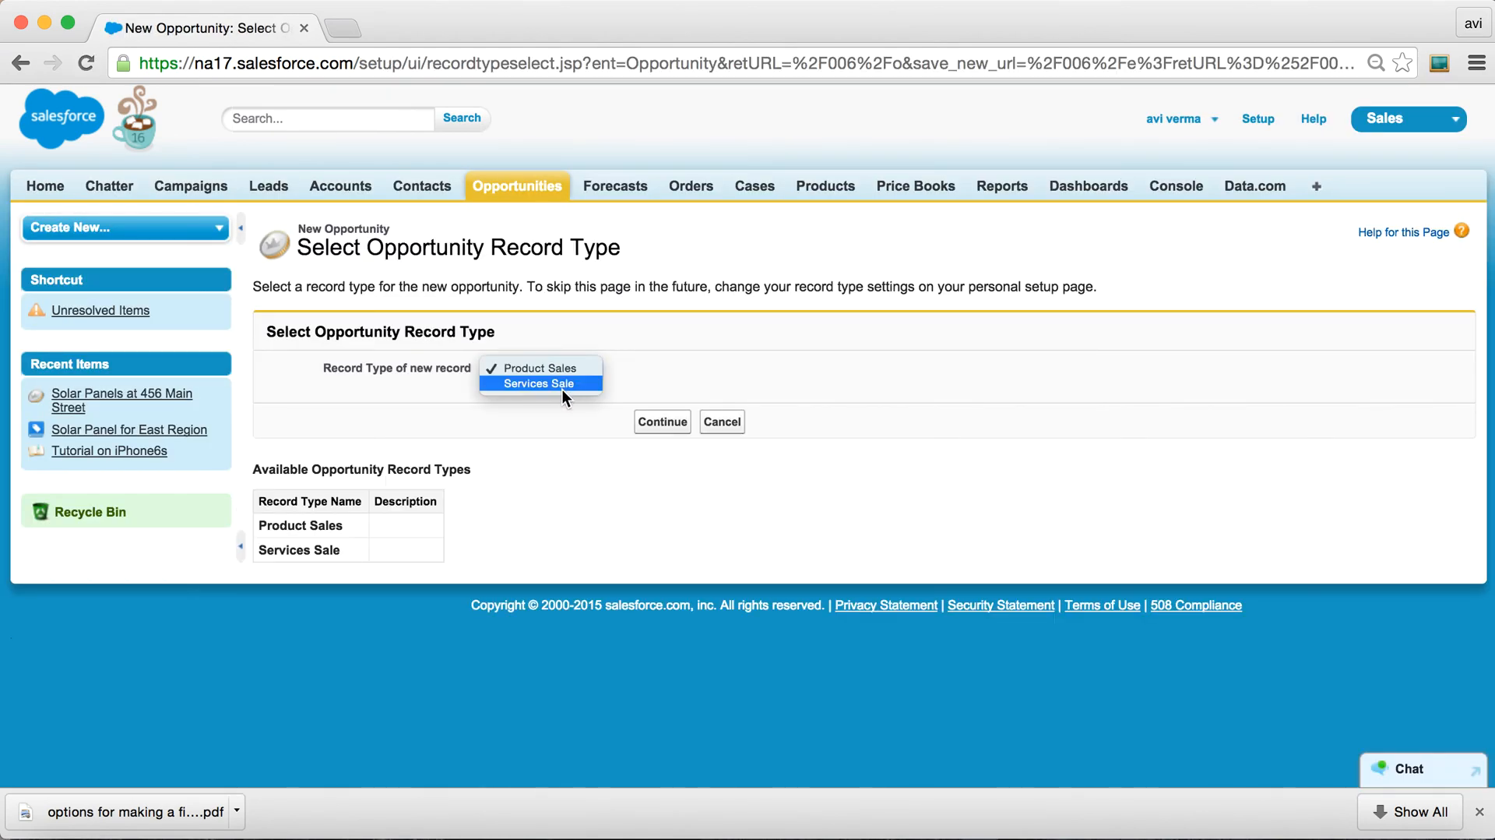
left_click(662, 422)
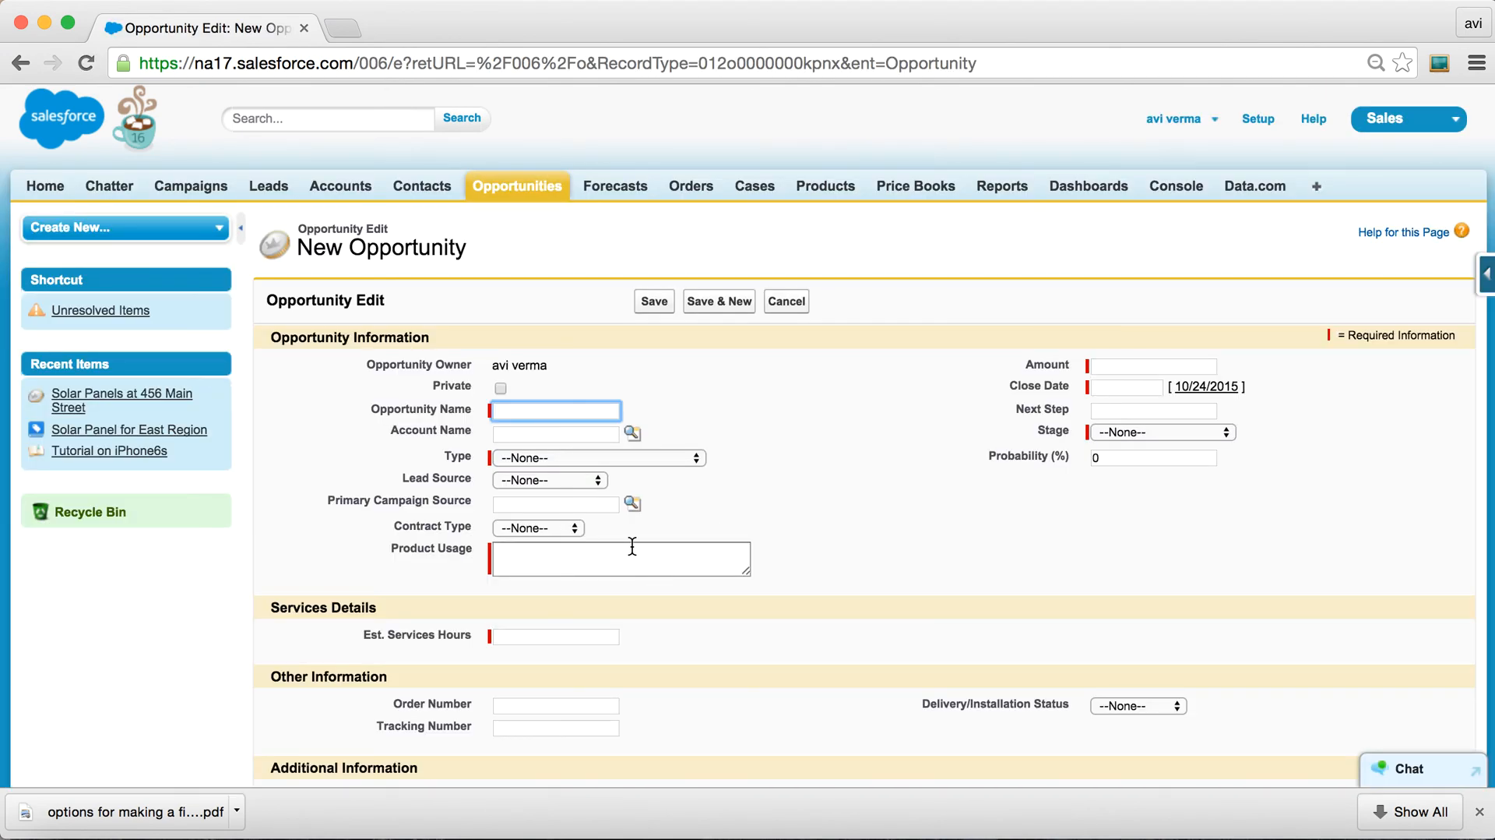
mouse_move(924, 430)
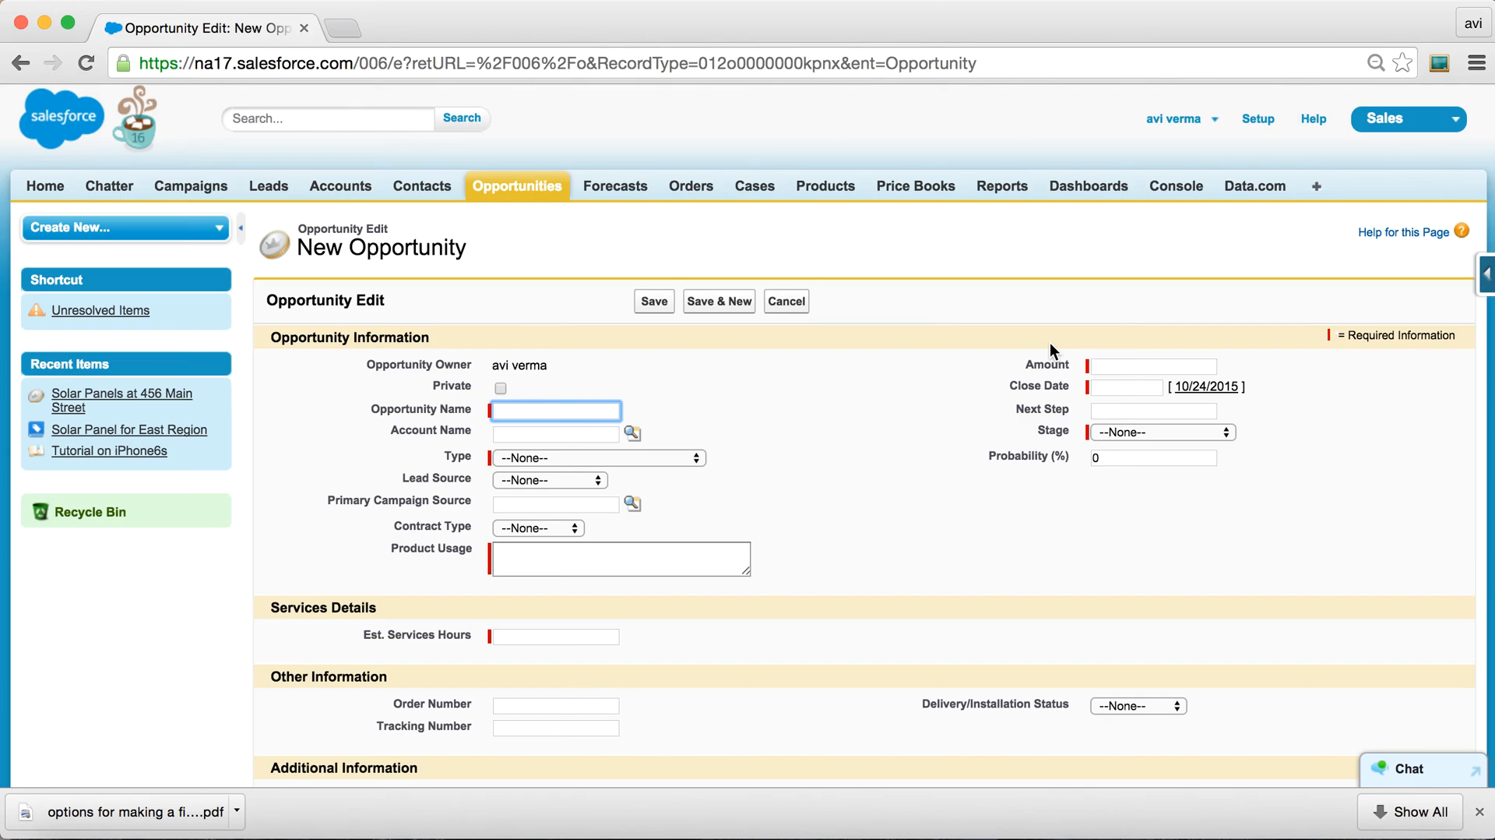
key("cmd+tab")
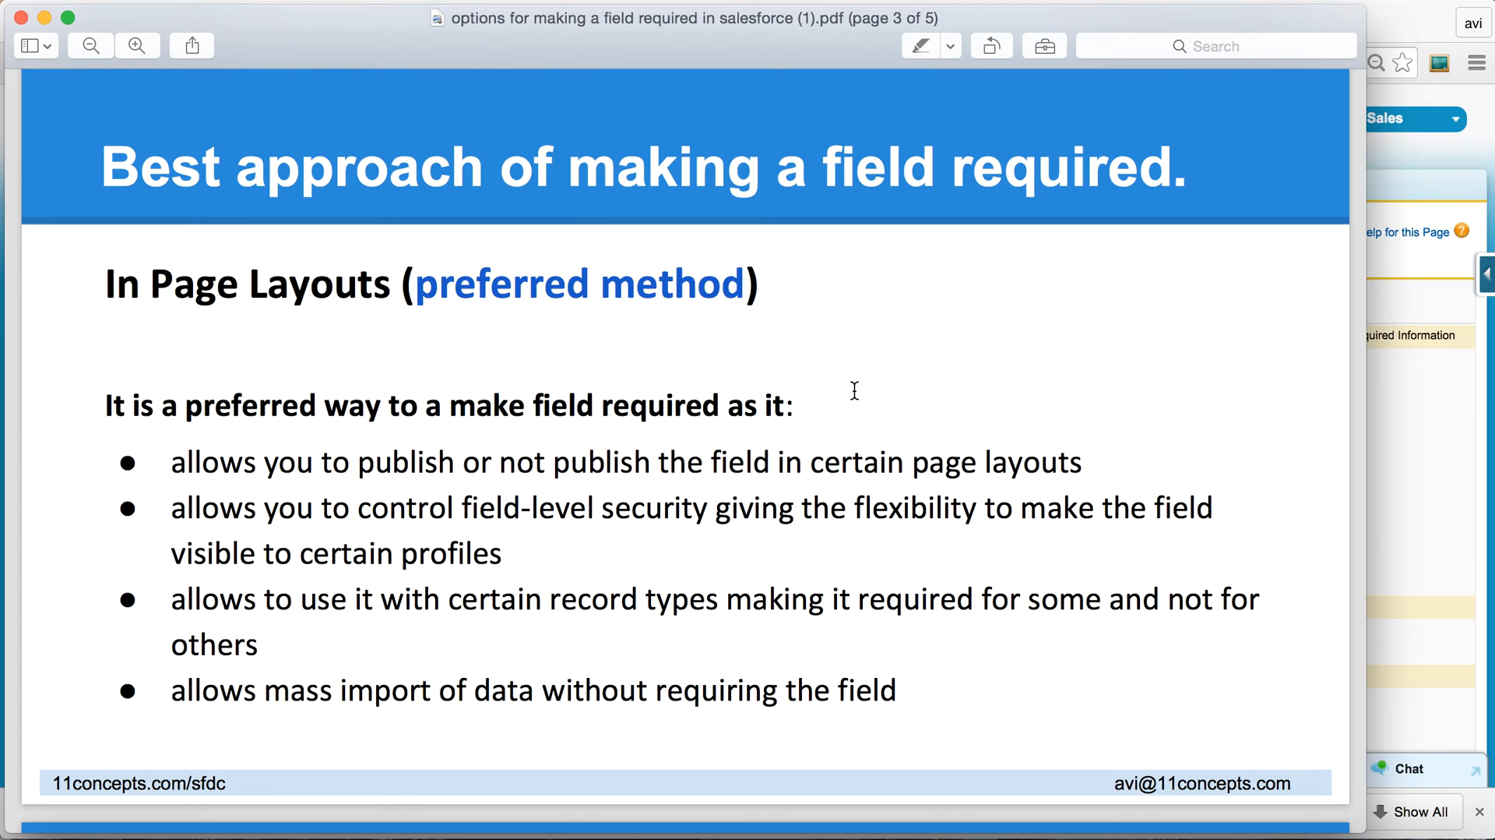
mouse_move(494, 491)
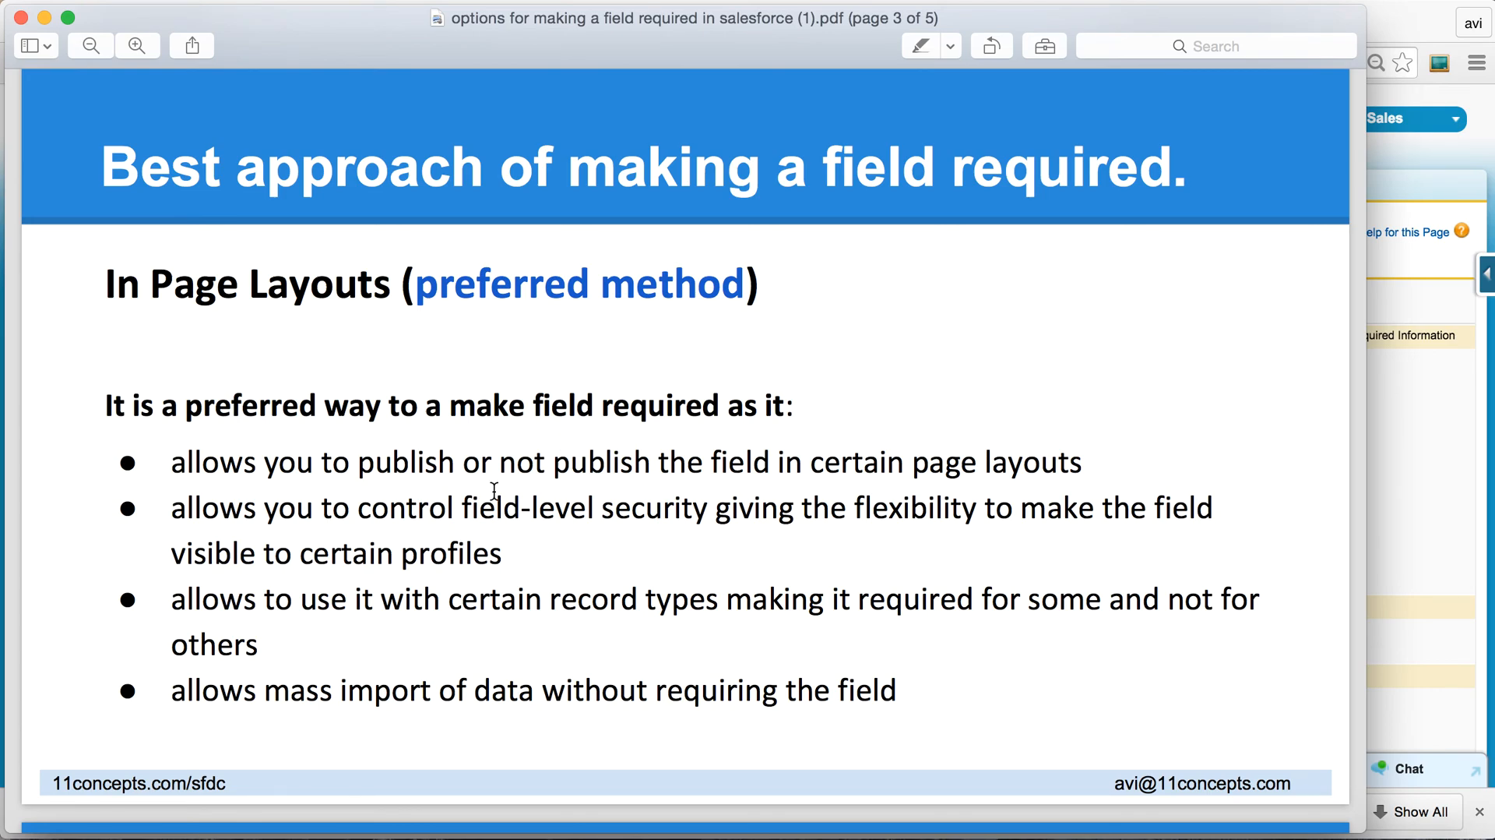
mouse_move(764, 486)
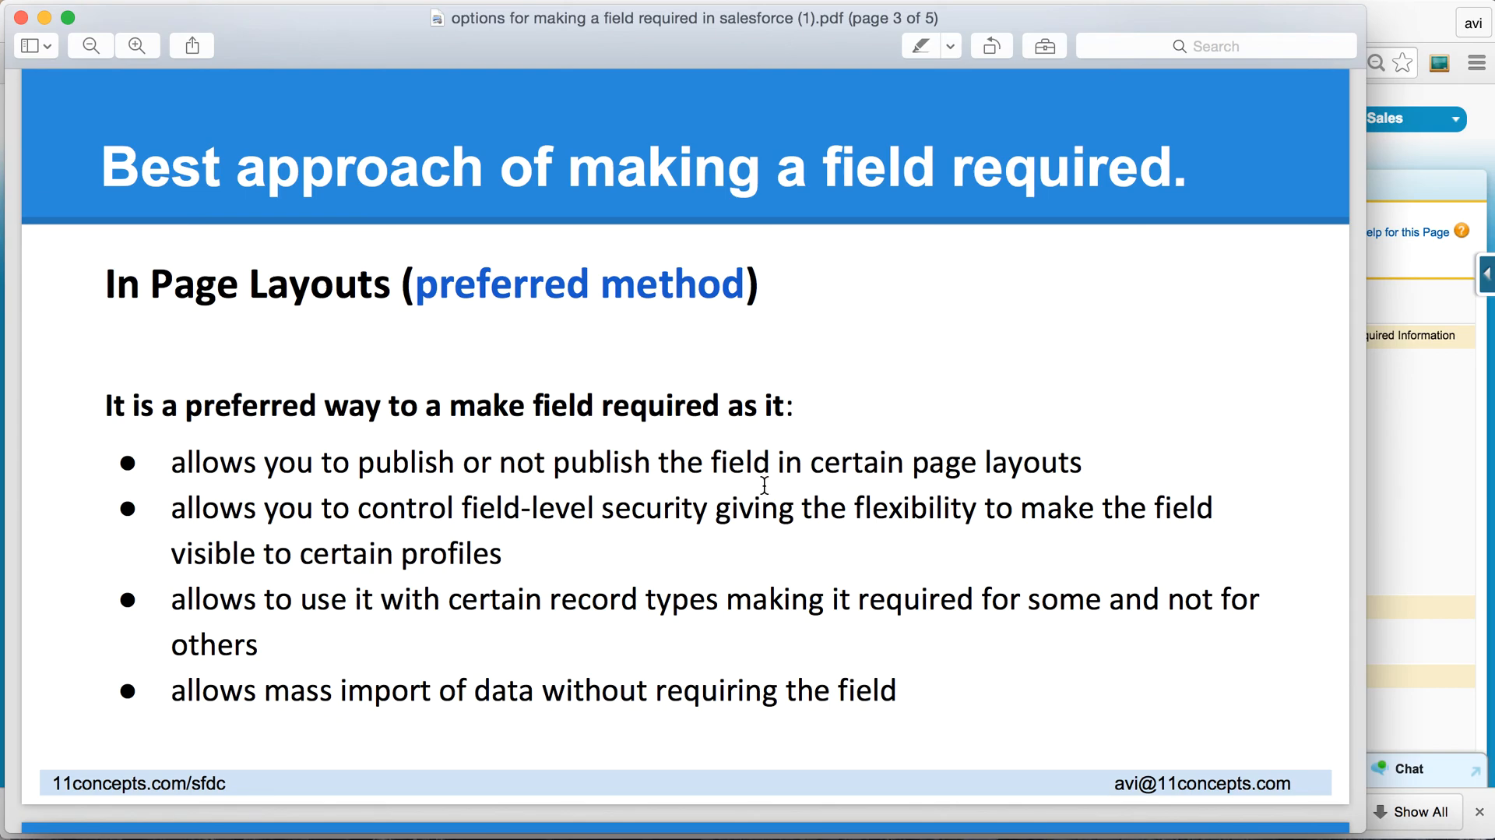
mouse_move(599, 534)
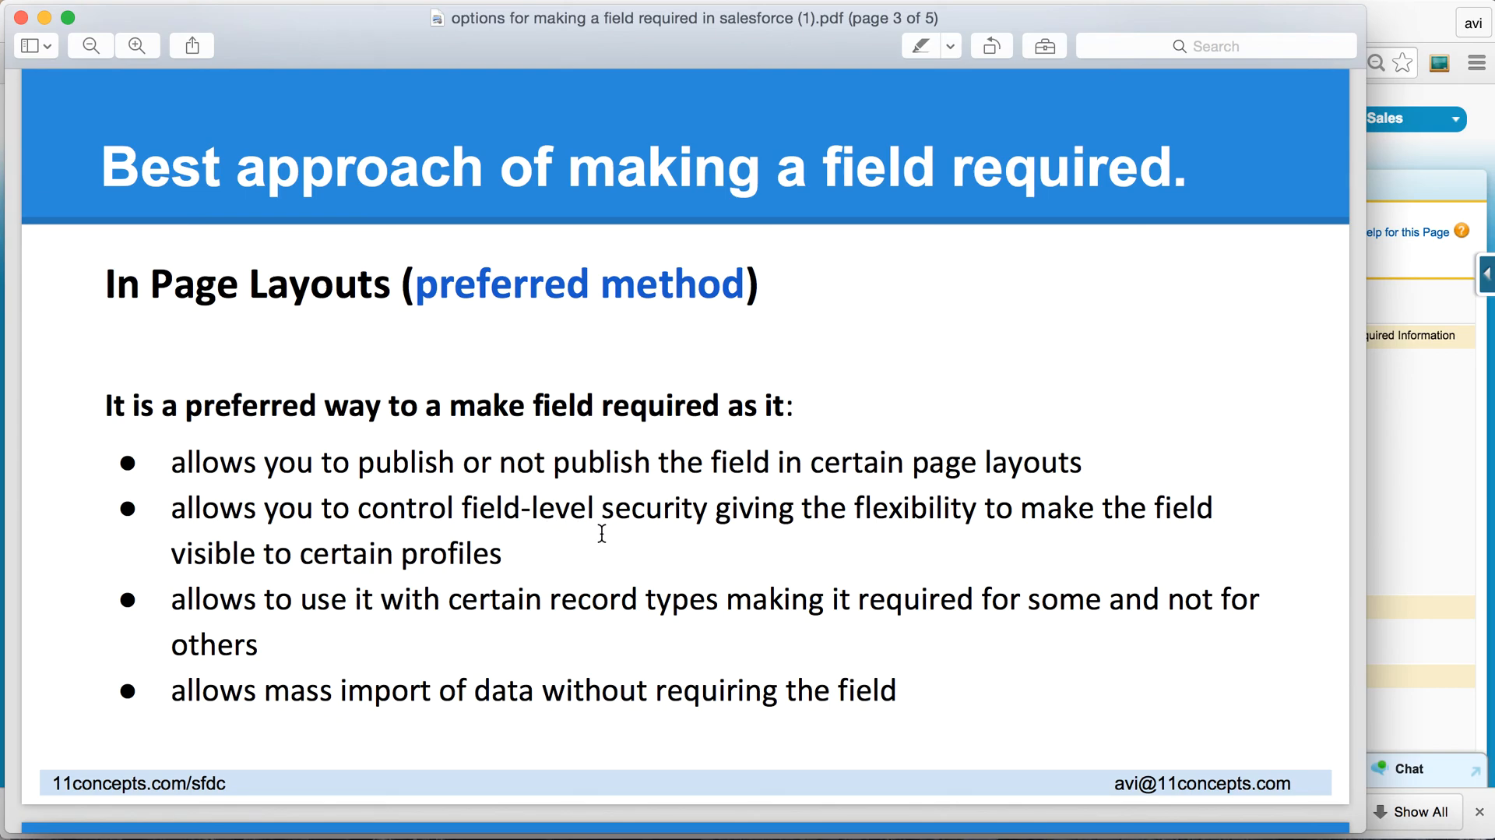
mouse_move(596, 528)
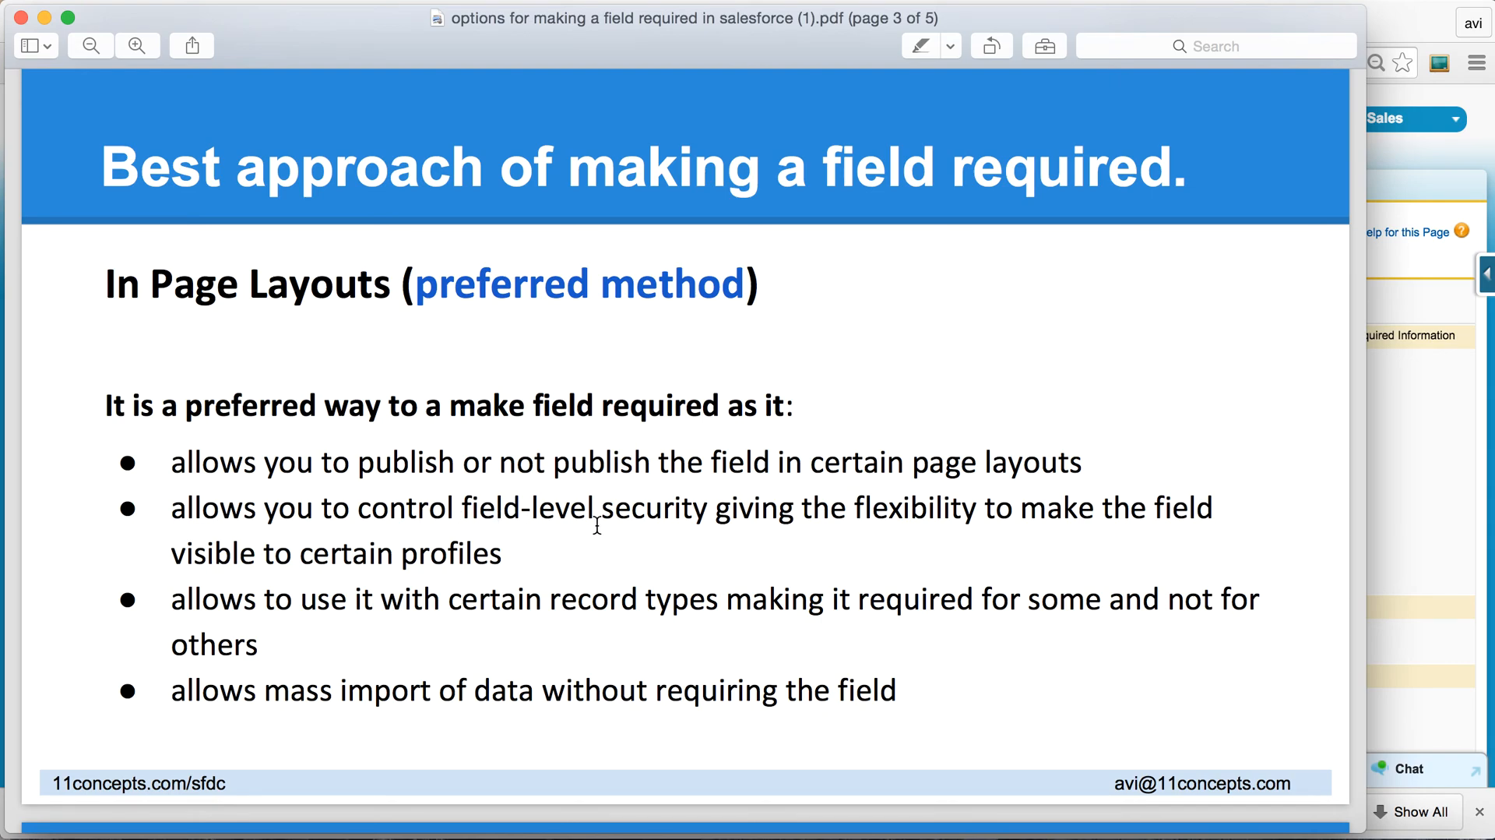
Return from the page-layout slide to the New Opportunity form in the browser.
key("cmd+tab")
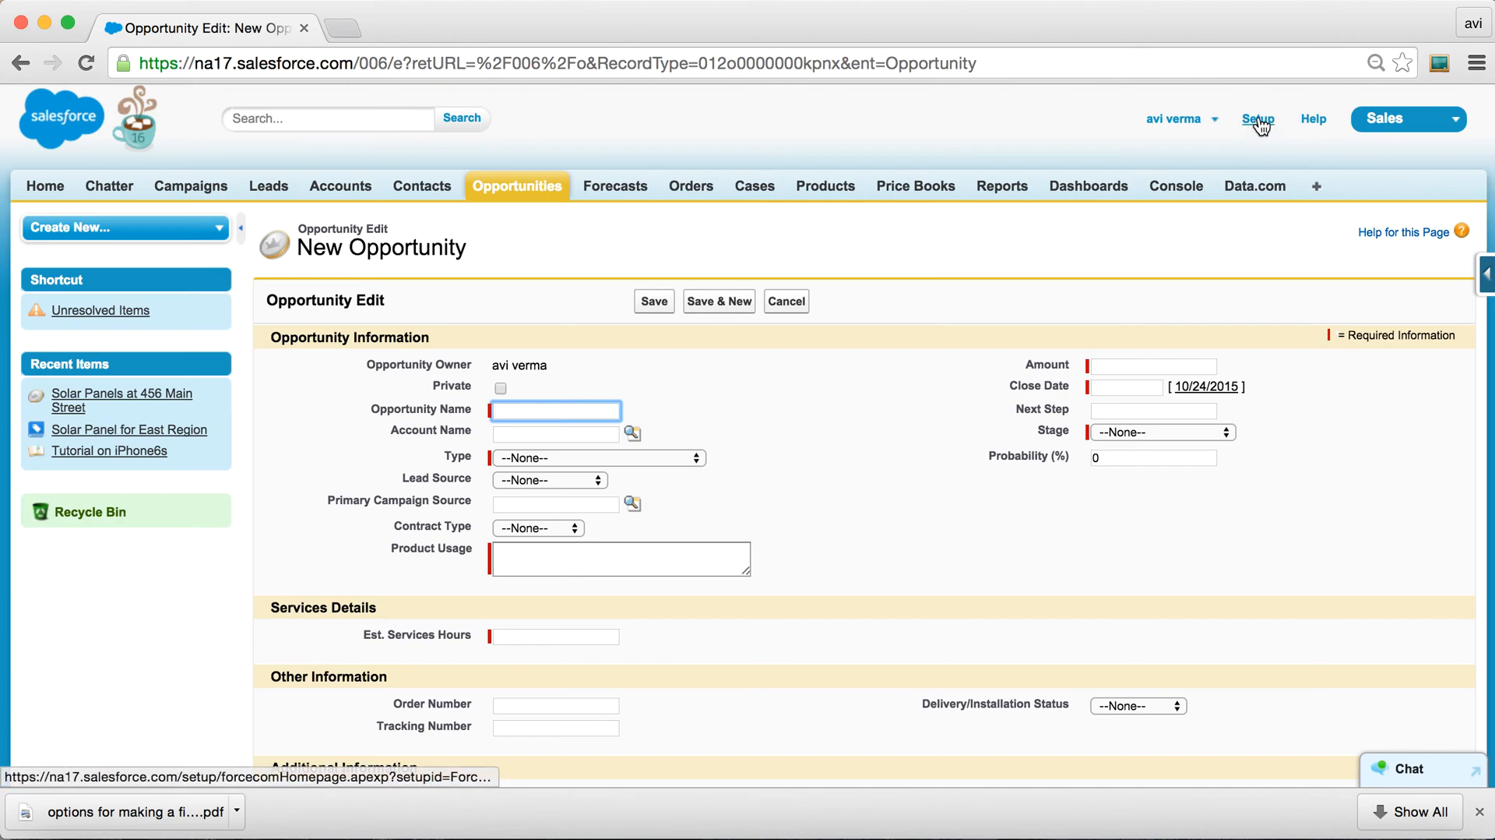
left_click(1259, 118)
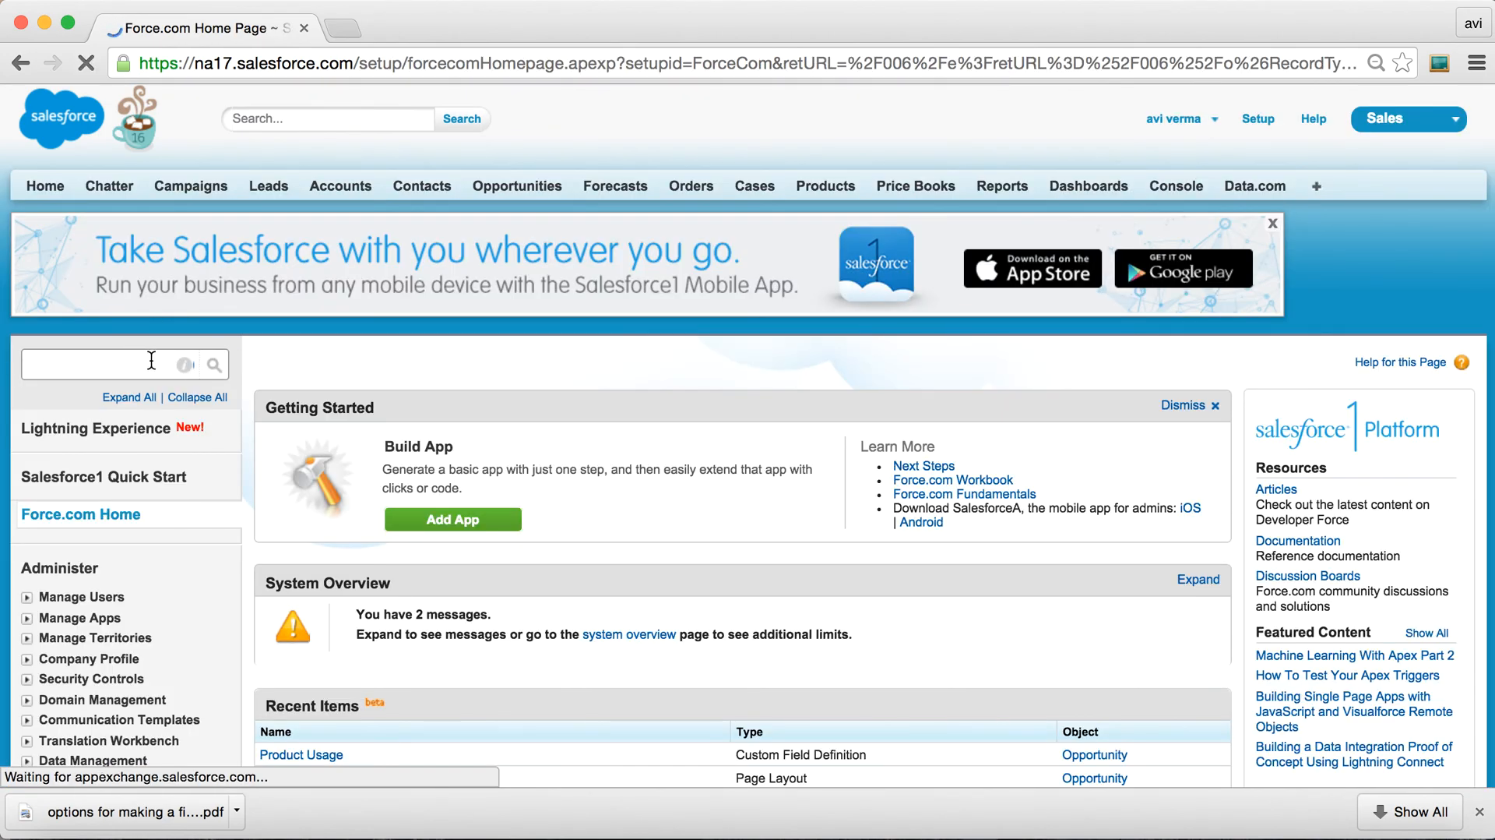
type("opp")
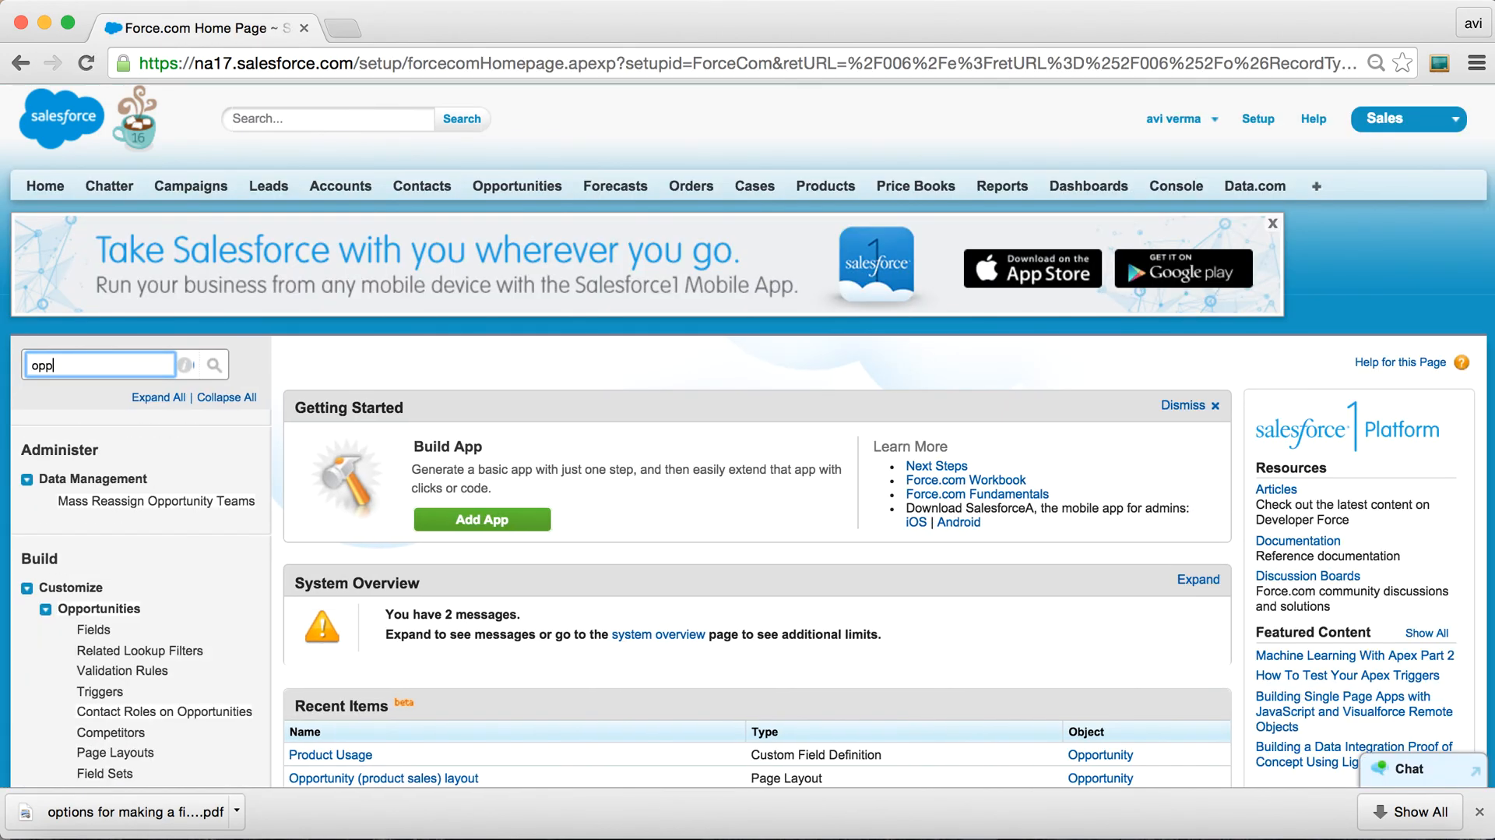
left_click(92, 630)
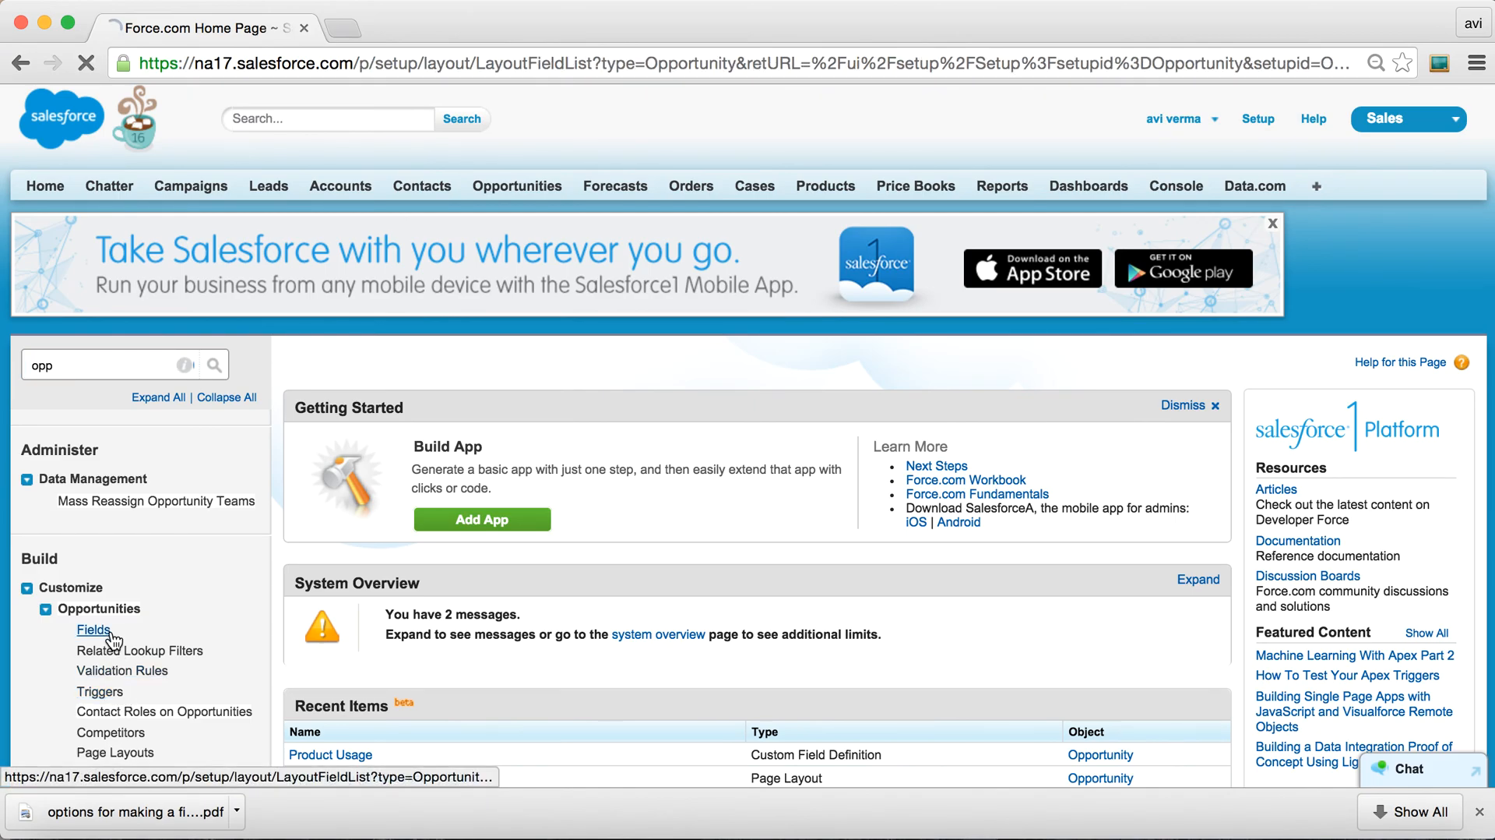
left_click(92, 630)
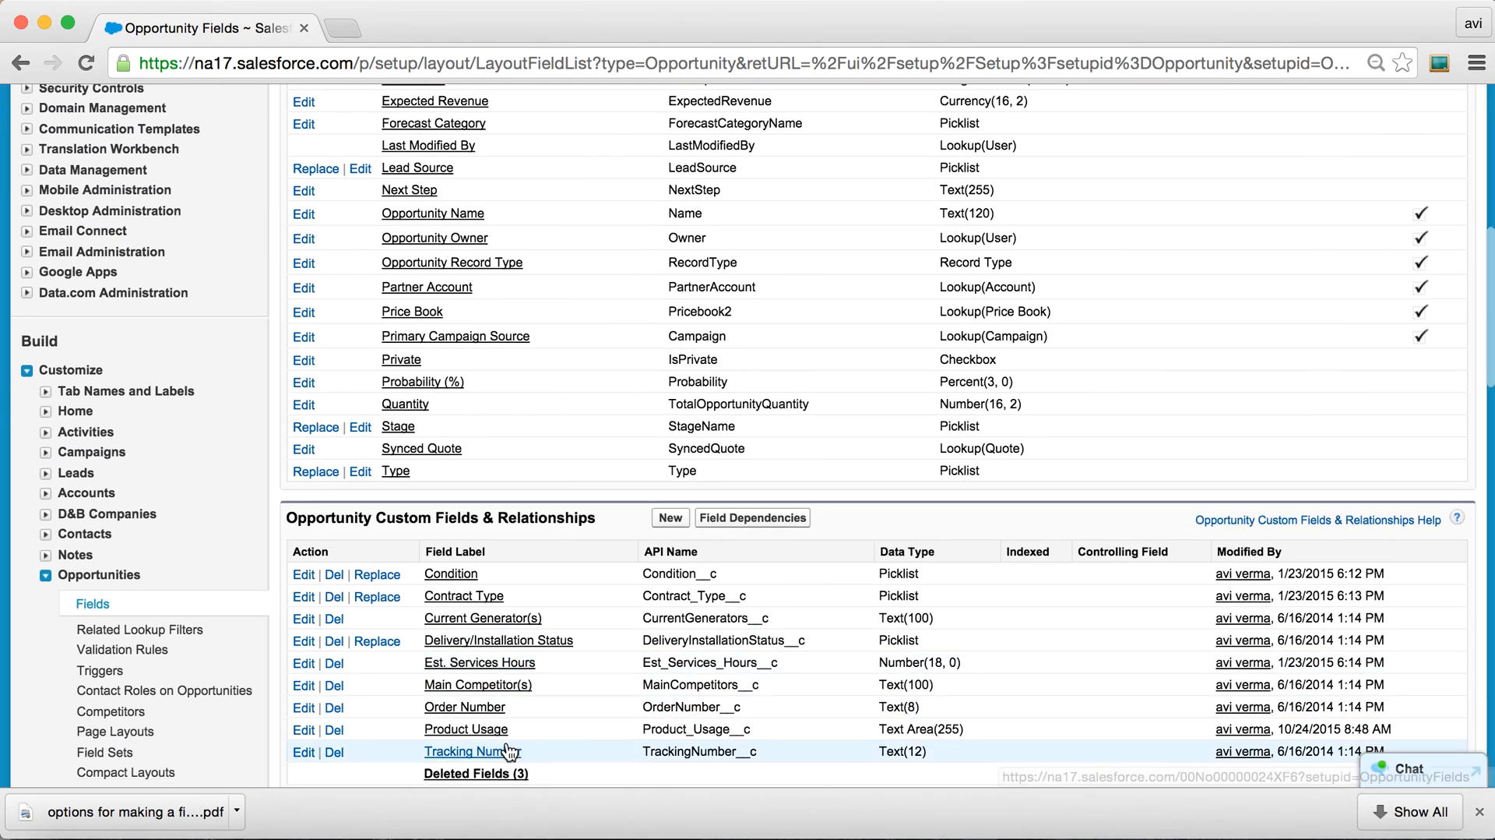
left_click(466, 728)
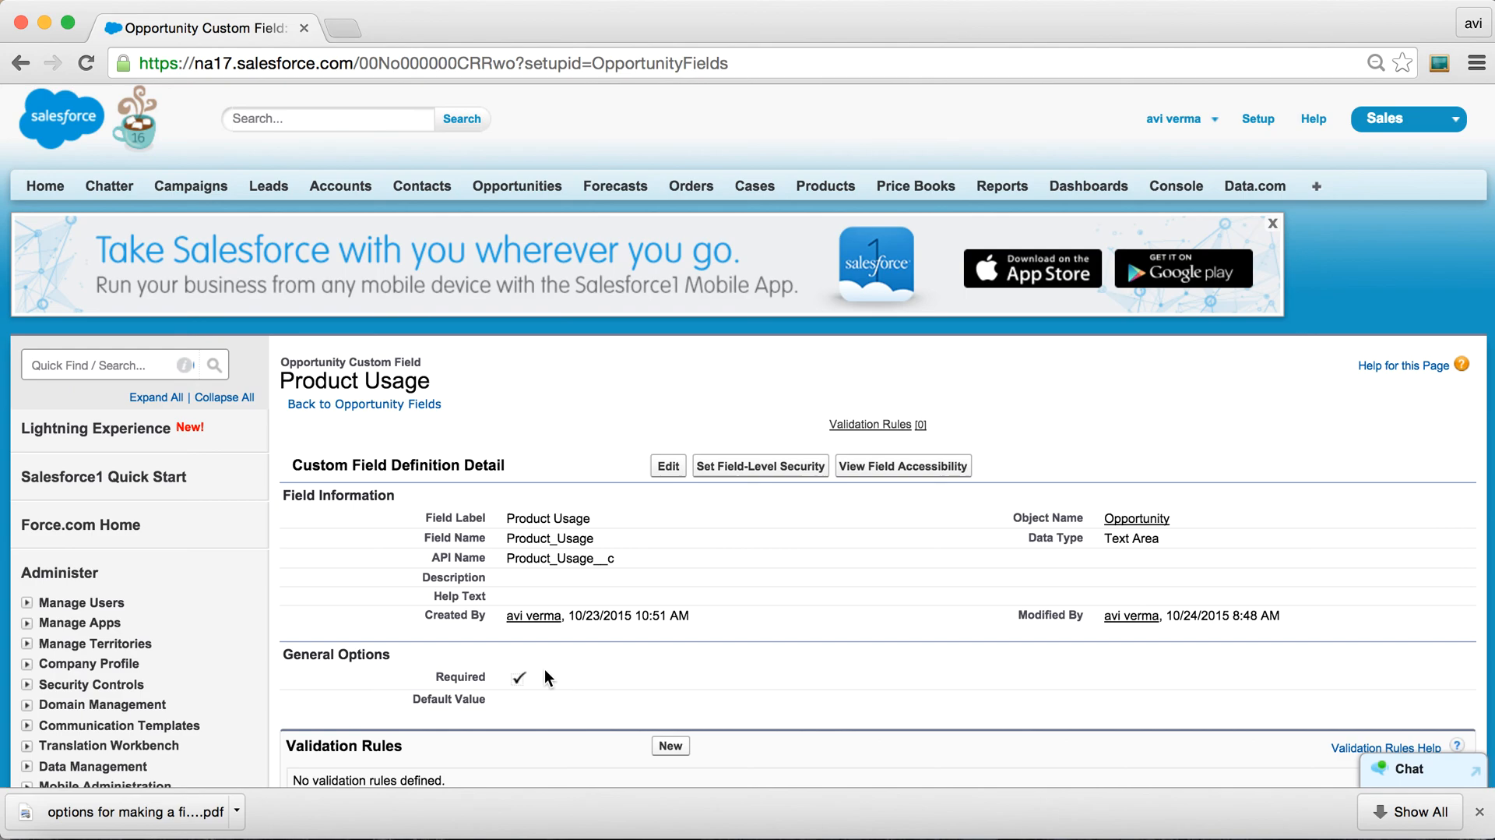
left_click(668, 465)
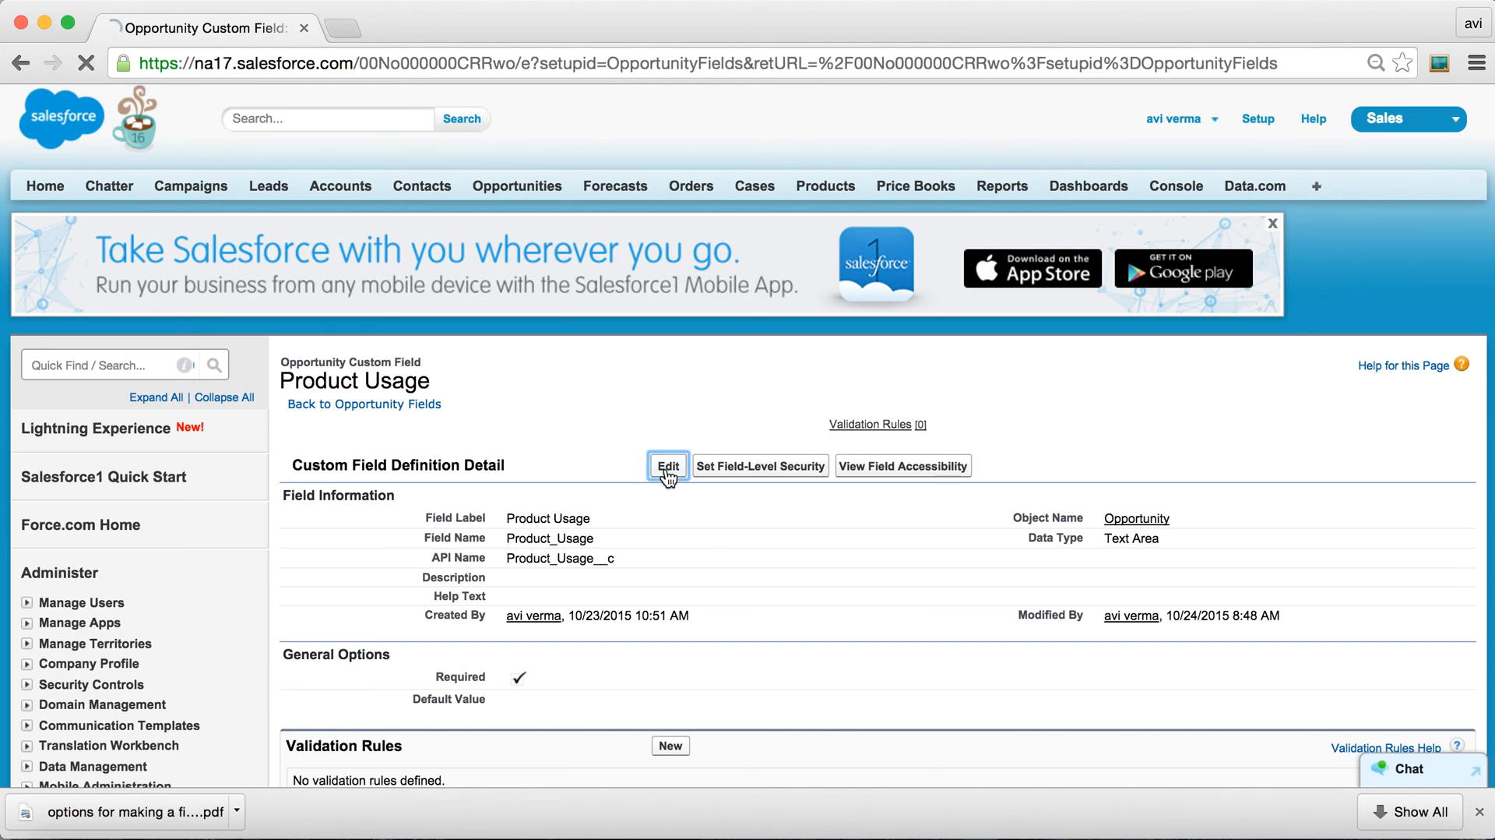
left_click(666, 464)
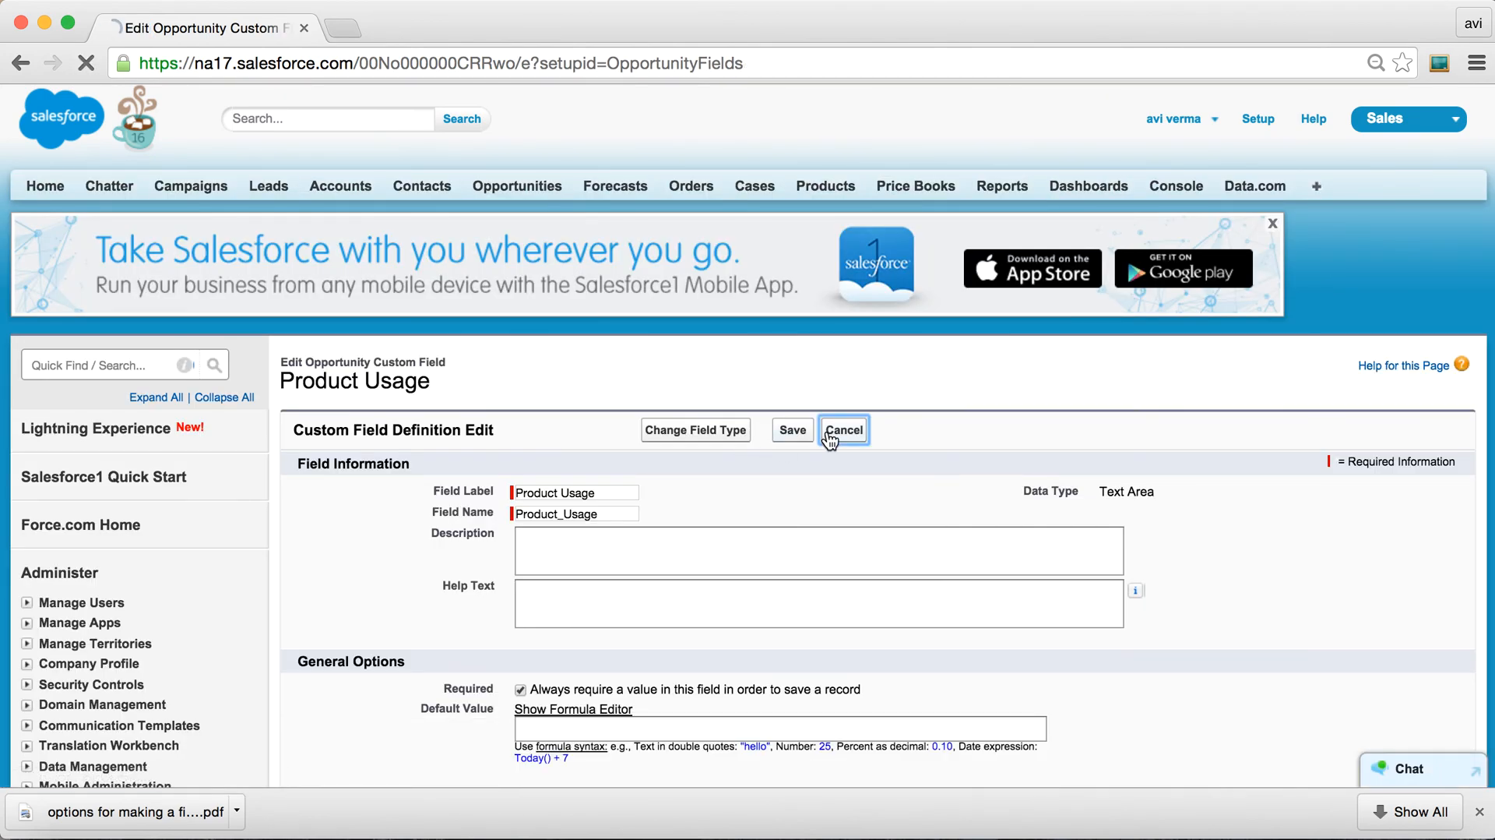
left_click(843, 430)
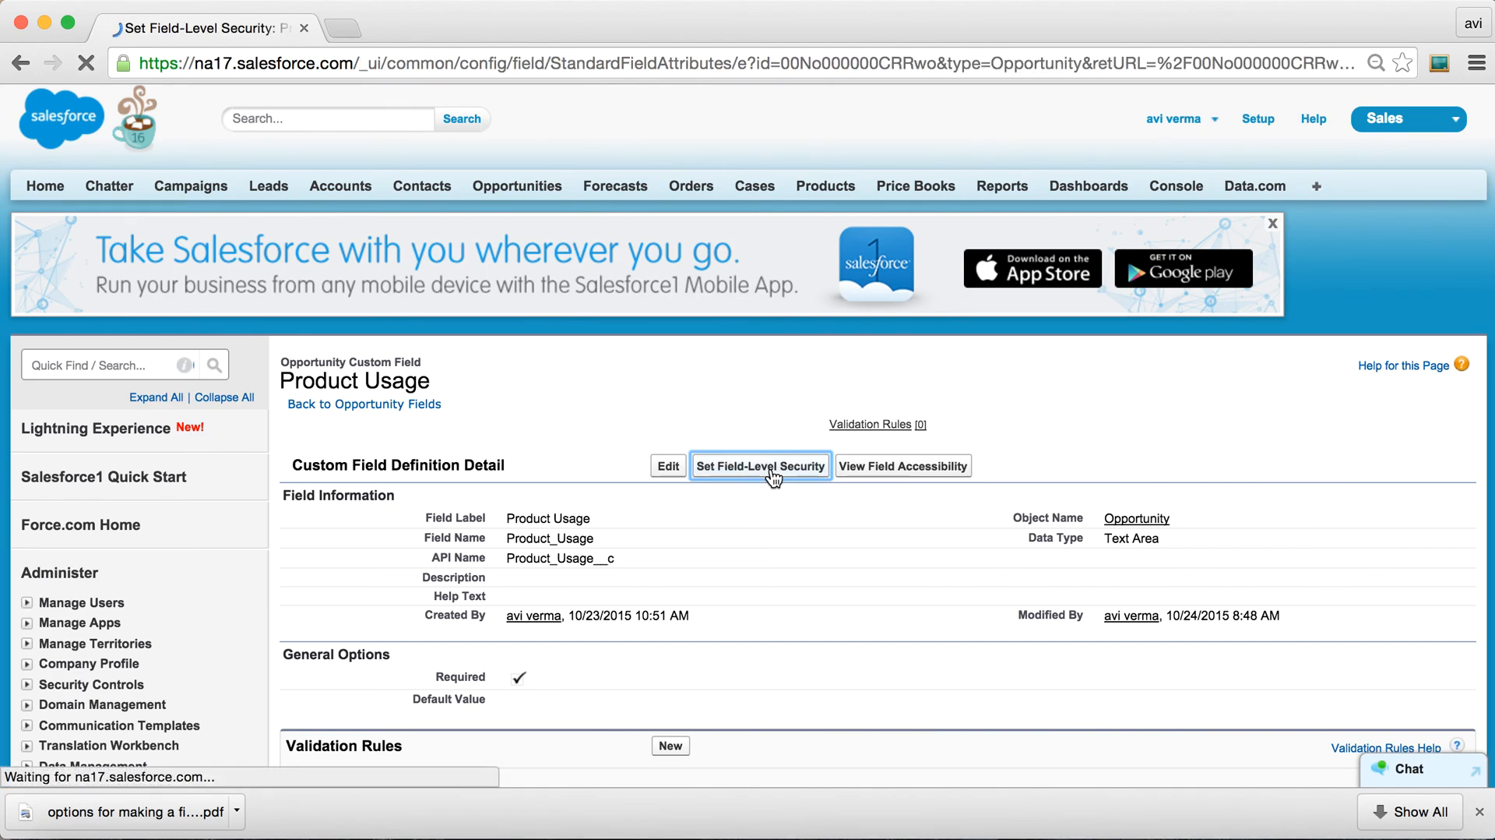
left_click(760, 466)
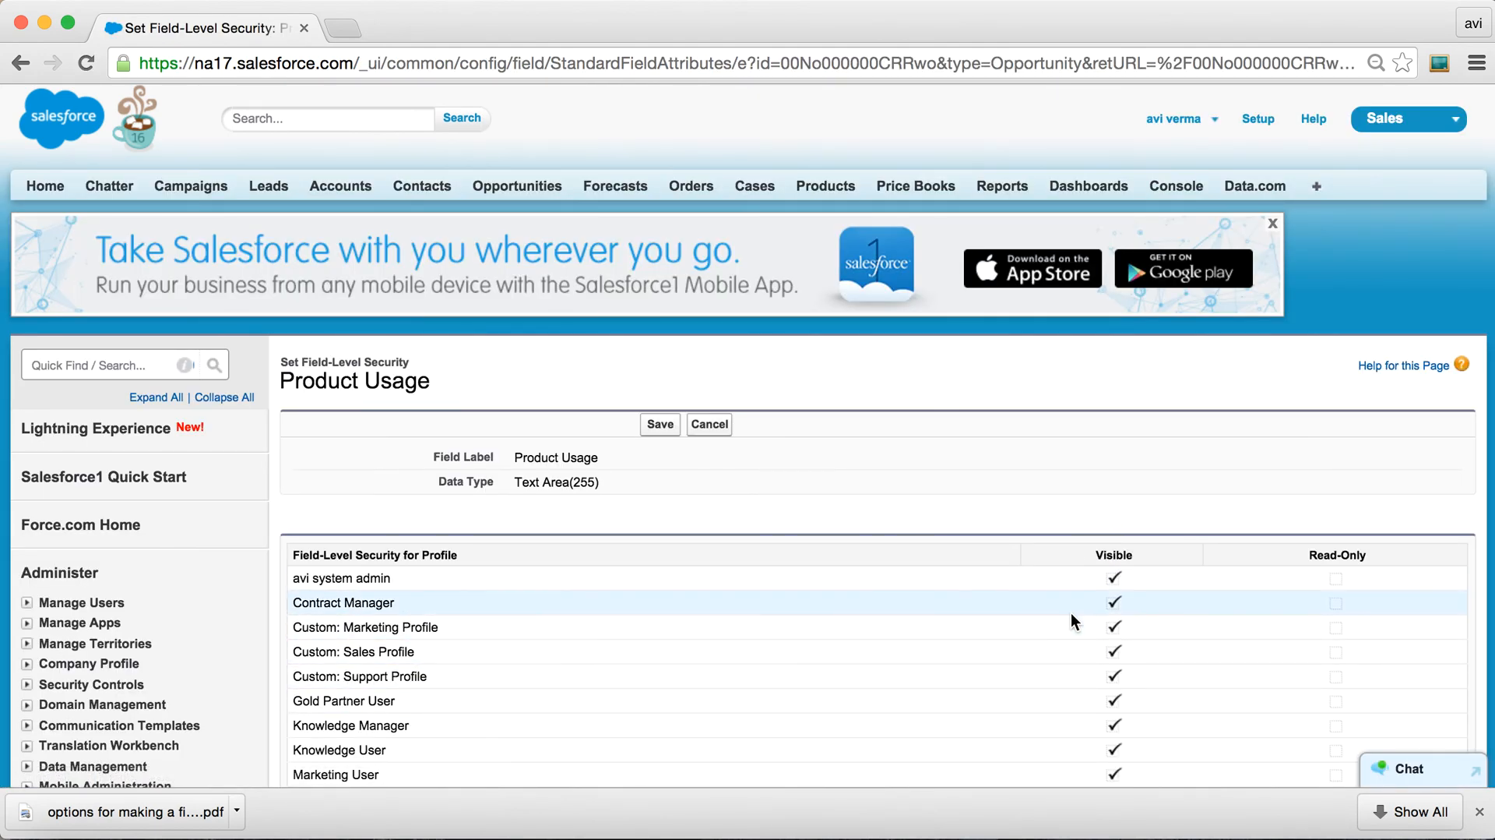
mouse_move(750, 379)
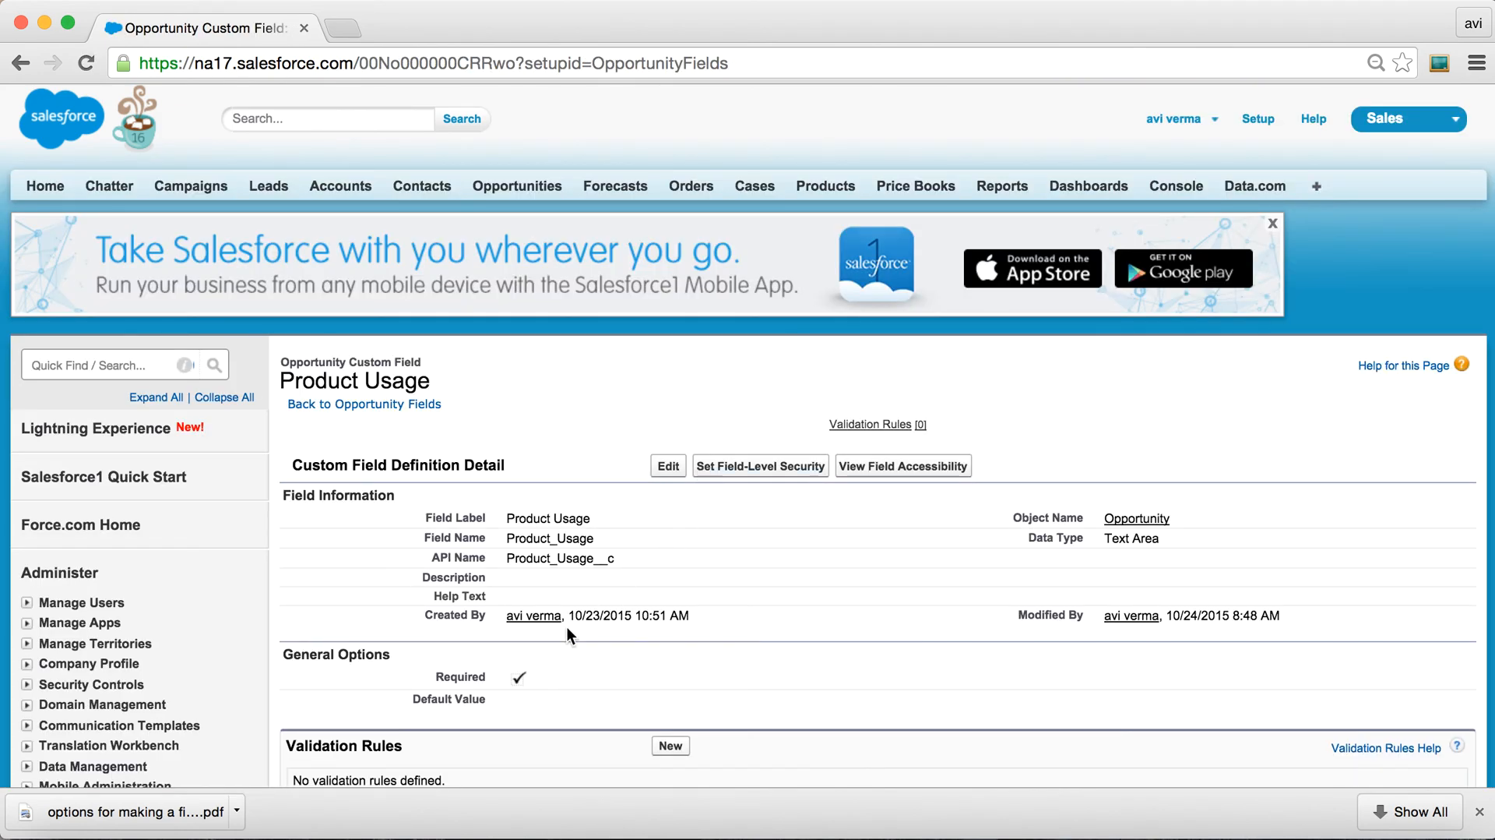
Save Product Usage without the required setting and go to its field-level security.
left_click(668, 466)
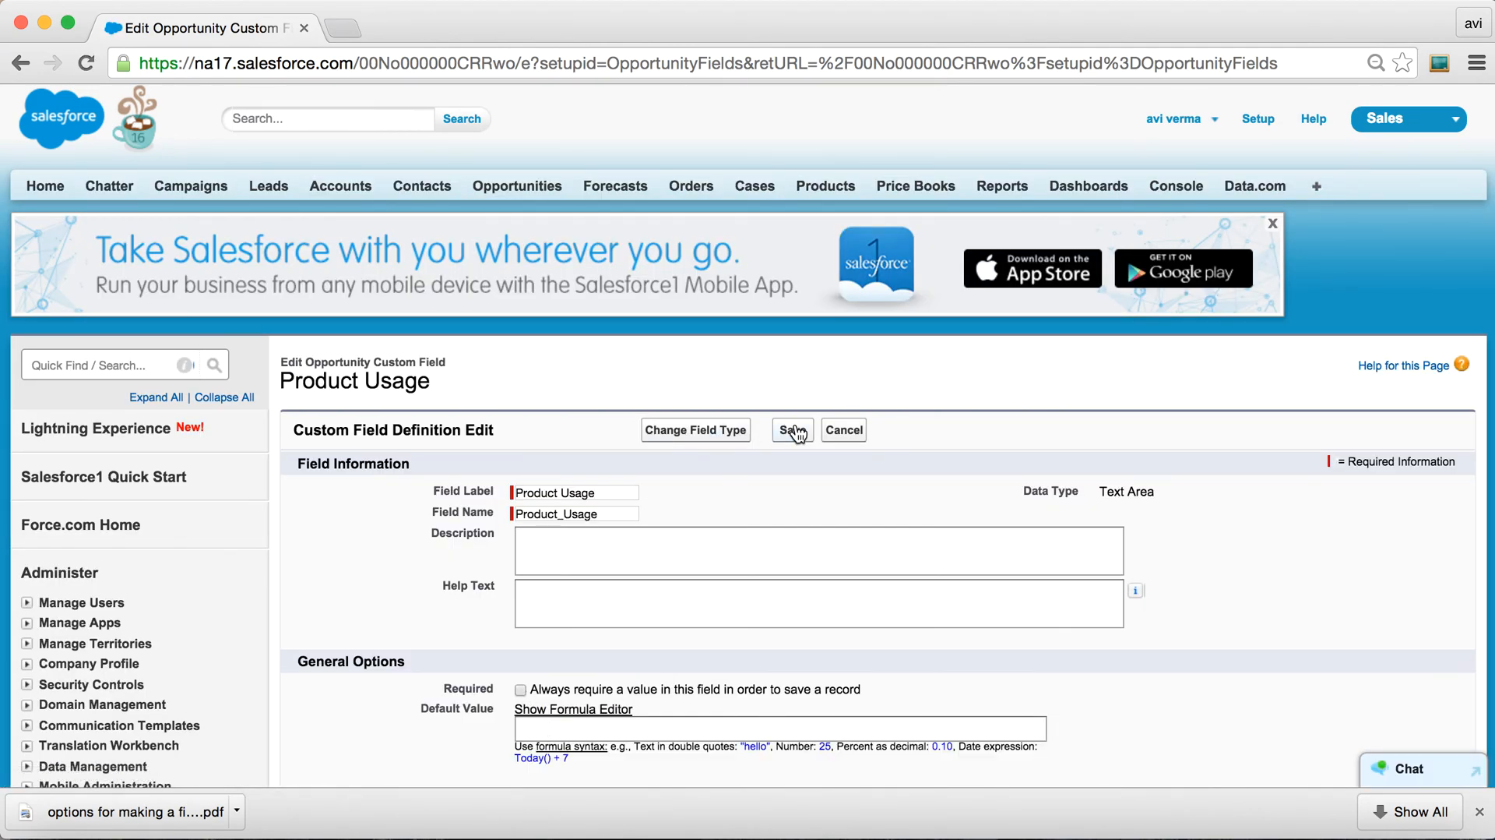
left_click(791, 430)
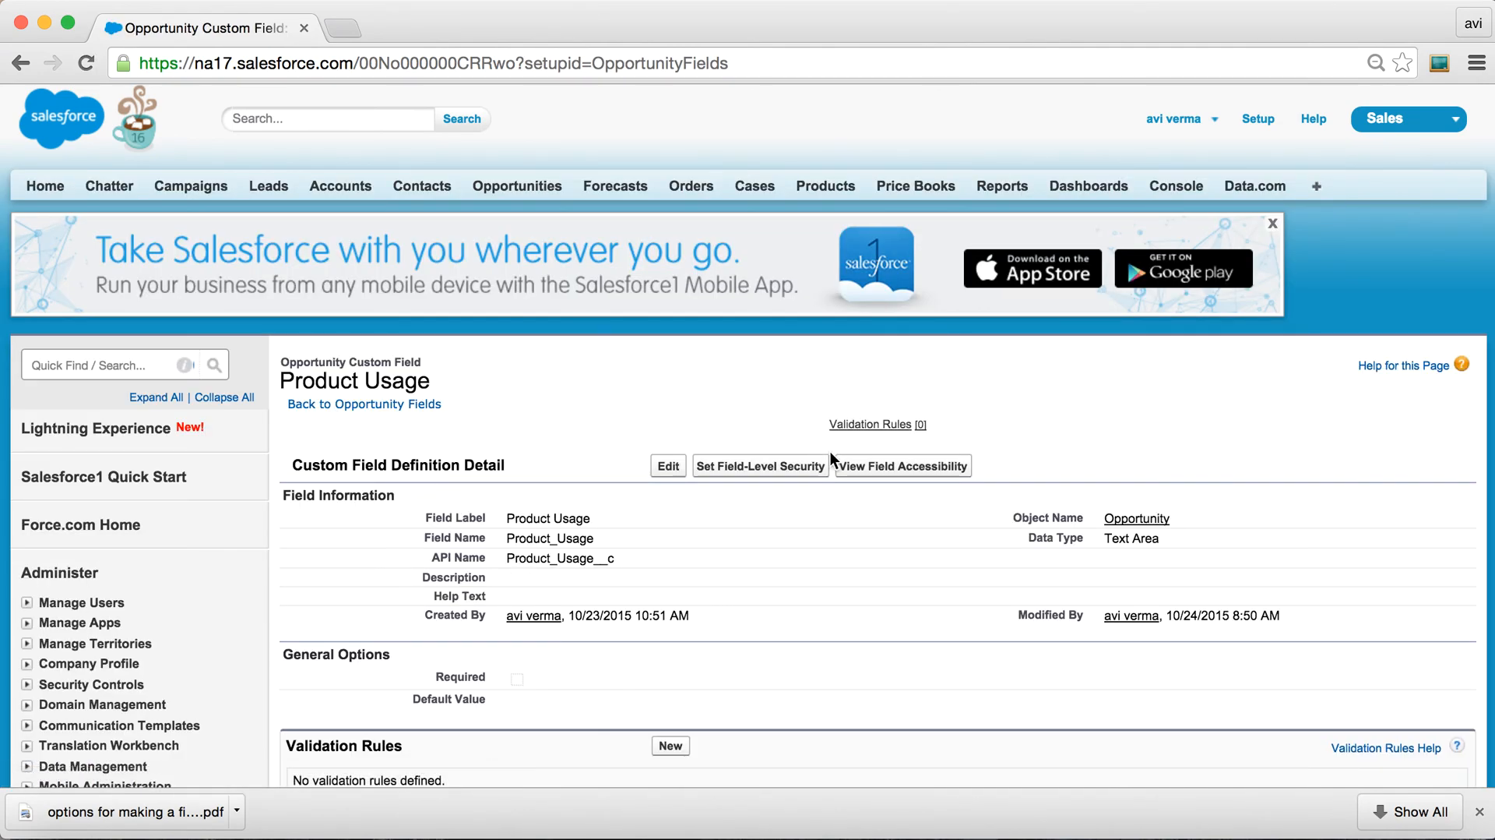
left_click(760, 466)
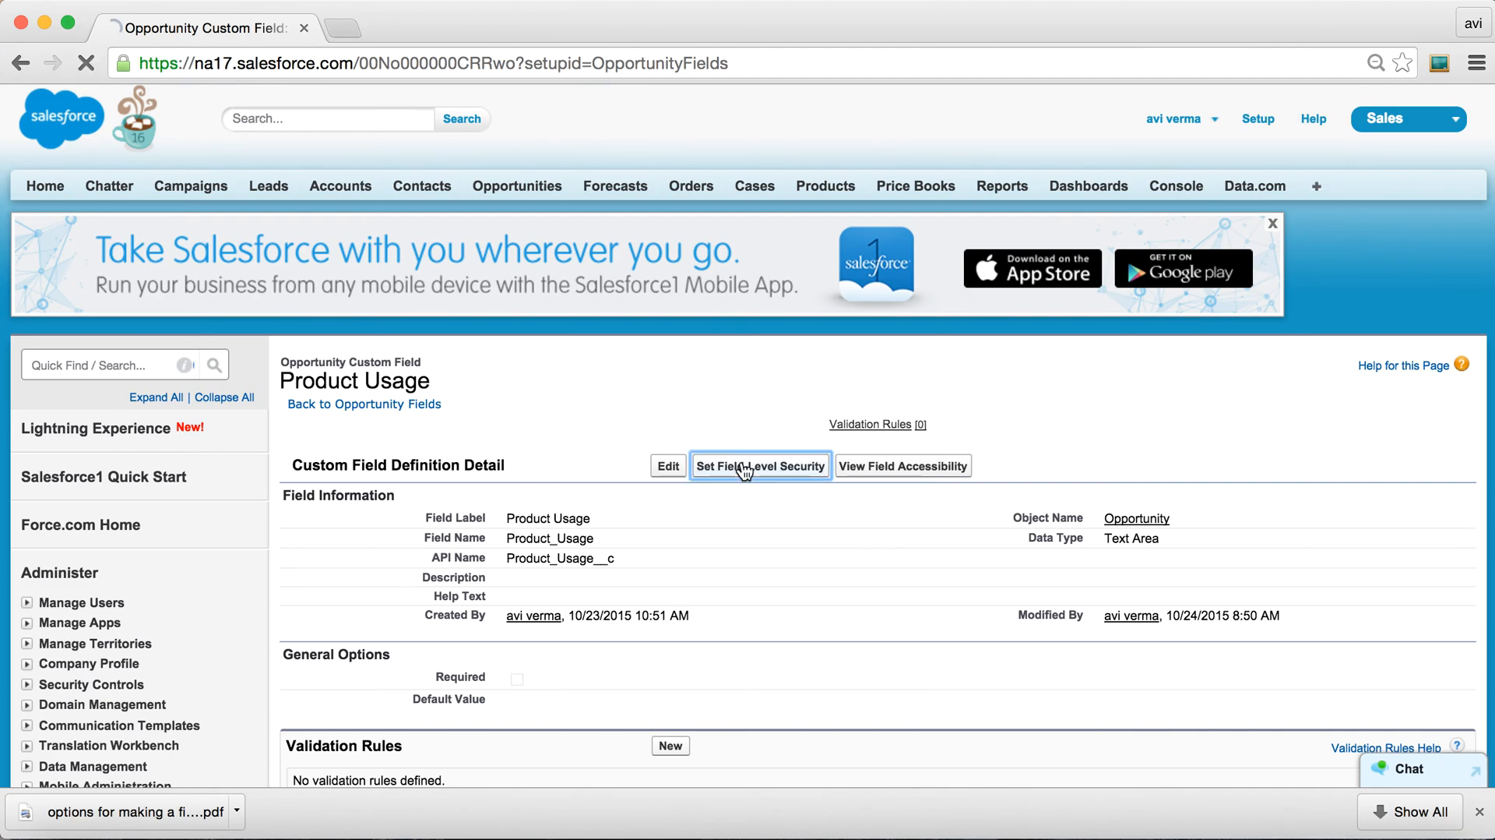
Mark Product Usage read-only for the Knowledge User and Marketing User profiles.
left_click(761, 465)
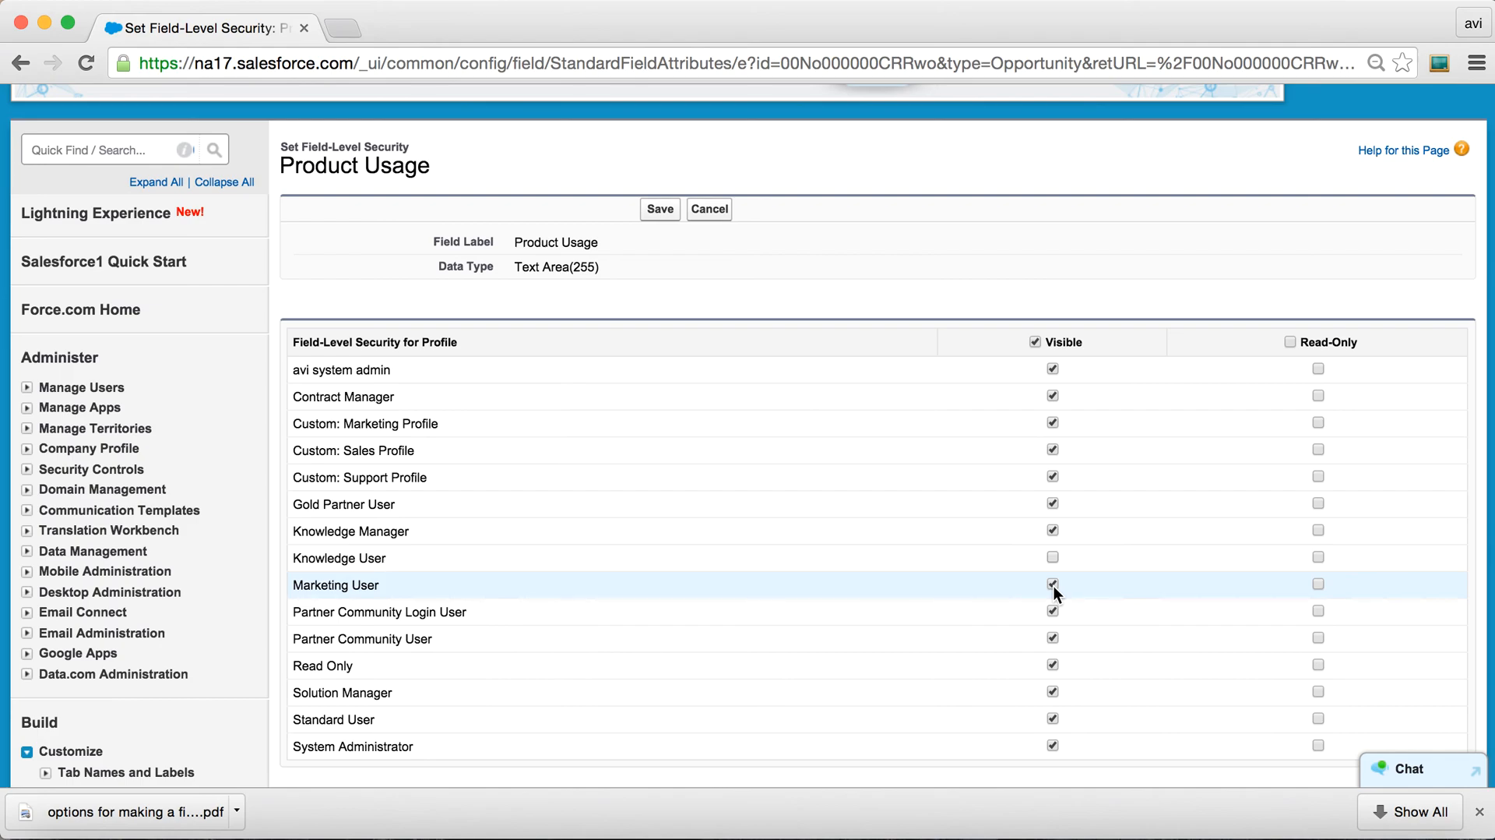
left_click(1053, 584)
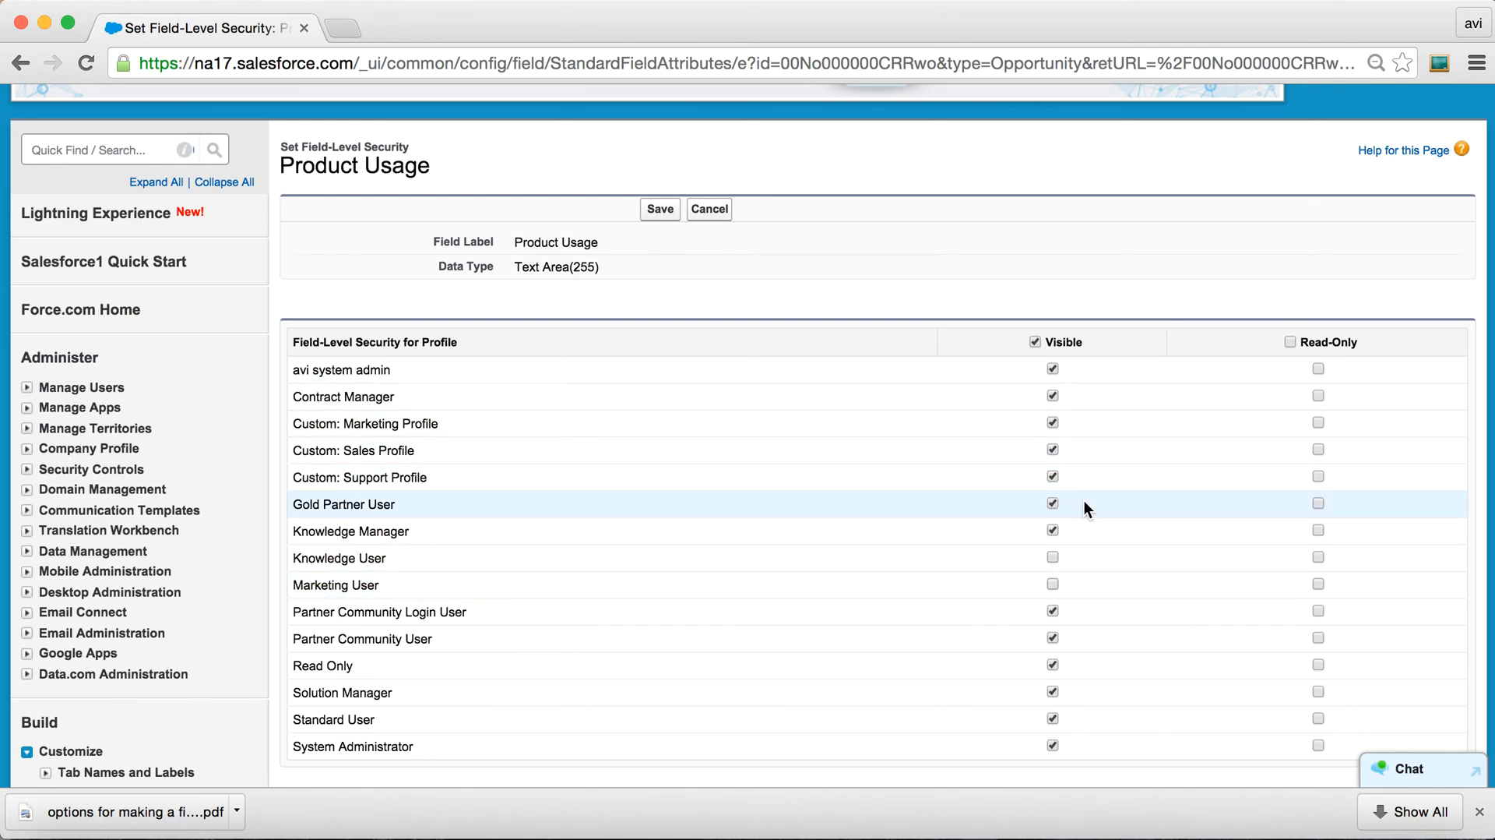
left_click(1318, 556)
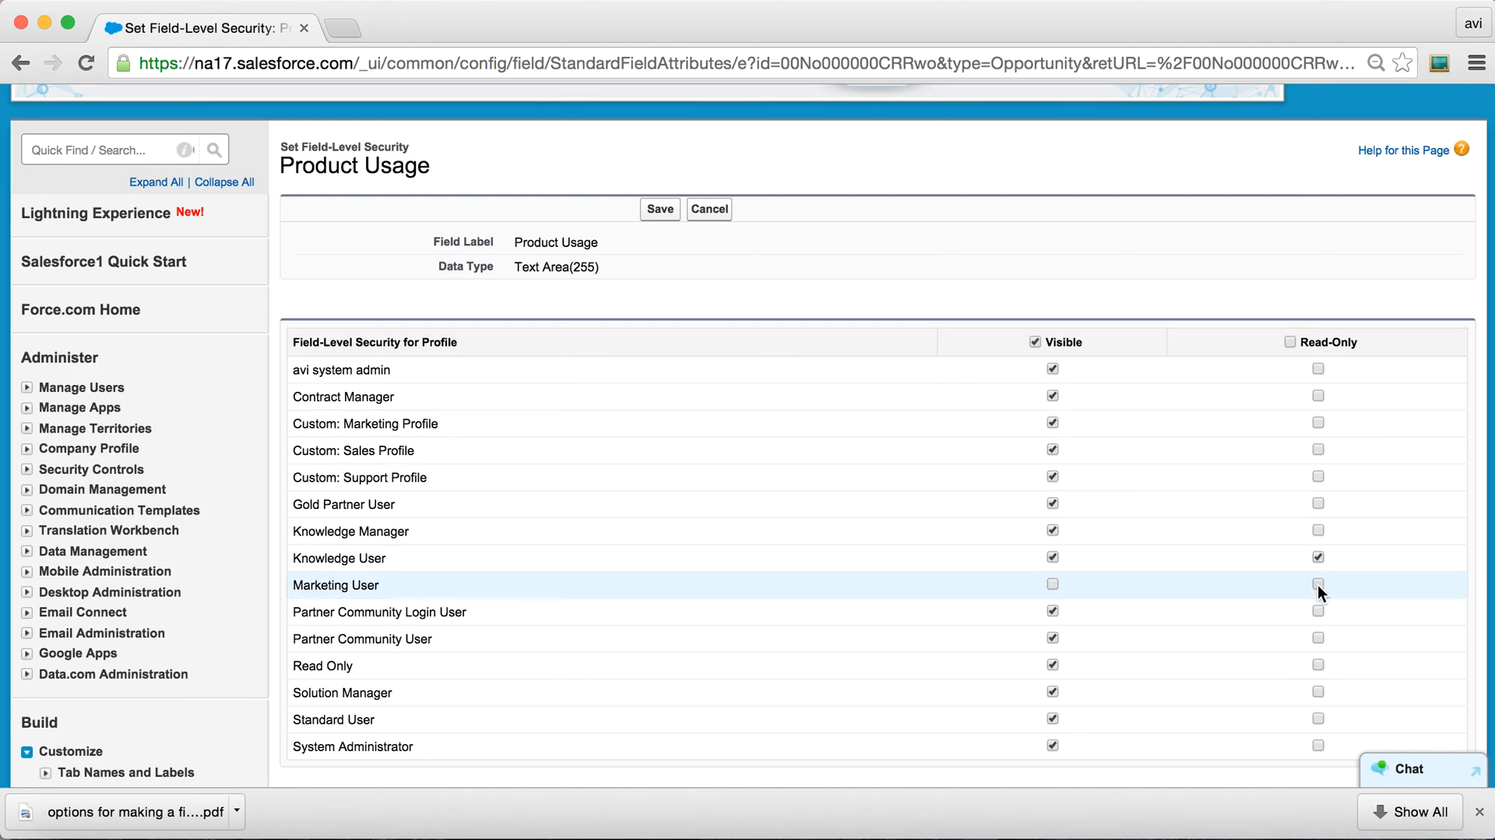
left_click(1319, 583)
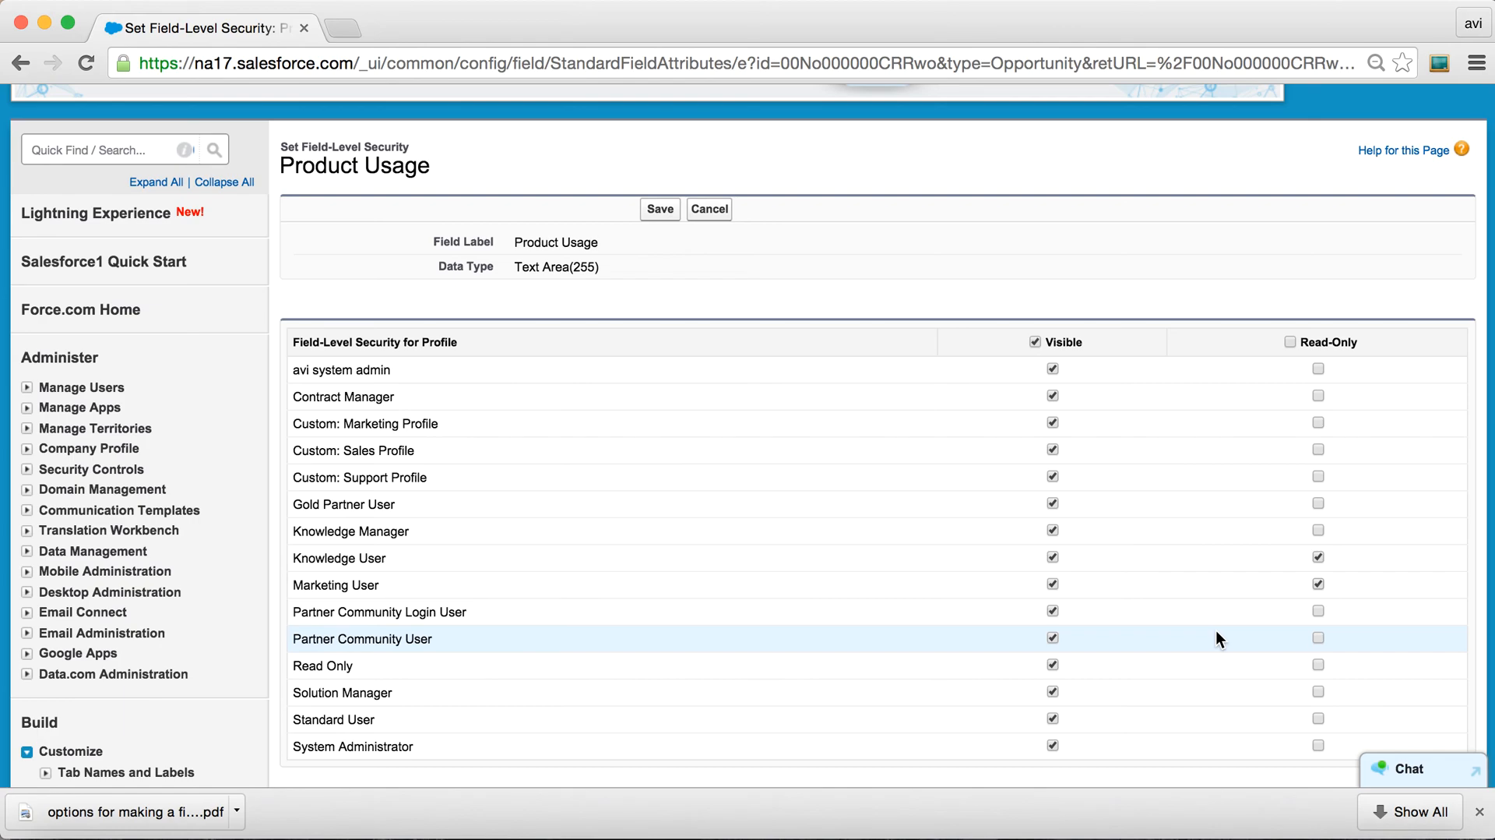
mouse_move(964, 384)
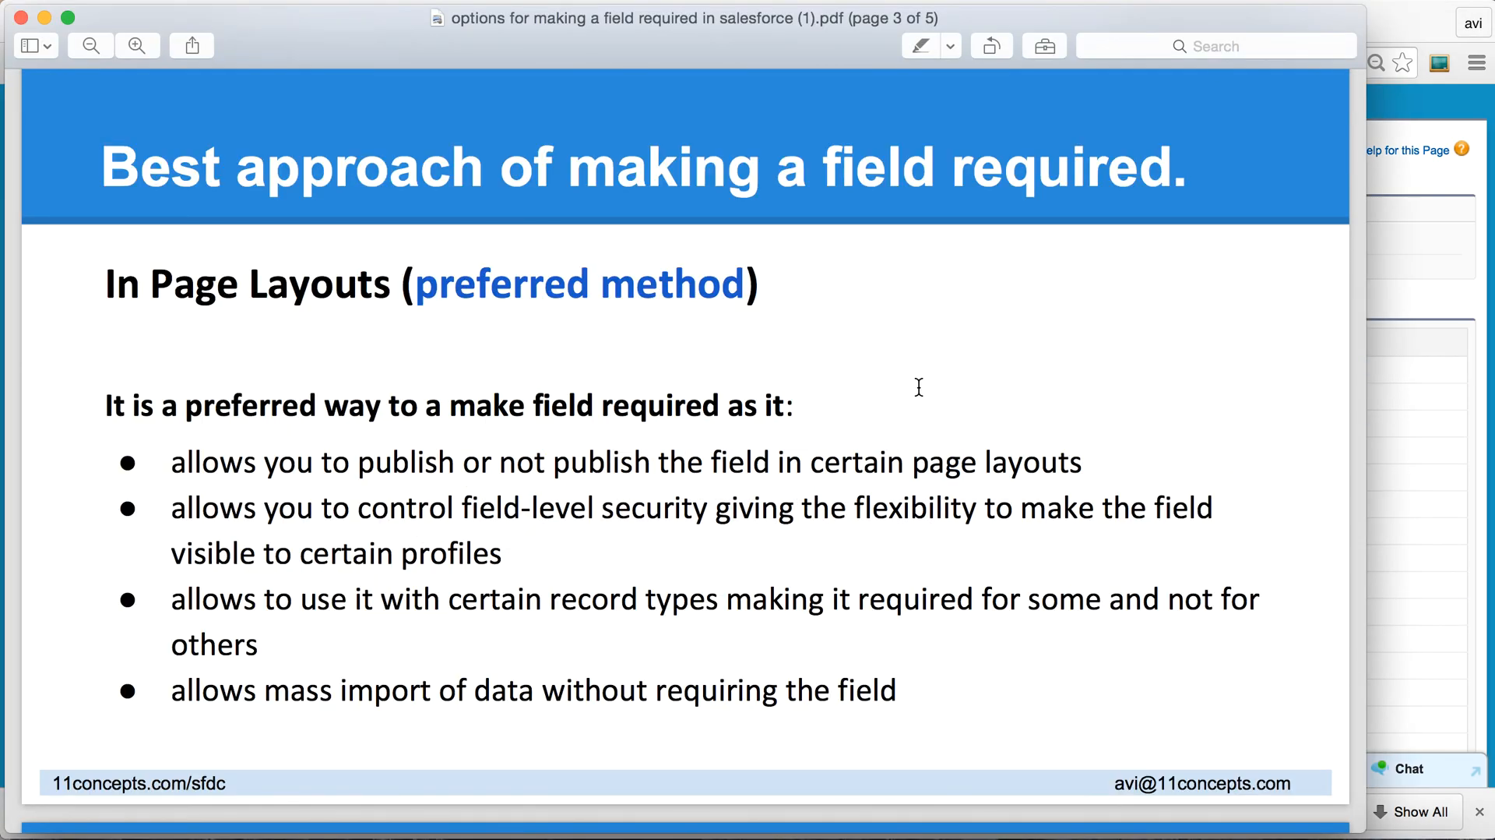
mouse_move(508, 553)
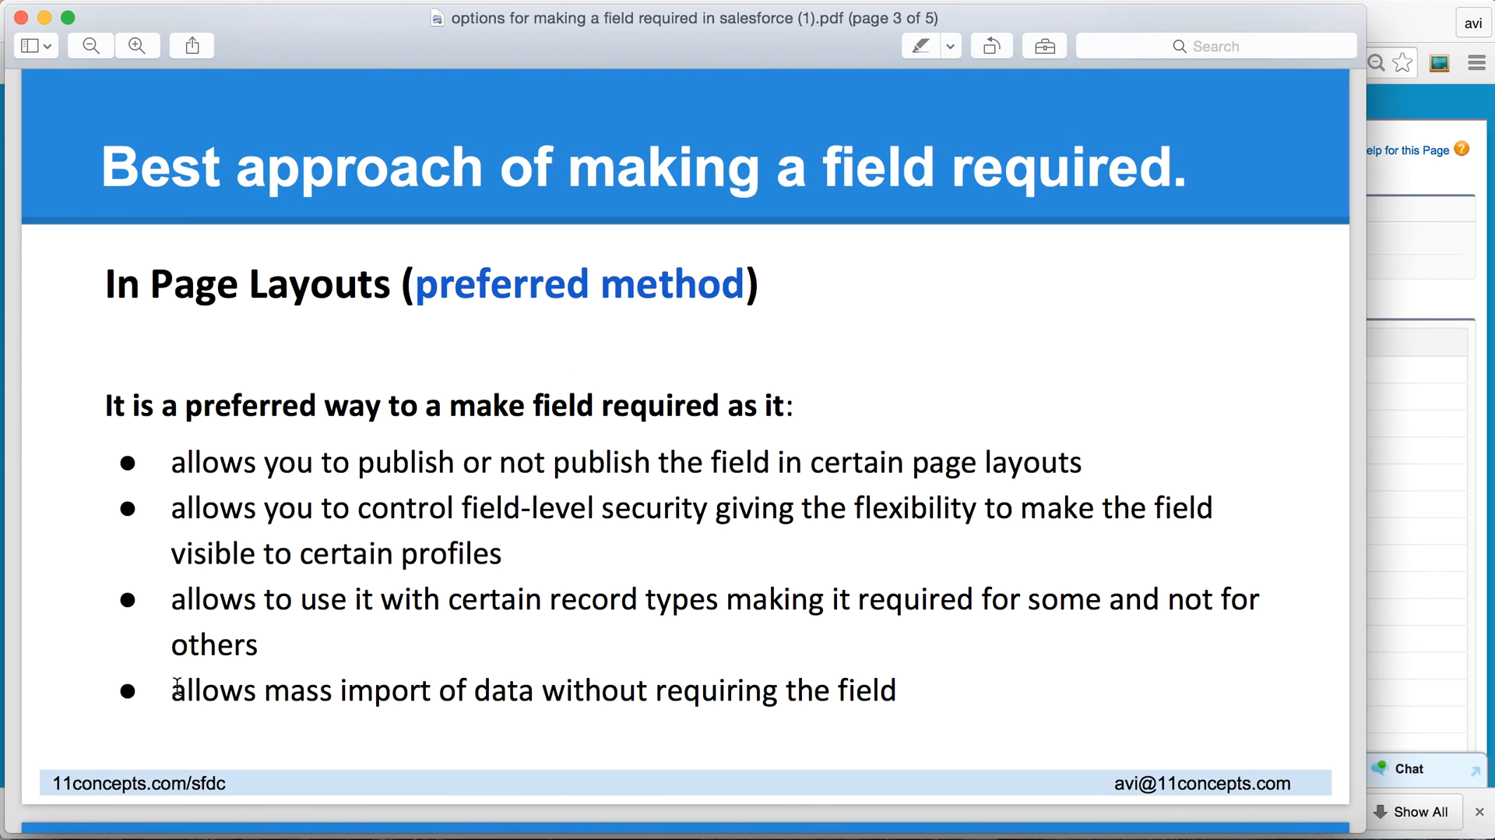
mouse_move(372, 690)
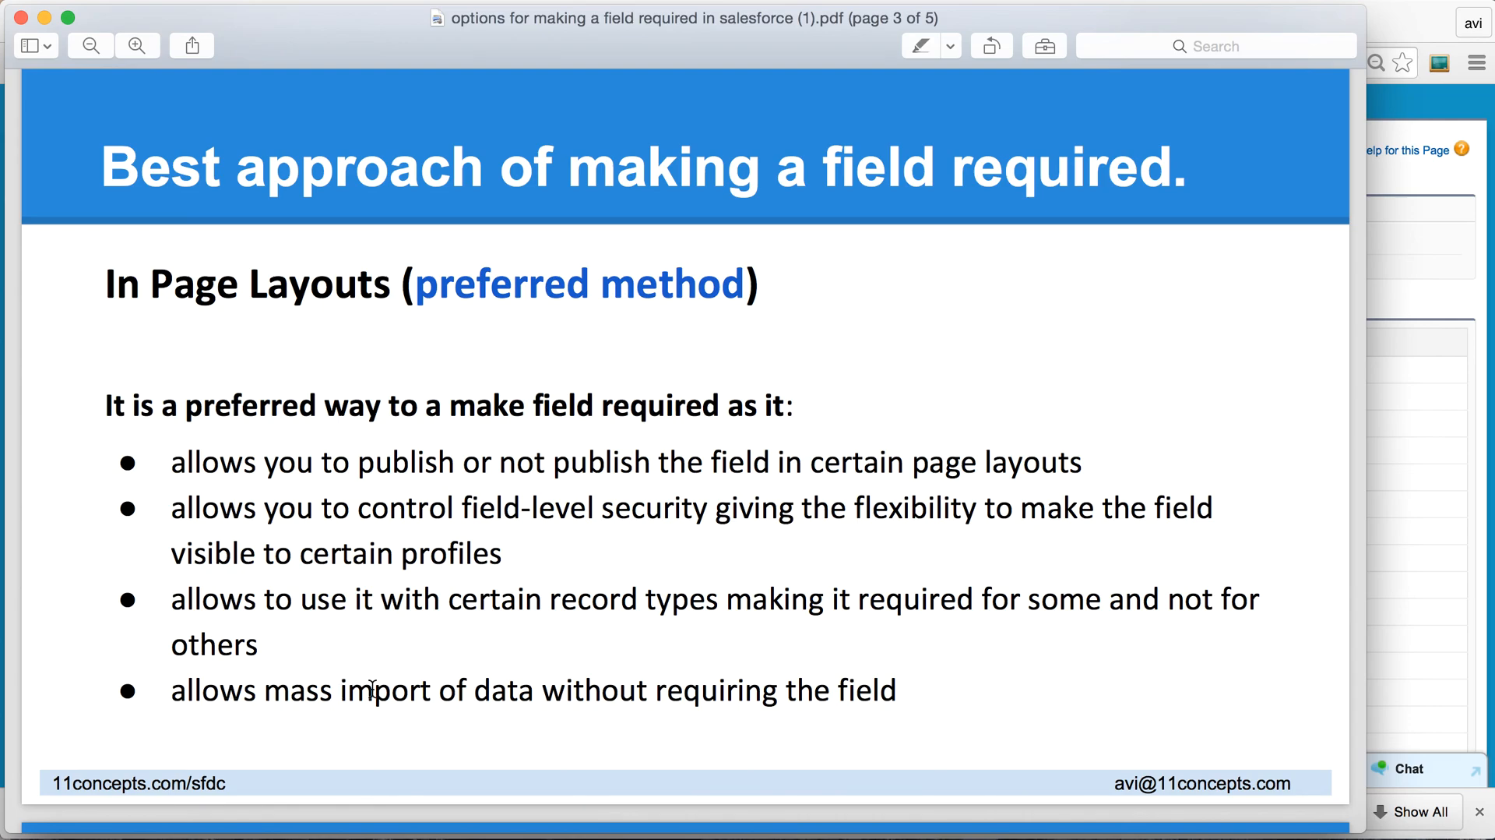
mouse_move(300, 689)
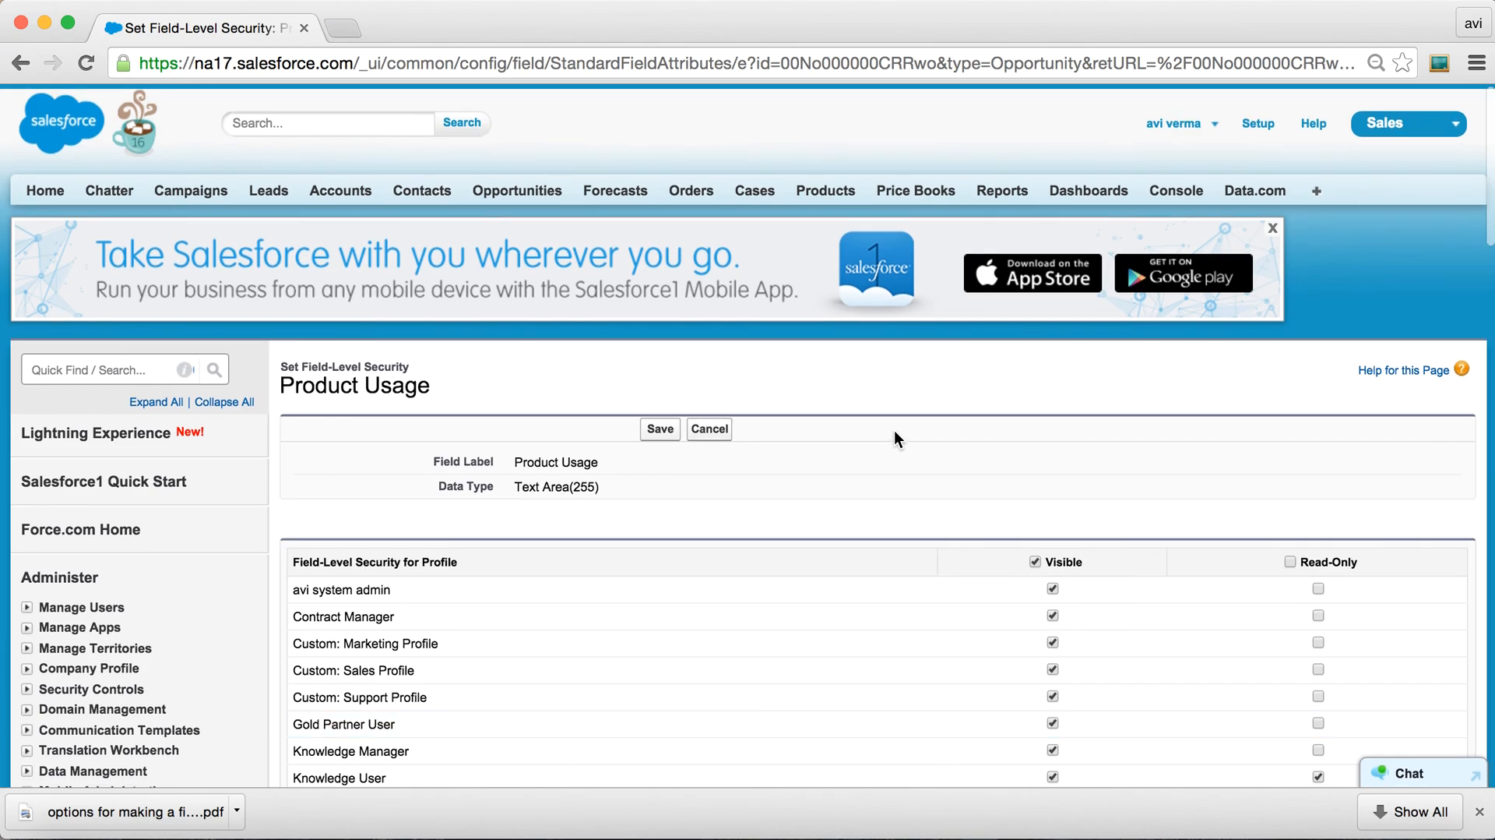
Reach Opportunity Page Layouts via Quick Find 'opp', peek at the product sales layout and cancel.
left_click(95, 369)
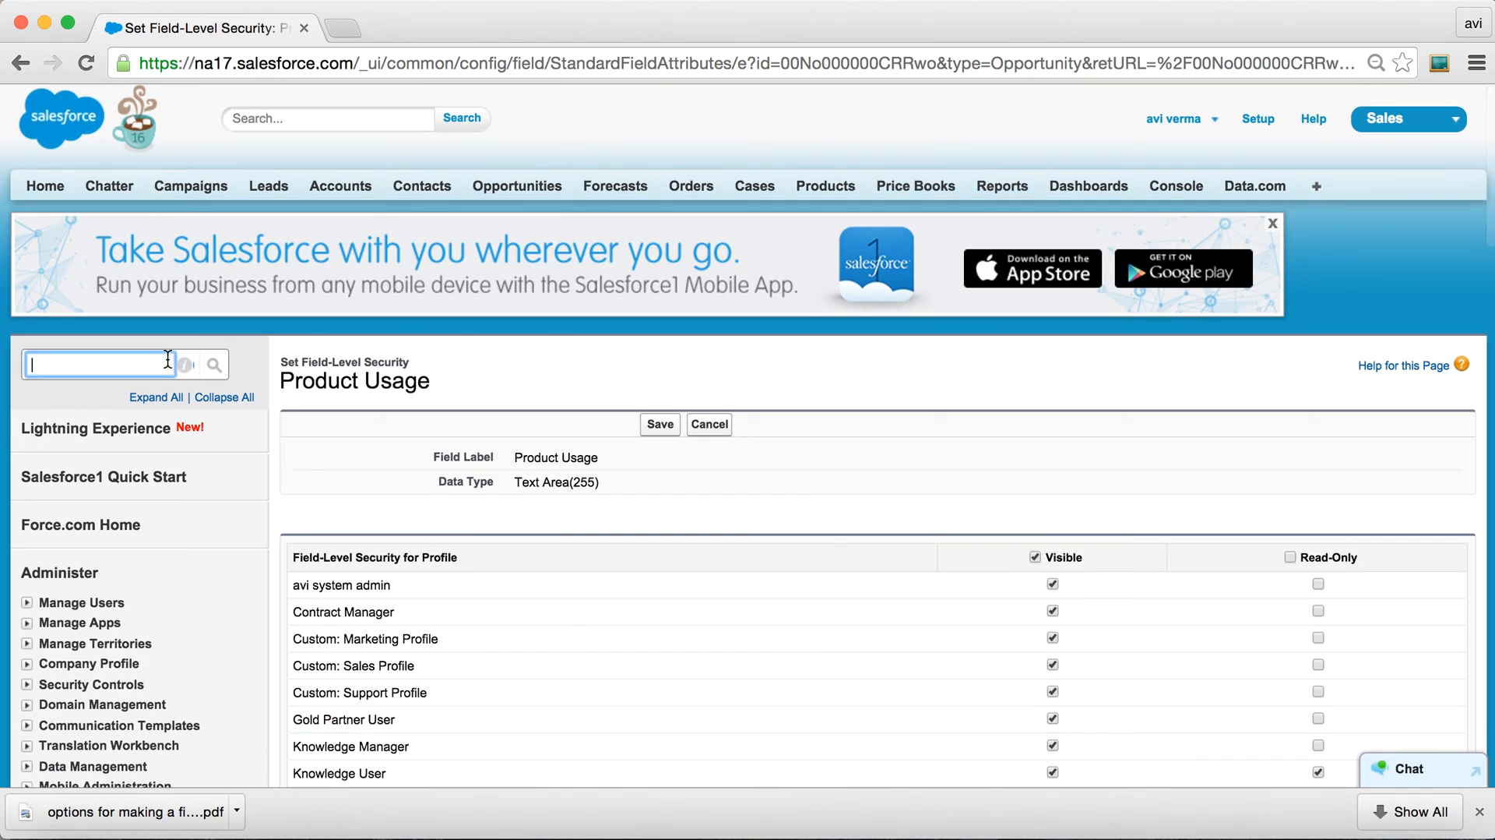
type("opp")
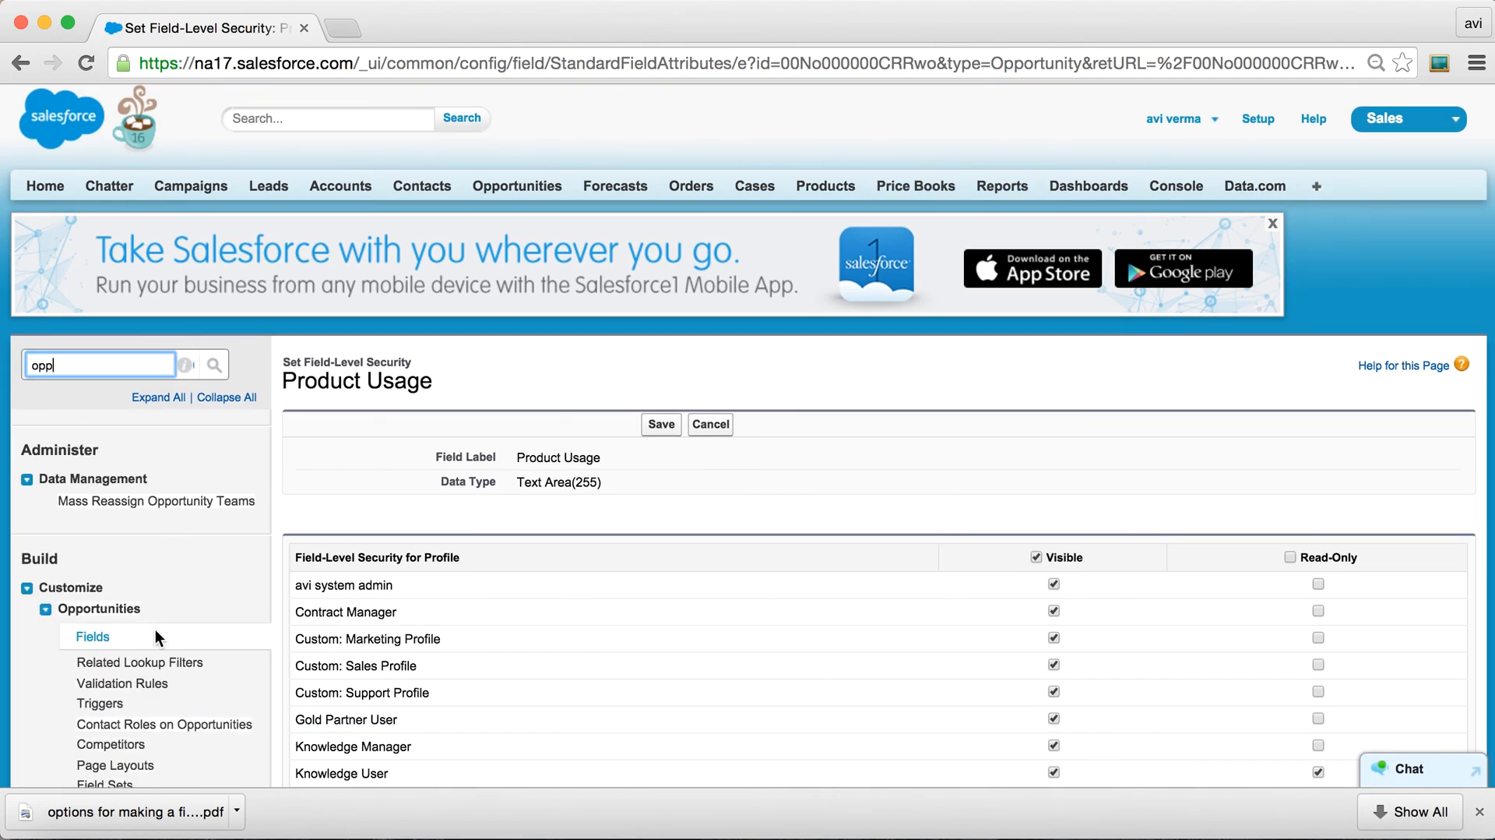
scroll("down", 3)
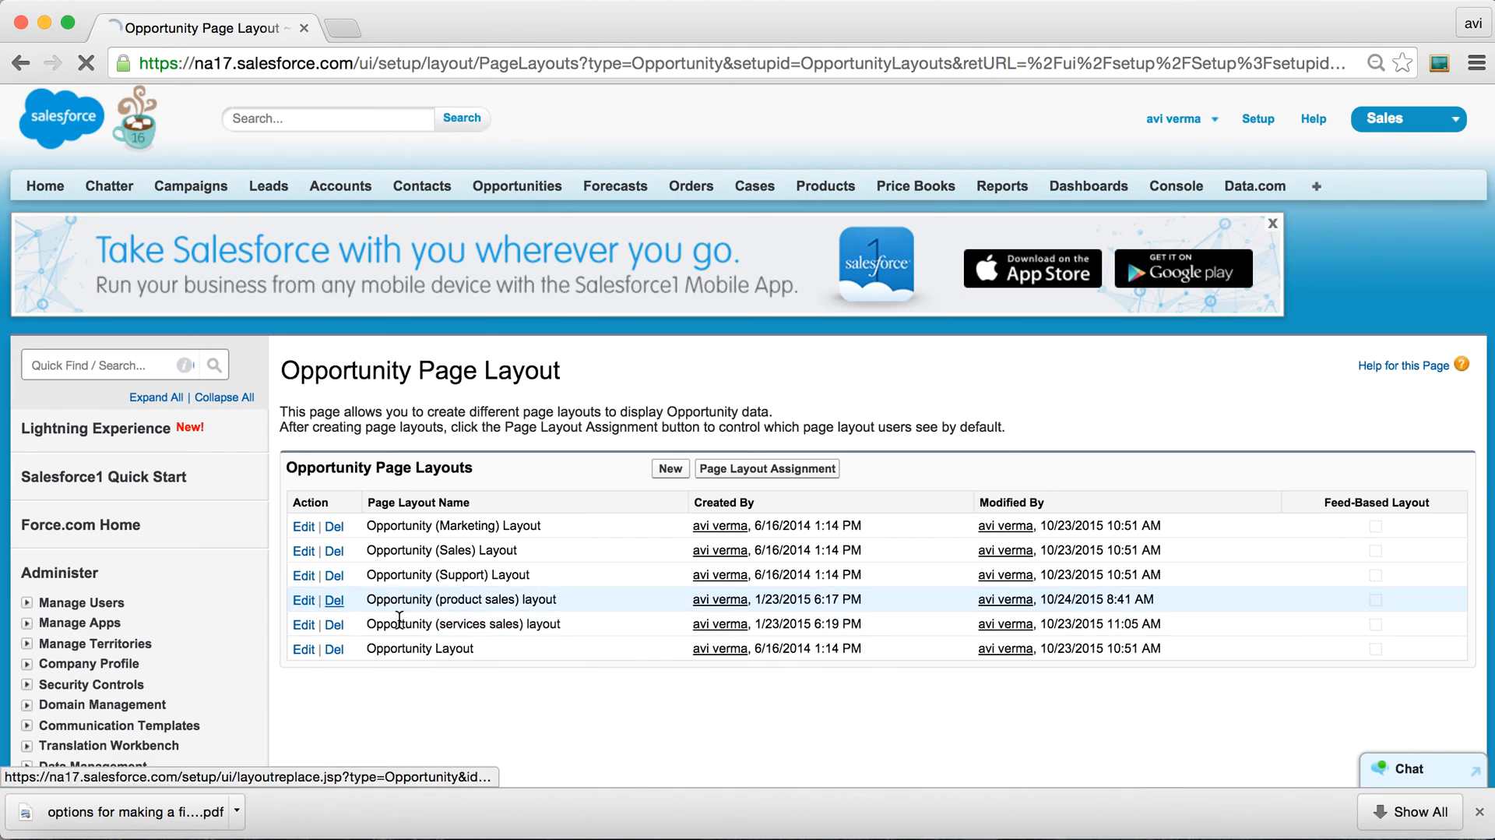
left_click(304, 600)
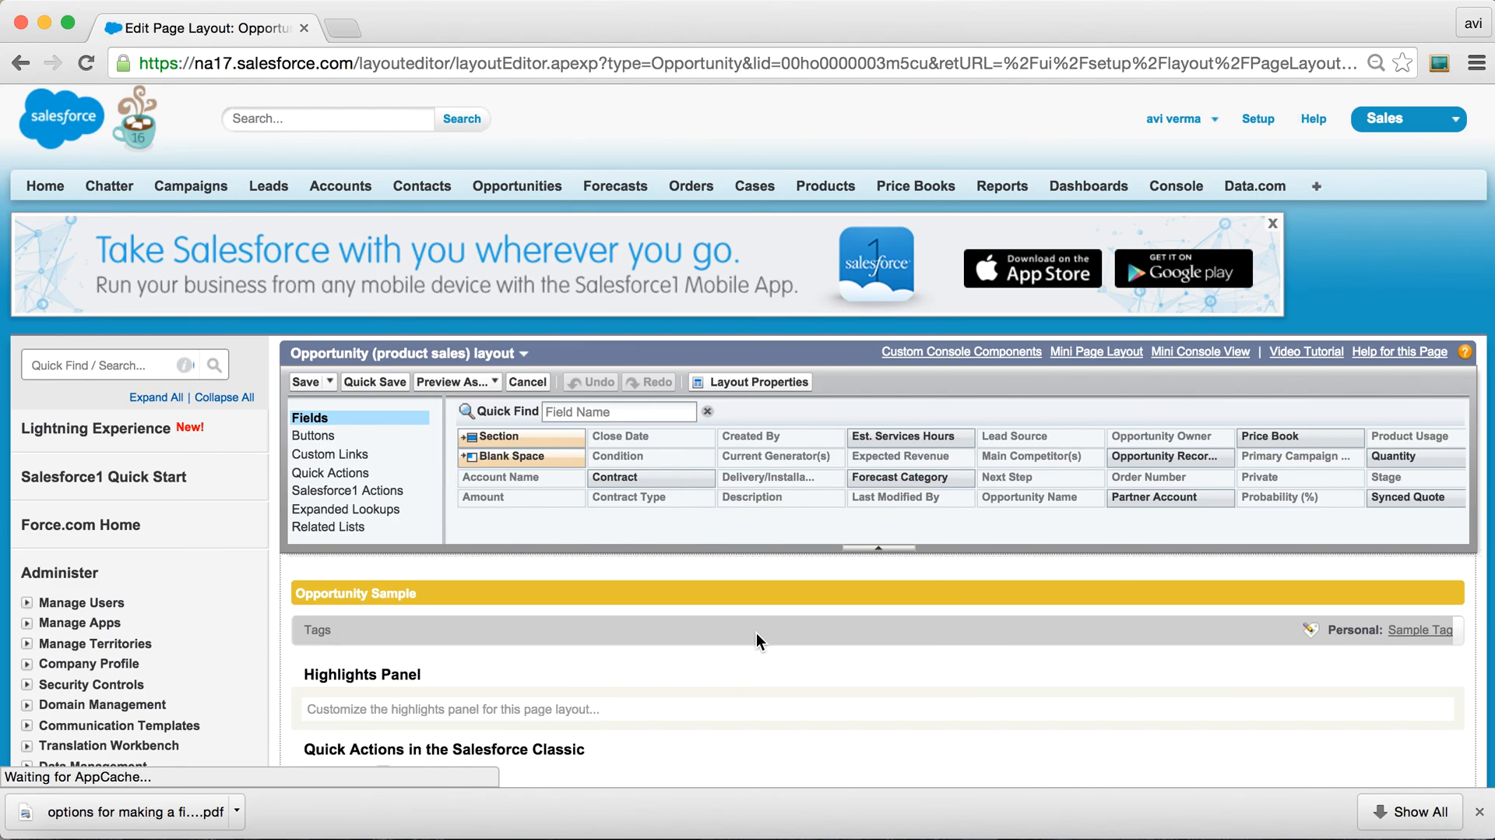
scroll("down", 3)
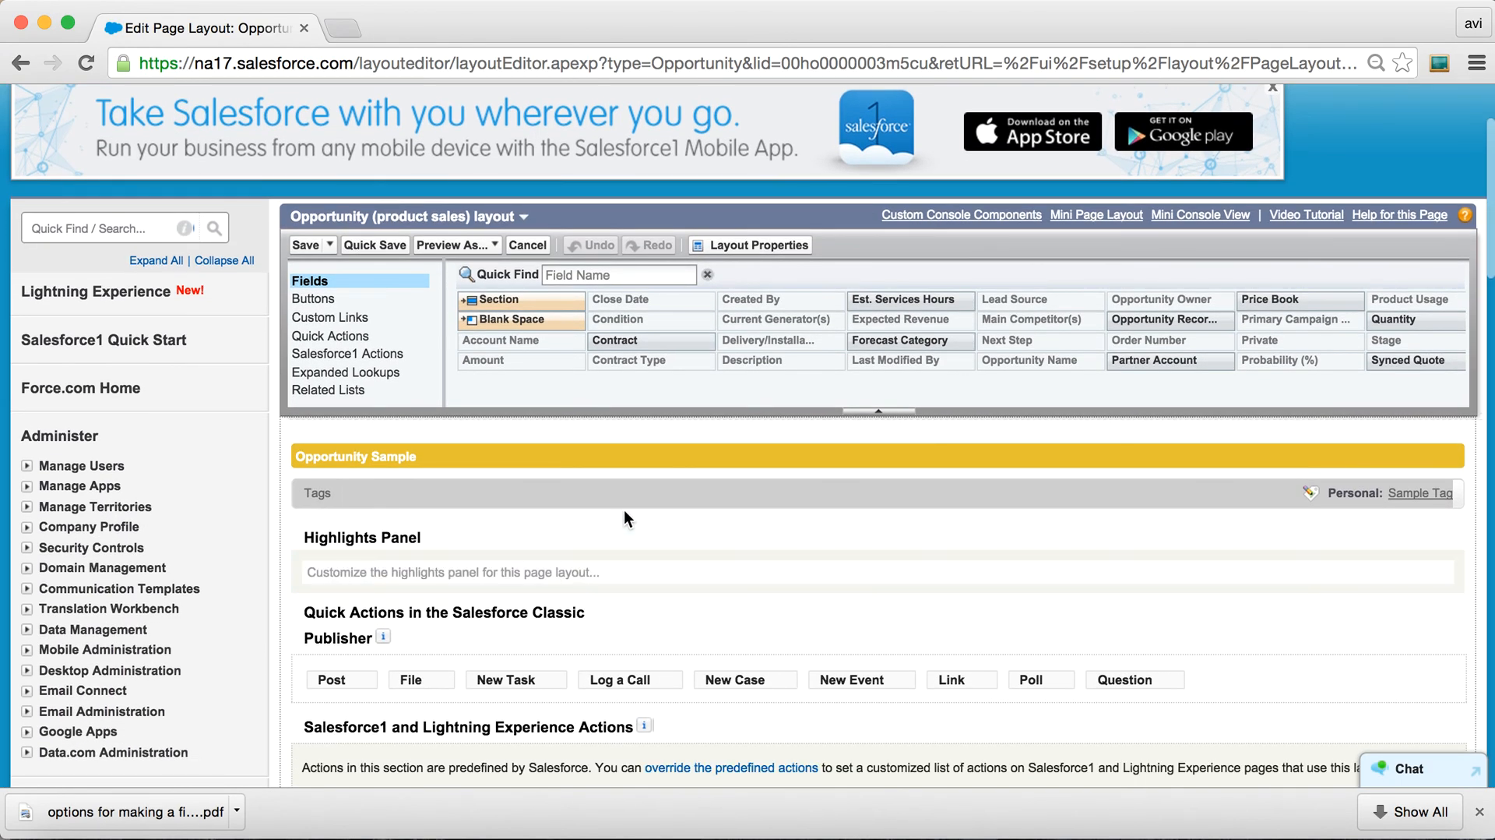
mouse_move(567, 262)
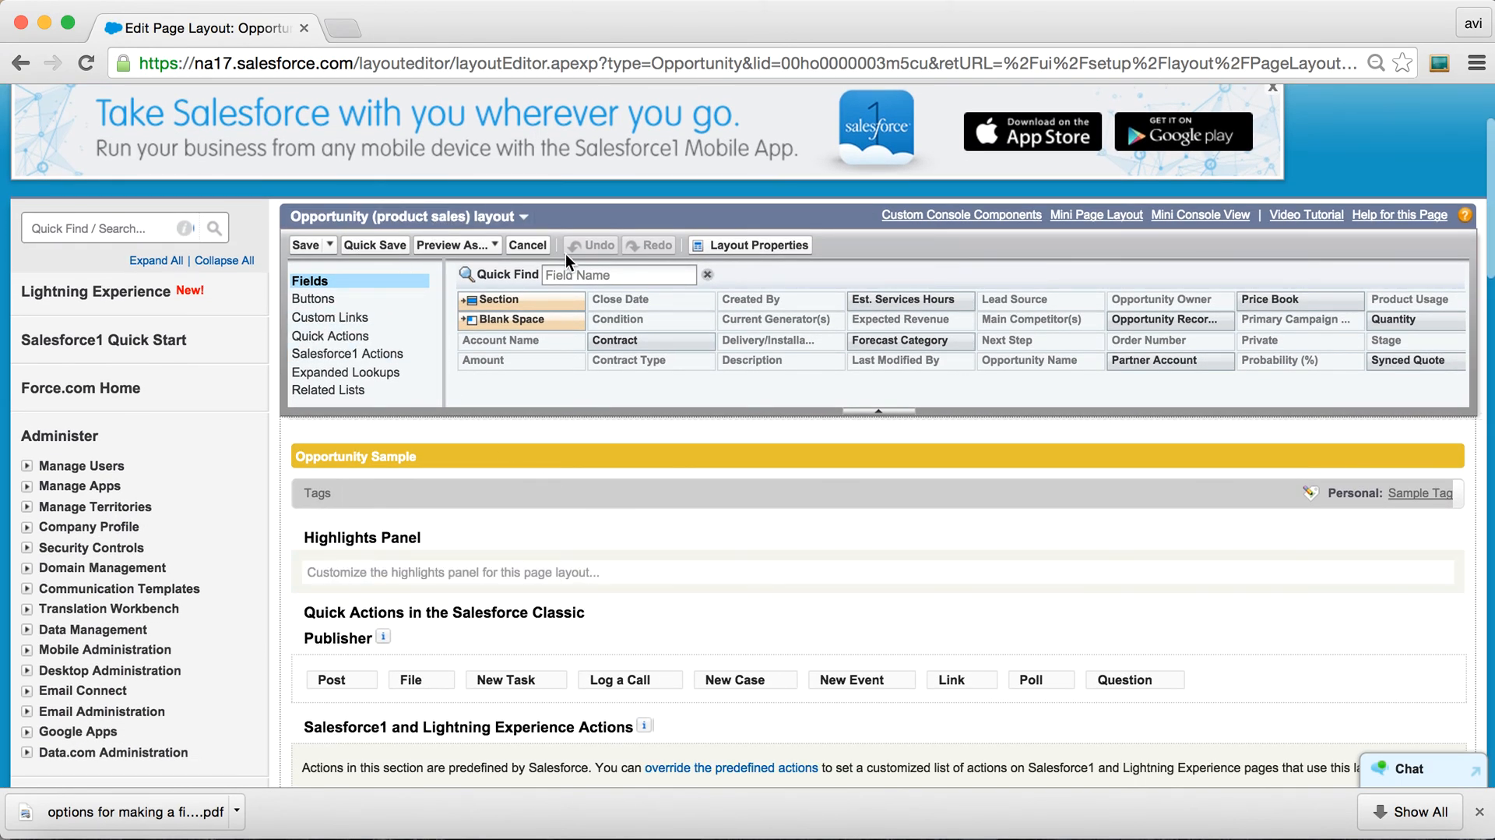
left_click(528, 244)
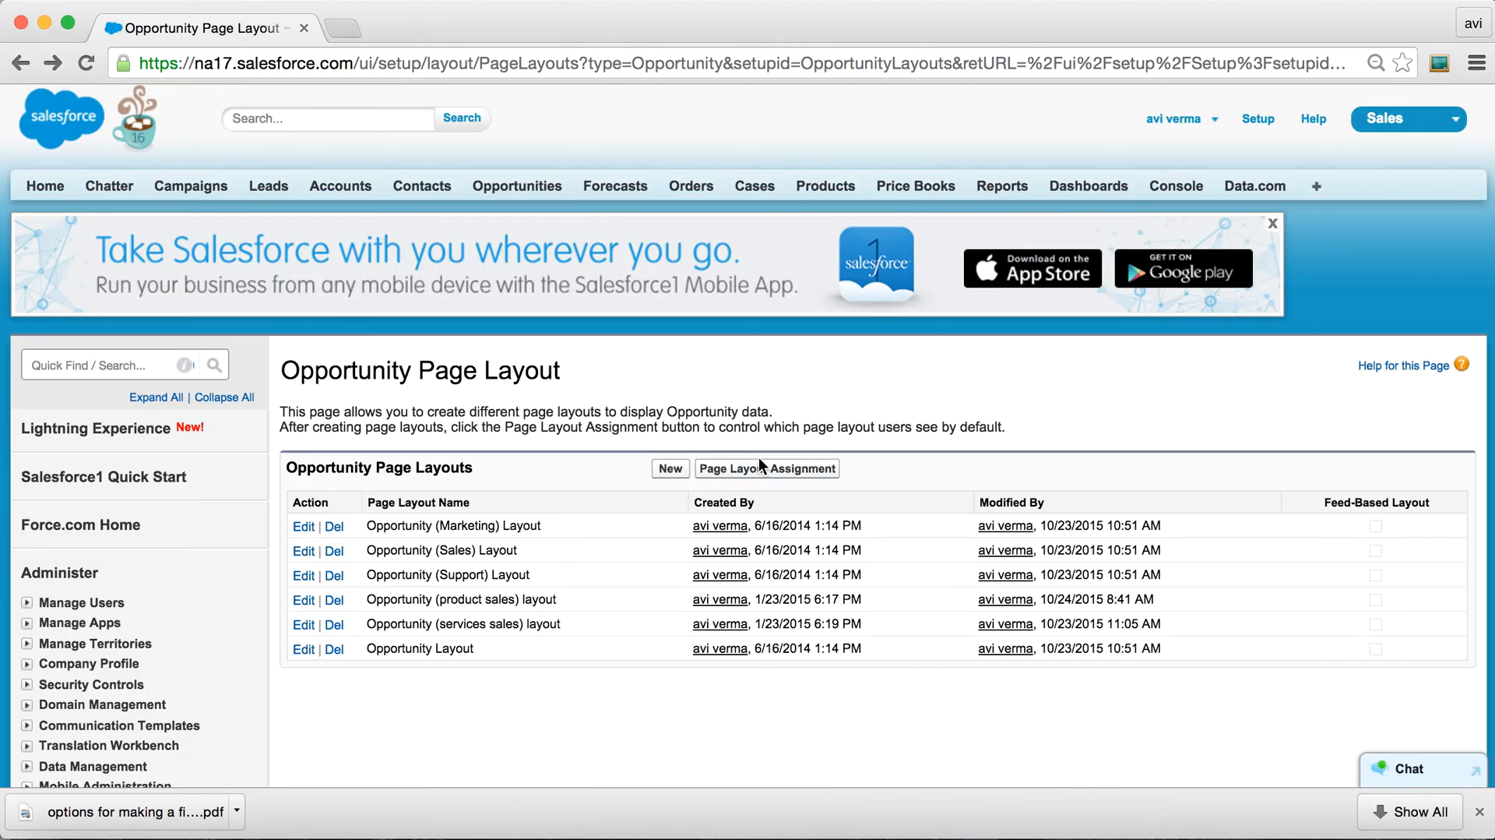
Review the Page Layout Assignment table mapping profiles to layouts.
left_click(766, 469)
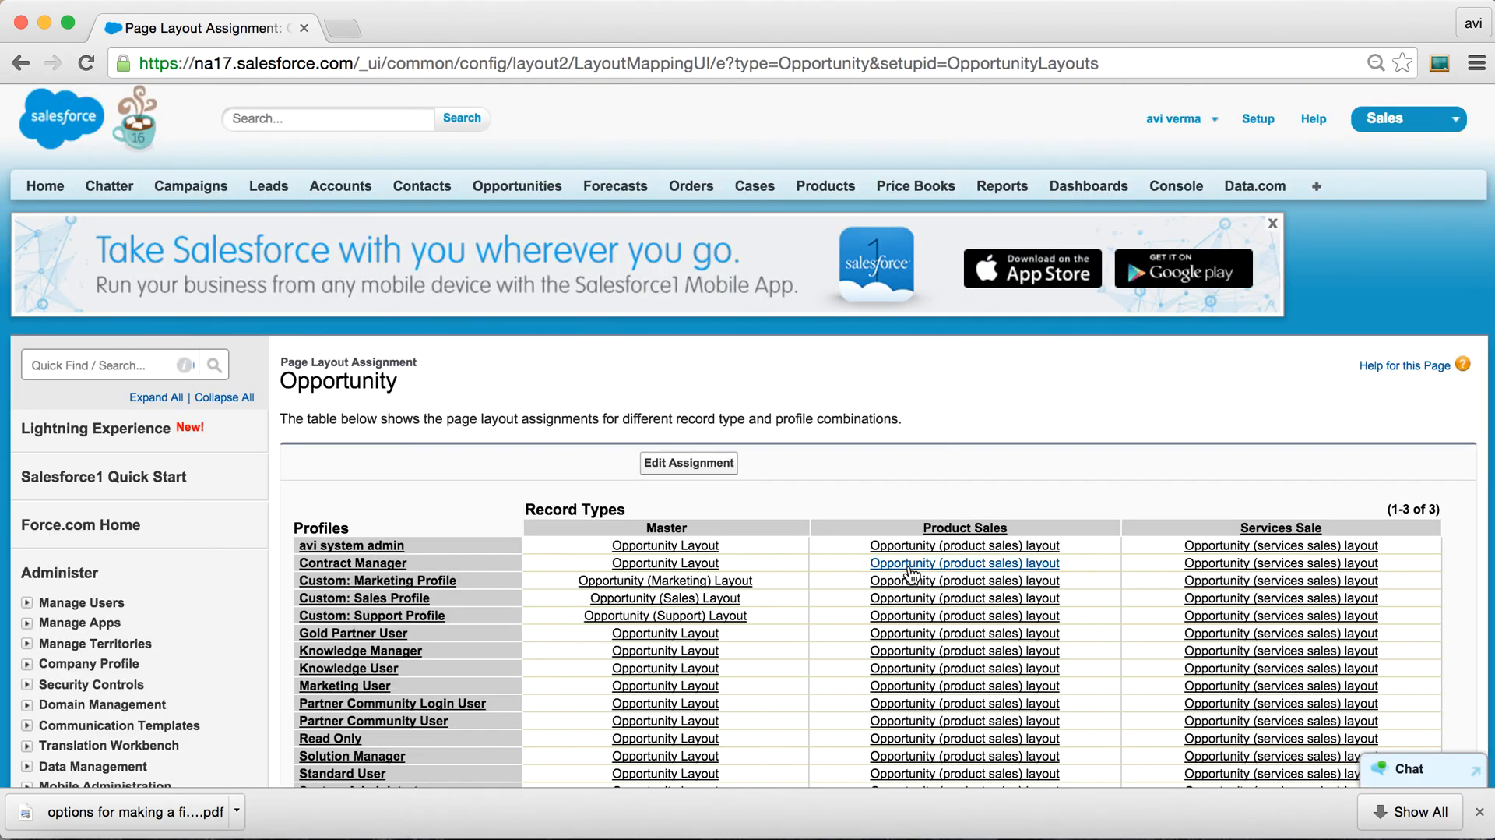
scroll("down", 3)
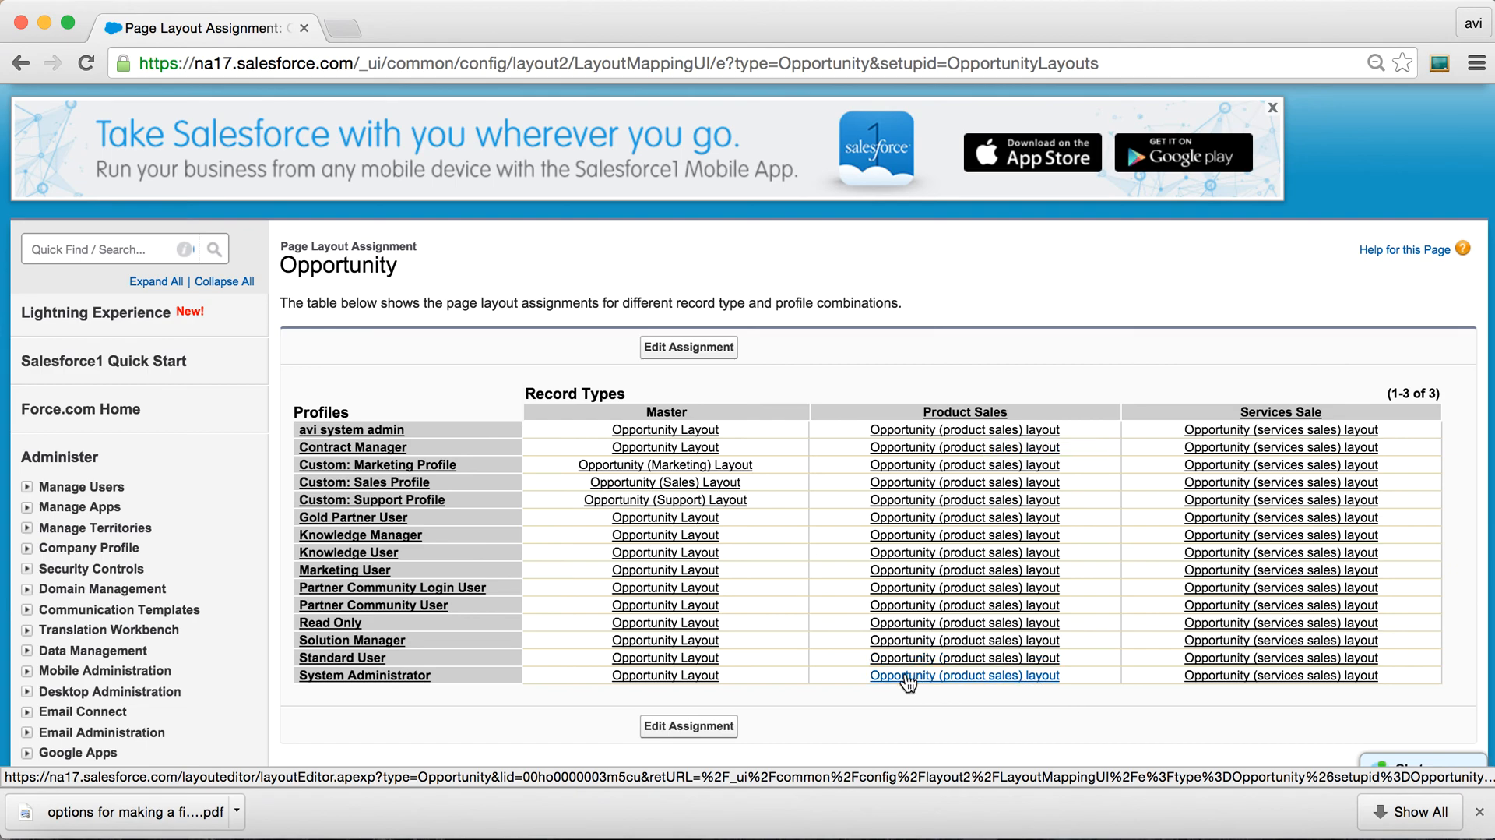
mouse_move(1000, 686)
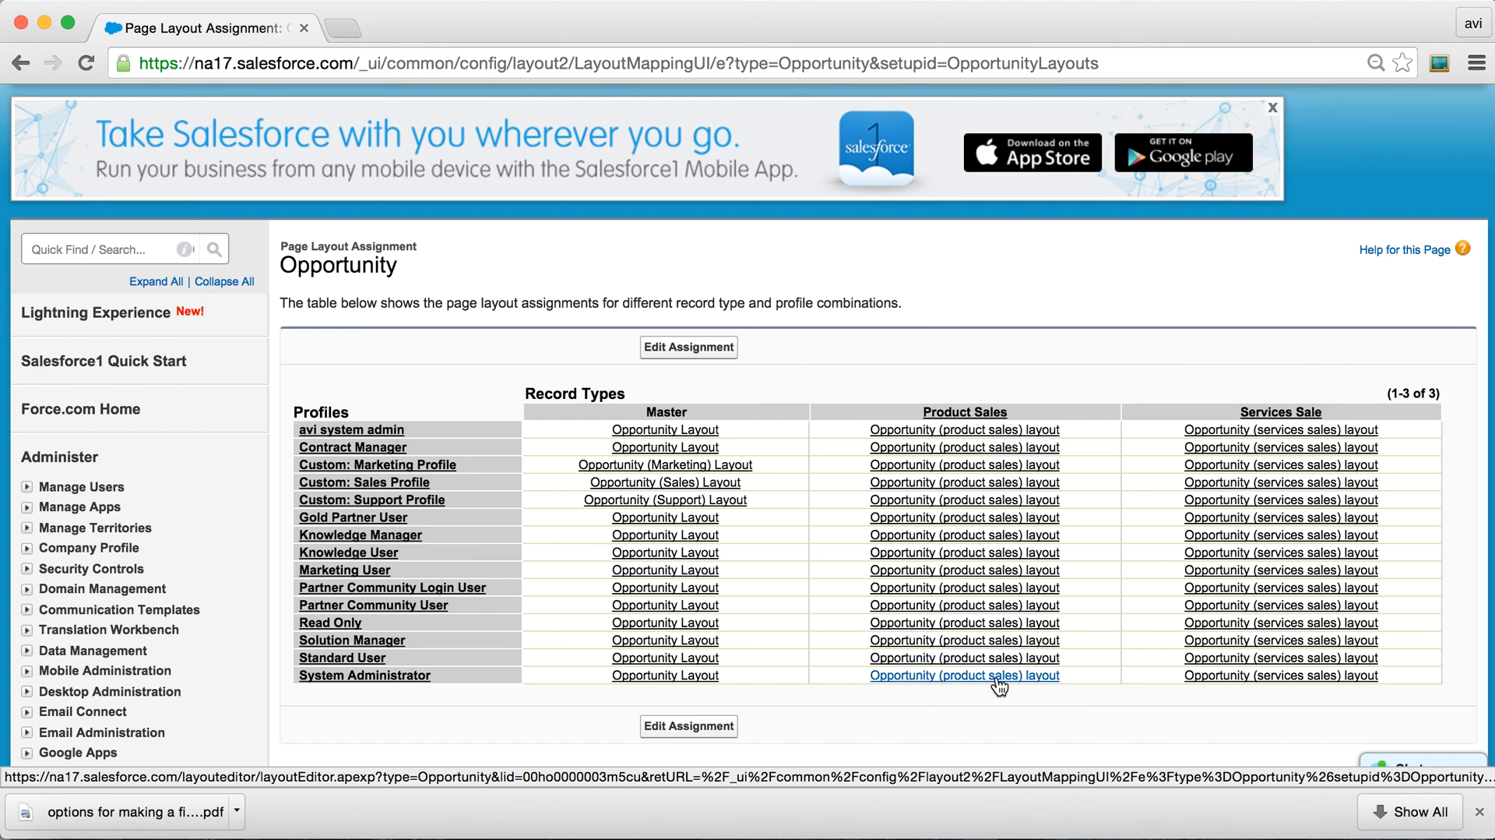
mouse_move(835, 663)
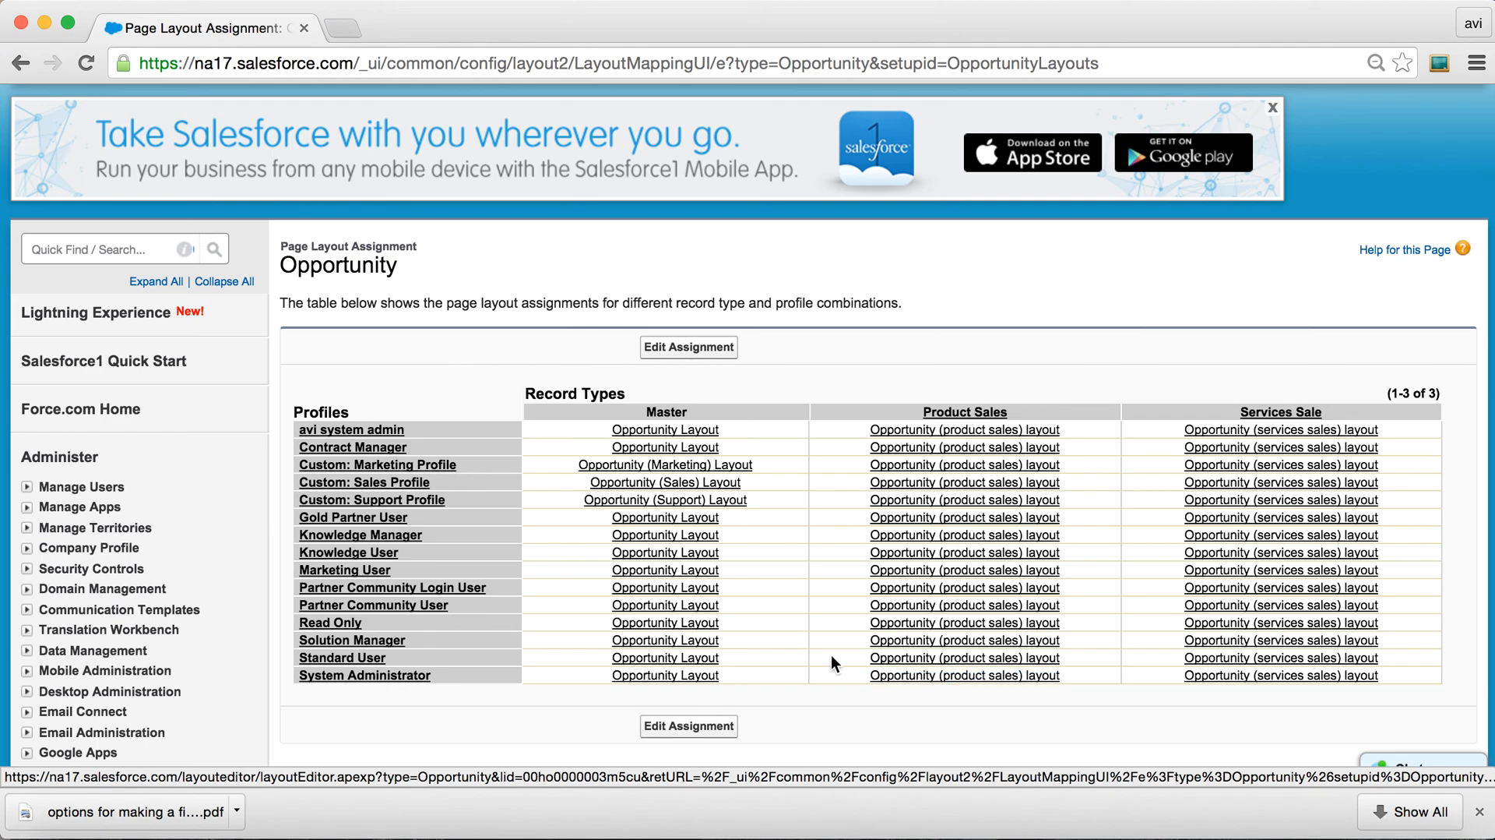
mouse_move(351, 640)
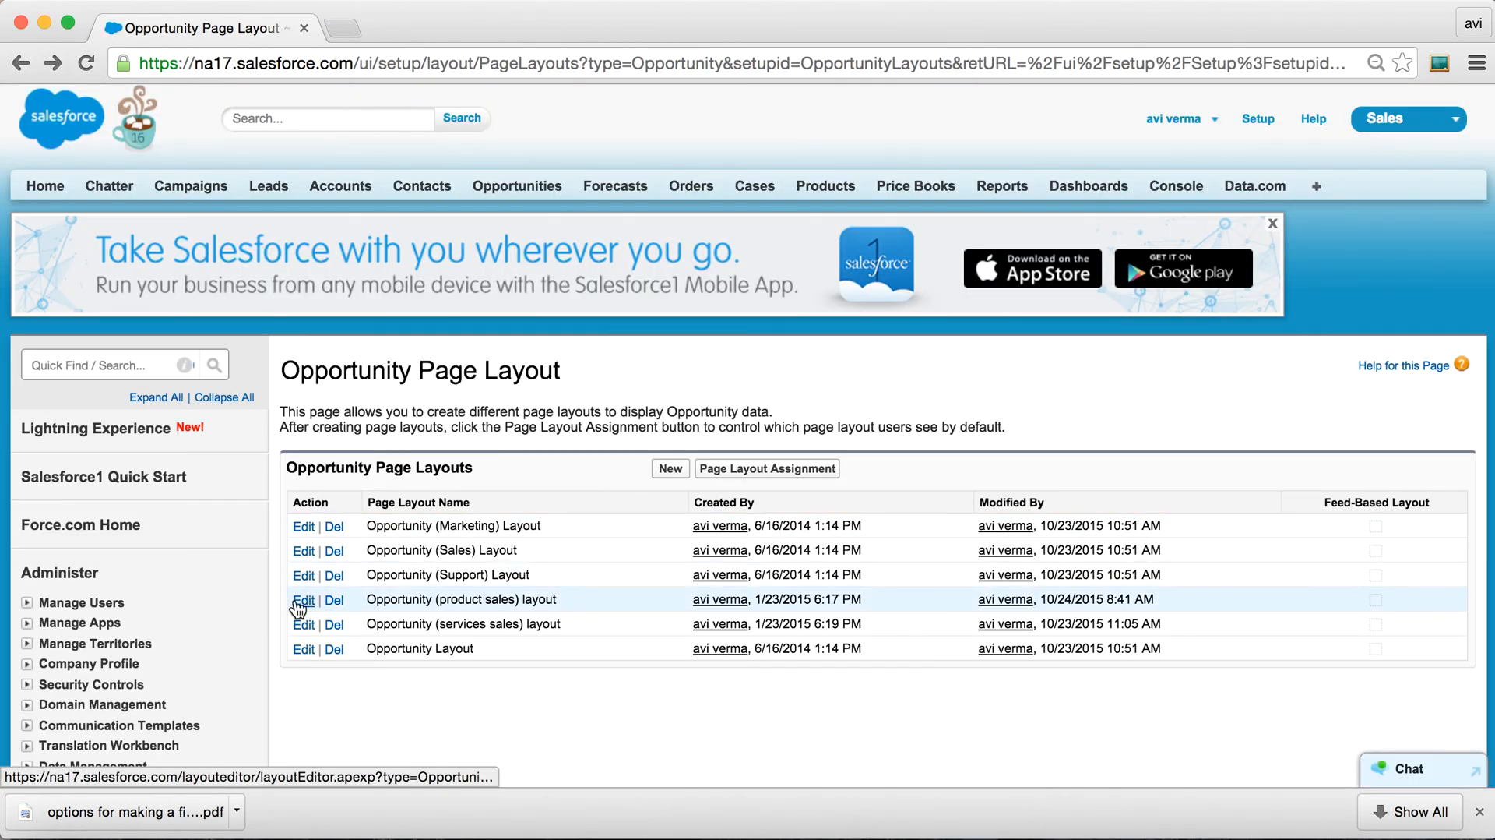
Mark Product Usage required on the product sales layout, save, and head to a new opportunity.
left_click(303, 600)
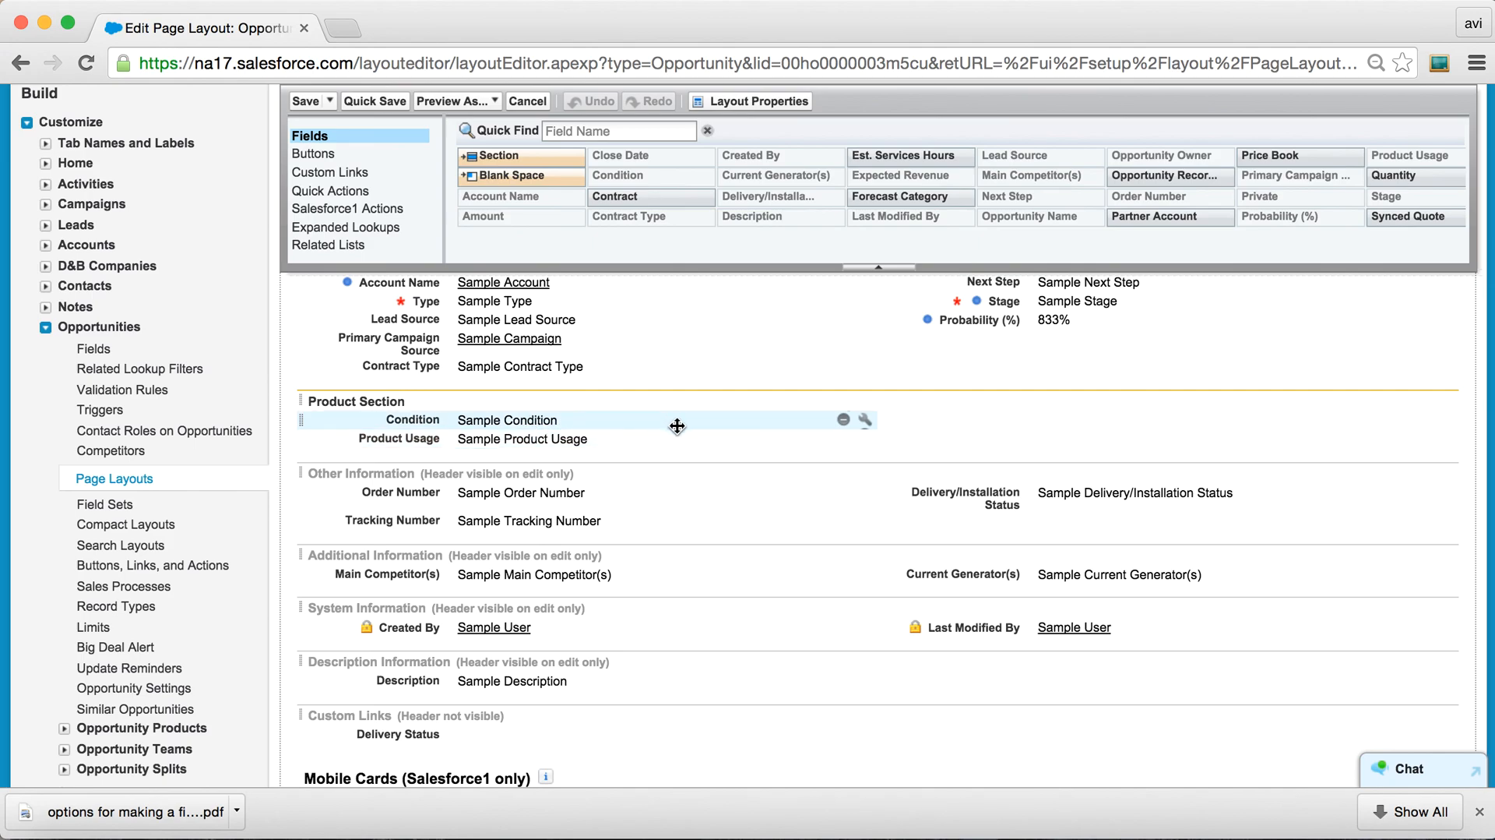
mouse_move(751, 437)
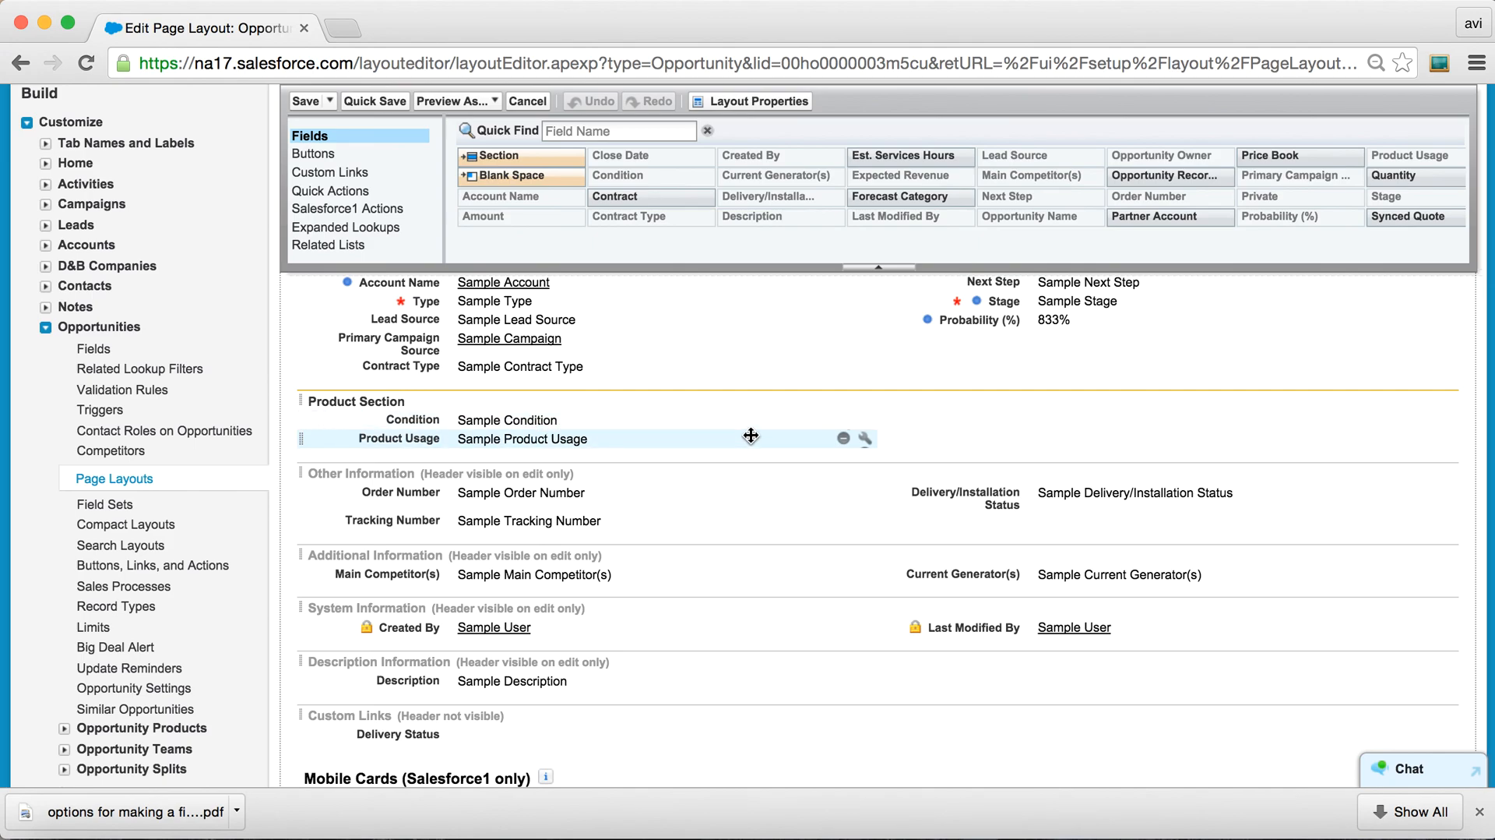
mouse_move(525, 445)
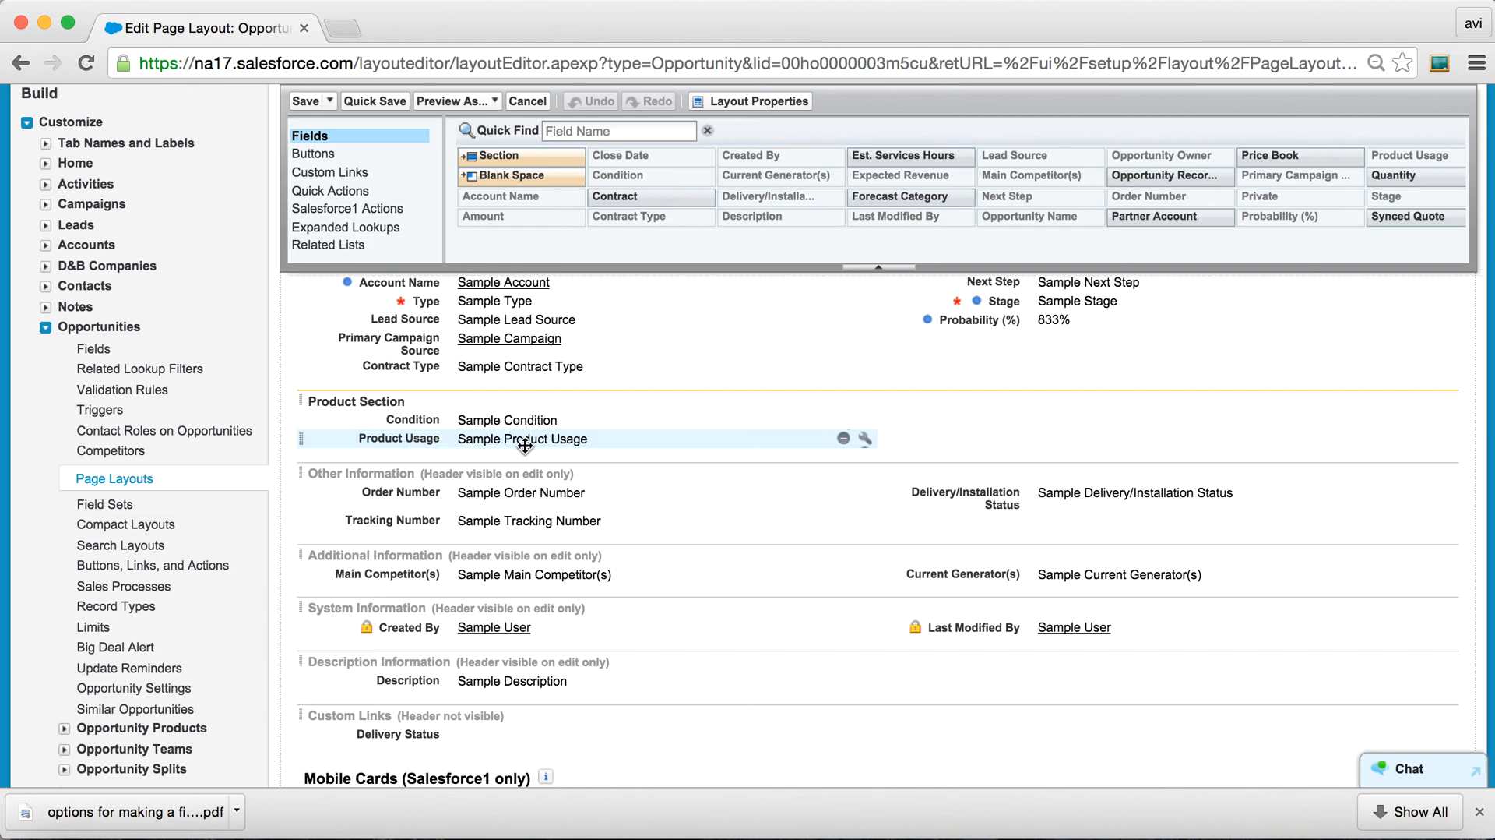
left_click(865, 440)
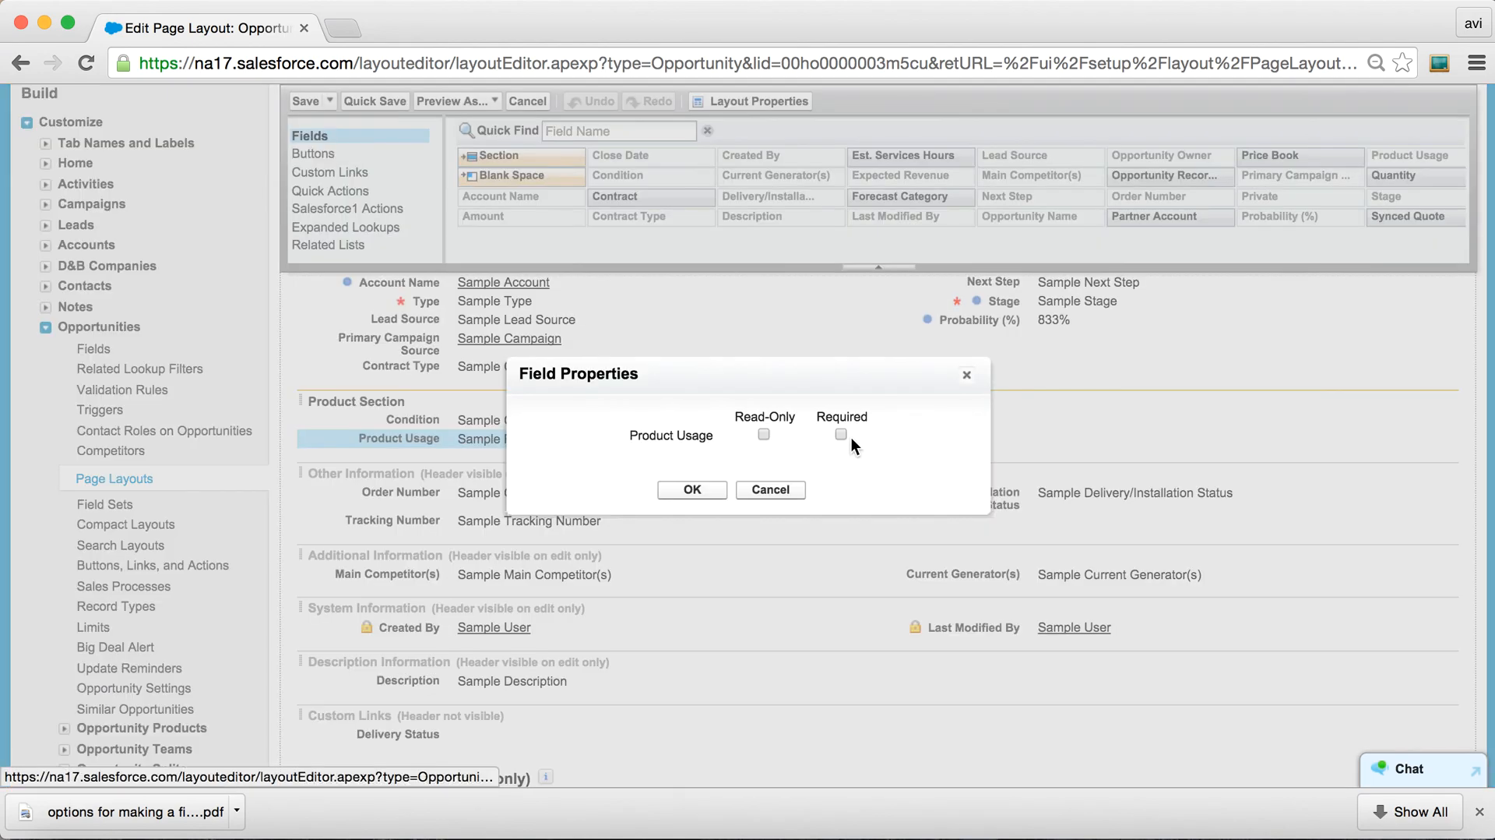
left_click(690, 489)
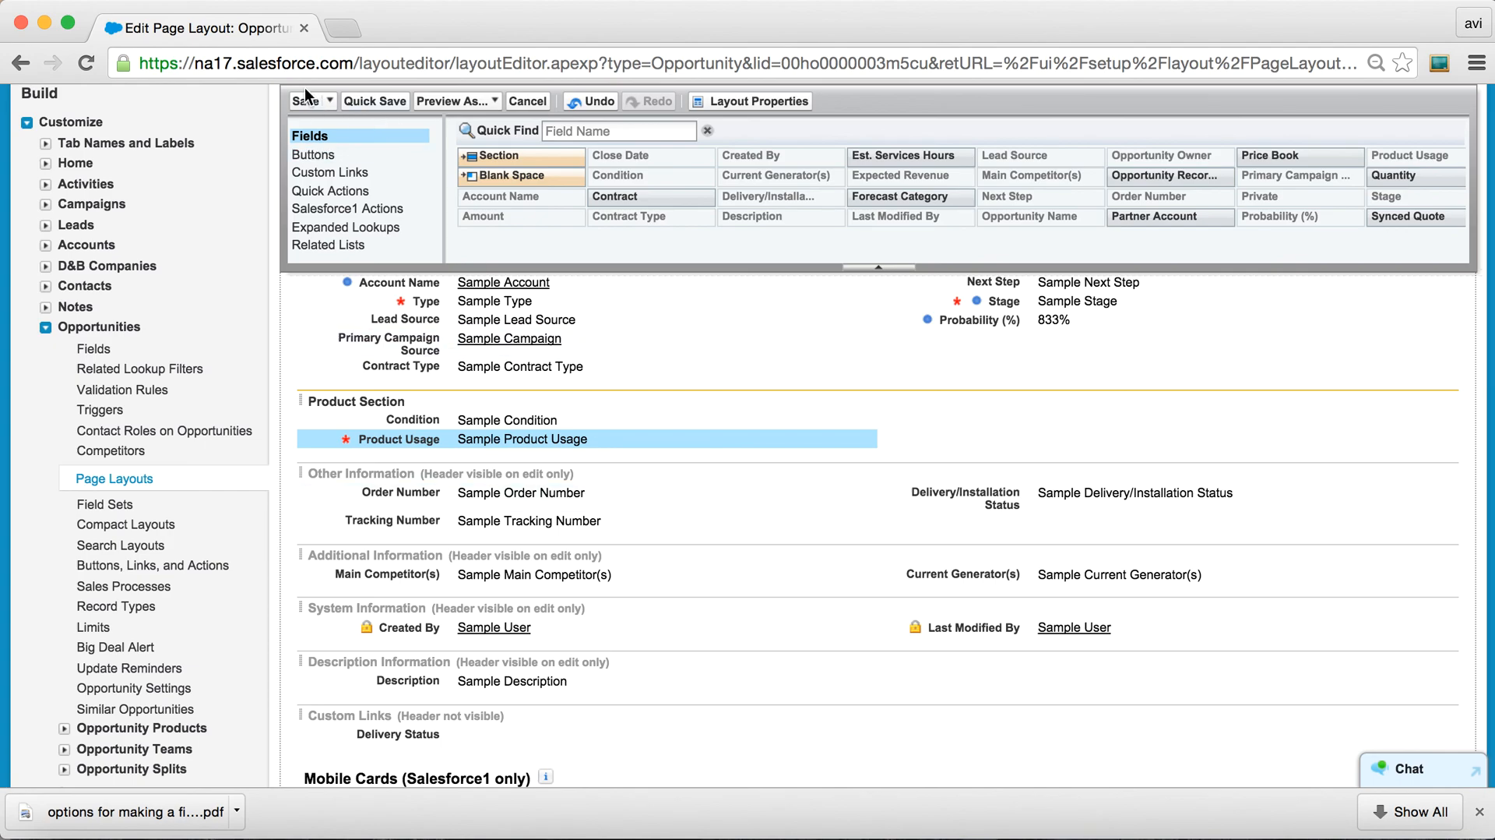
left_click(305, 99)
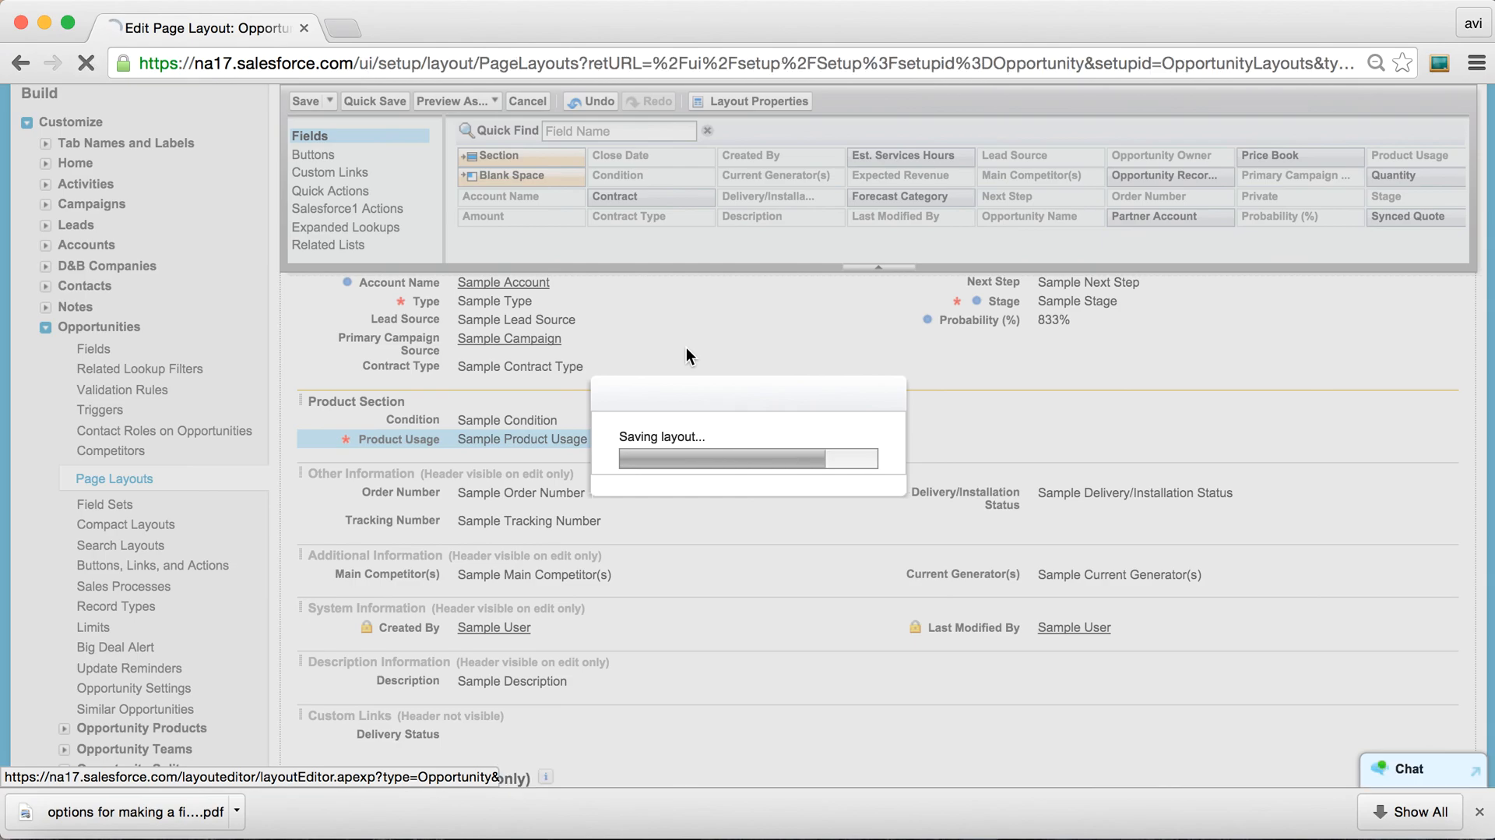
left_click(305, 101)
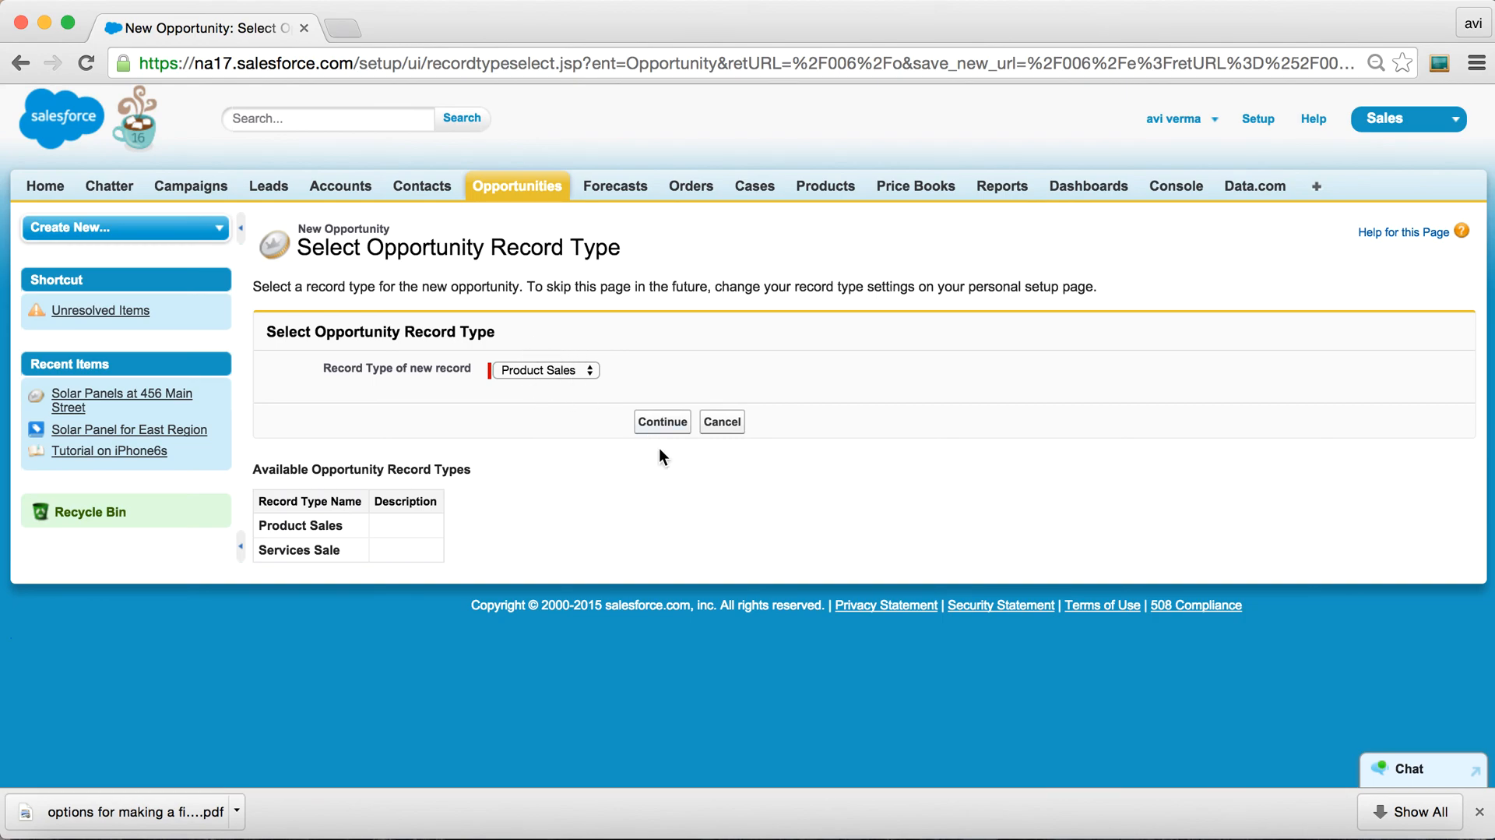
Continue with Product Sales to see Product Usage required, then cancel the form.
left_click(662, 421)
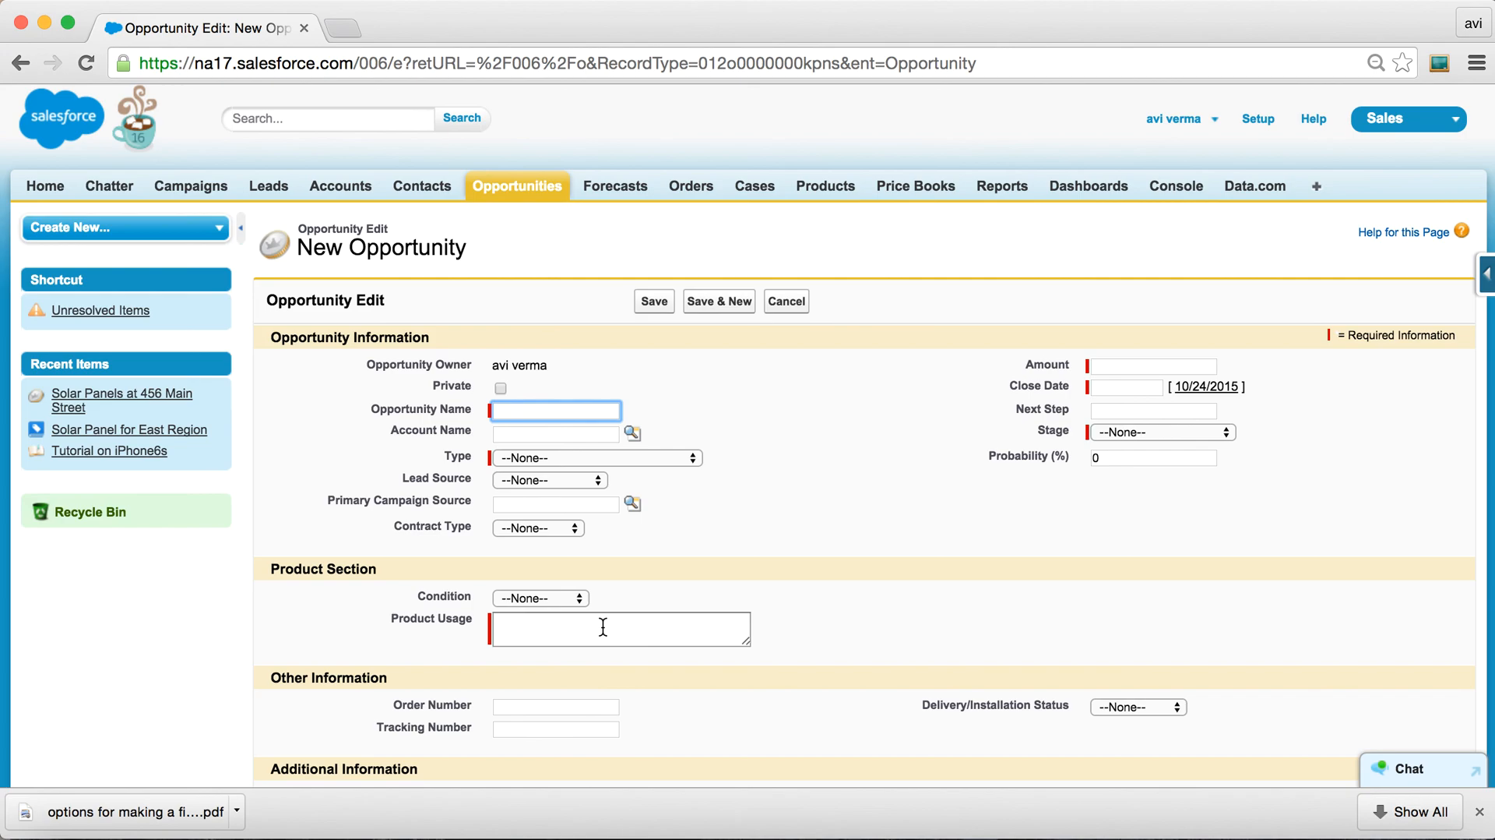
left_click(786, 301)
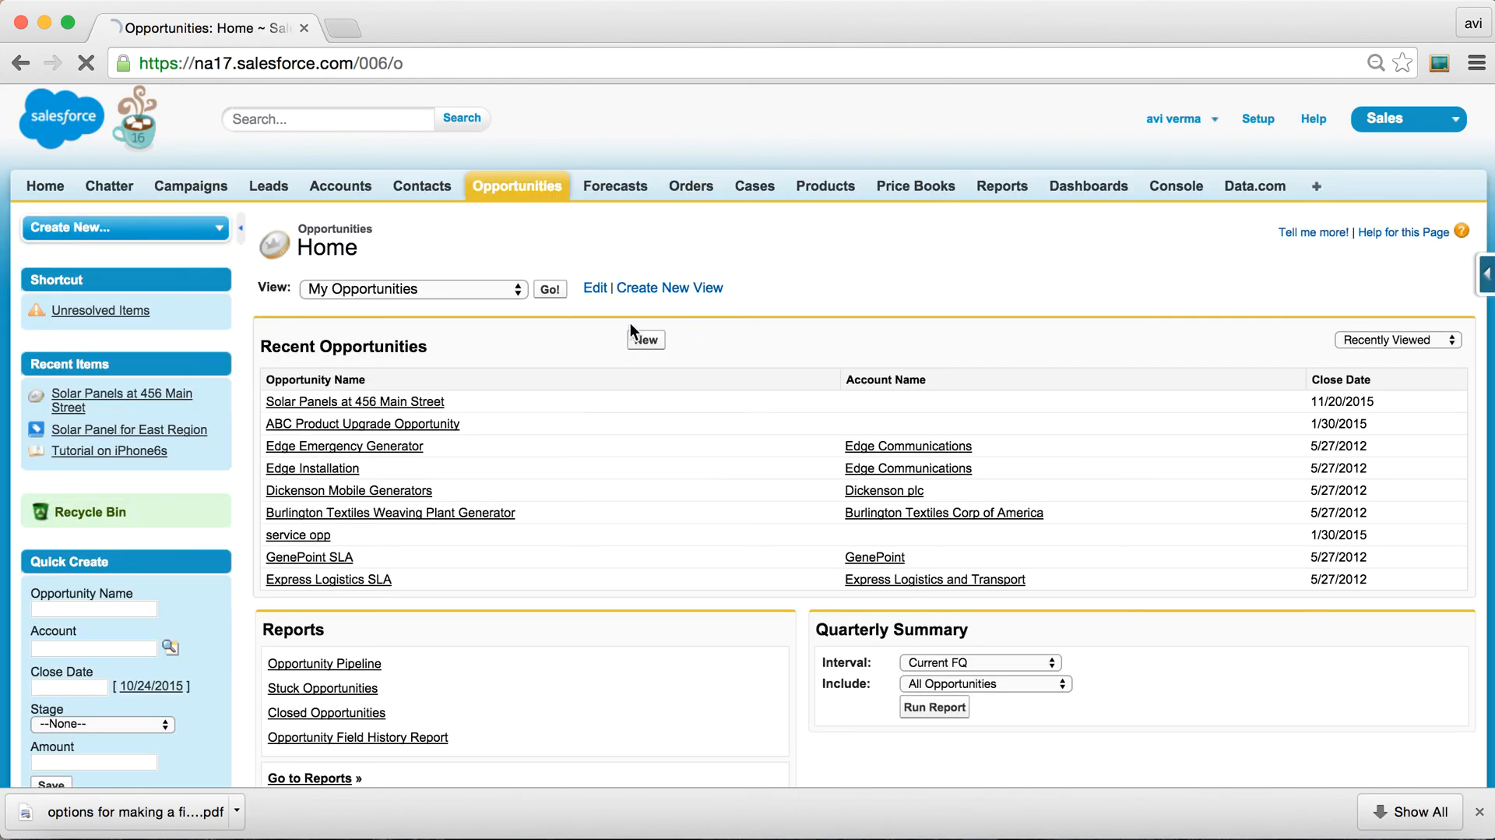
Start a Services Sale opportunity, try the now-optional Product Usage field, and cancel.
left_click(645, 338)
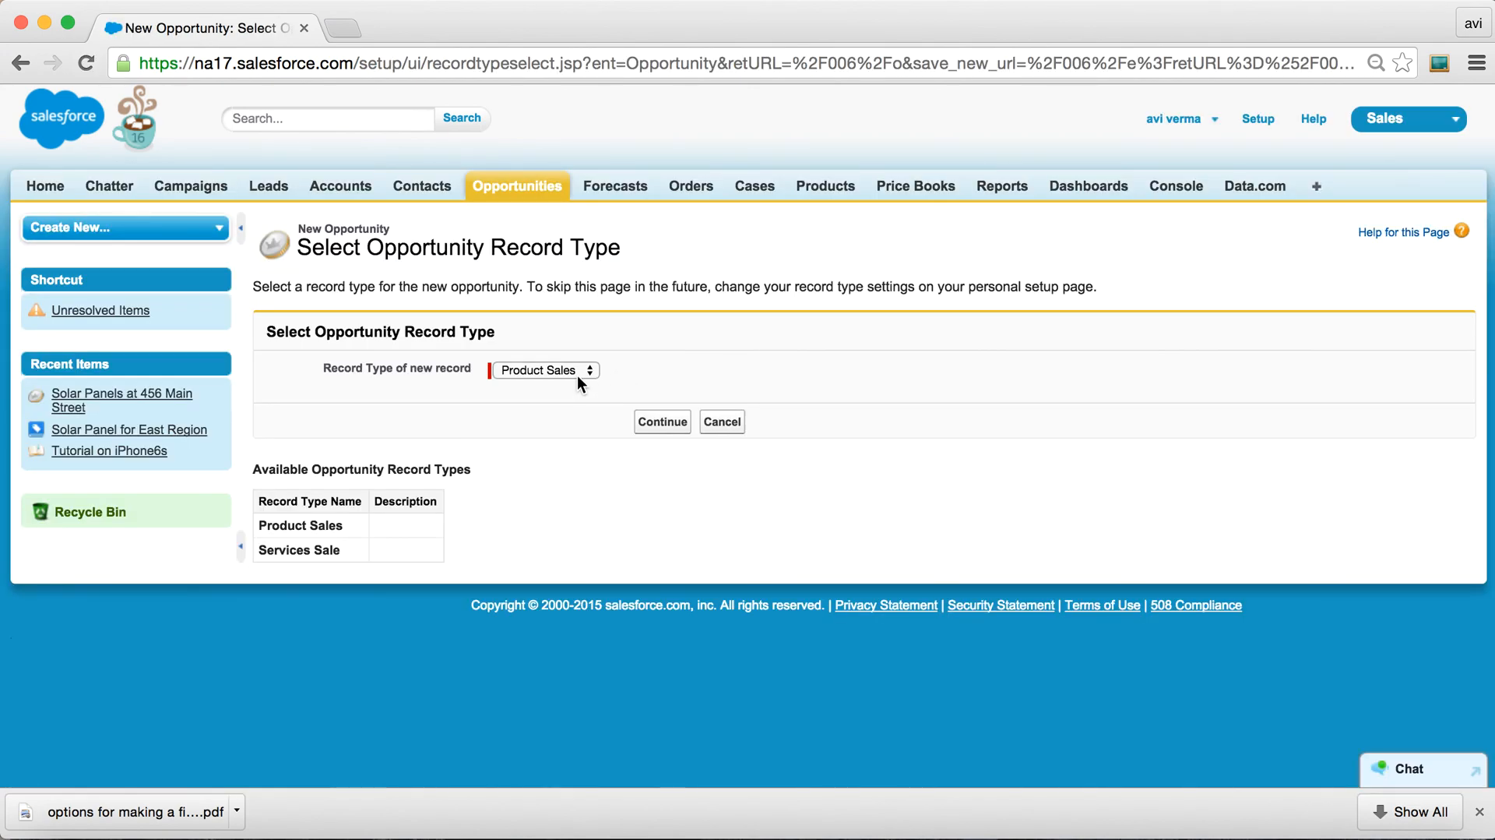
left_click(546, 370)
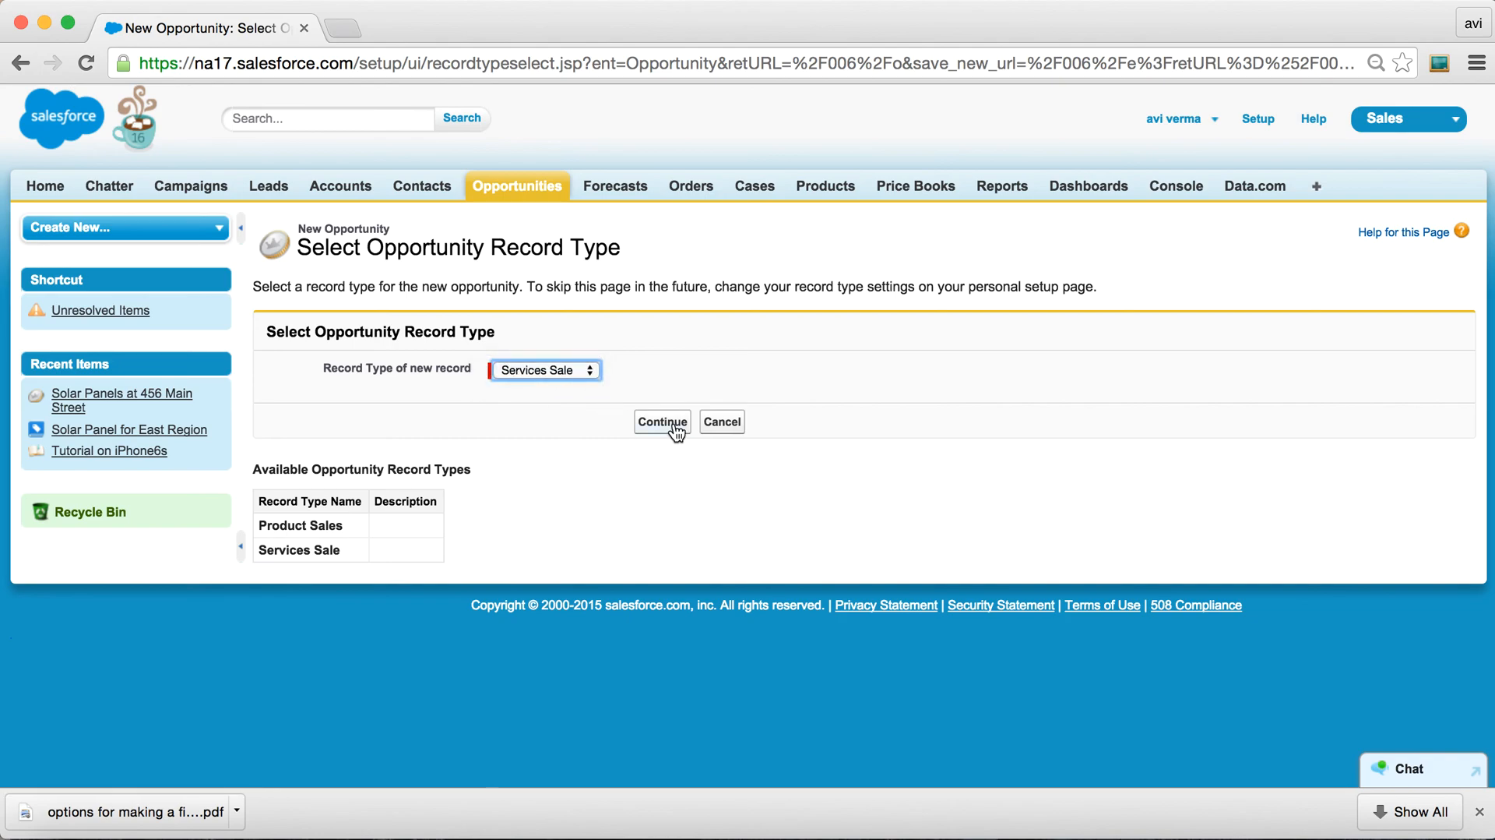
left_click(663, 422)
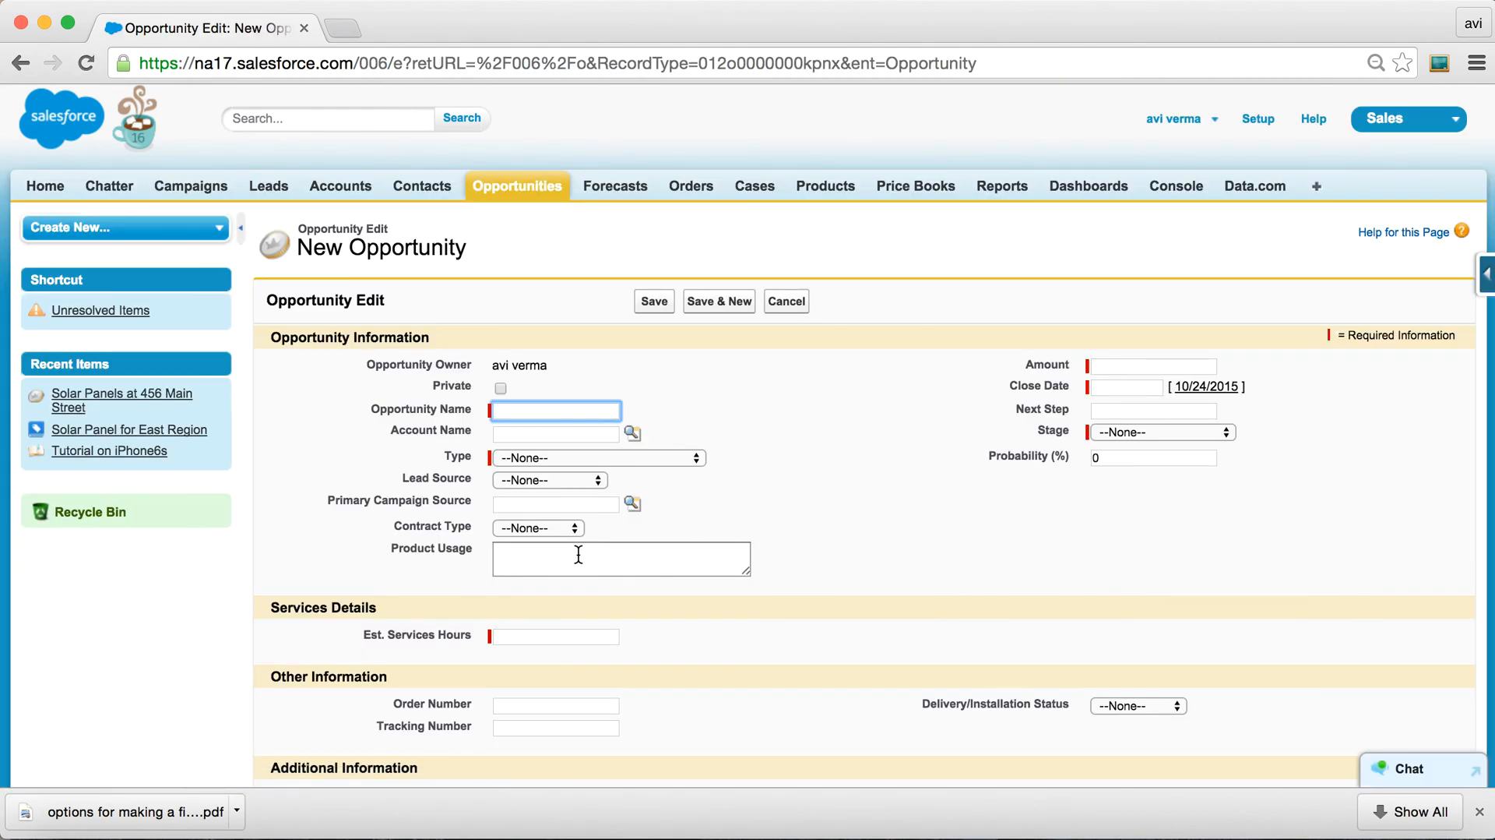
left_click(621, 558)
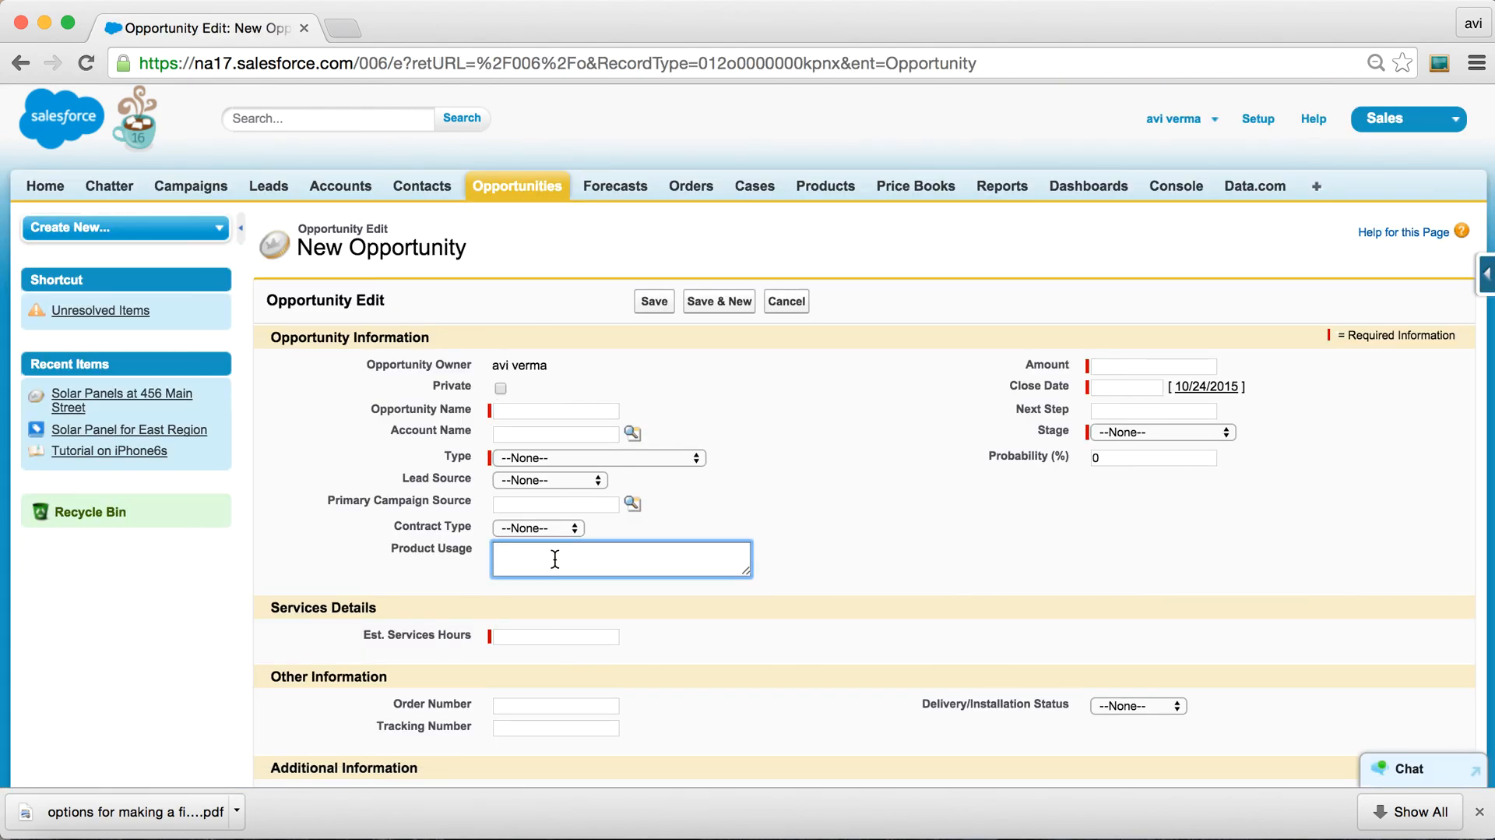
mouse_move(511, 550)
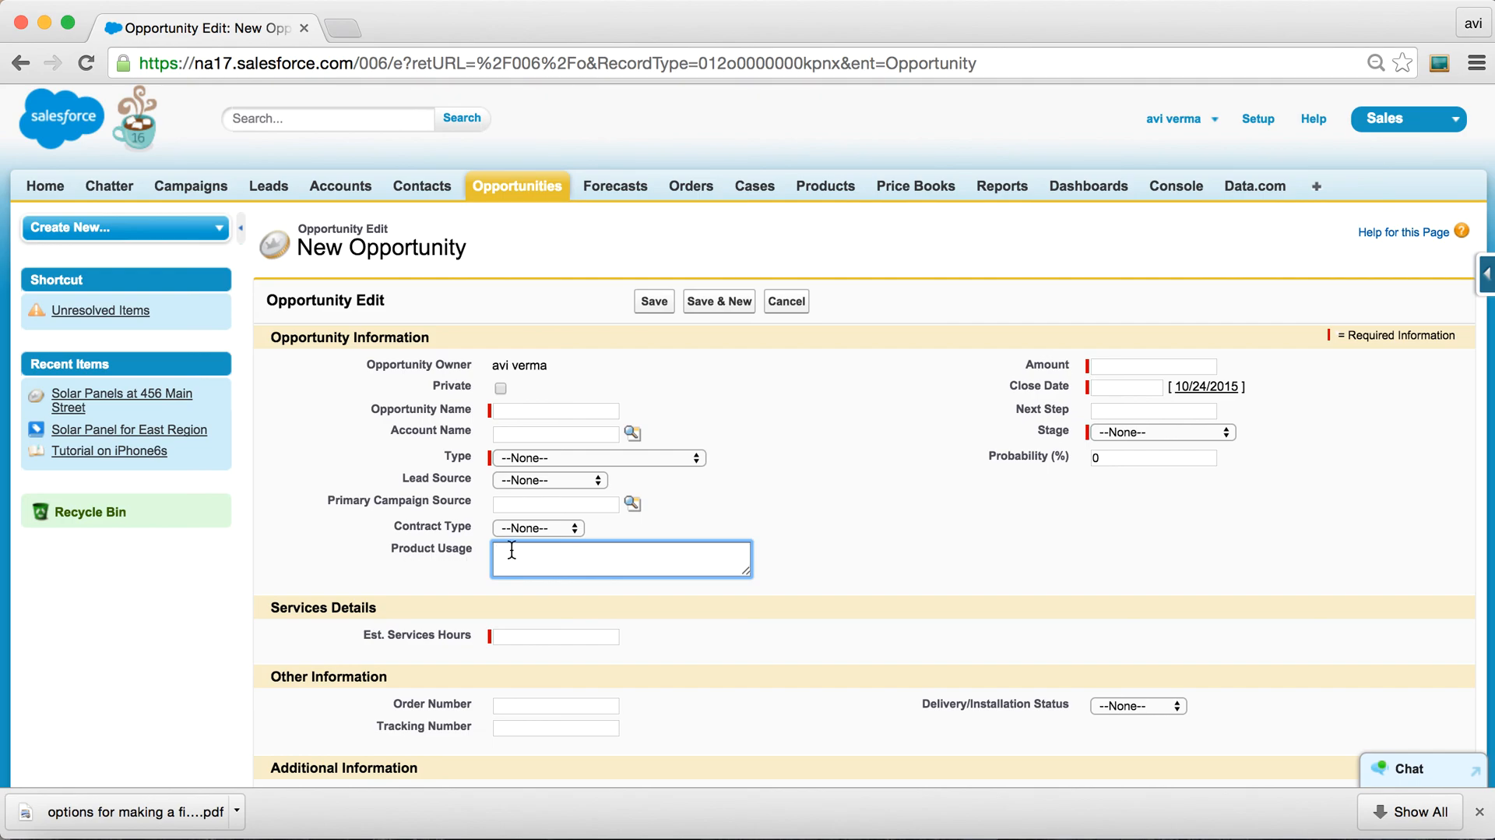
mouse_move(683, 558)
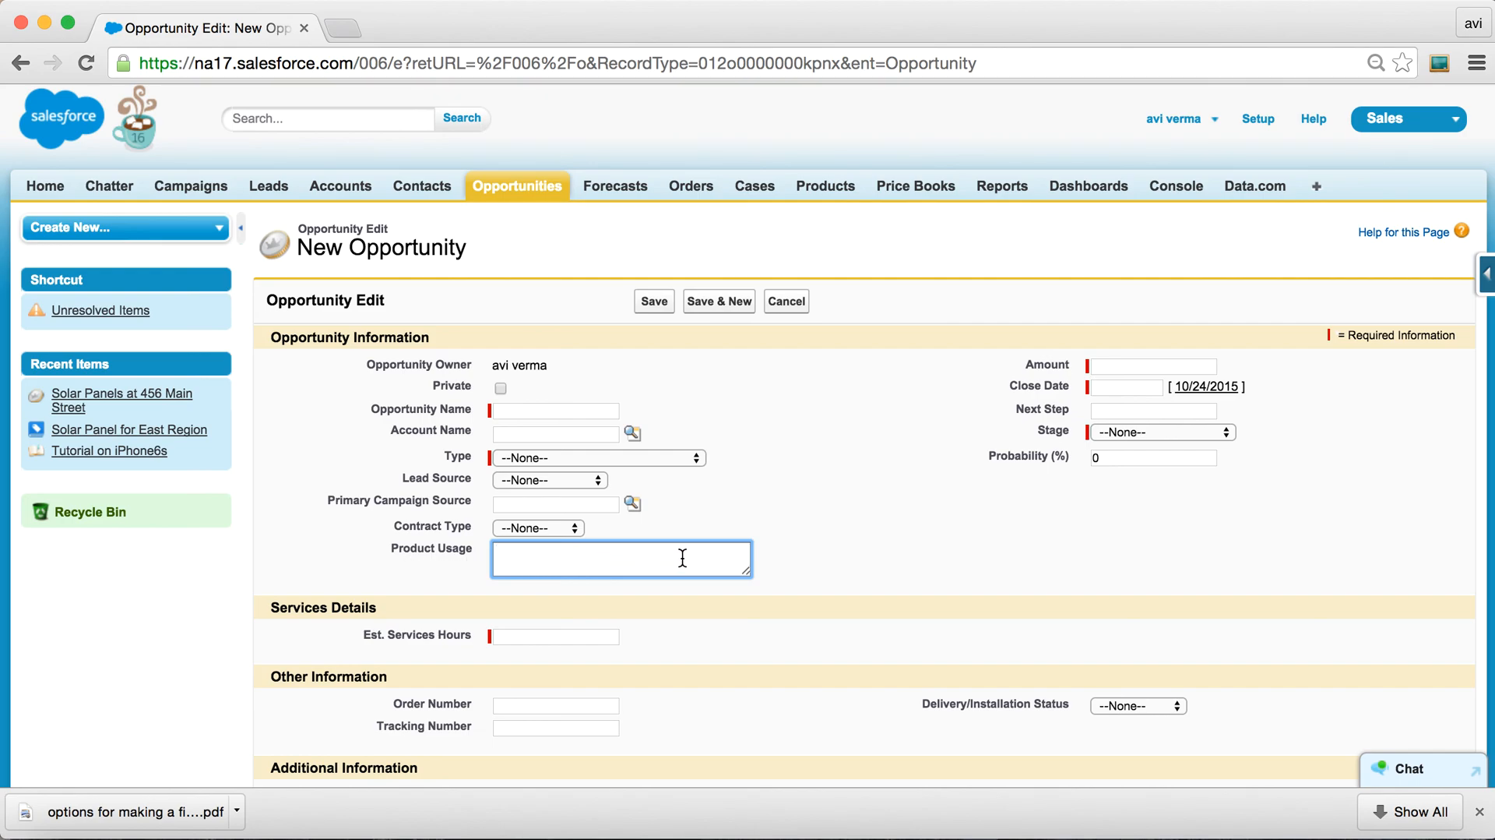
mouse_move(787, 570)
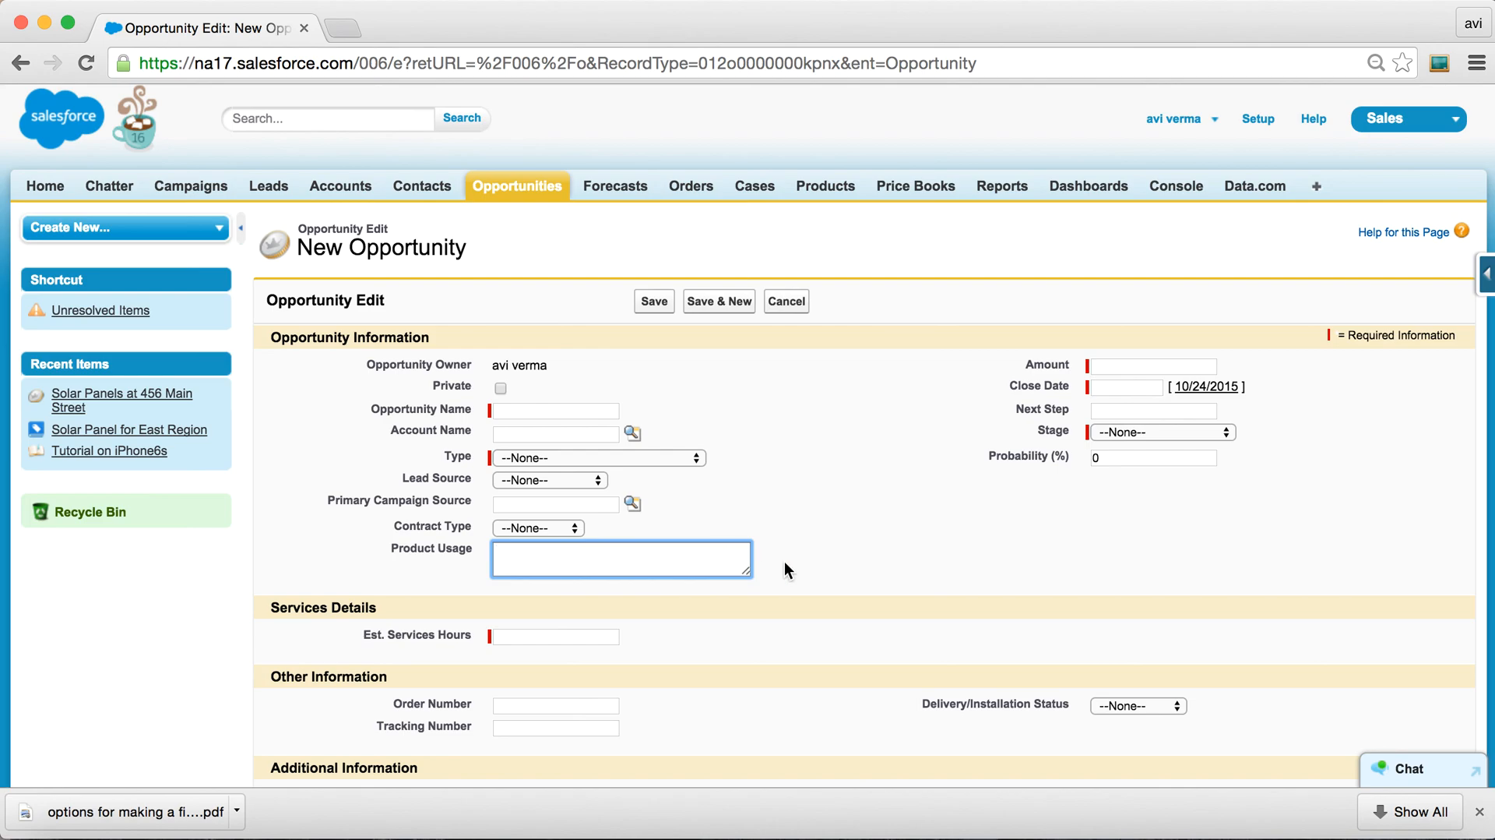
left_click(785, 301)
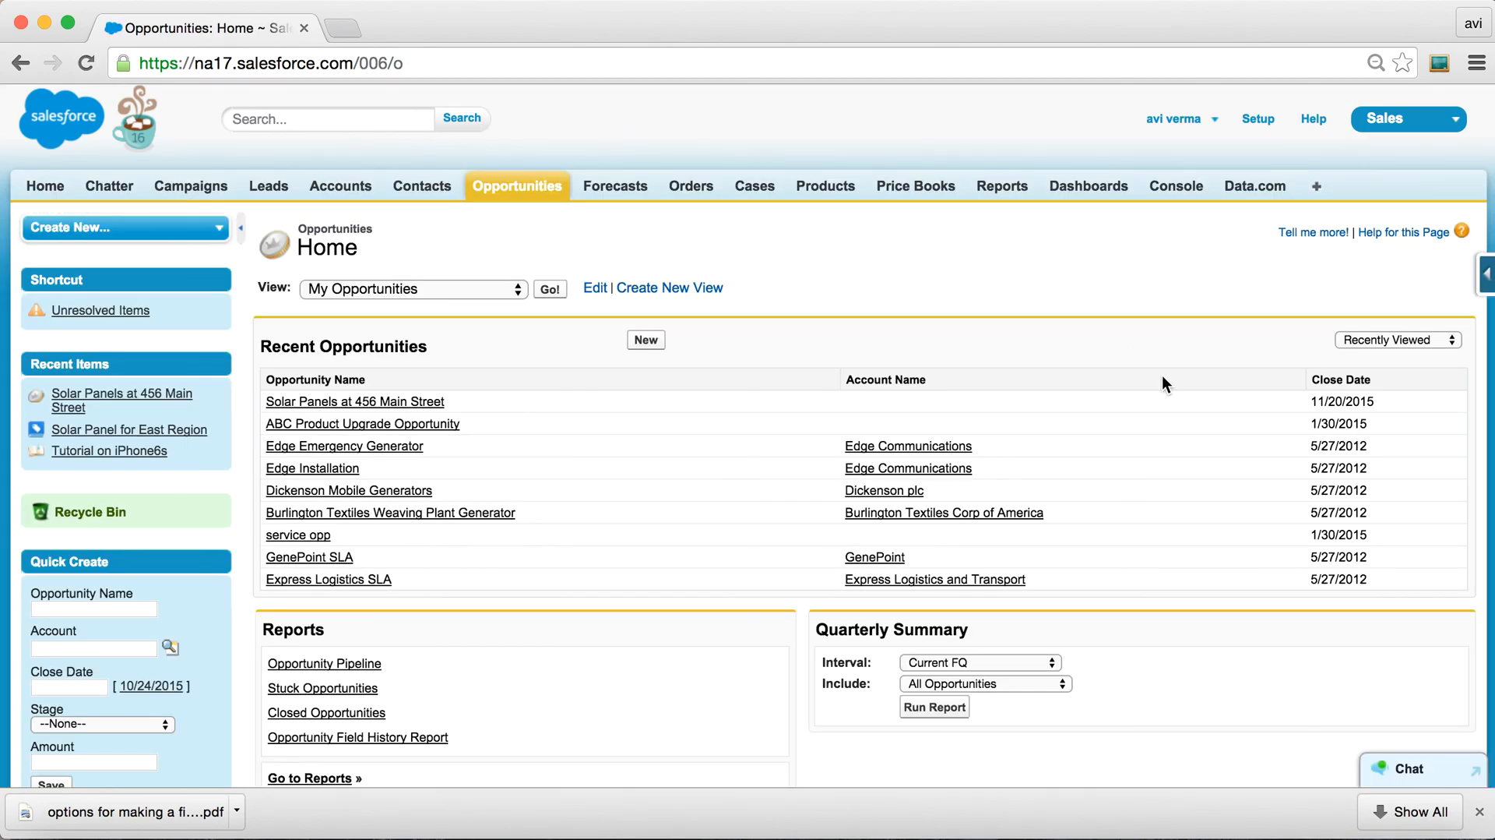
Page the PDF down to slide 4, 'Using Validation Rules' as the 2nd best method.
key("cmd+tab")
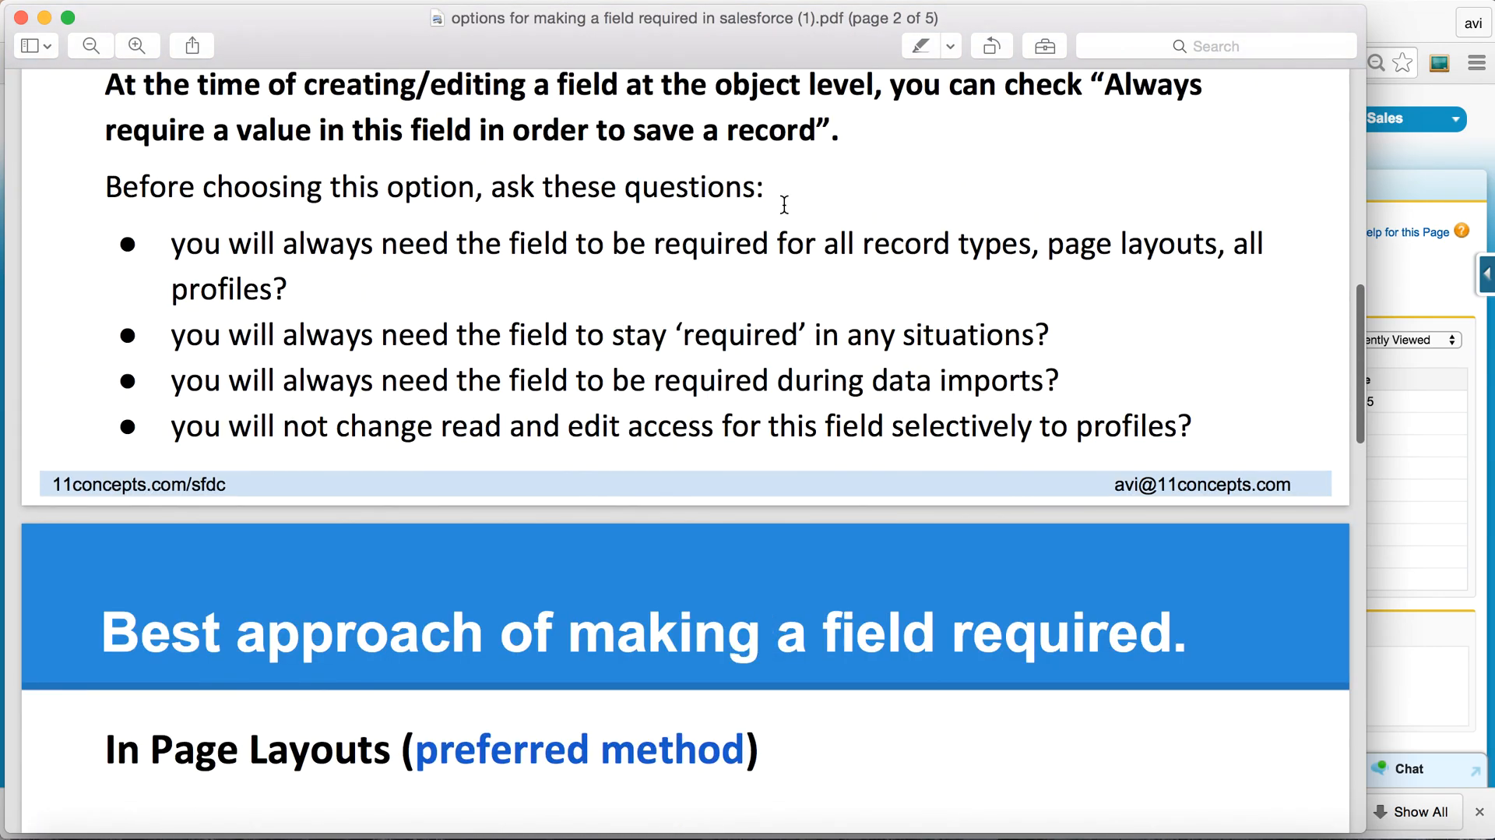
scroll("down", 3)
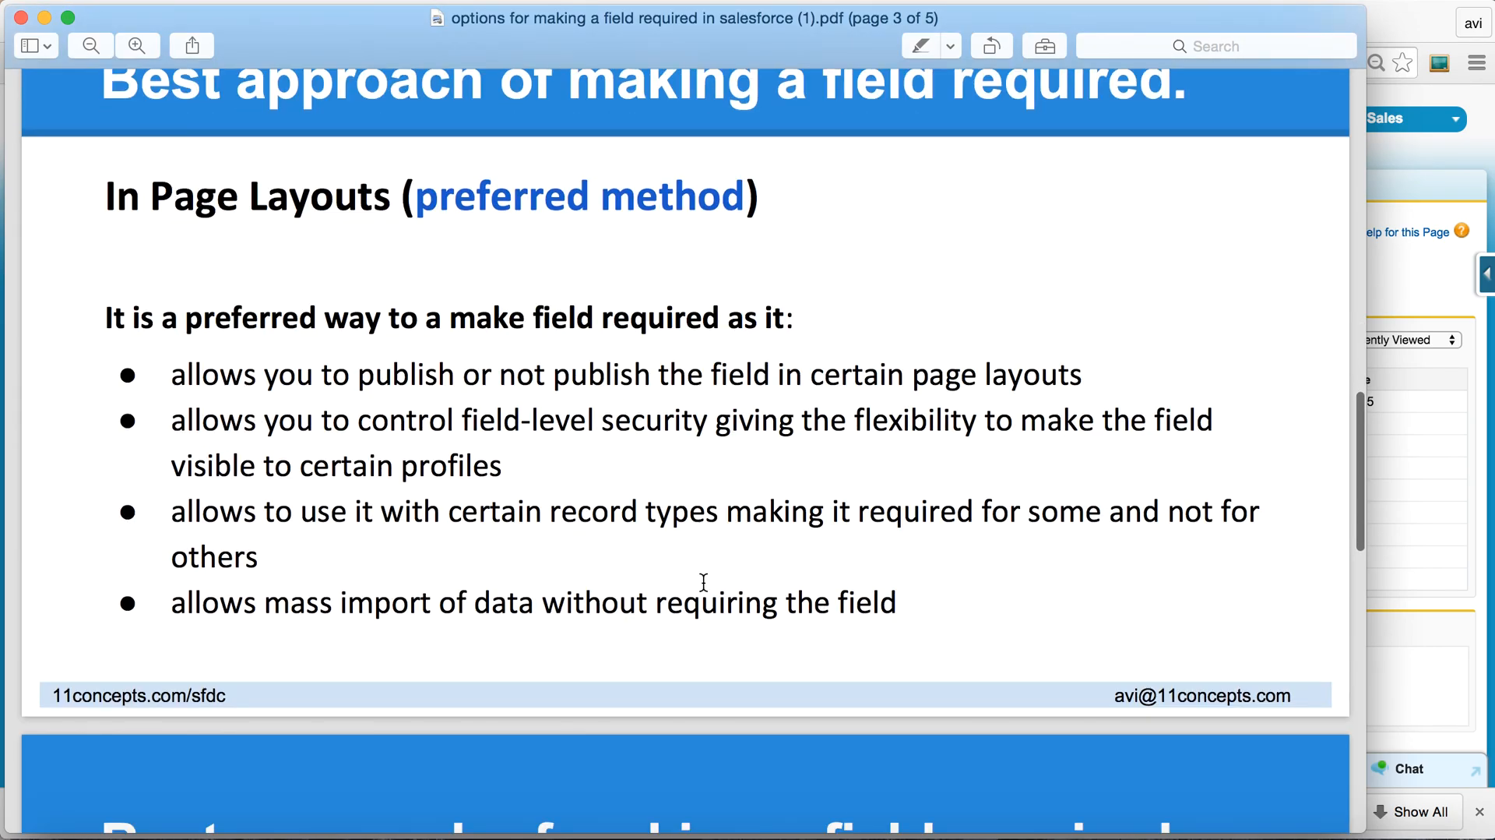
mouse_move(788, 525)
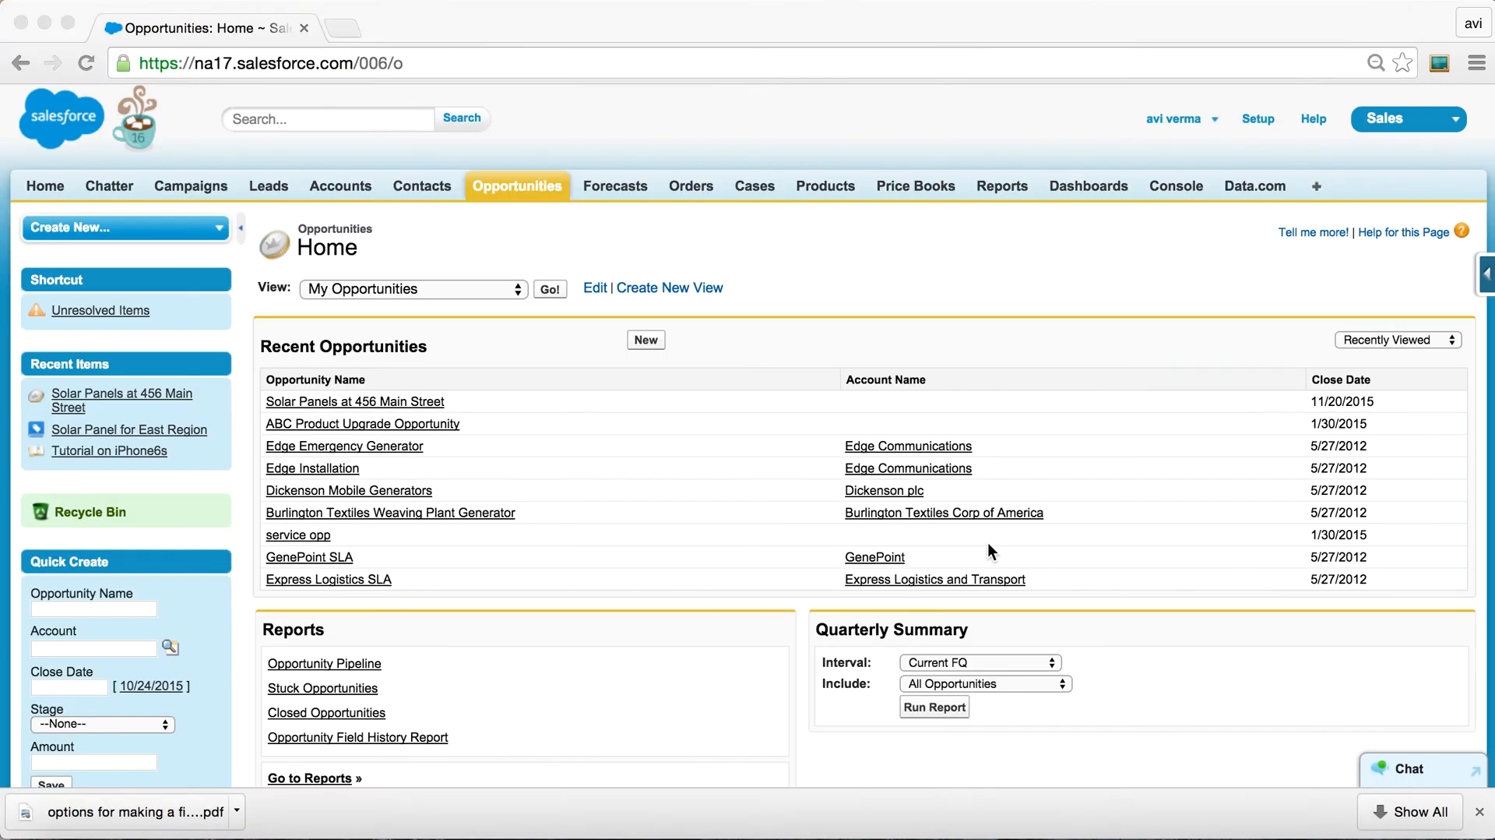
mouse_move(1084, 285)
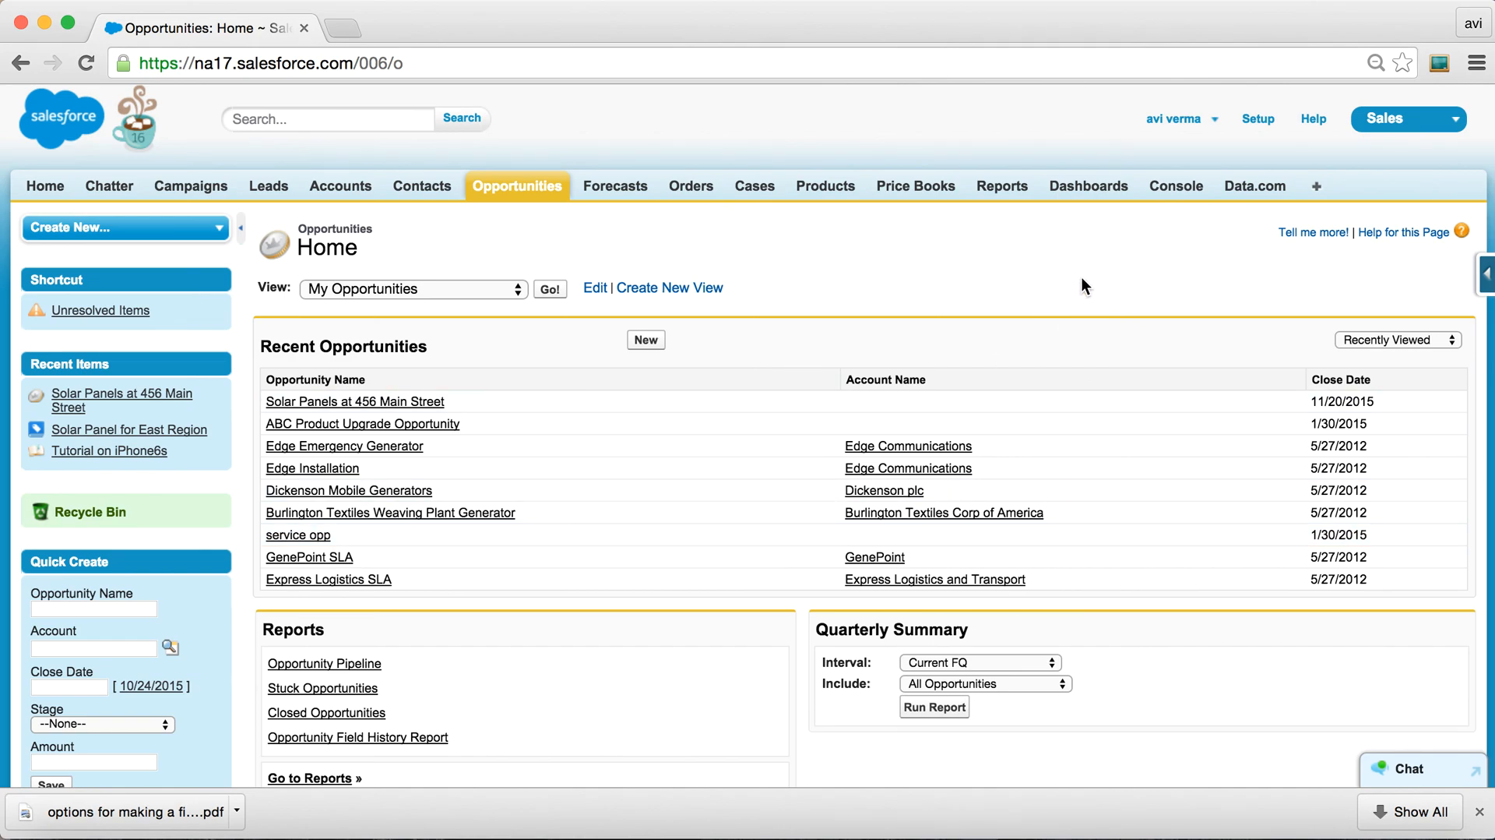
left_click(134, 812)
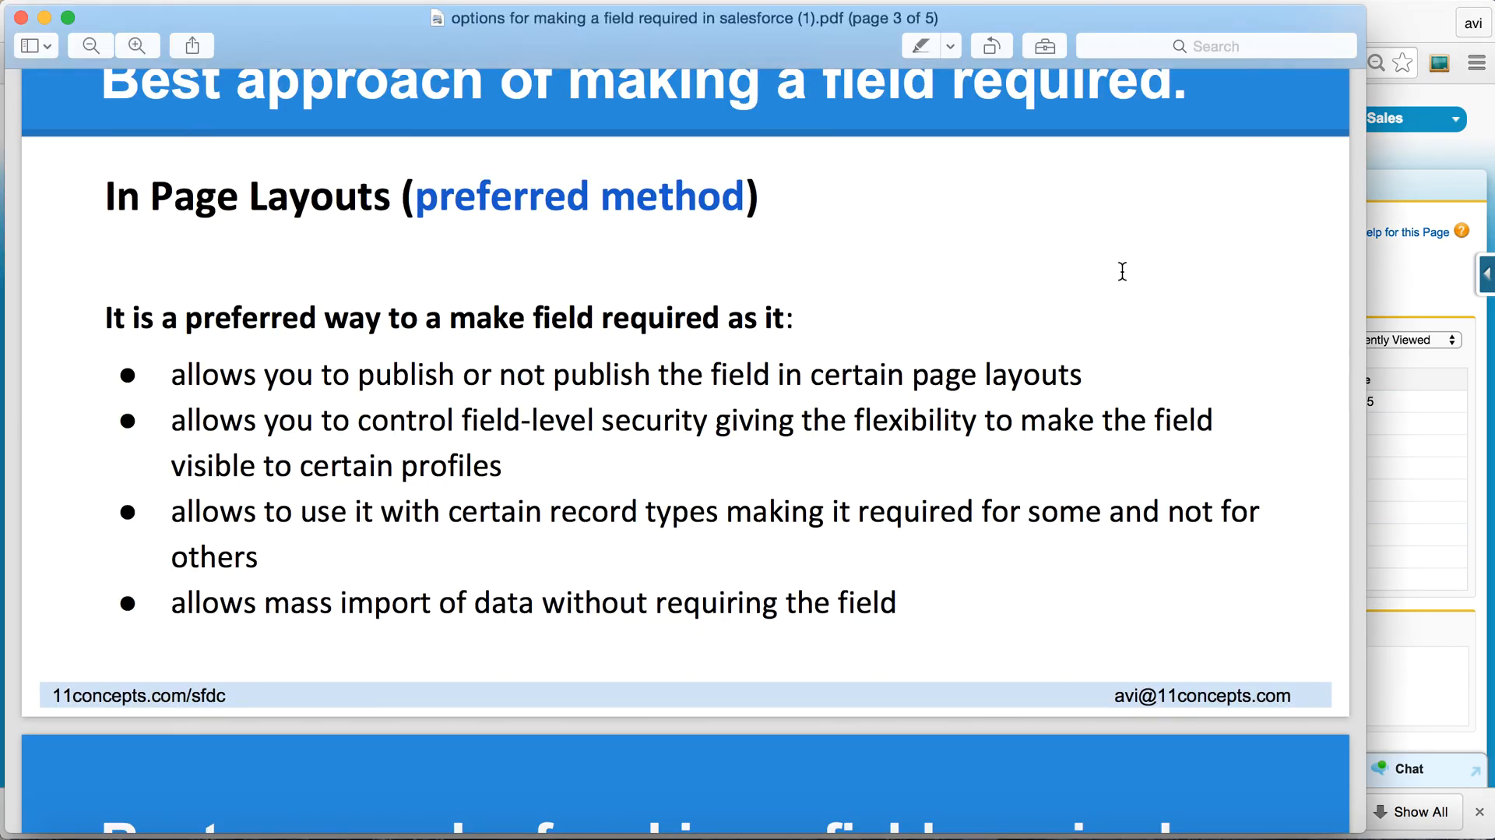
scroll("down", 3)
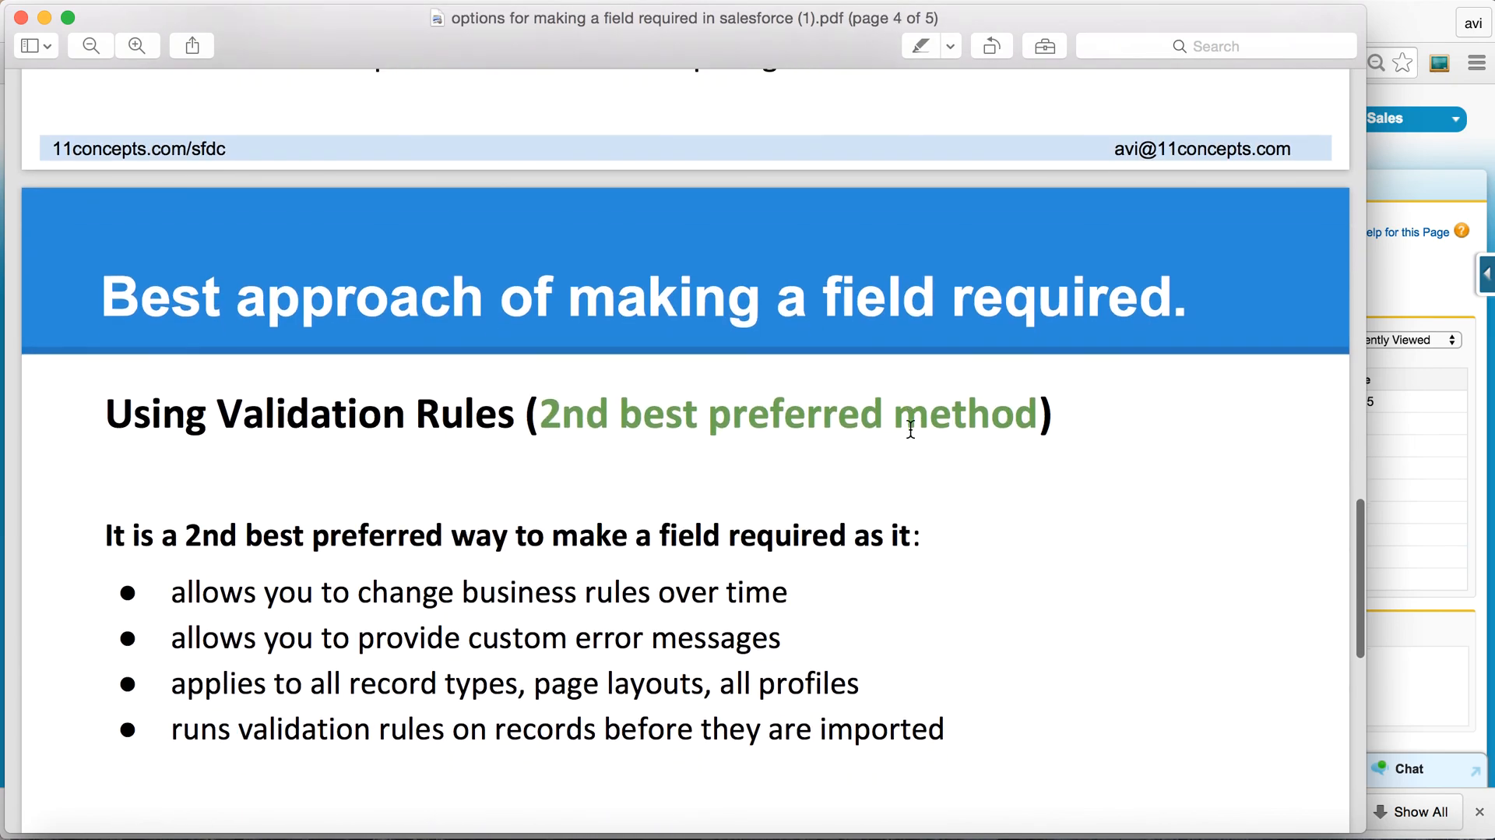
mouse_move(579, 614)
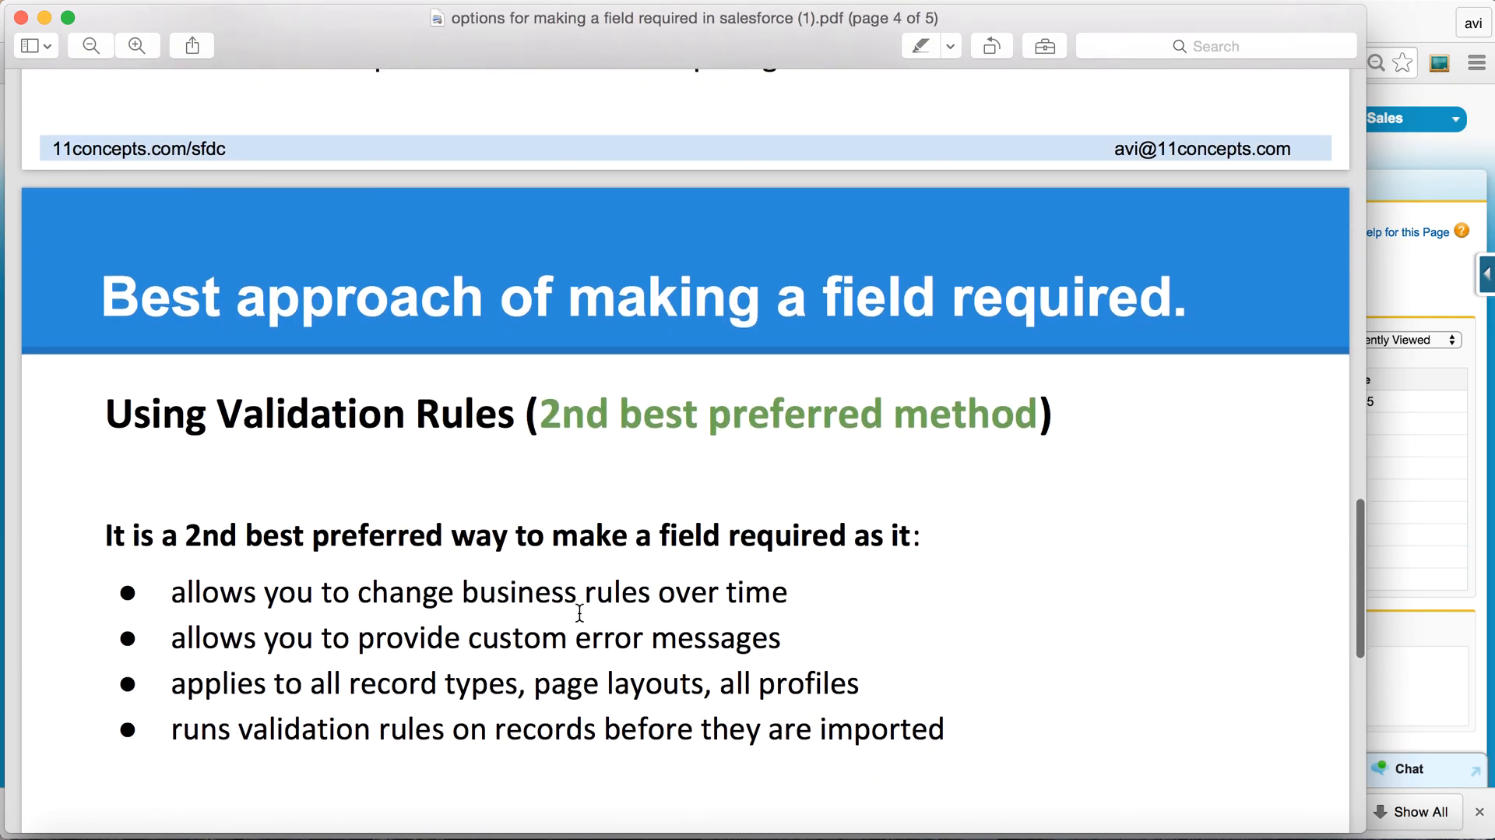
mouse_move(782, 584)
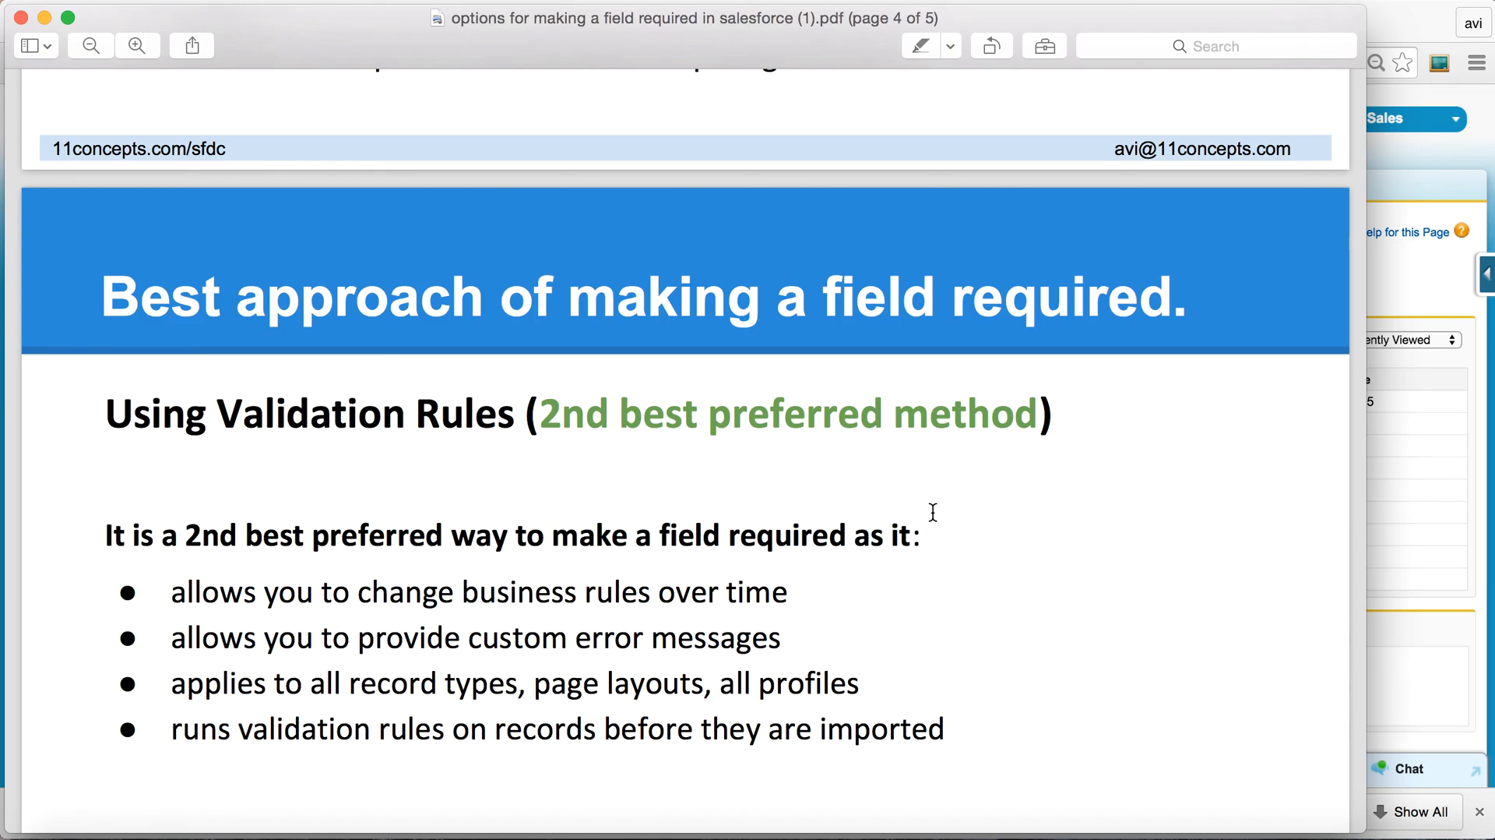
mouse_move(270, 519)
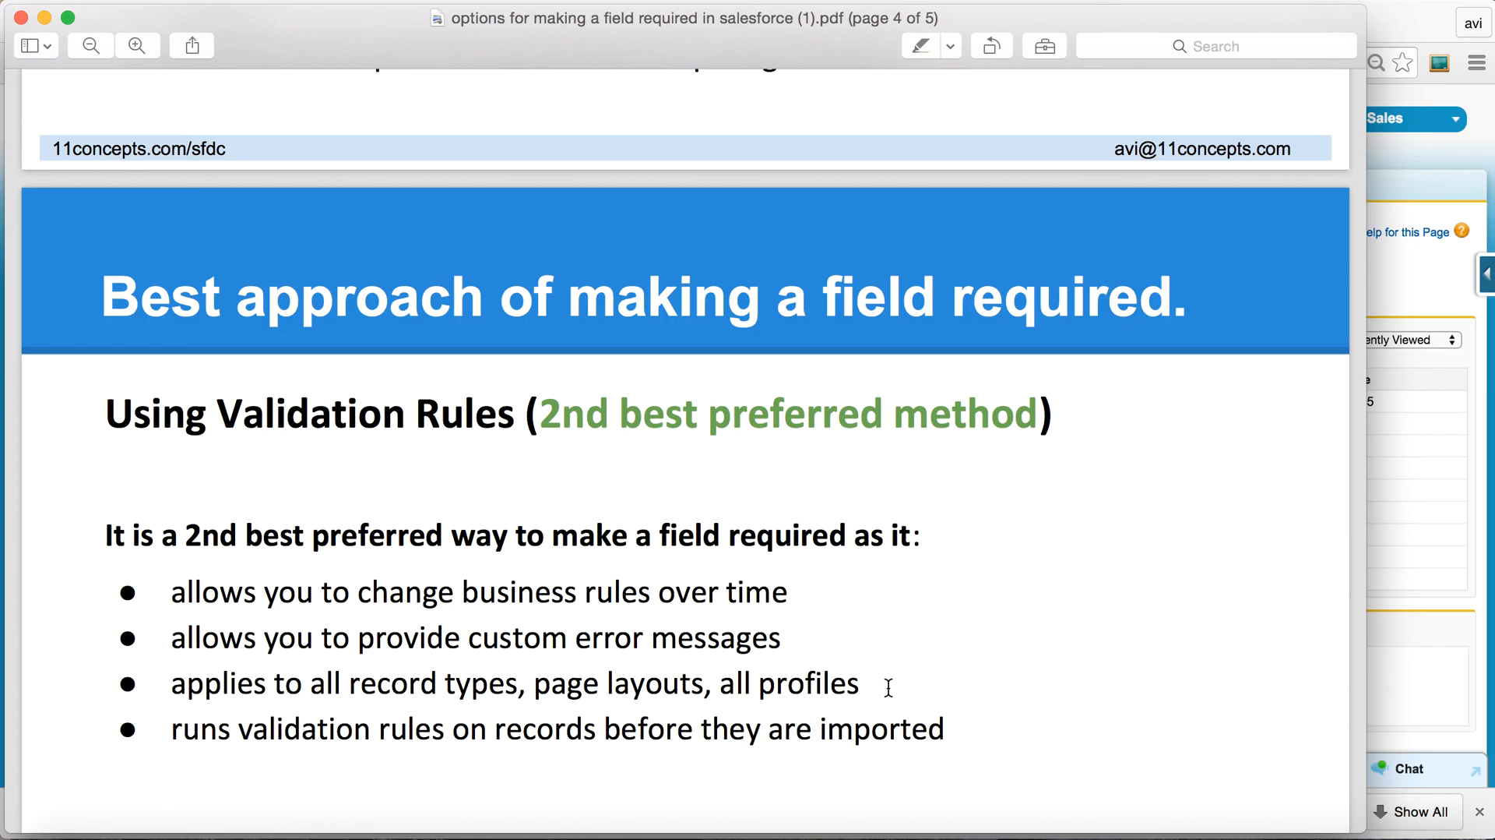
mouse_move(628, 730)
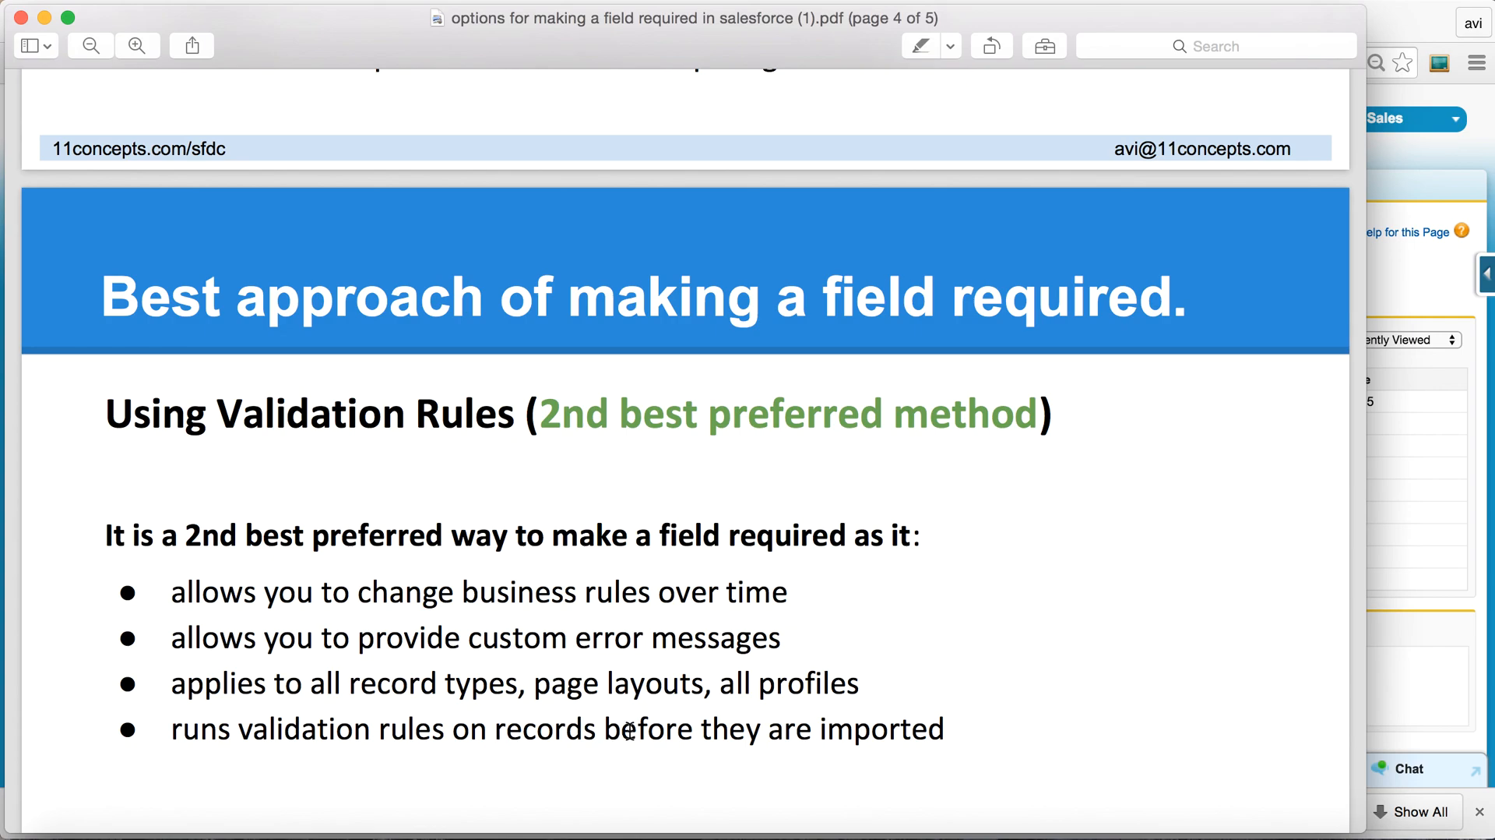
mouse_move(1001, 706)
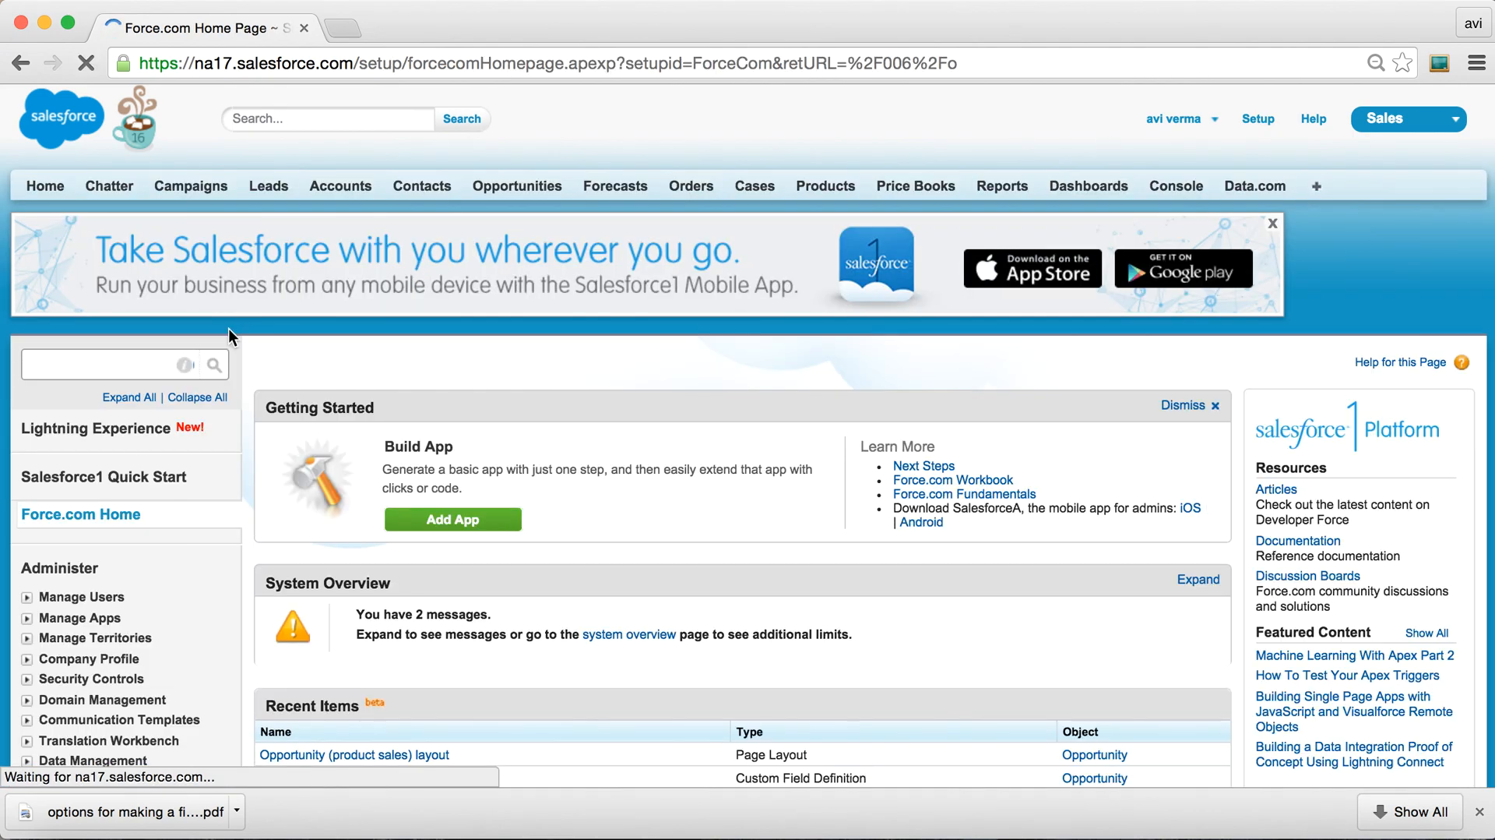
Start a new active Opportunity validation rule named product_usage_required_rule from Setup Quick Find.
left_click(99, 365)
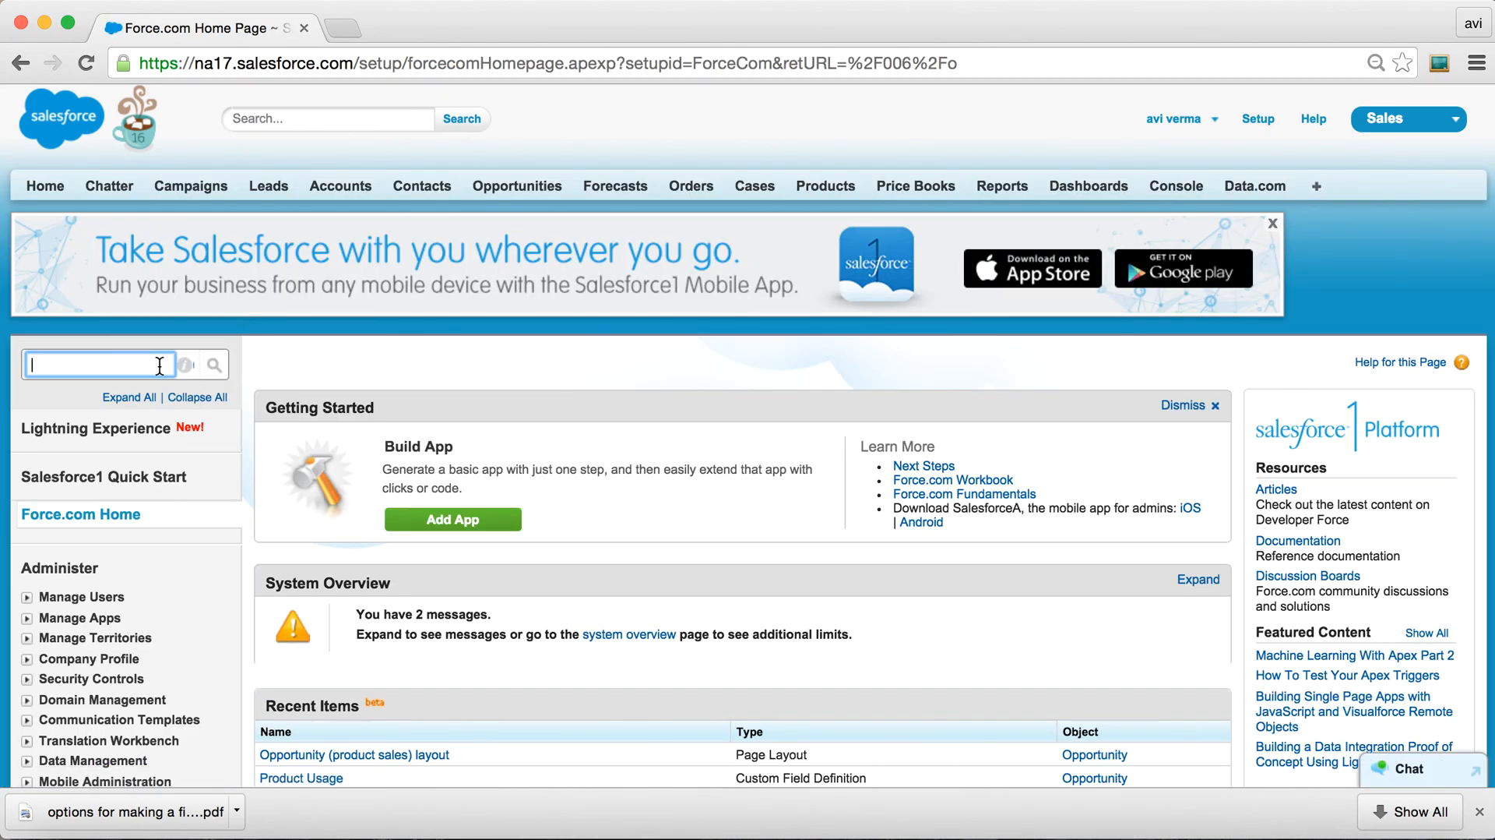
type("oppl")
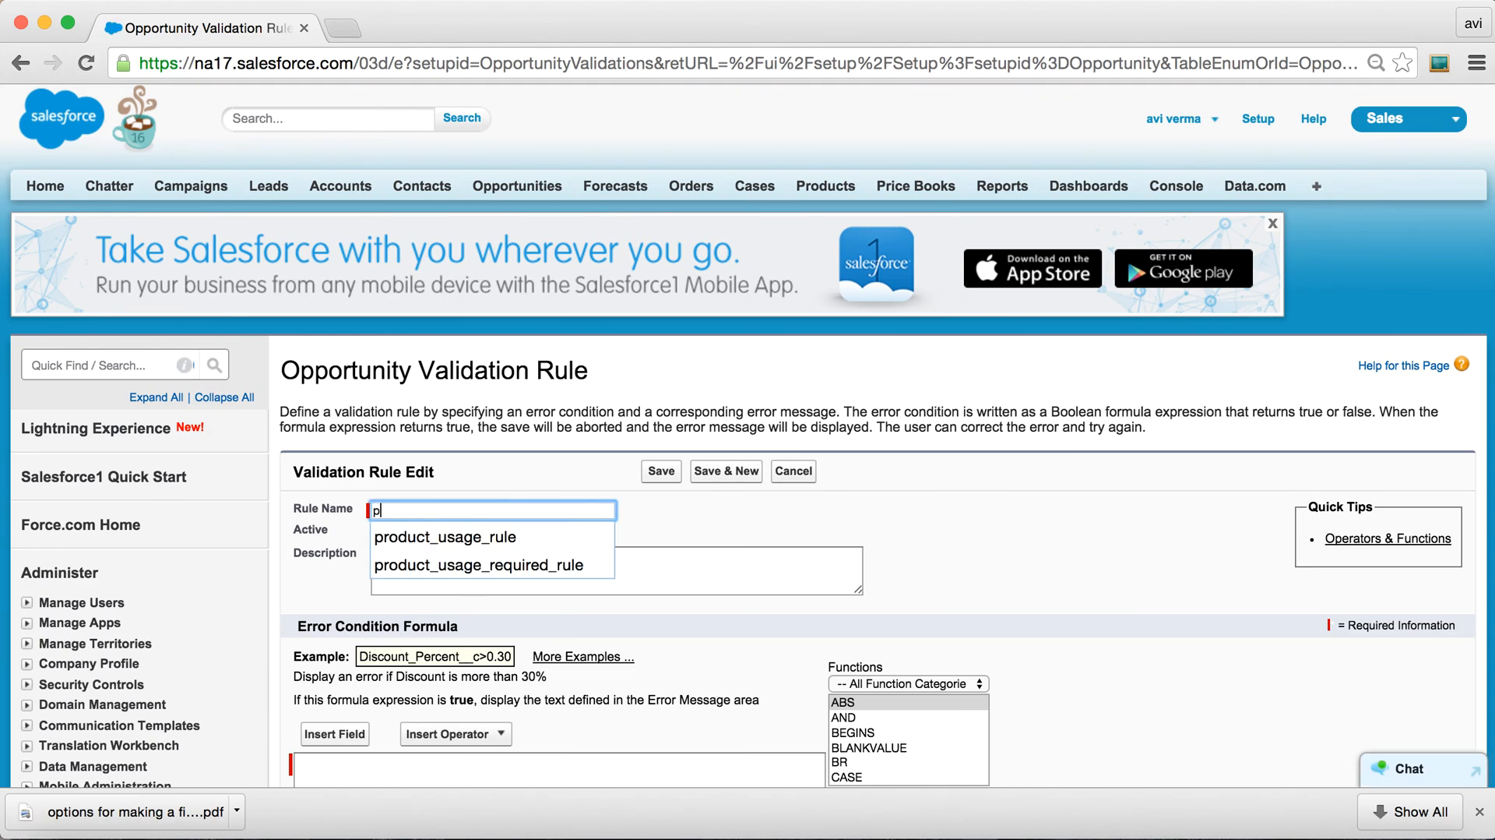
left_click(488, 566)
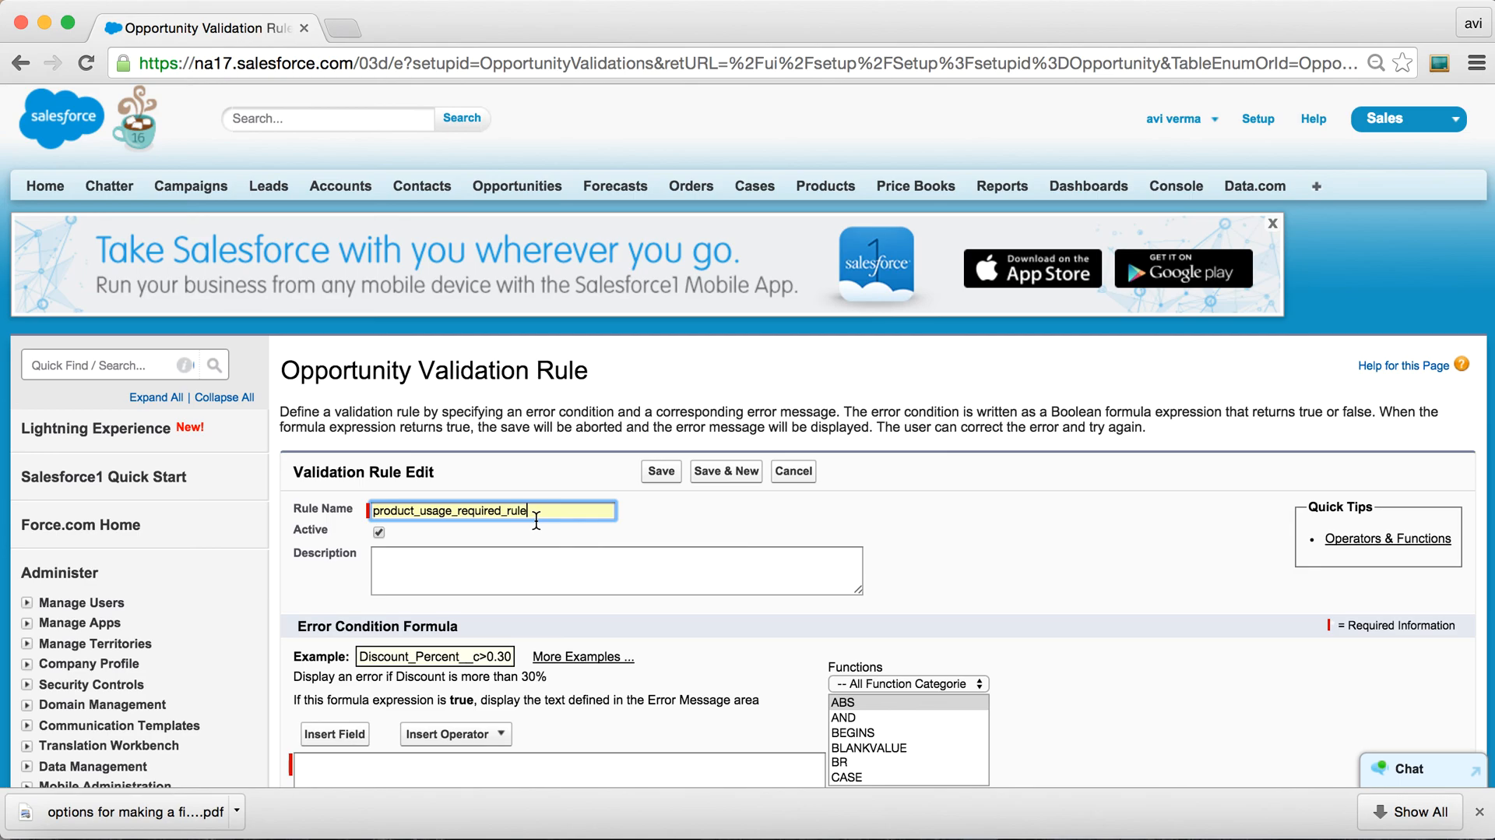
scroll("down", 3)
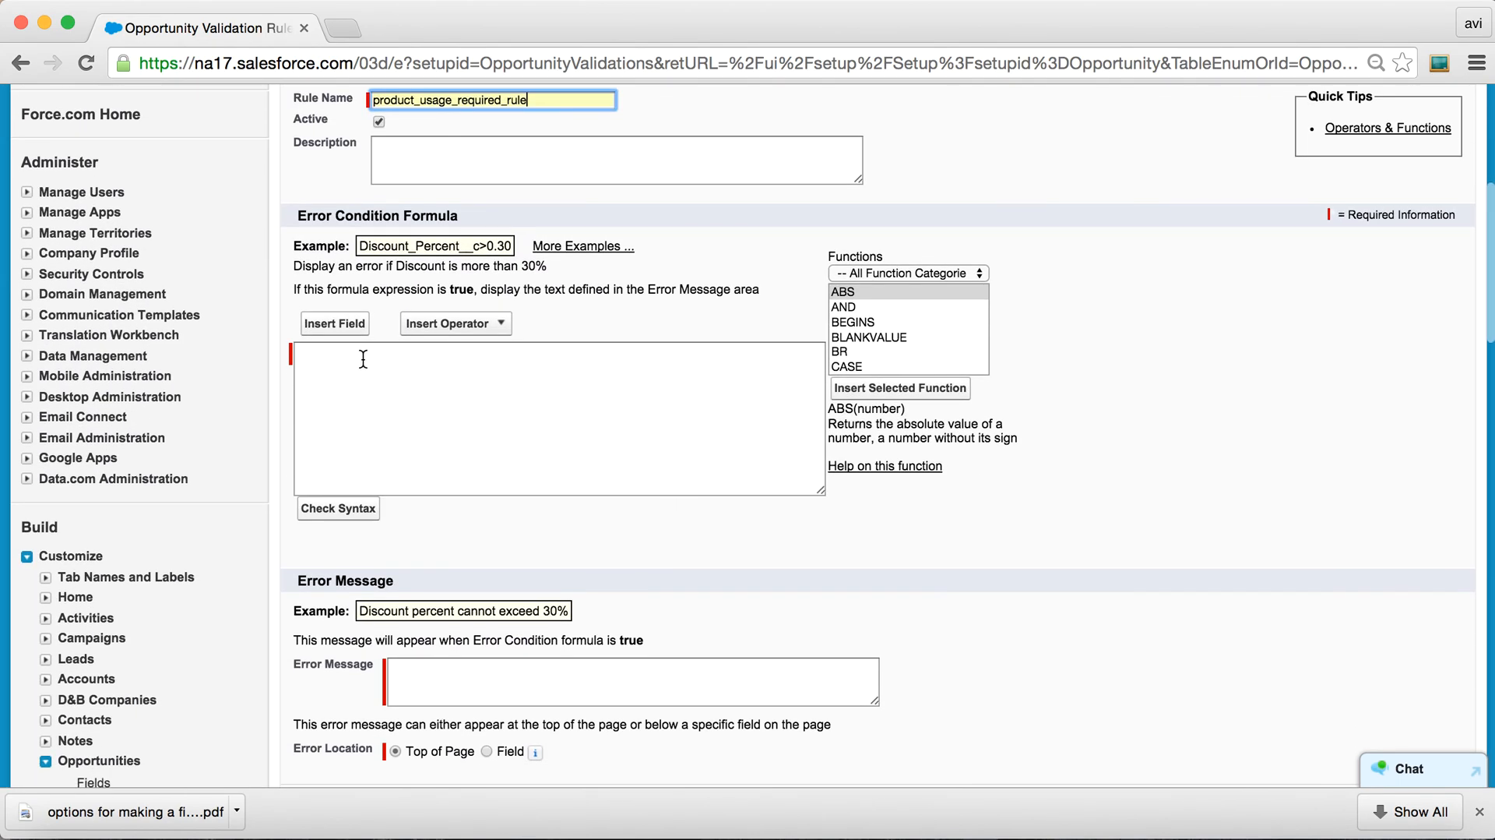
Build the error condition ISBLANK(Product_Usage__c) using the inserted Product Usage field.
left_click(334, 323)
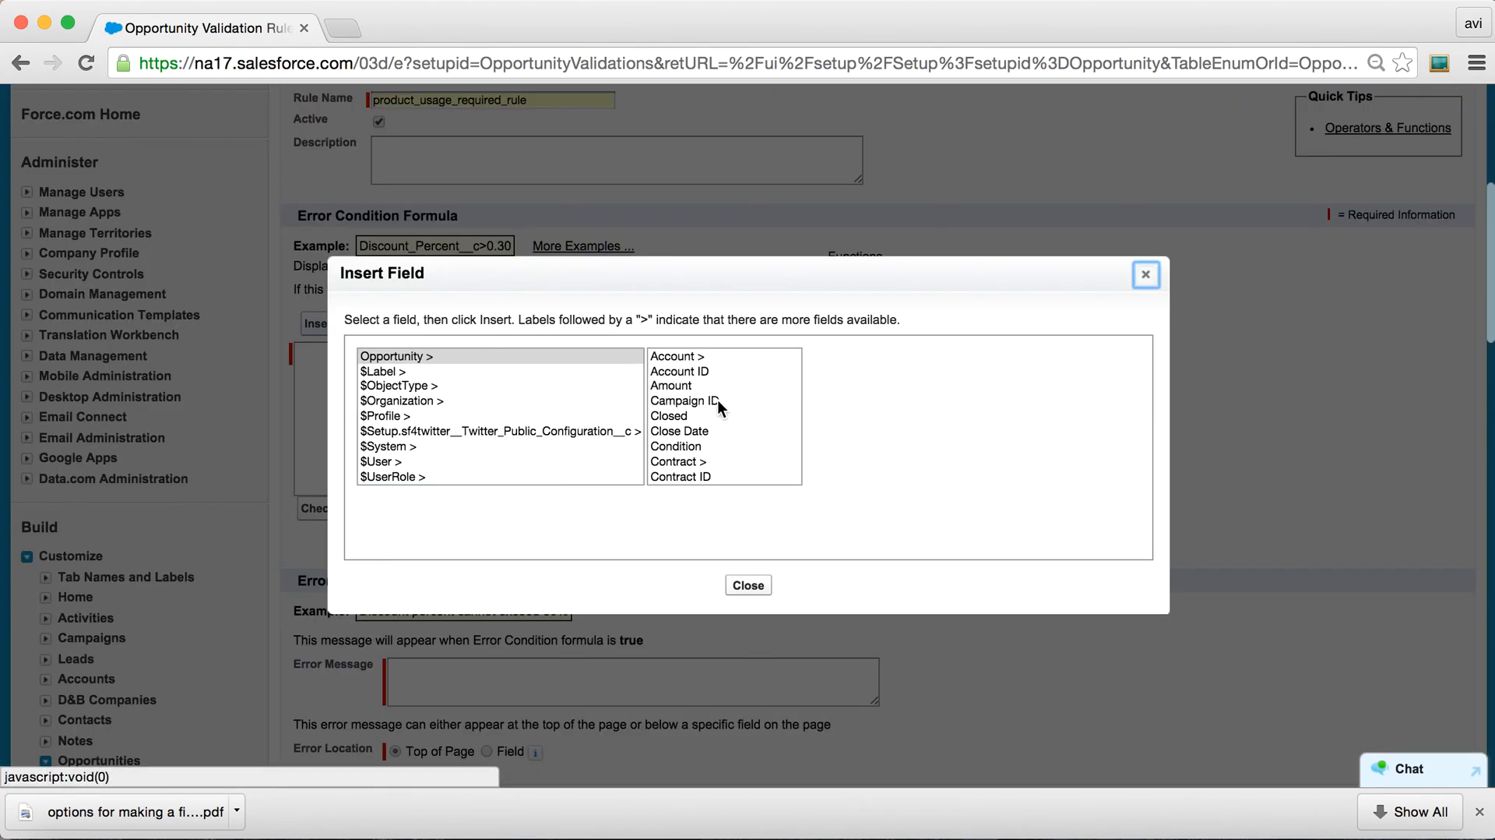
scroll("down", 3)
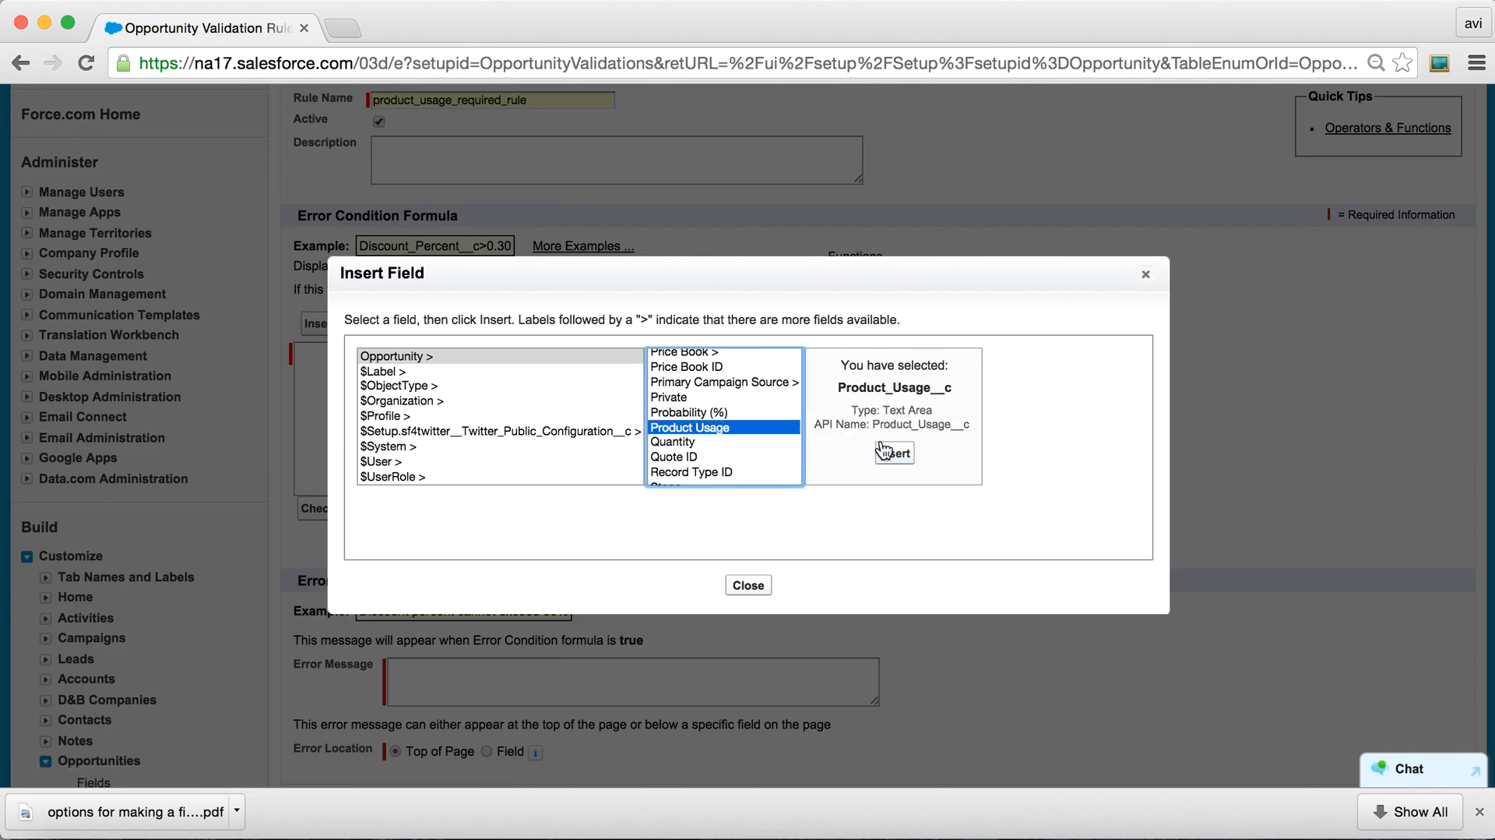
left_click(892, 452)
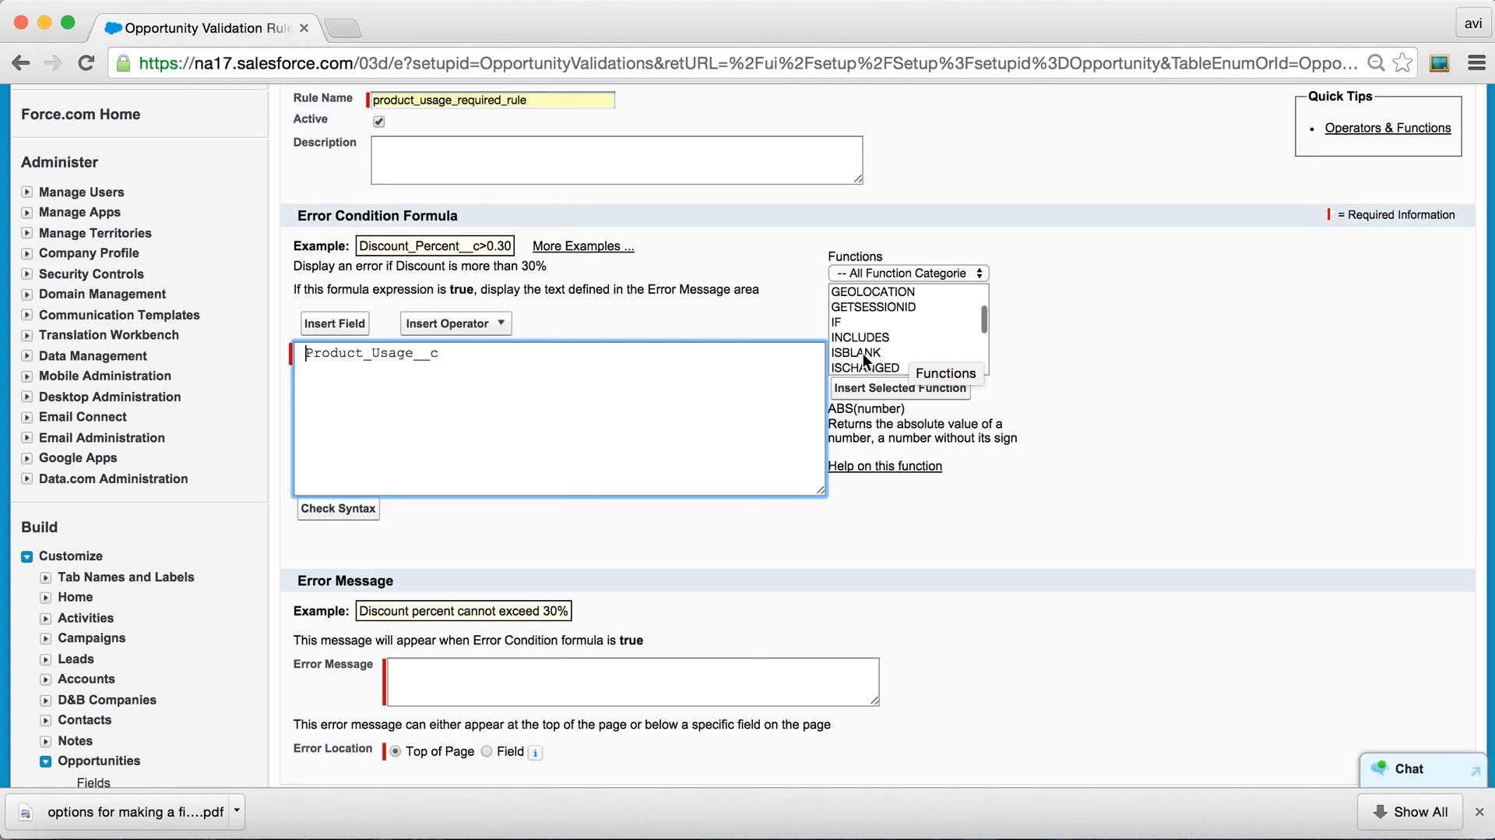
left_click(855, 352)
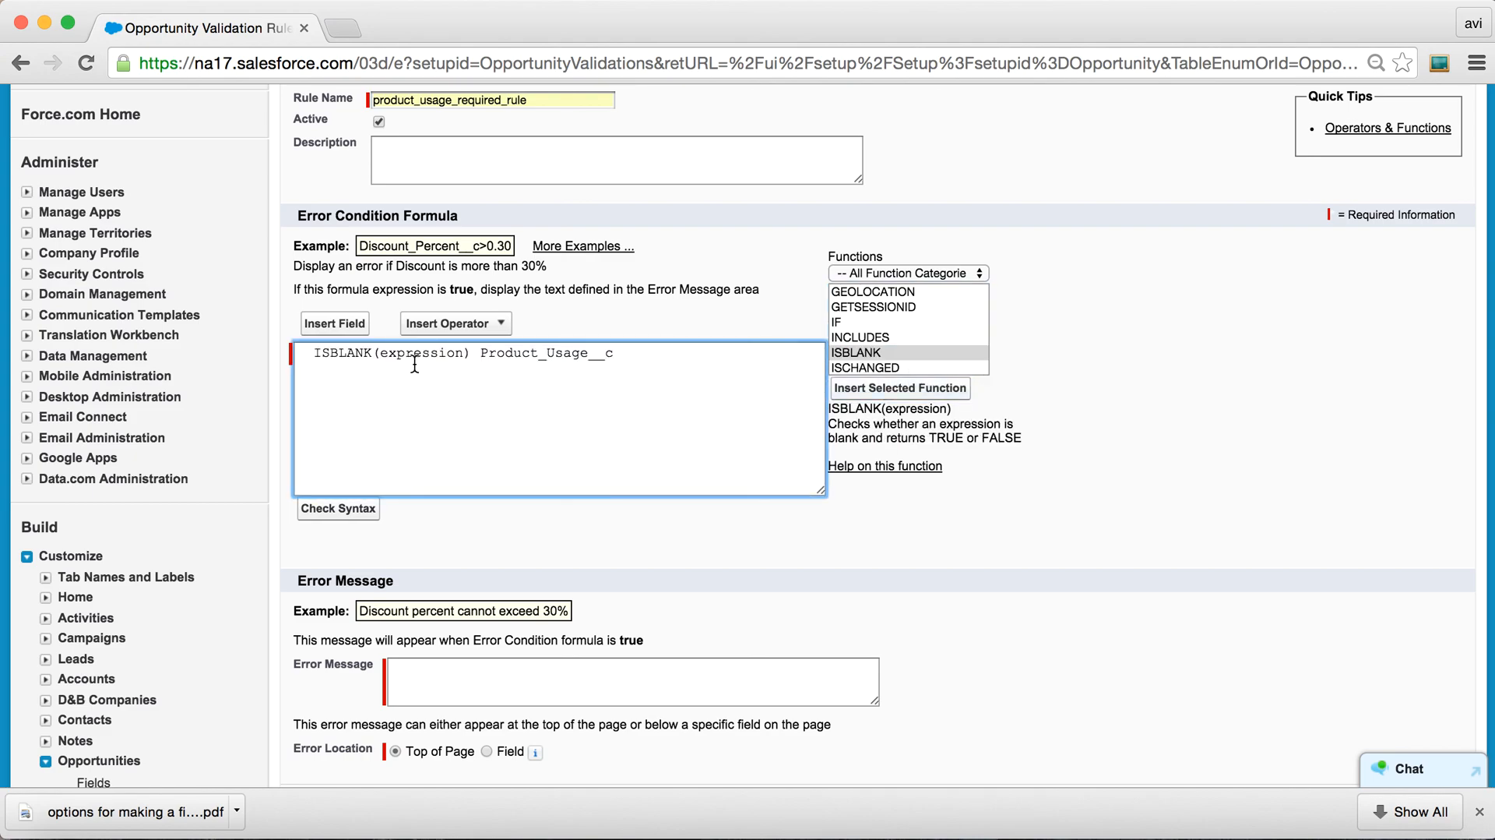
double_click(424, 352)
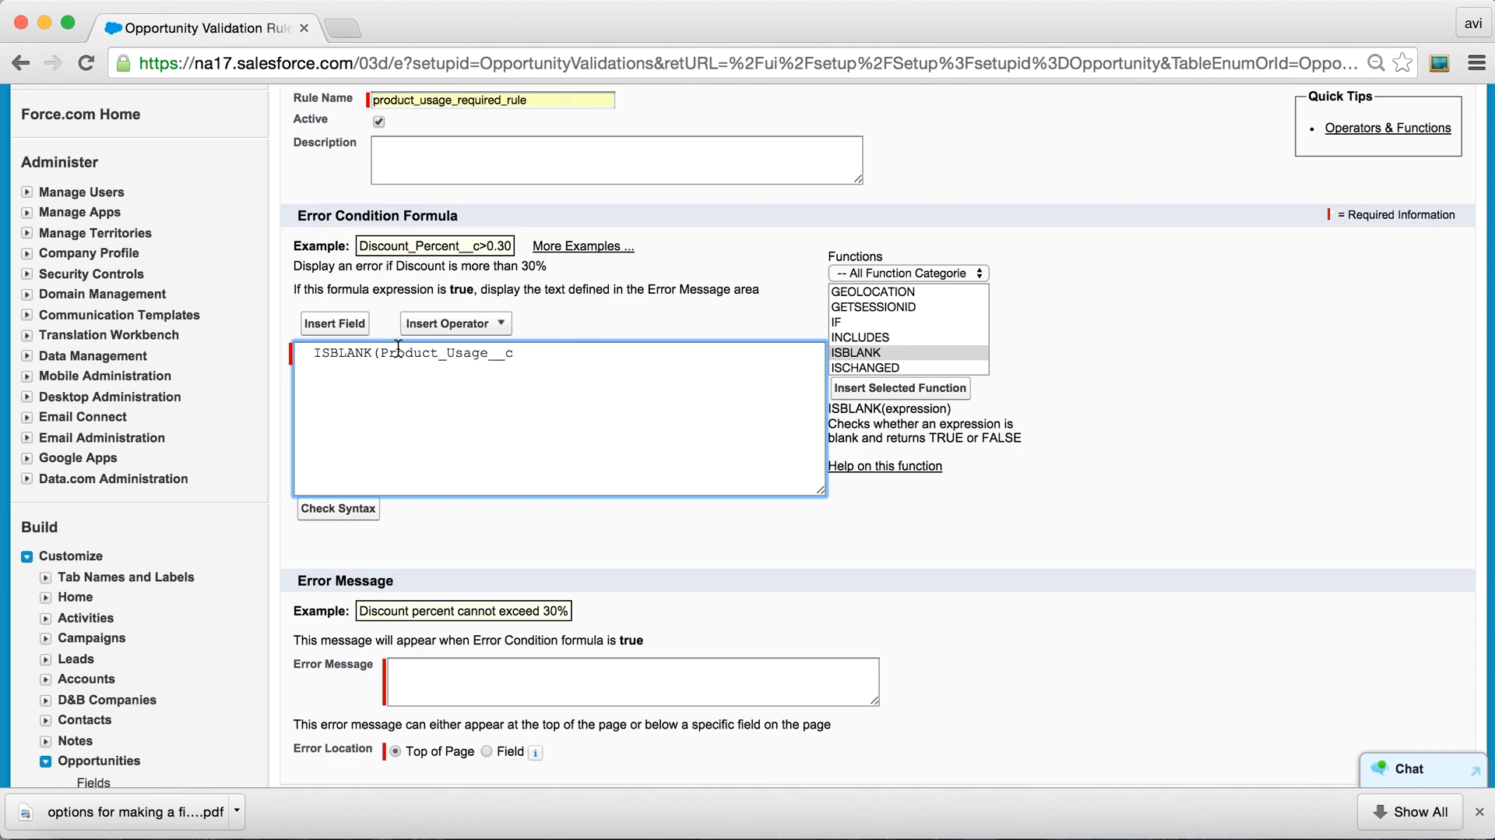
type(")")
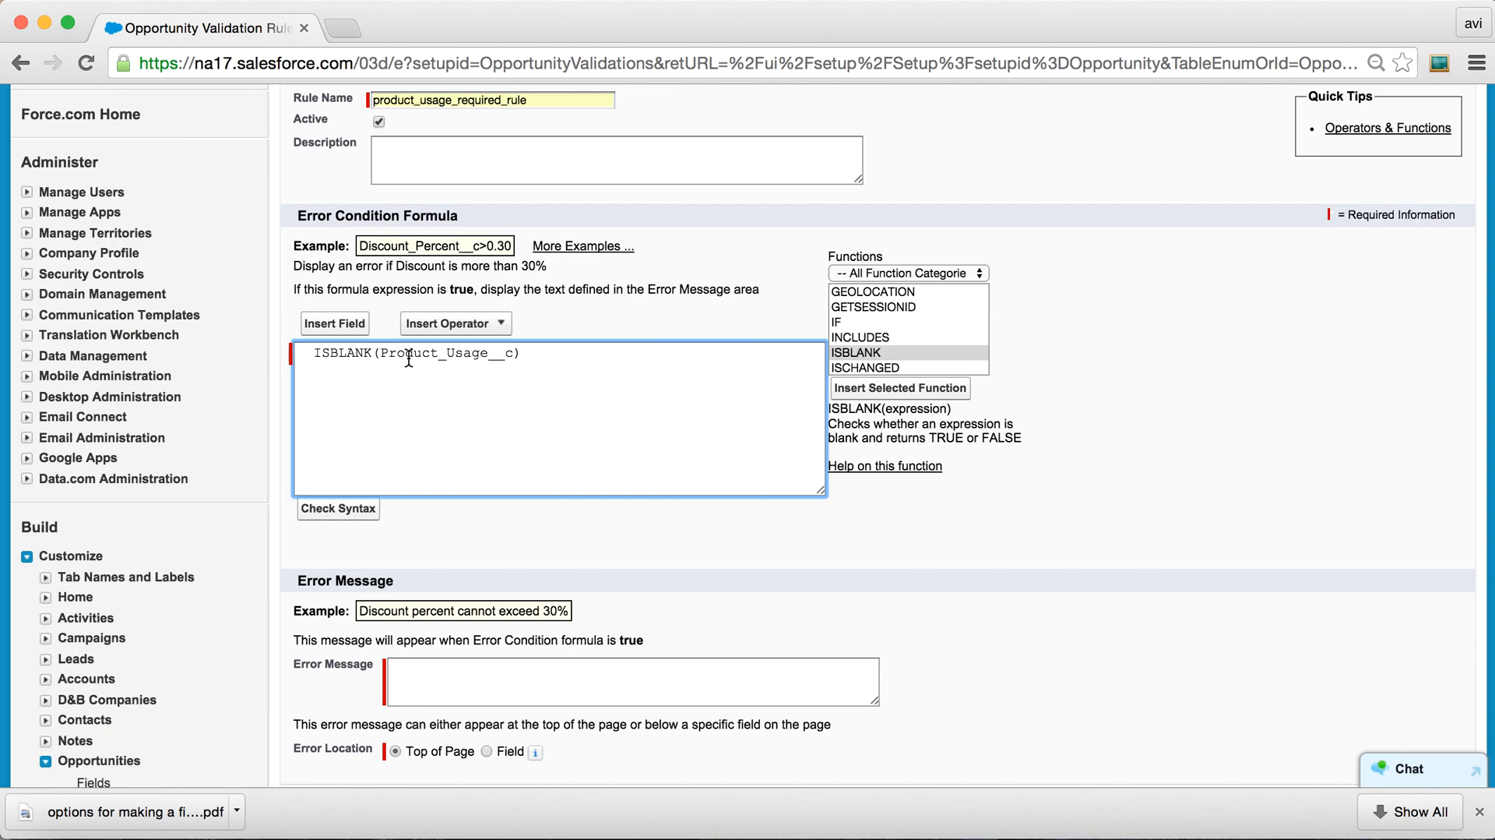
Wrap the condition as AND (ISBLANK(Product_Usage__c)) and confirm Check Syntax reports no errors.
type("AND (")
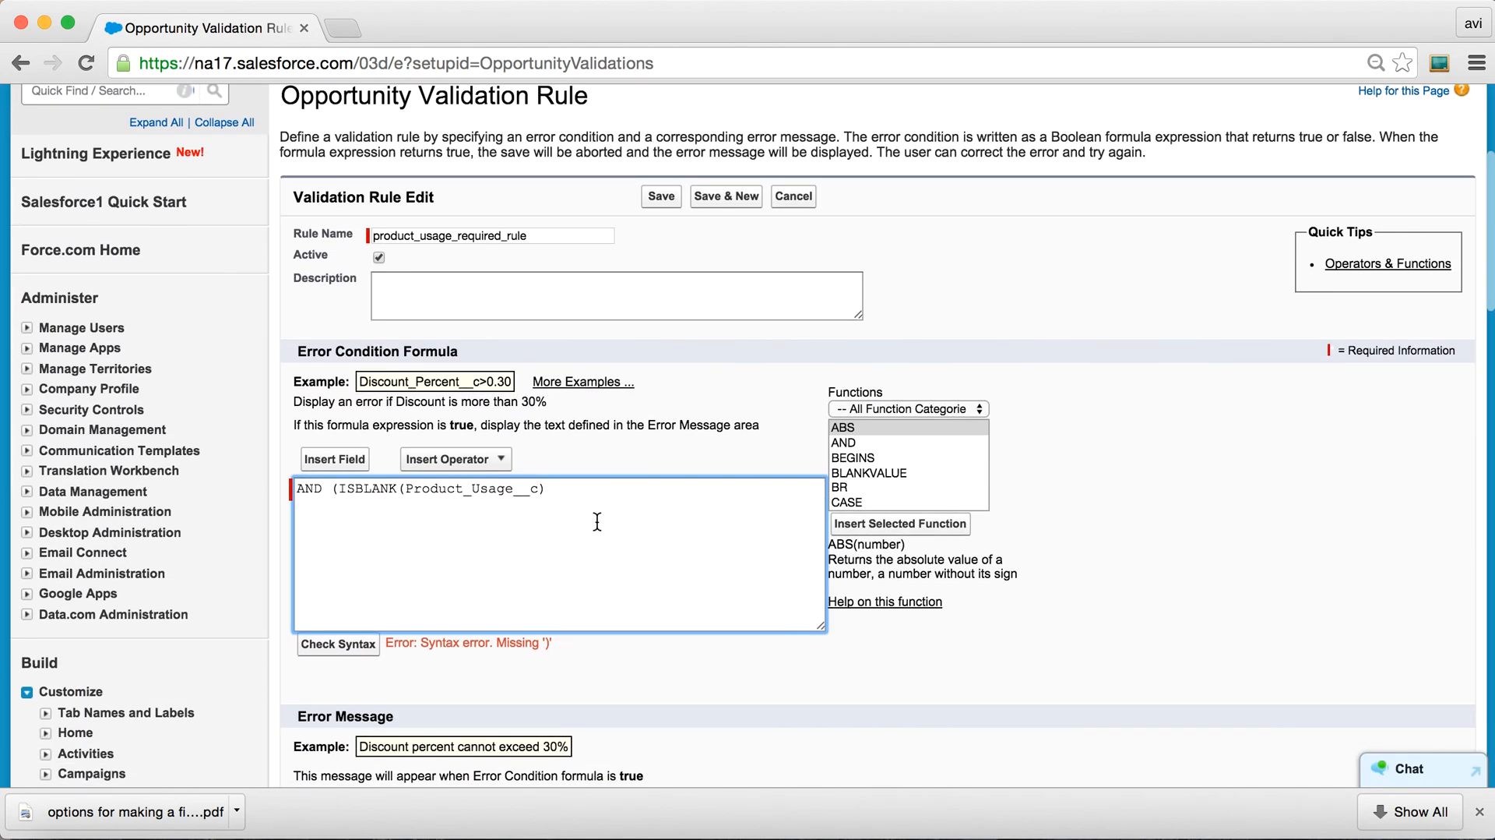
type(")")
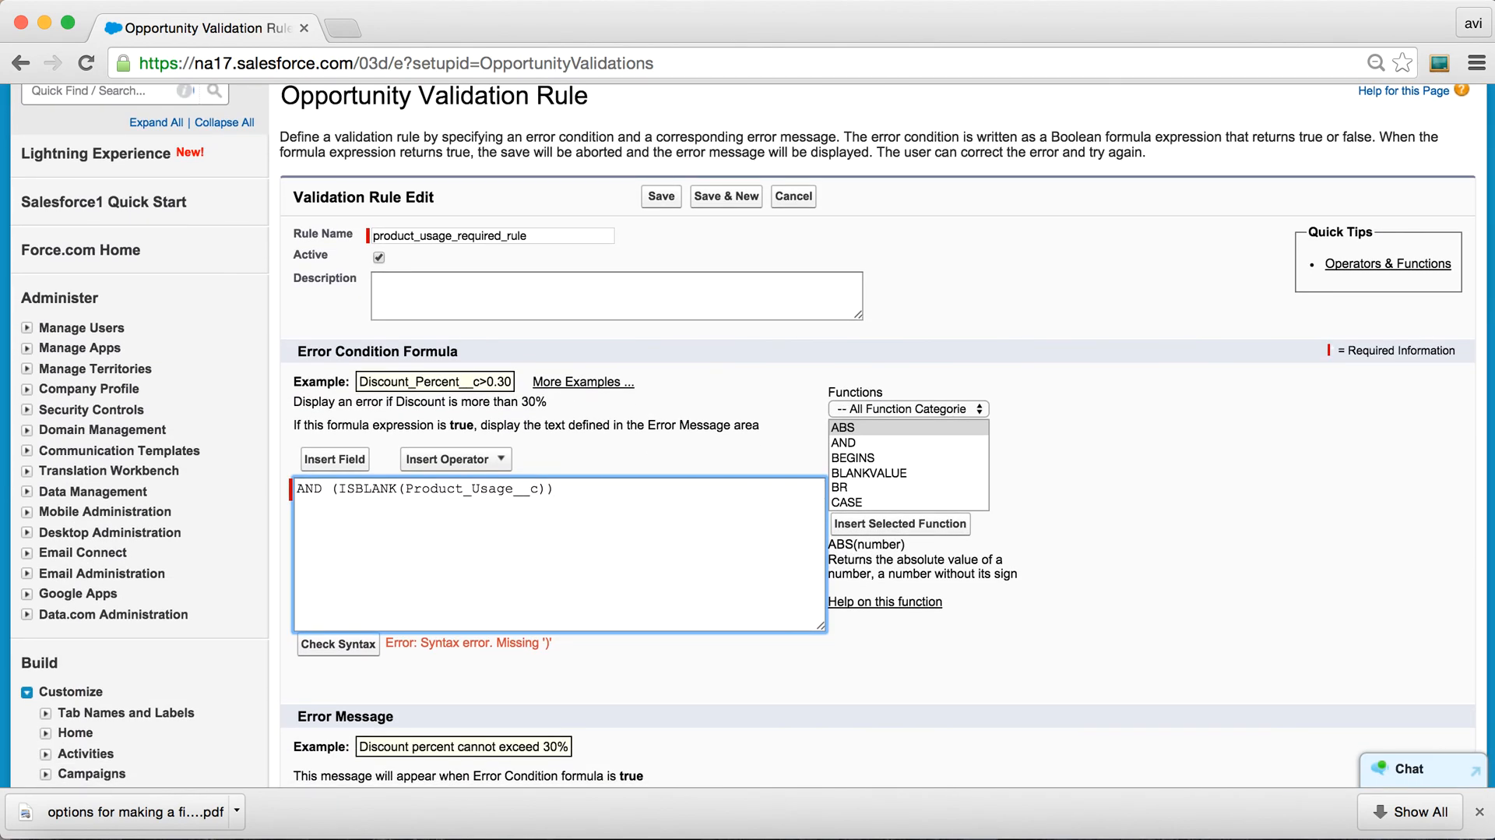
left_click(338, 643)
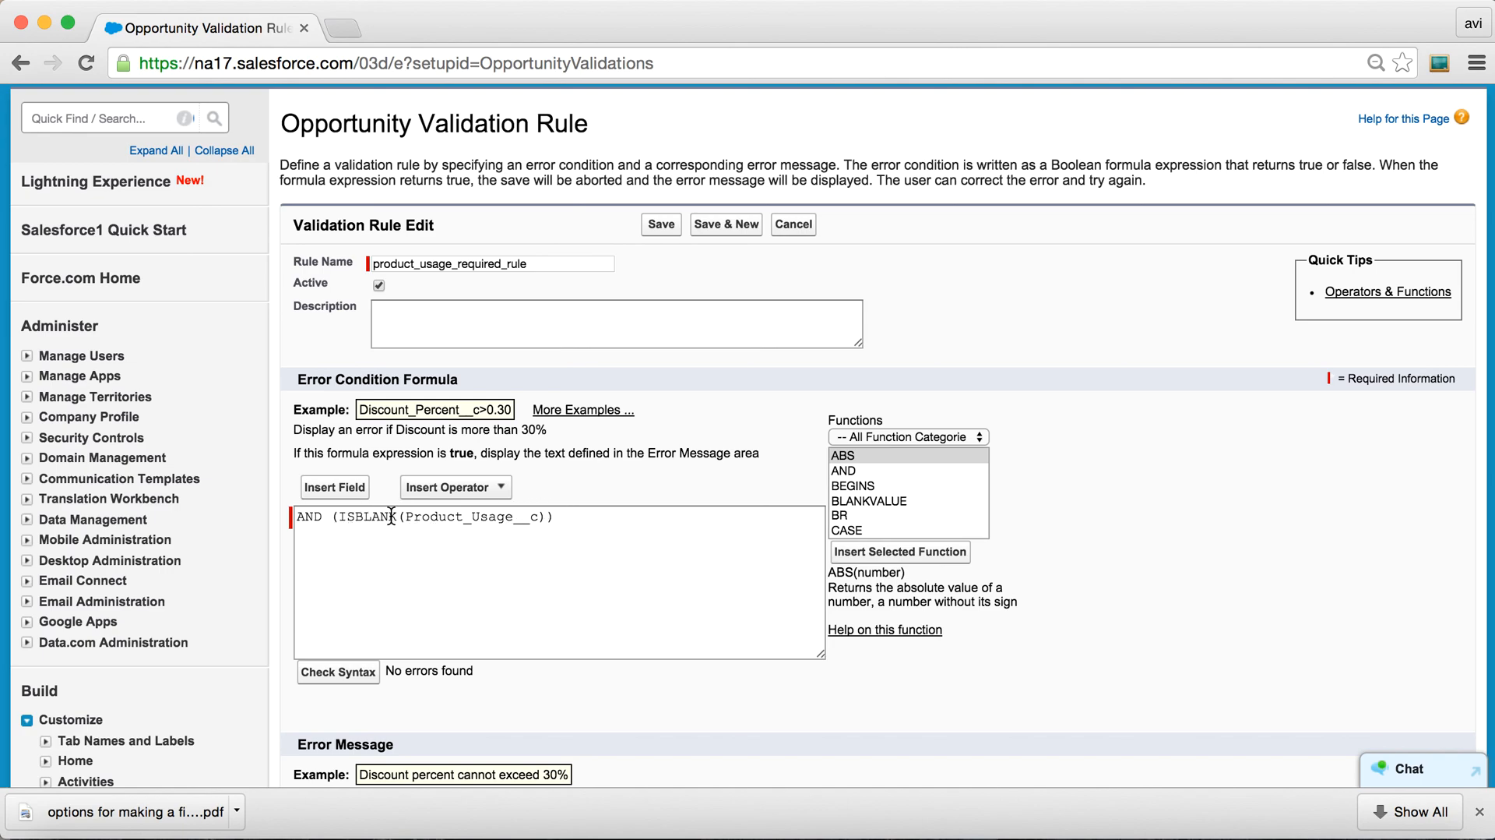
mouse_move(441, 530)
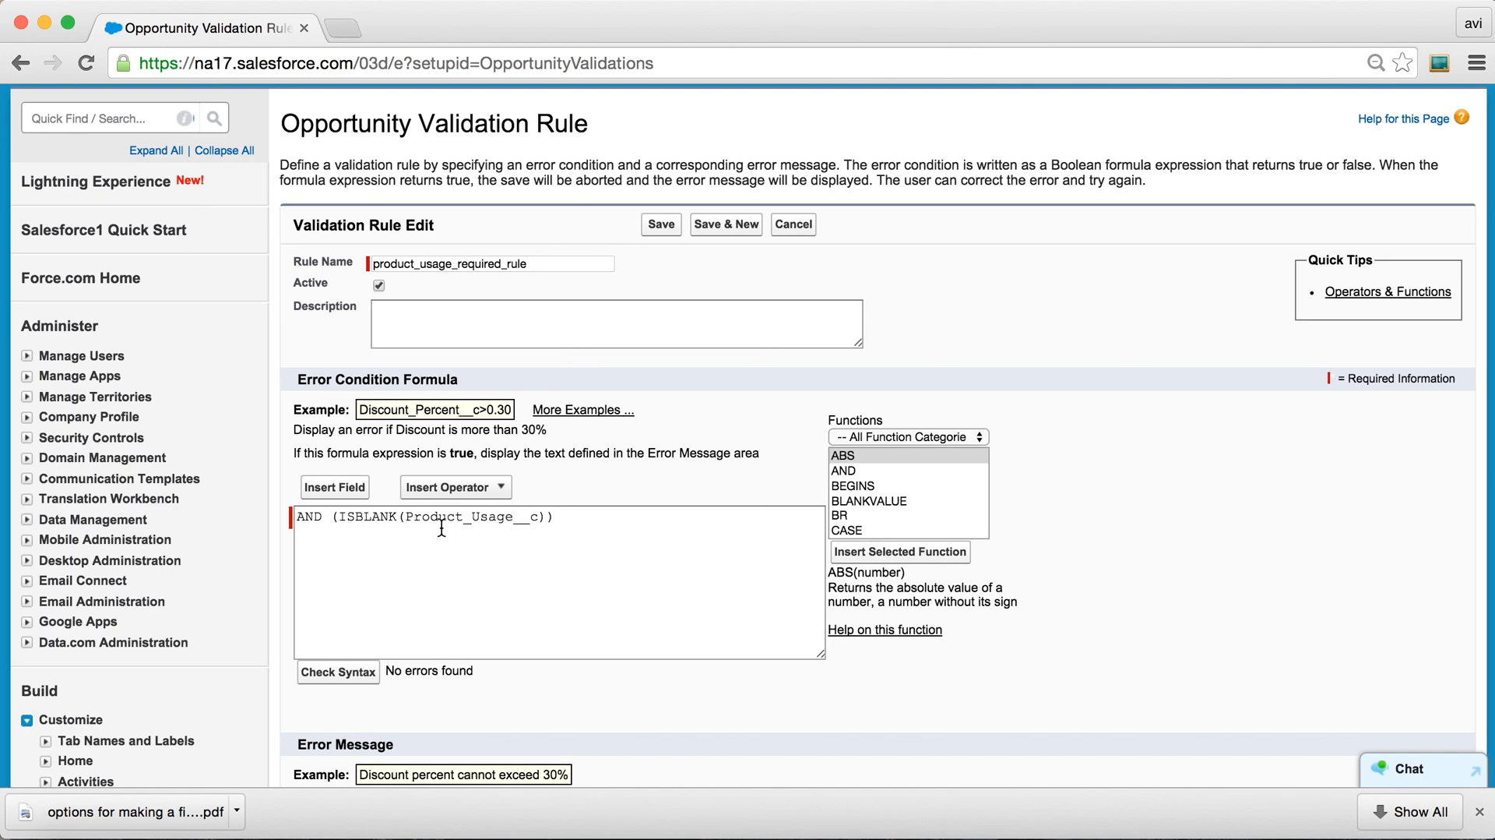
Set error location to the Product Usage field with message 'product usage is required for product opportunities!'.
scroll("down", 3)
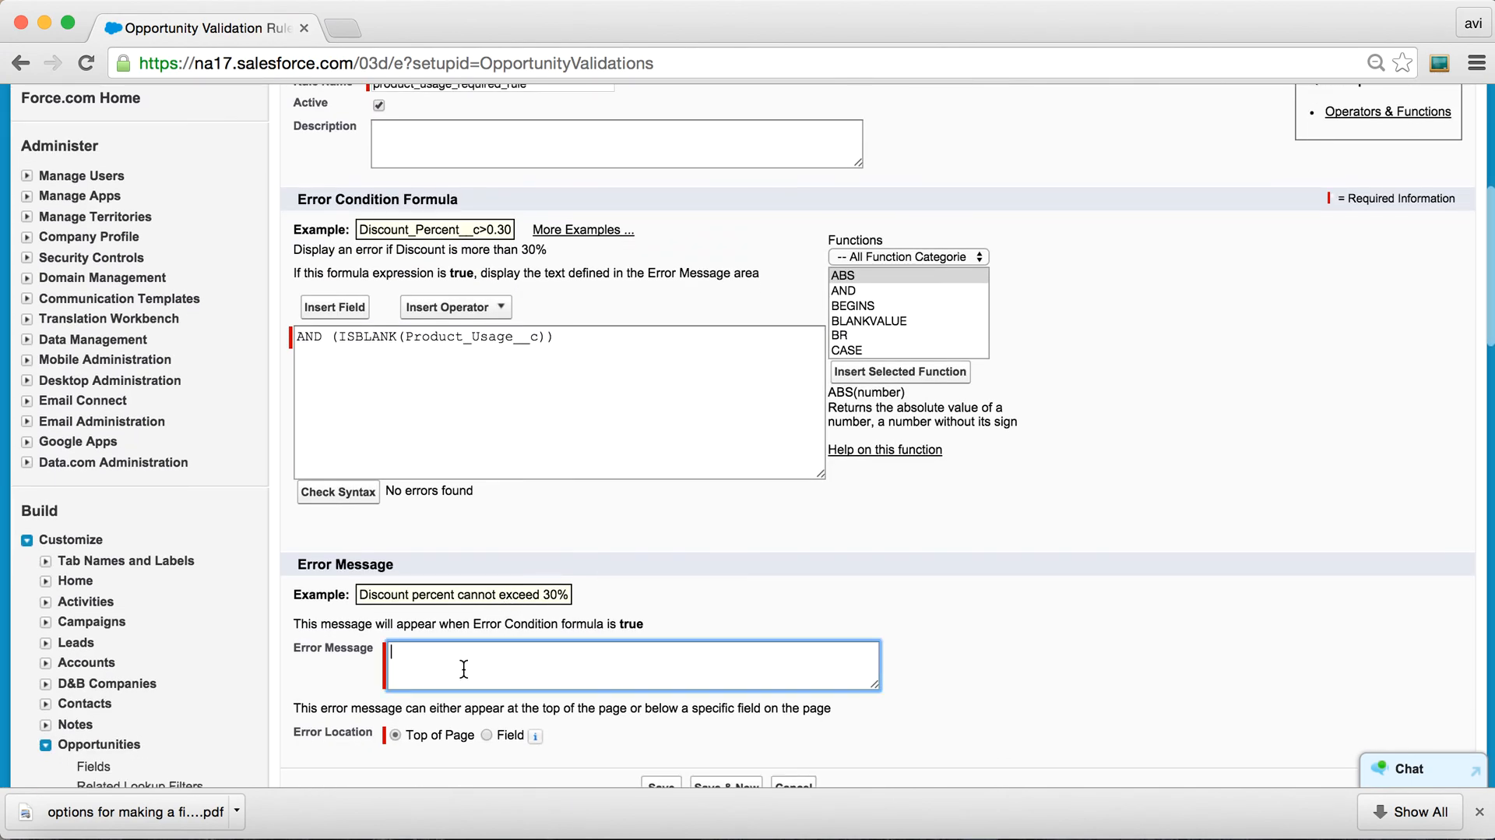
mouse_move(529, 678)
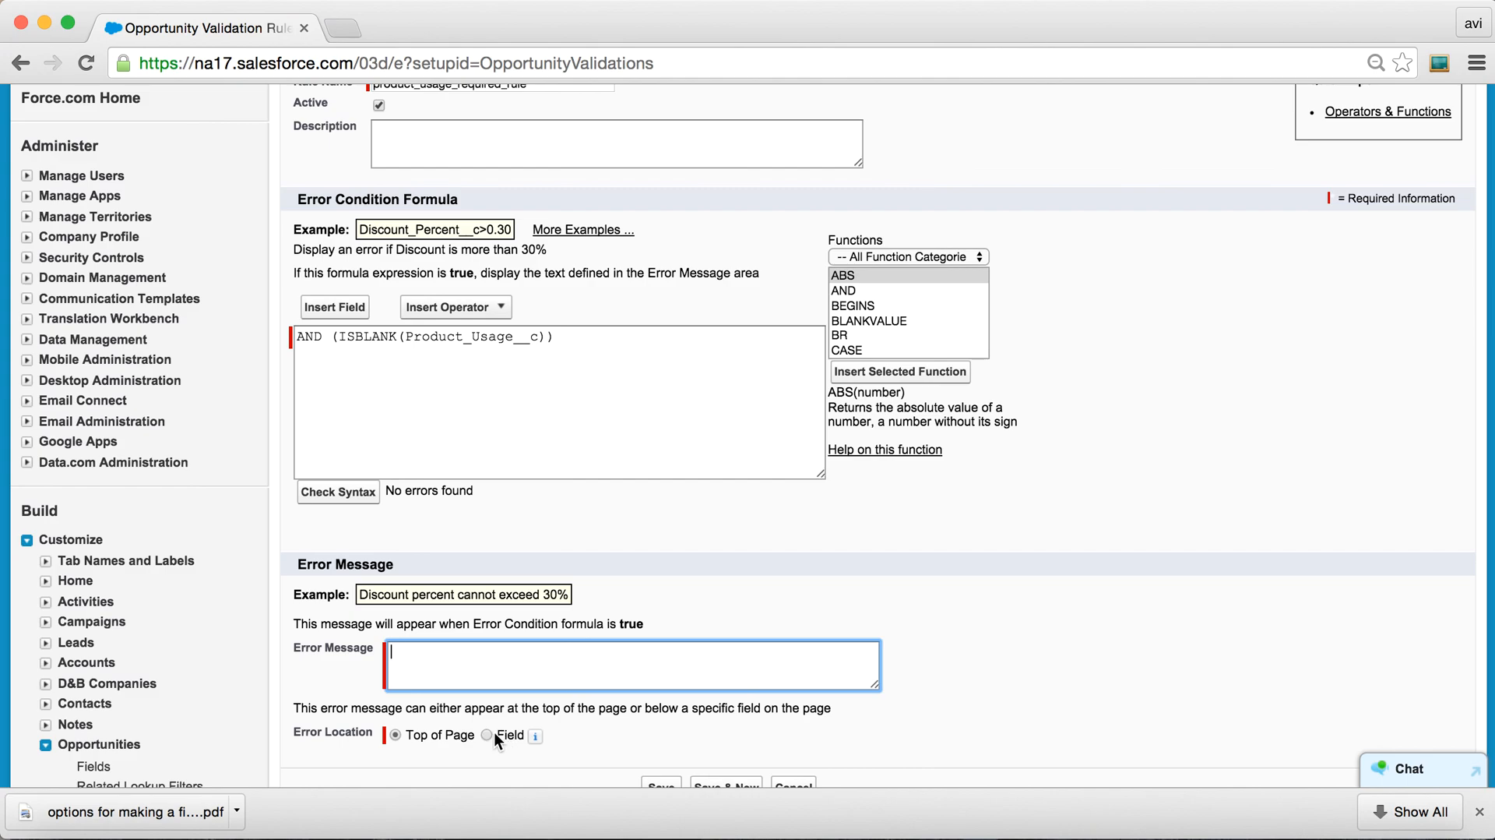
left_click(488, 736)
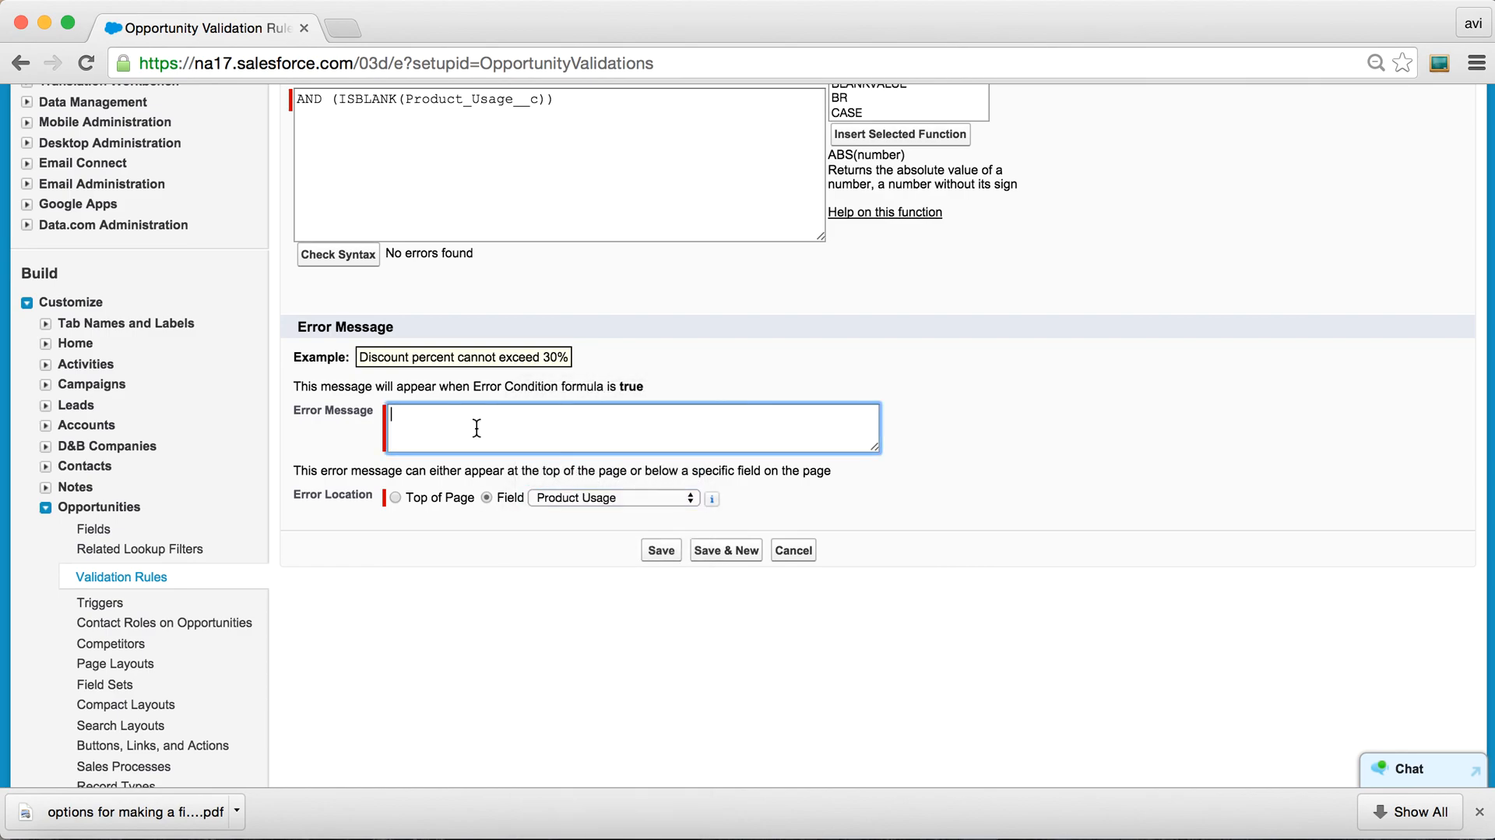
type("product")
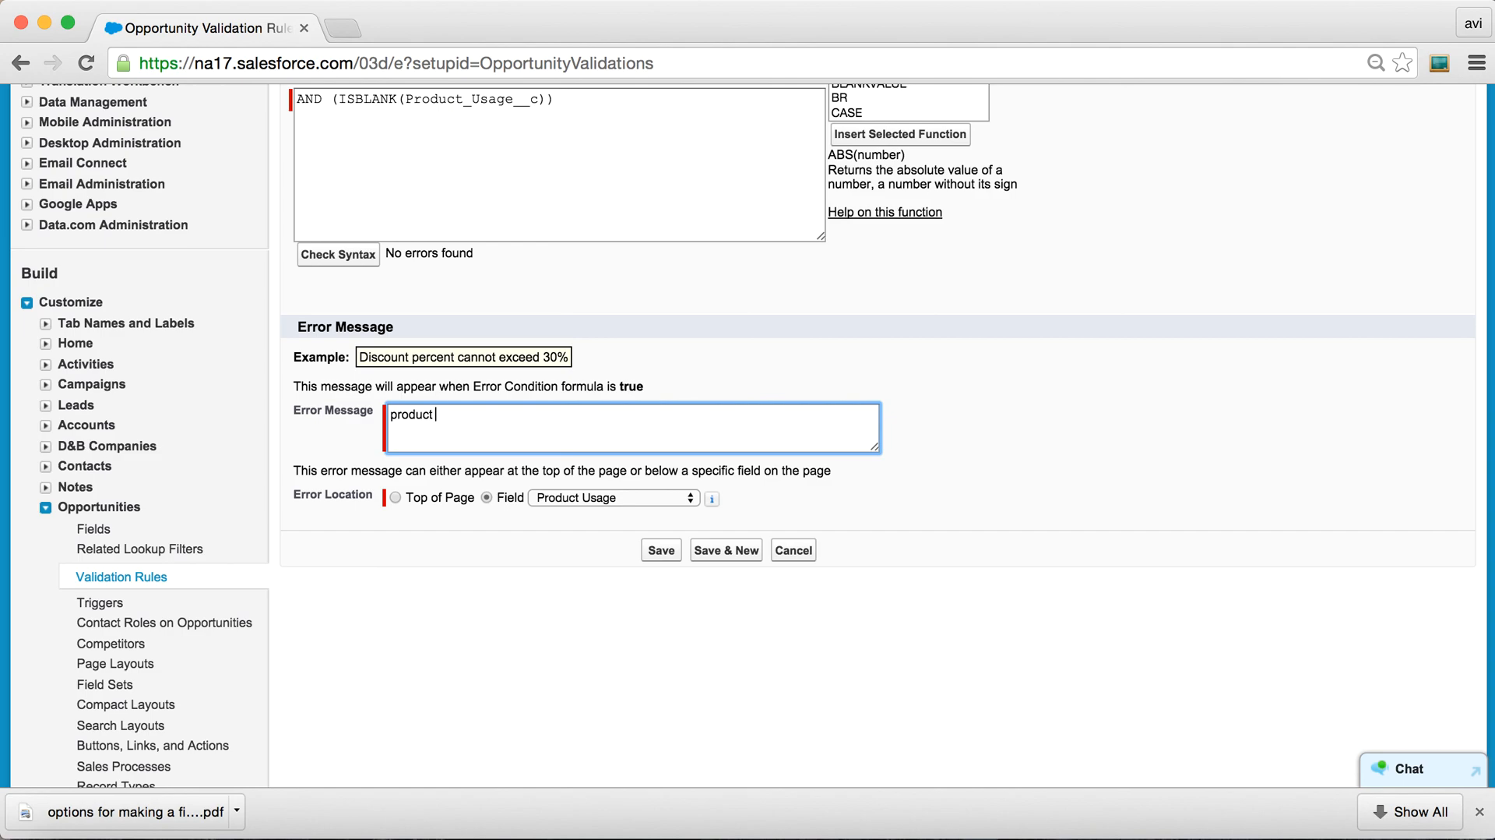
type("usage is requ")
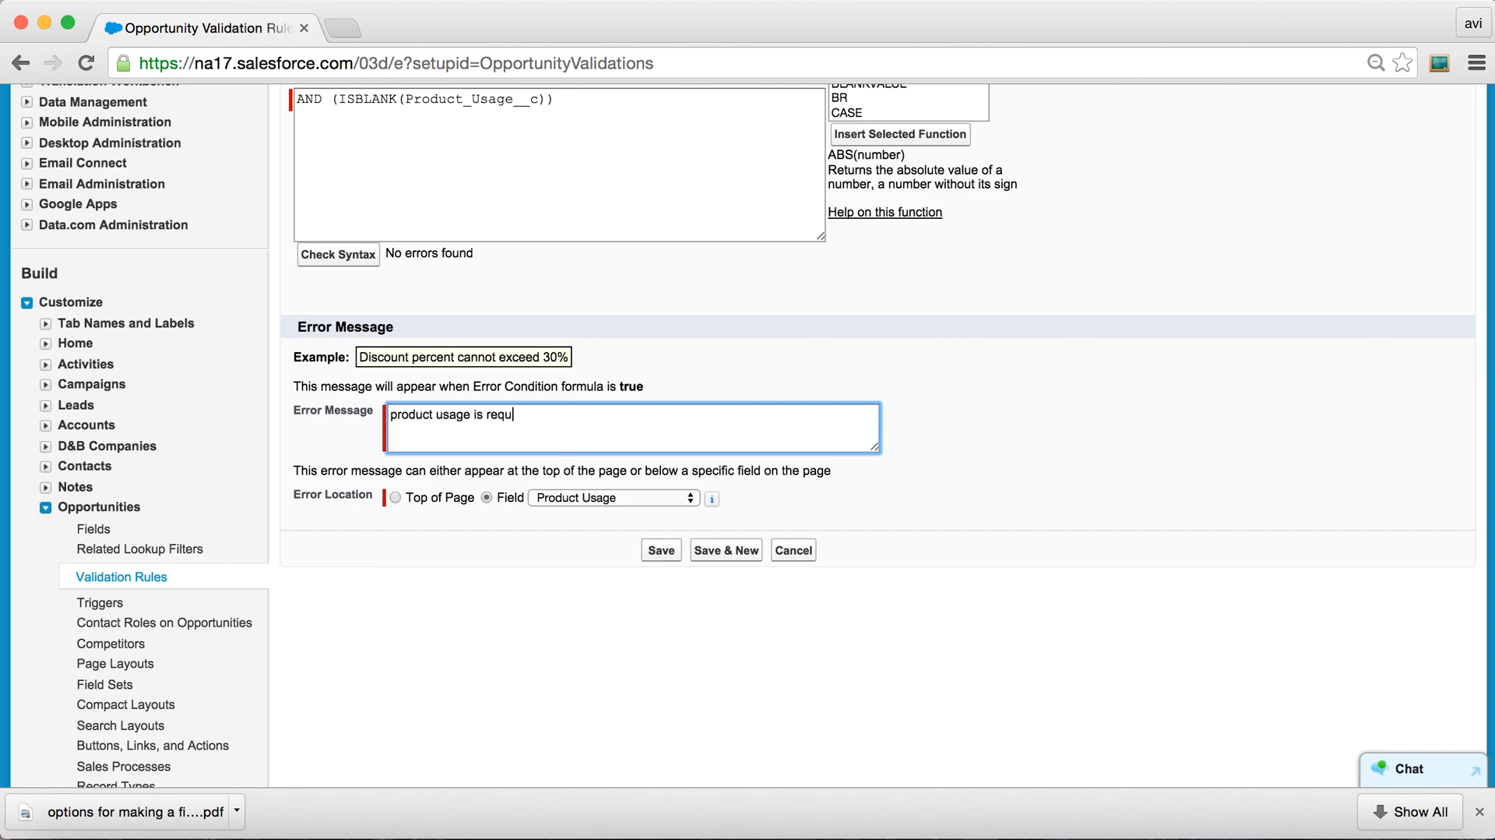
type("ired for pr")
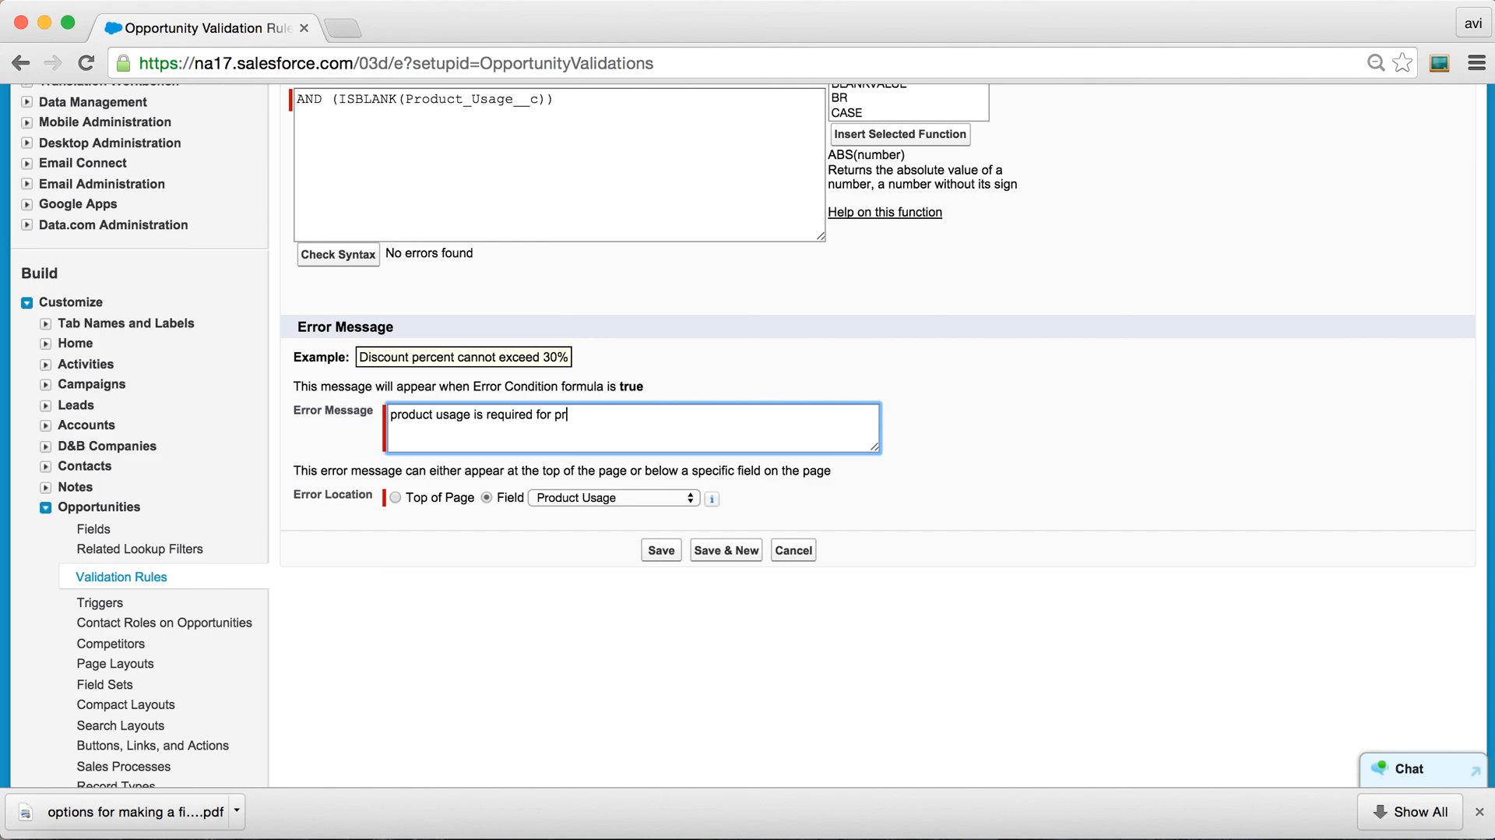
type("oduct ipp")
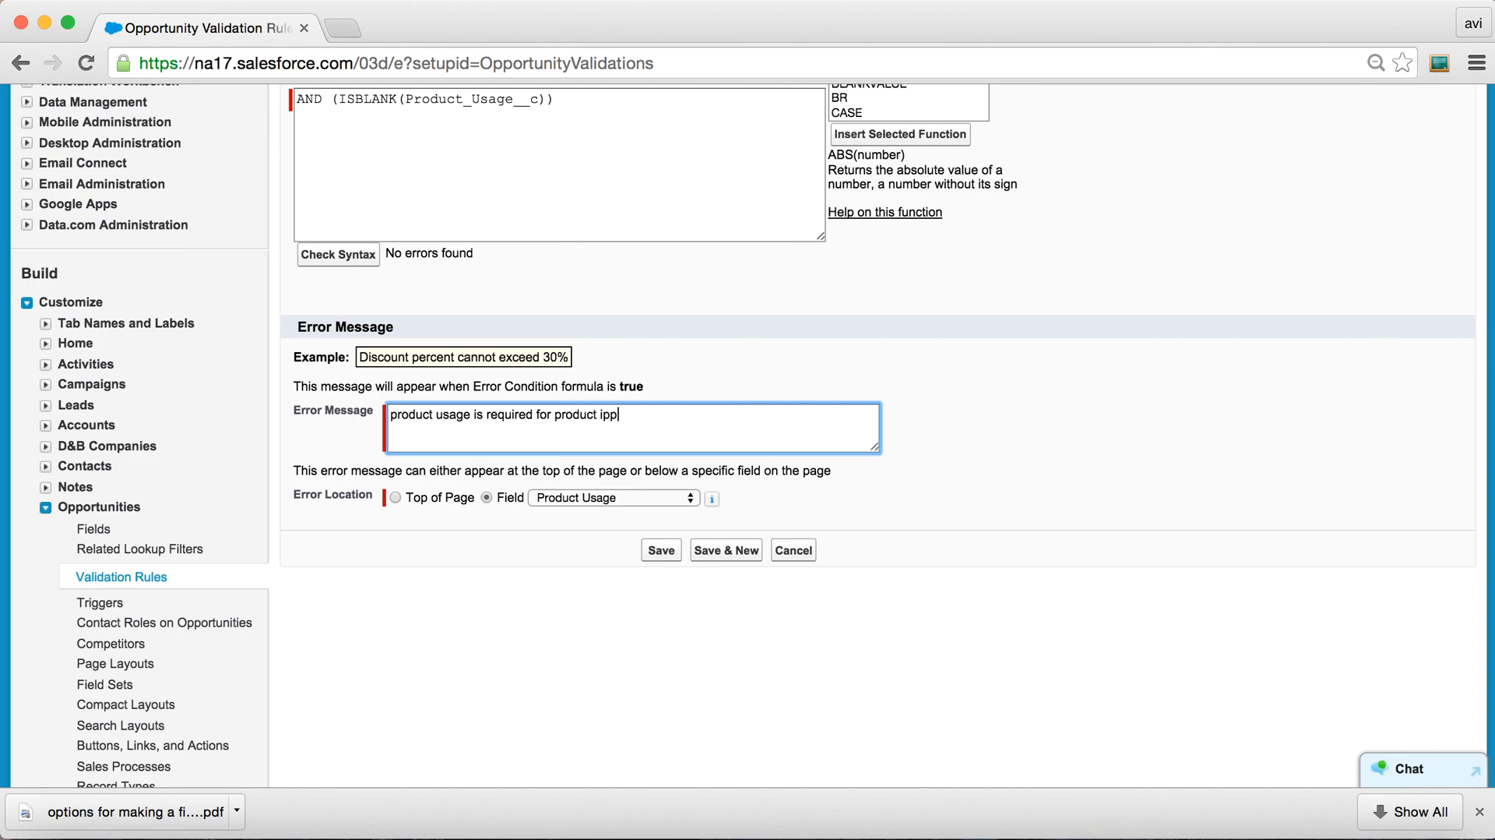
type("op")
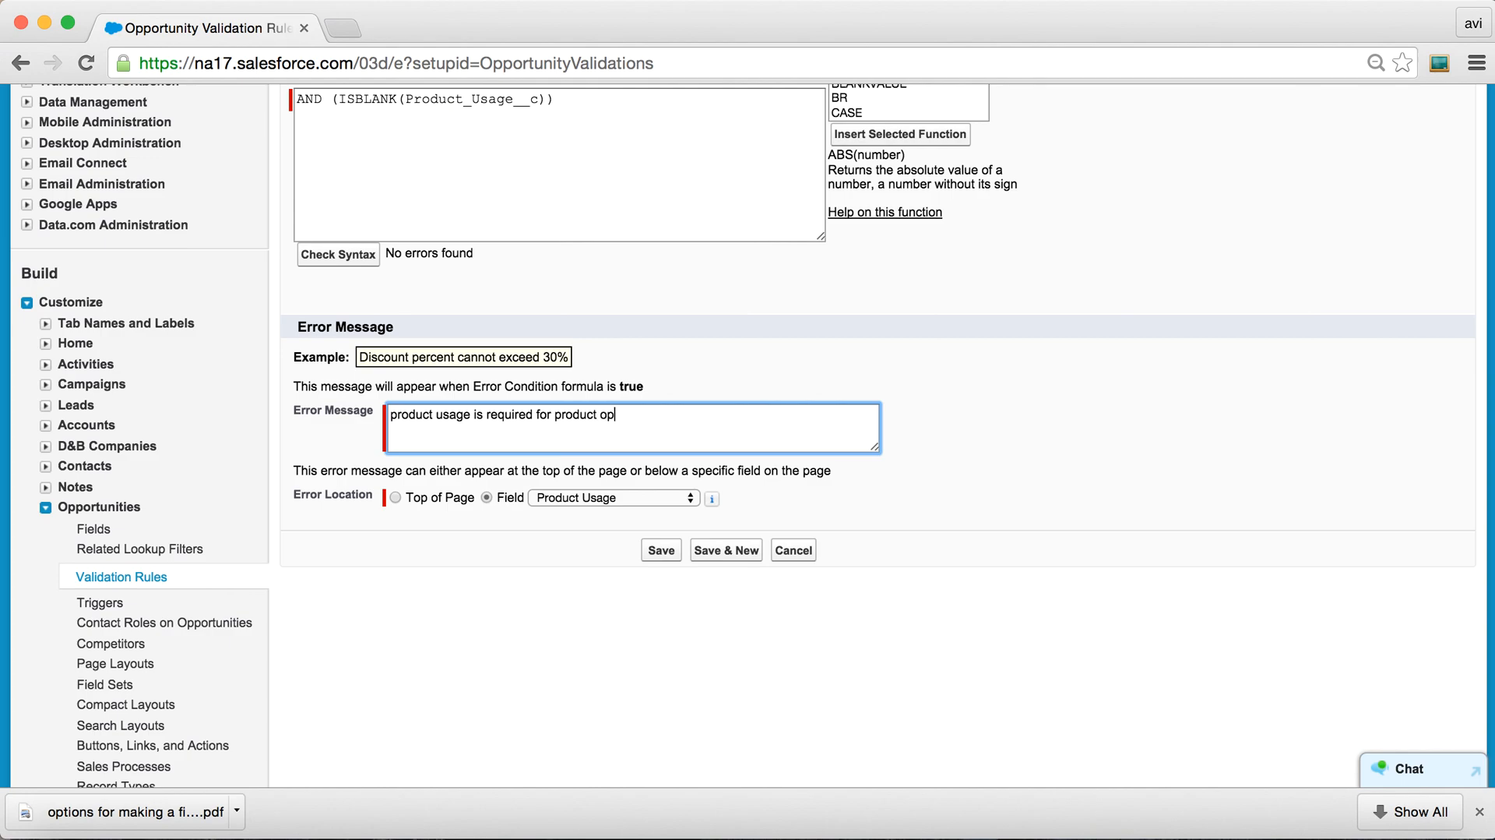
type("portunitie")
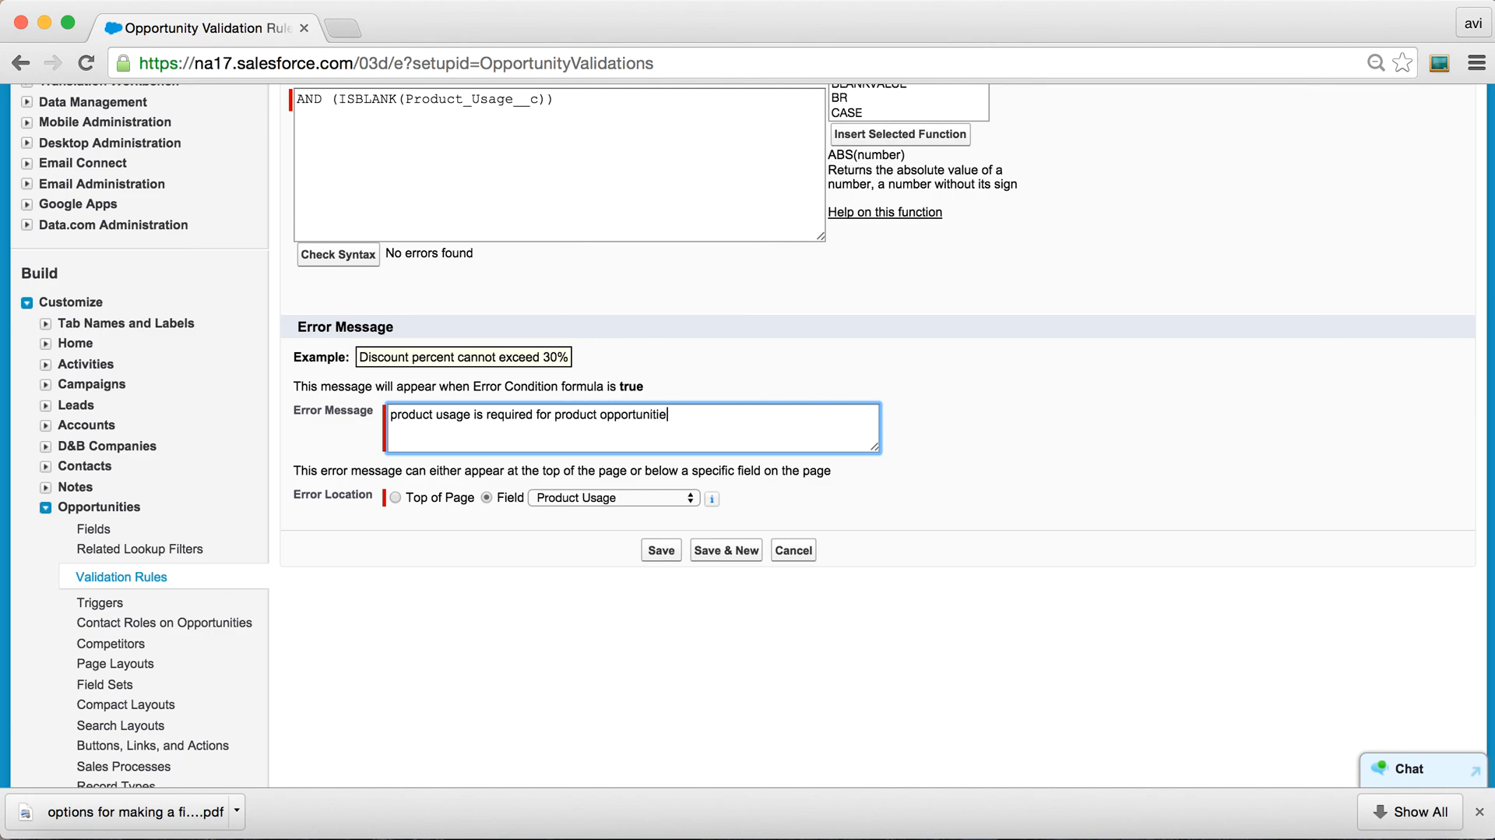
Save the completed product_usage_required_rule validation rule.
left_click(660, 550)
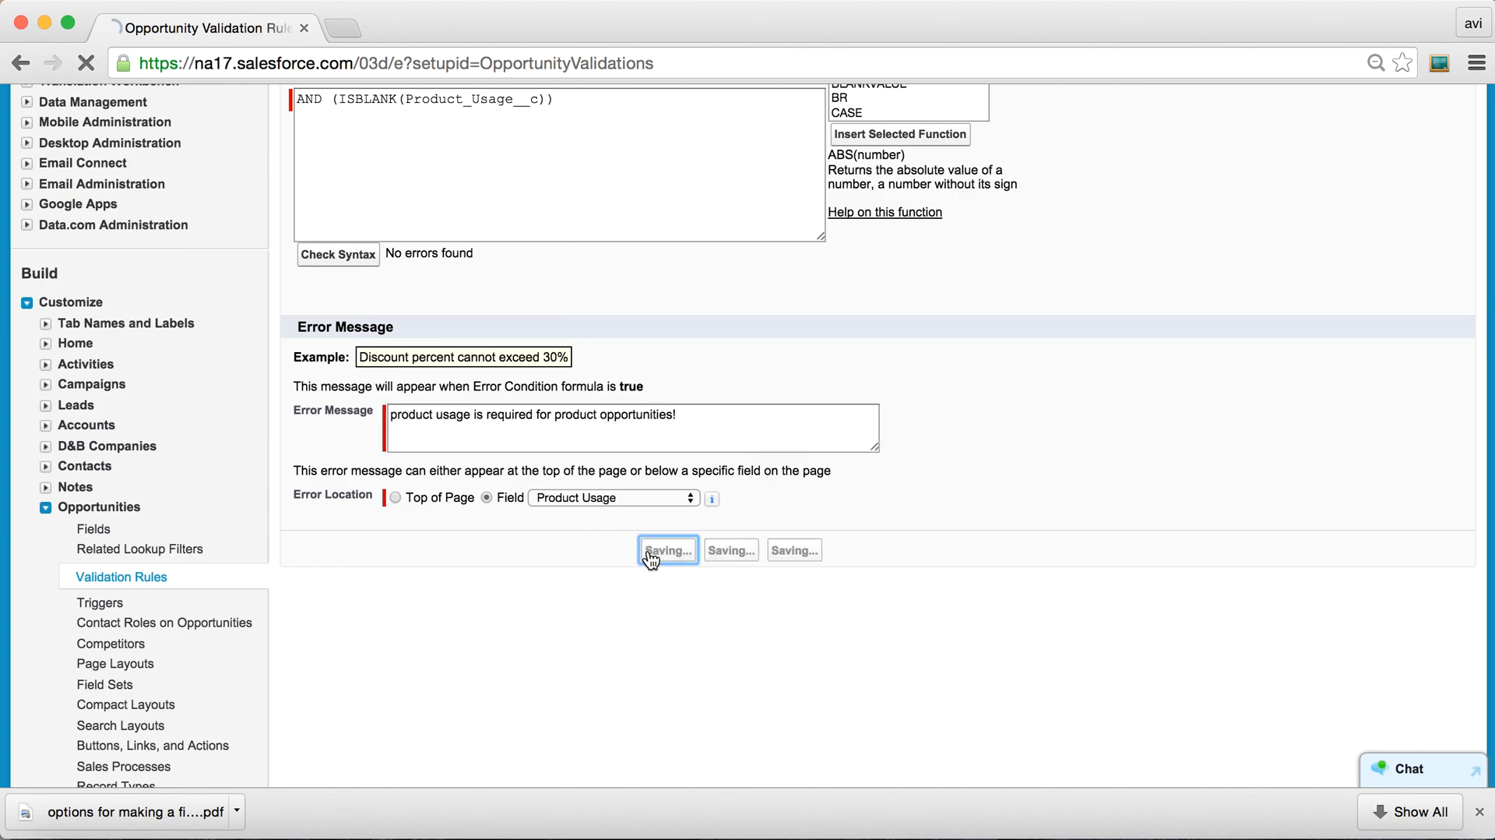
left_click(668, 550)
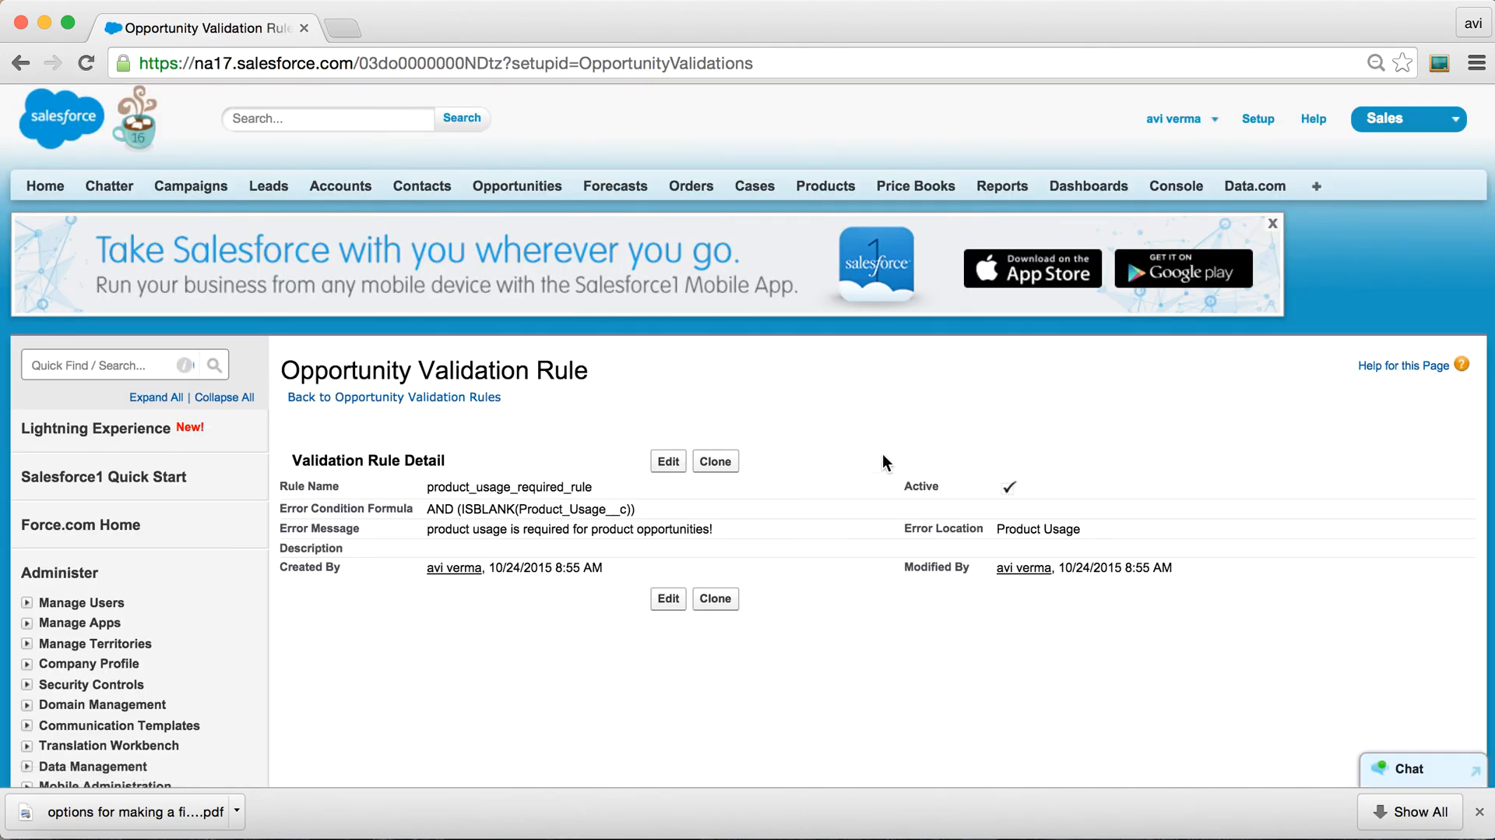
Begin a Product Sales opportunity with name, amount, close date, type and Prospecting stage, then return to Setup.
left_click(518, 185)
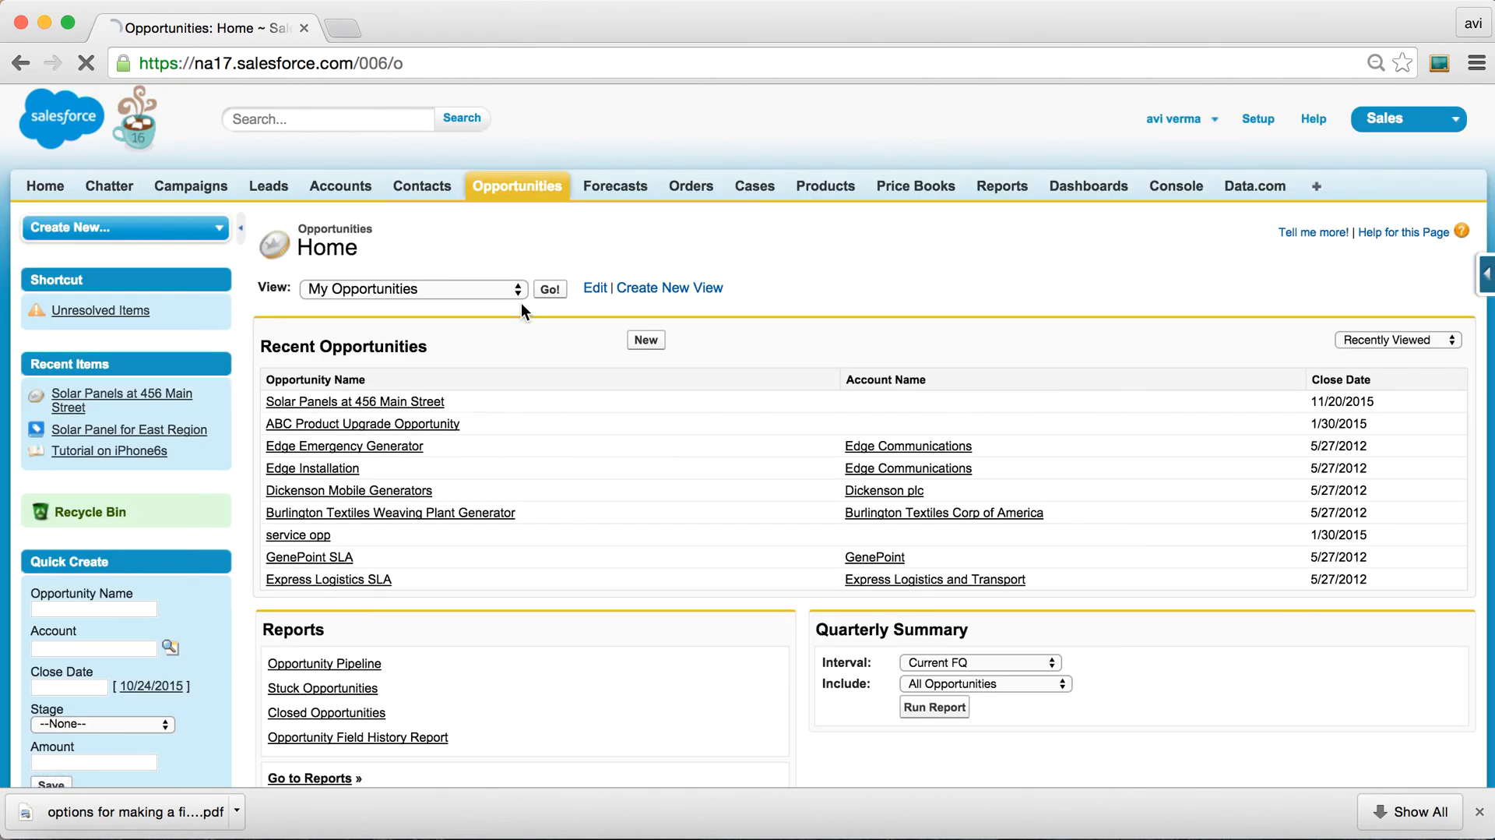
left_click(645, 339)
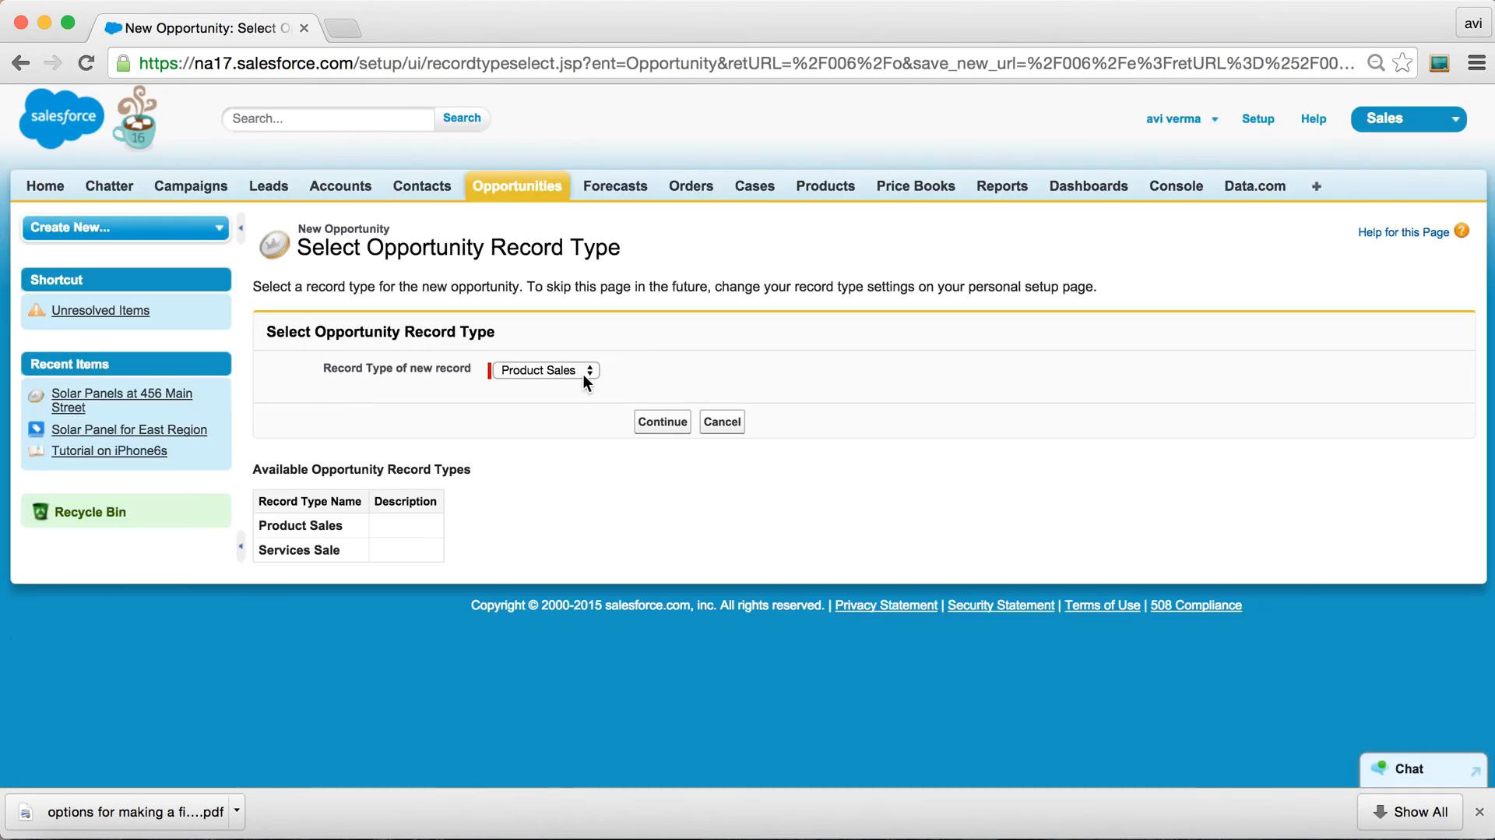
left_click(660, 421)
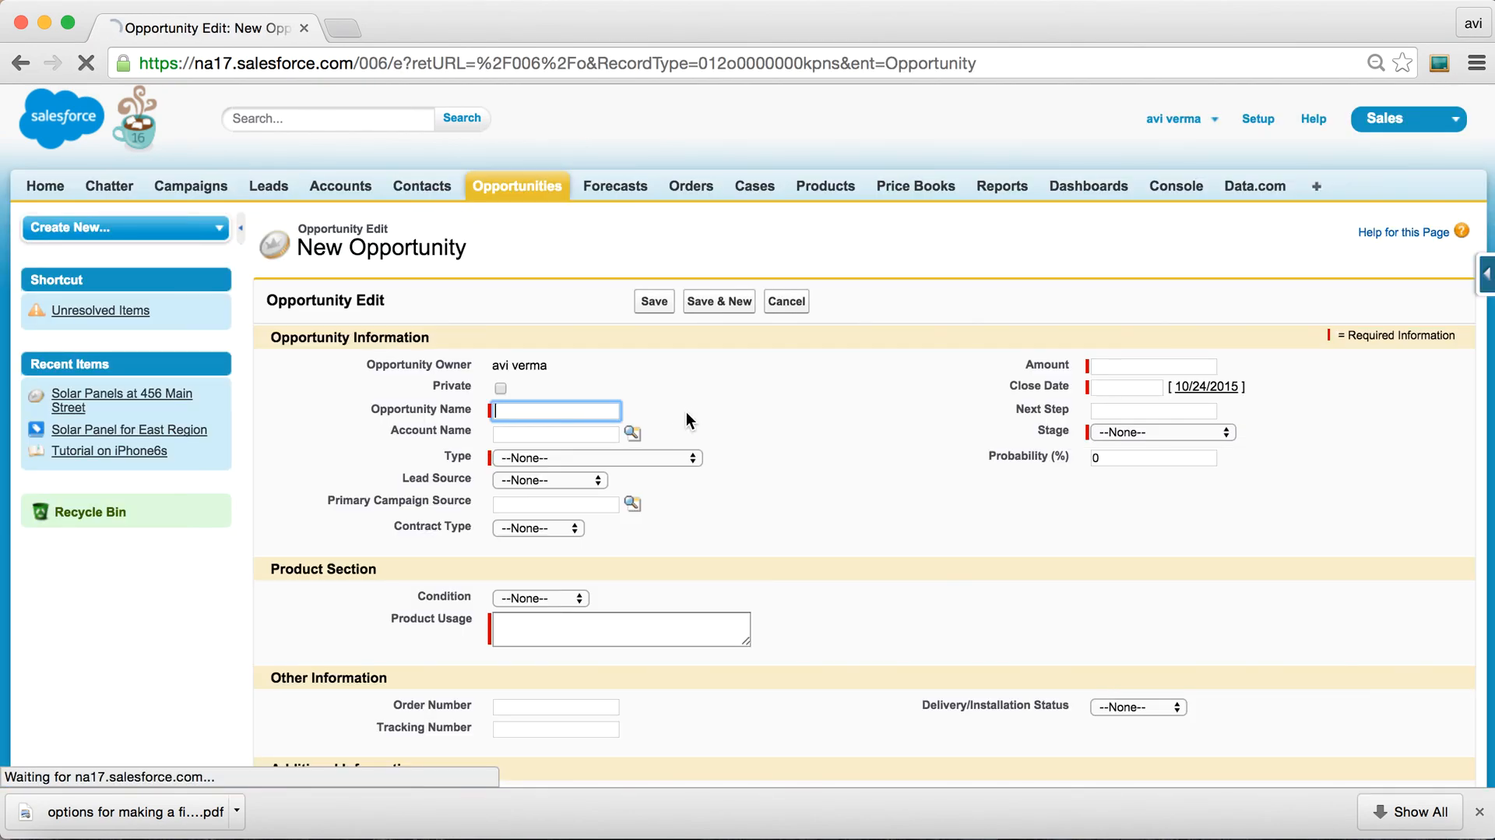
type("1")
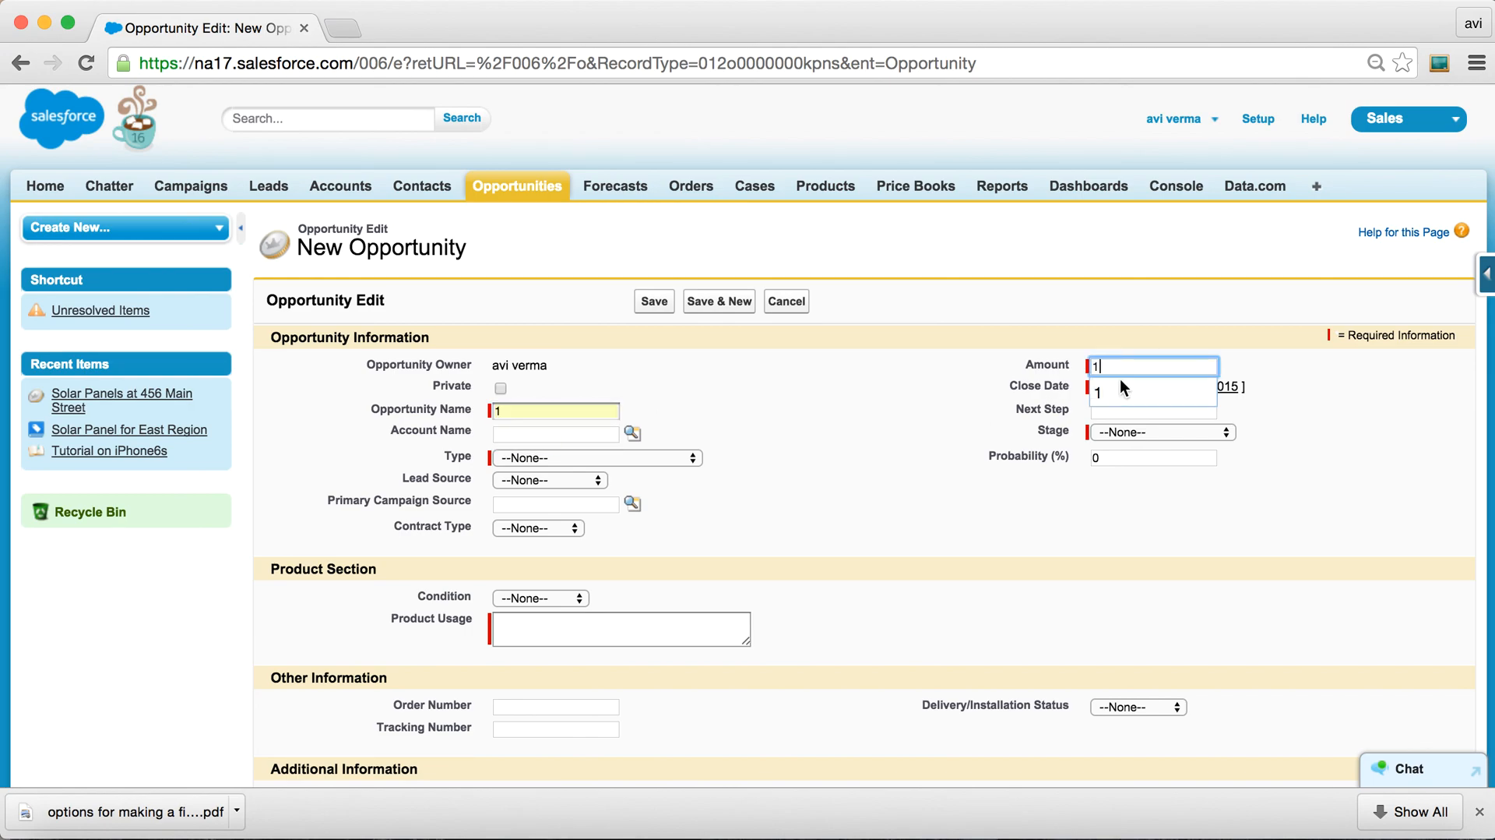
left_click(1204, 386)
type("10/30/2015")
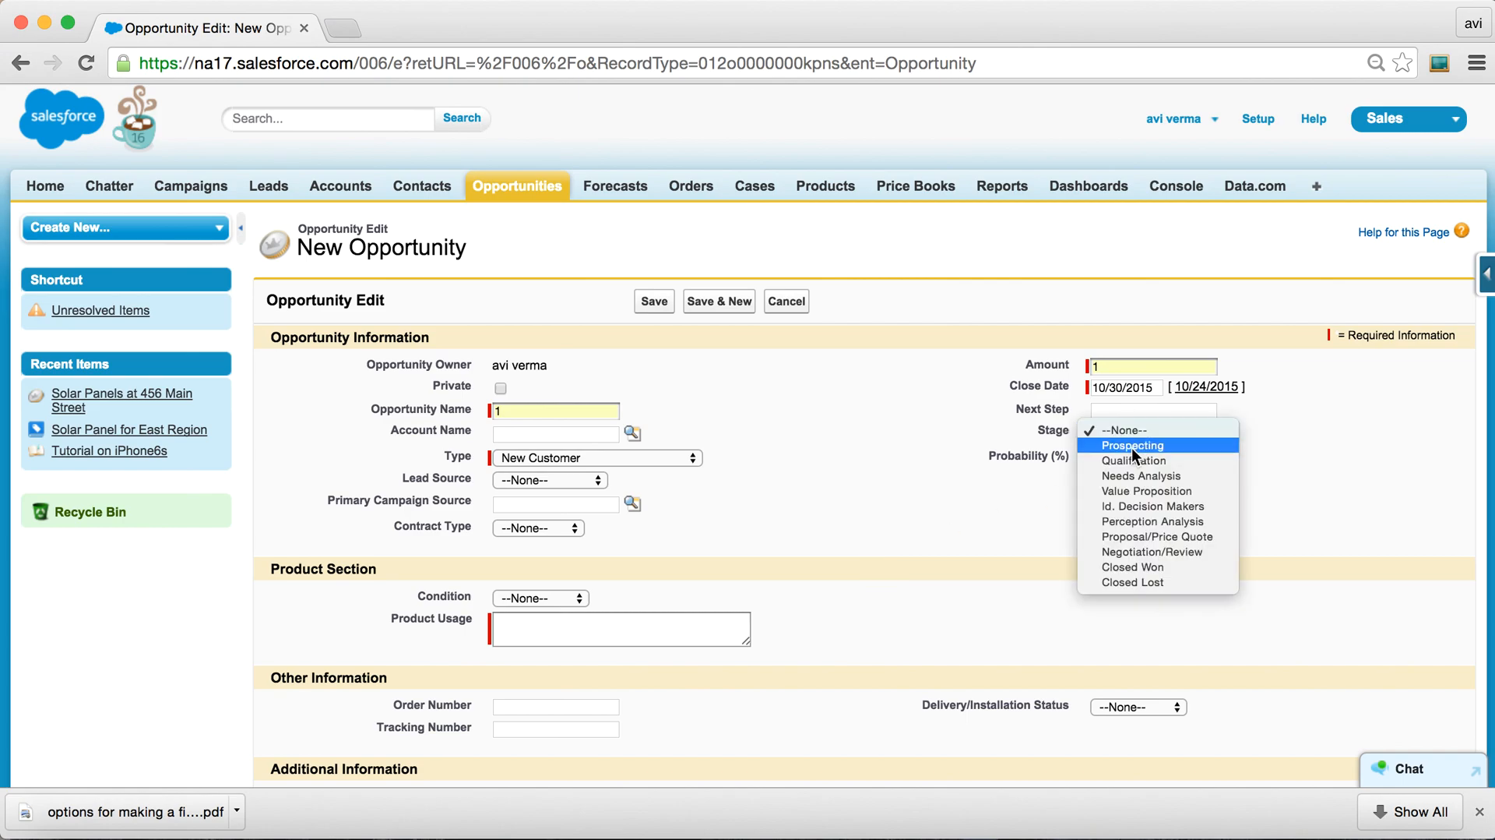
left_click(1133, 445)
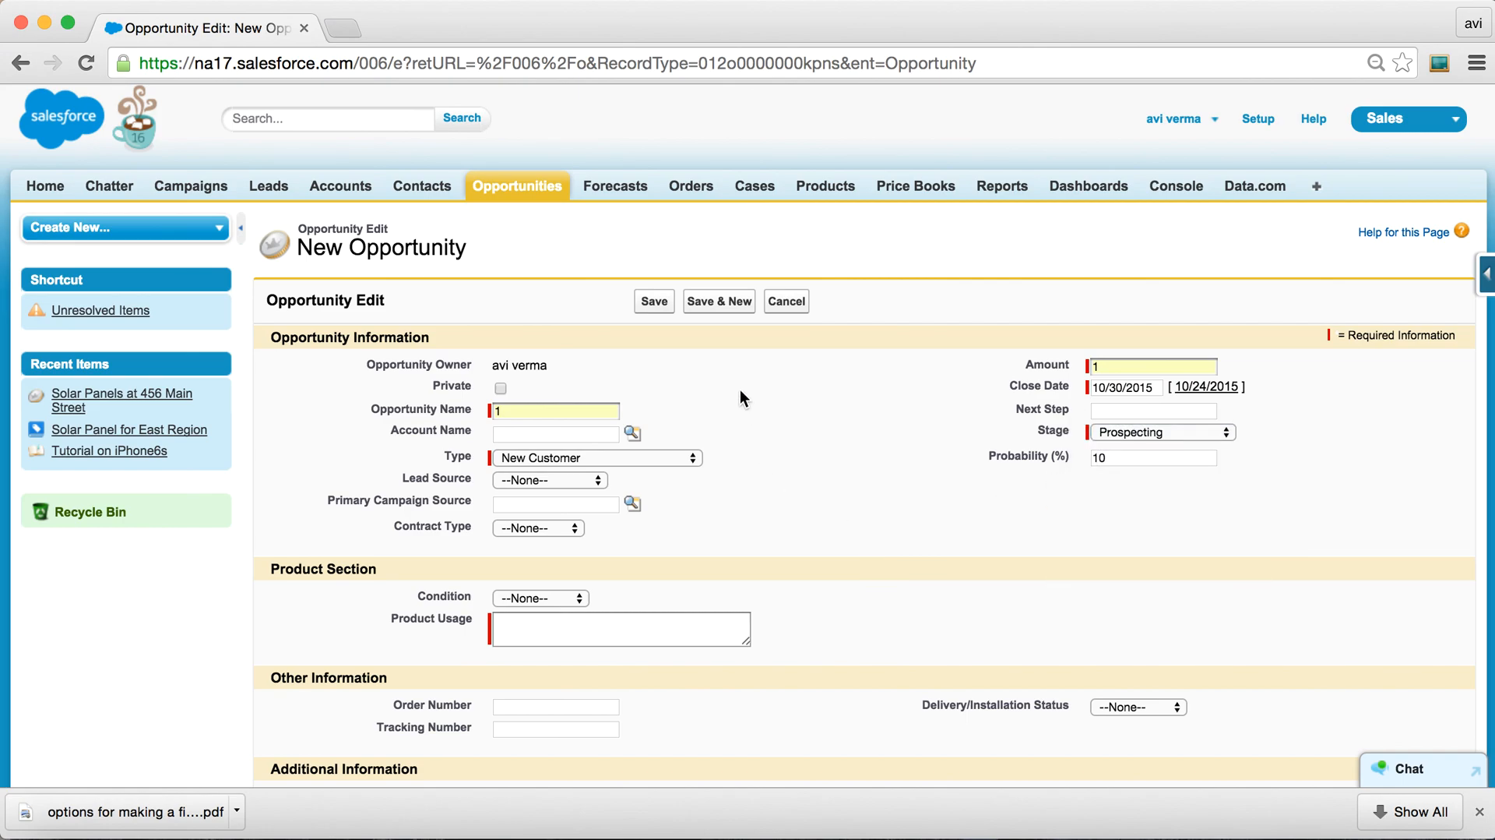
left_click(653, 301)
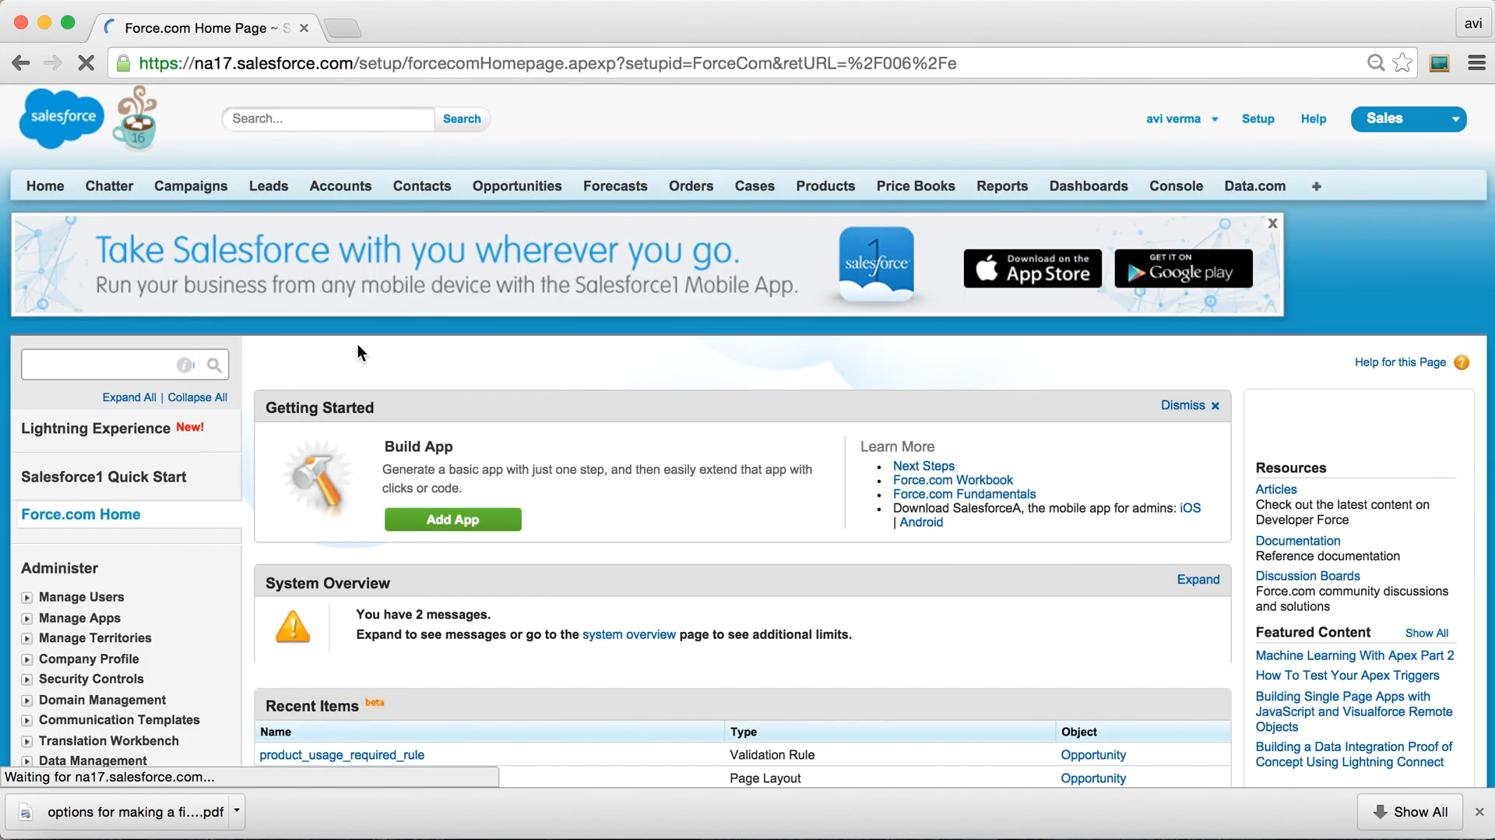
Uncheck Required on Product Usage in the product sales opportunity page layout and save the layout.
left_click(95, 365)
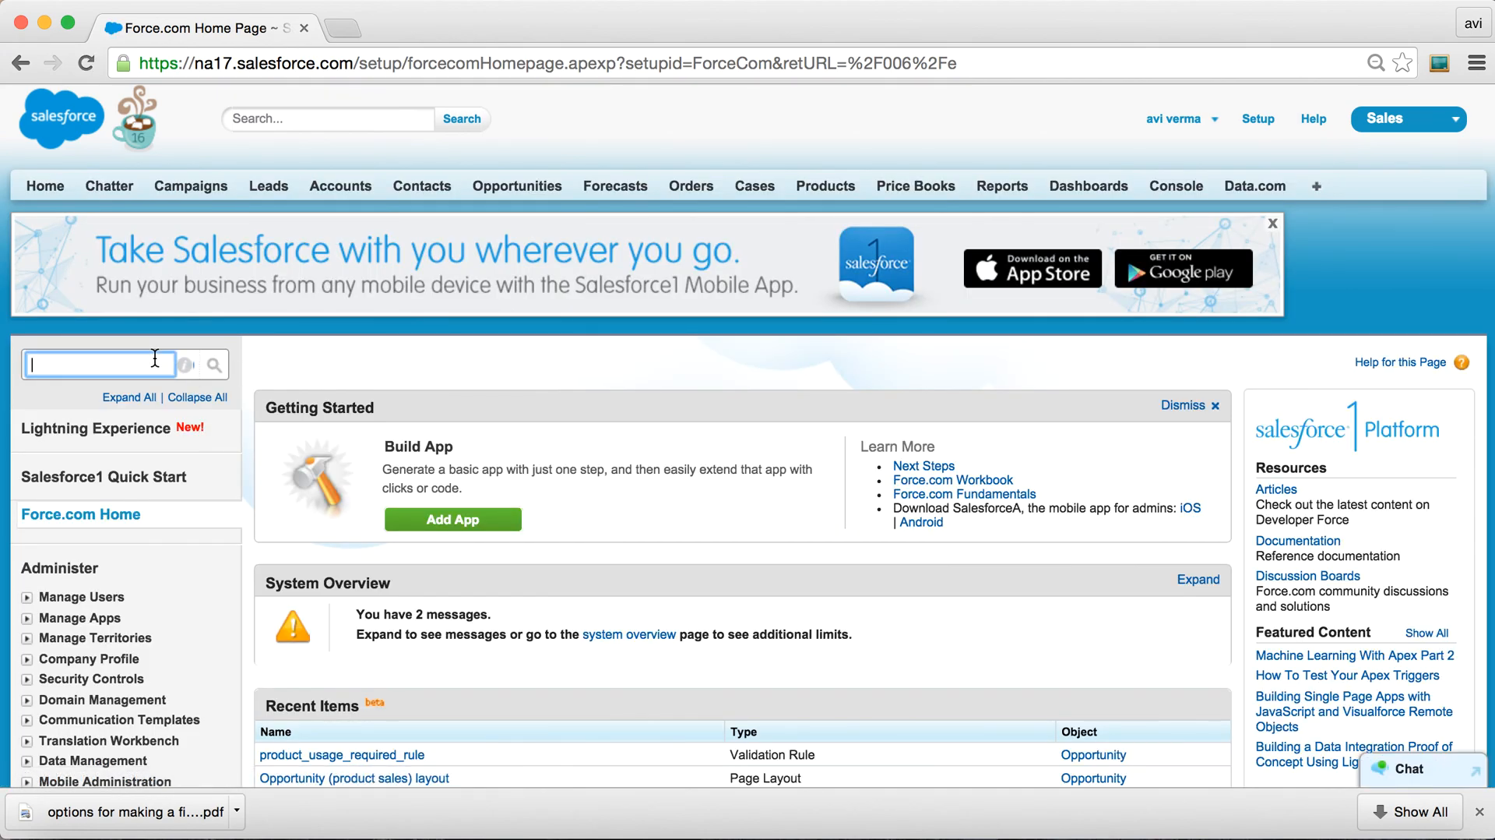
type("opp")
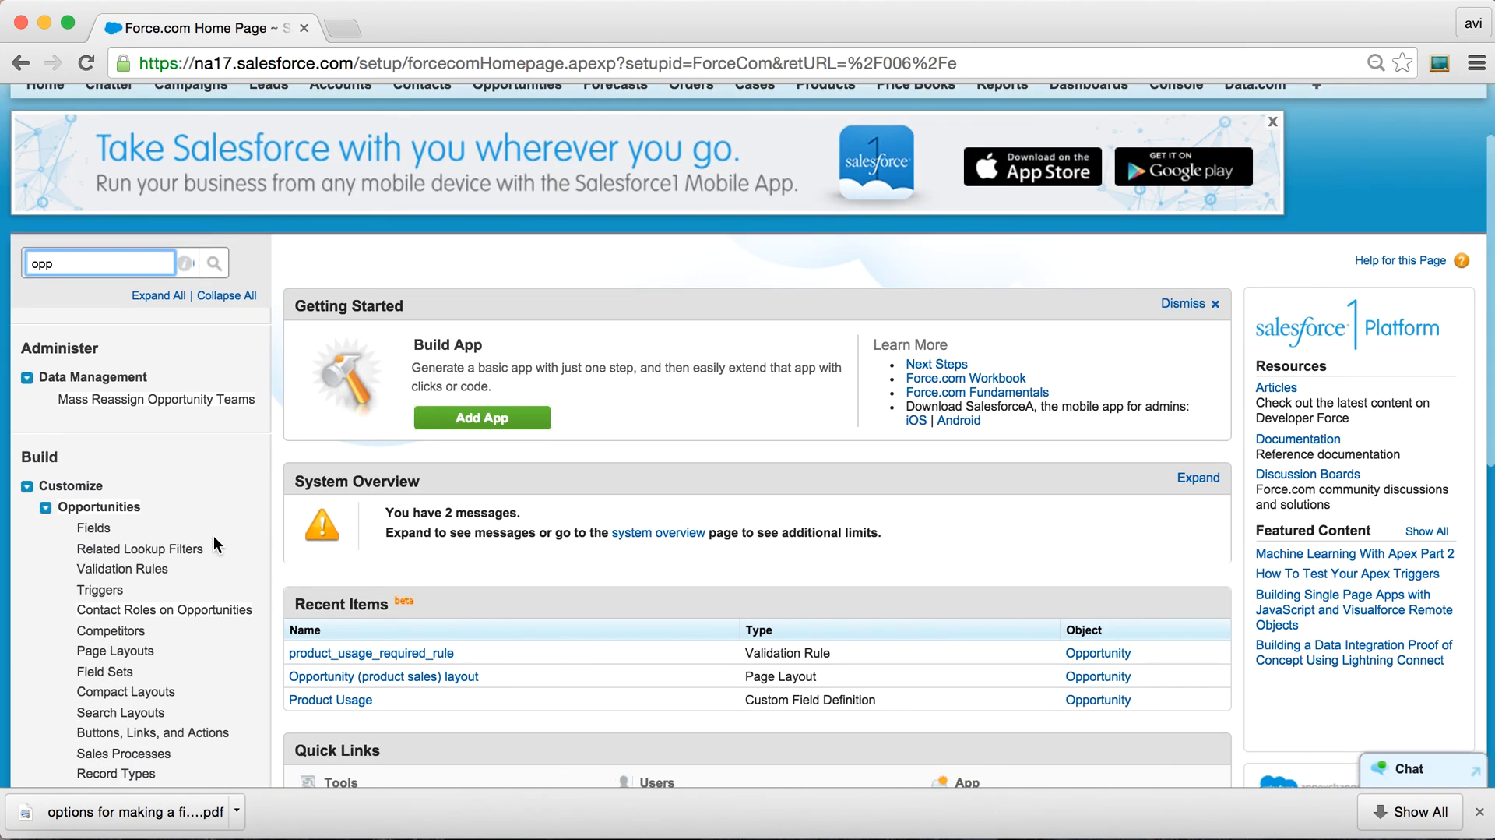
left_click(115, 650)
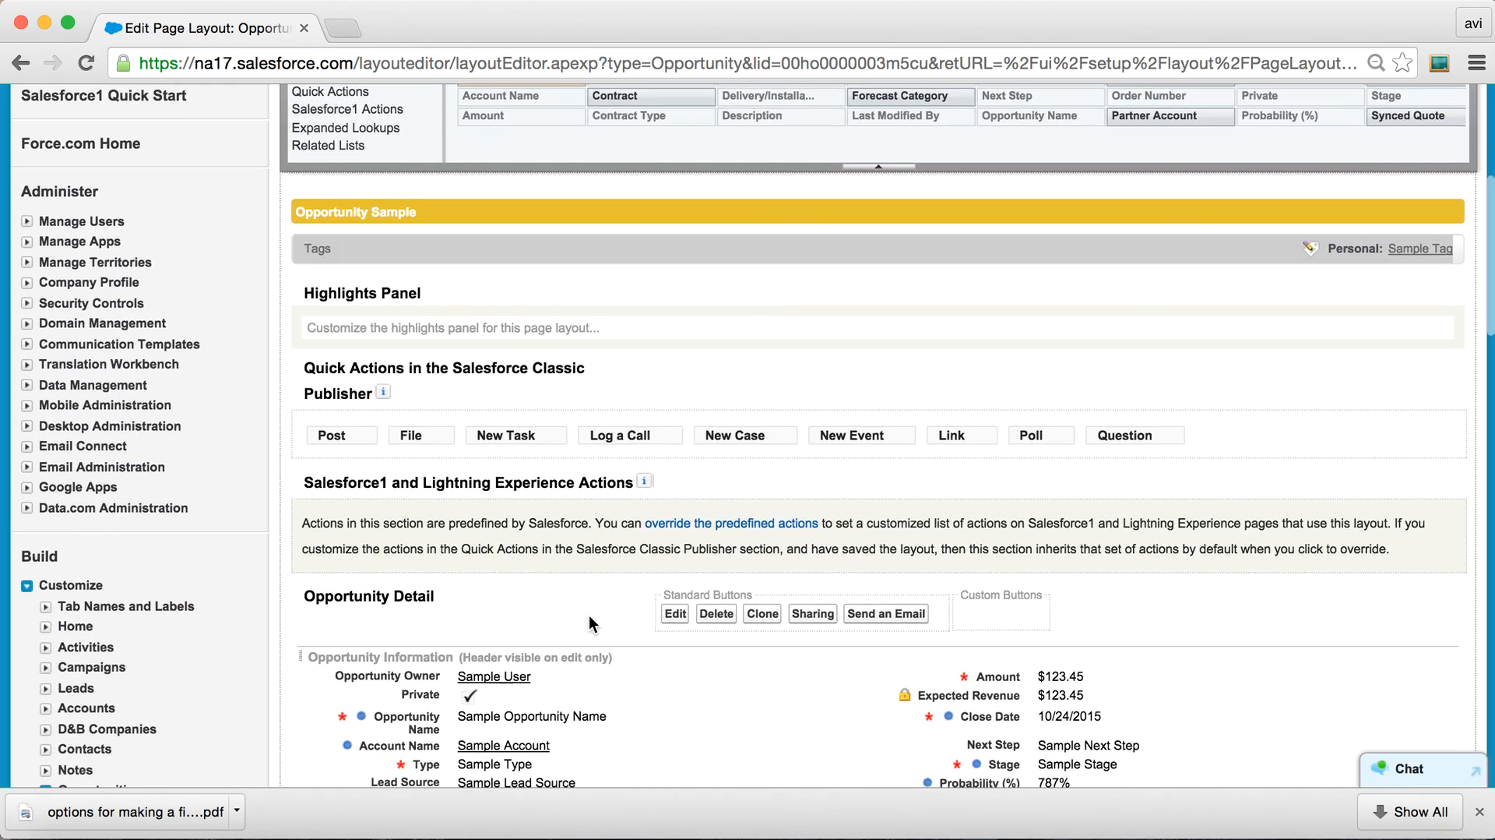
scroll("down", 3)
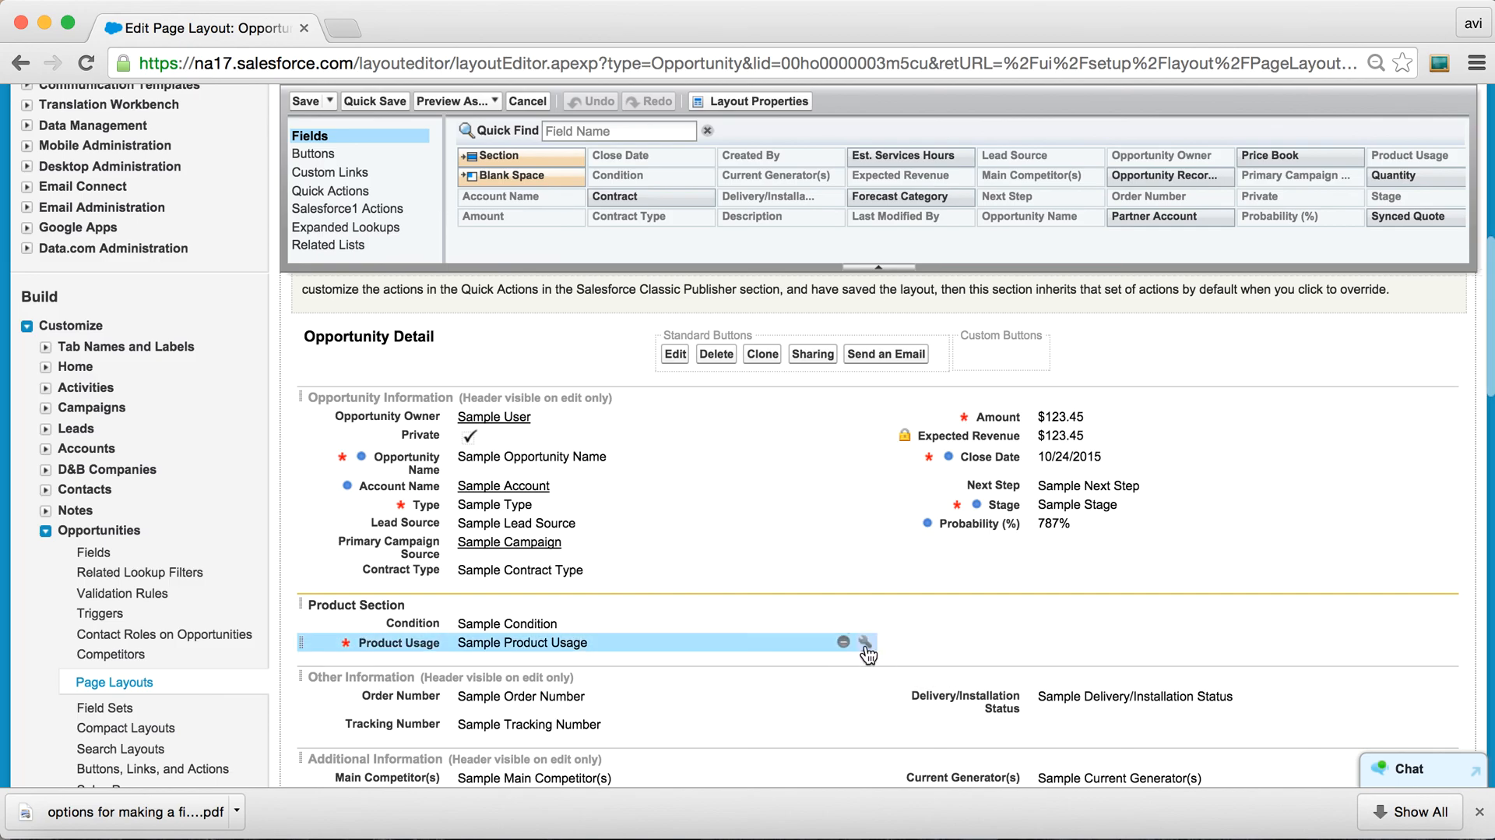
left_click(865, 642)
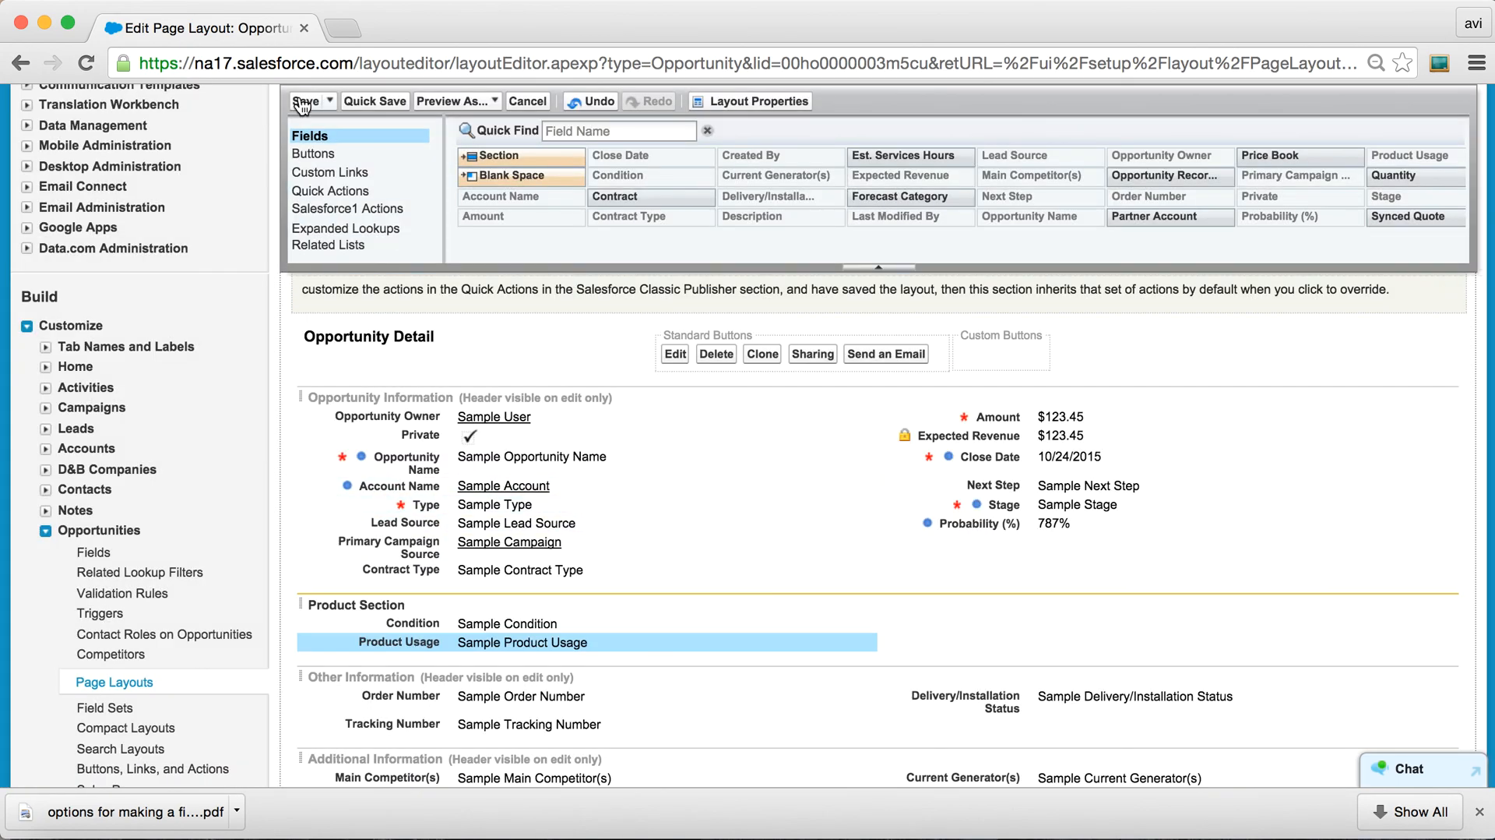
left_click(305, 101)
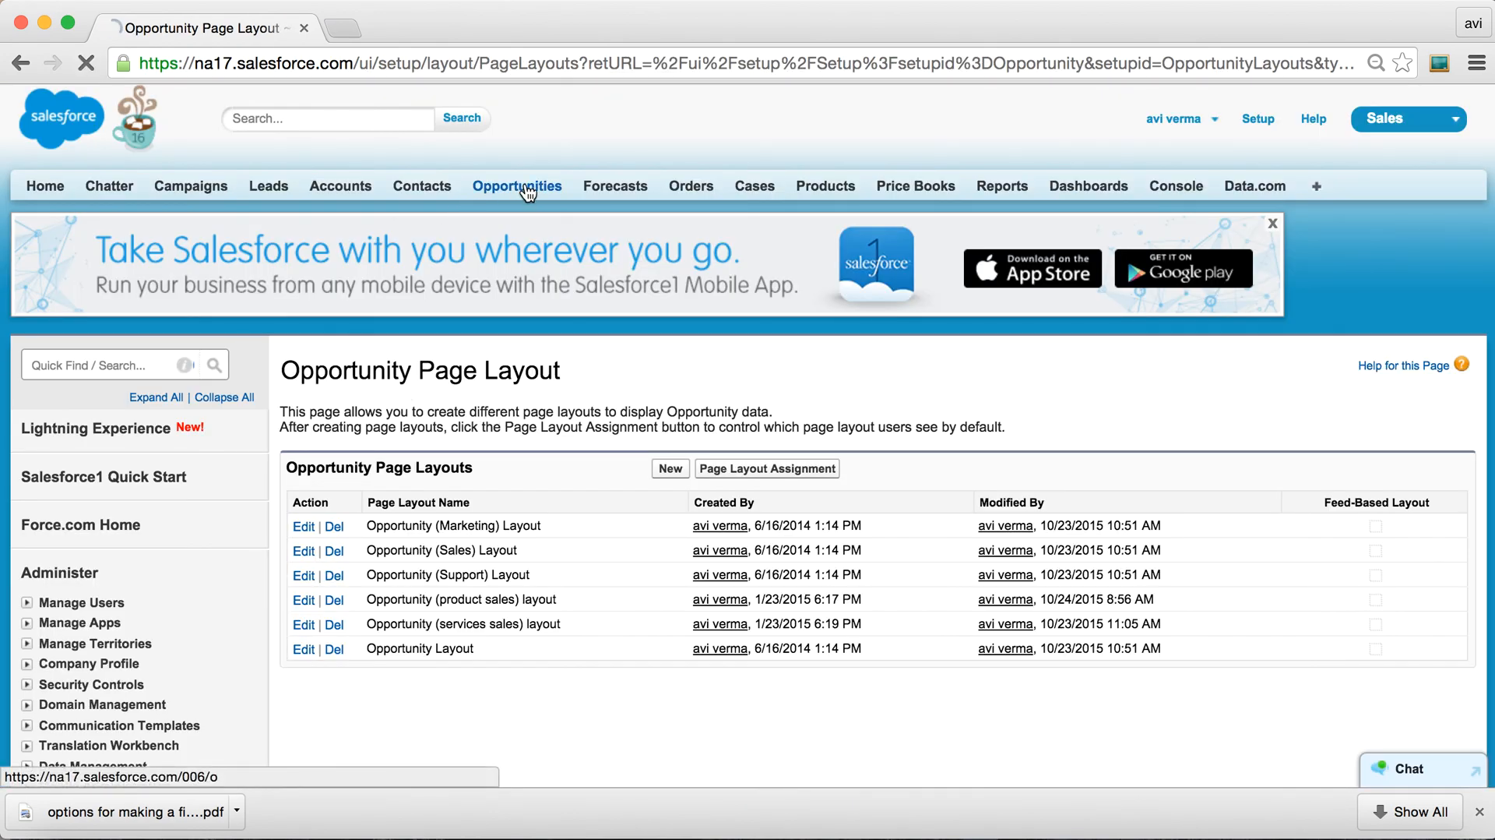
Save a new opportunity with close date 10/30/2015, stage, New Customer type and blank Product Usage to trigger the custom error.
left_click(517, 185)
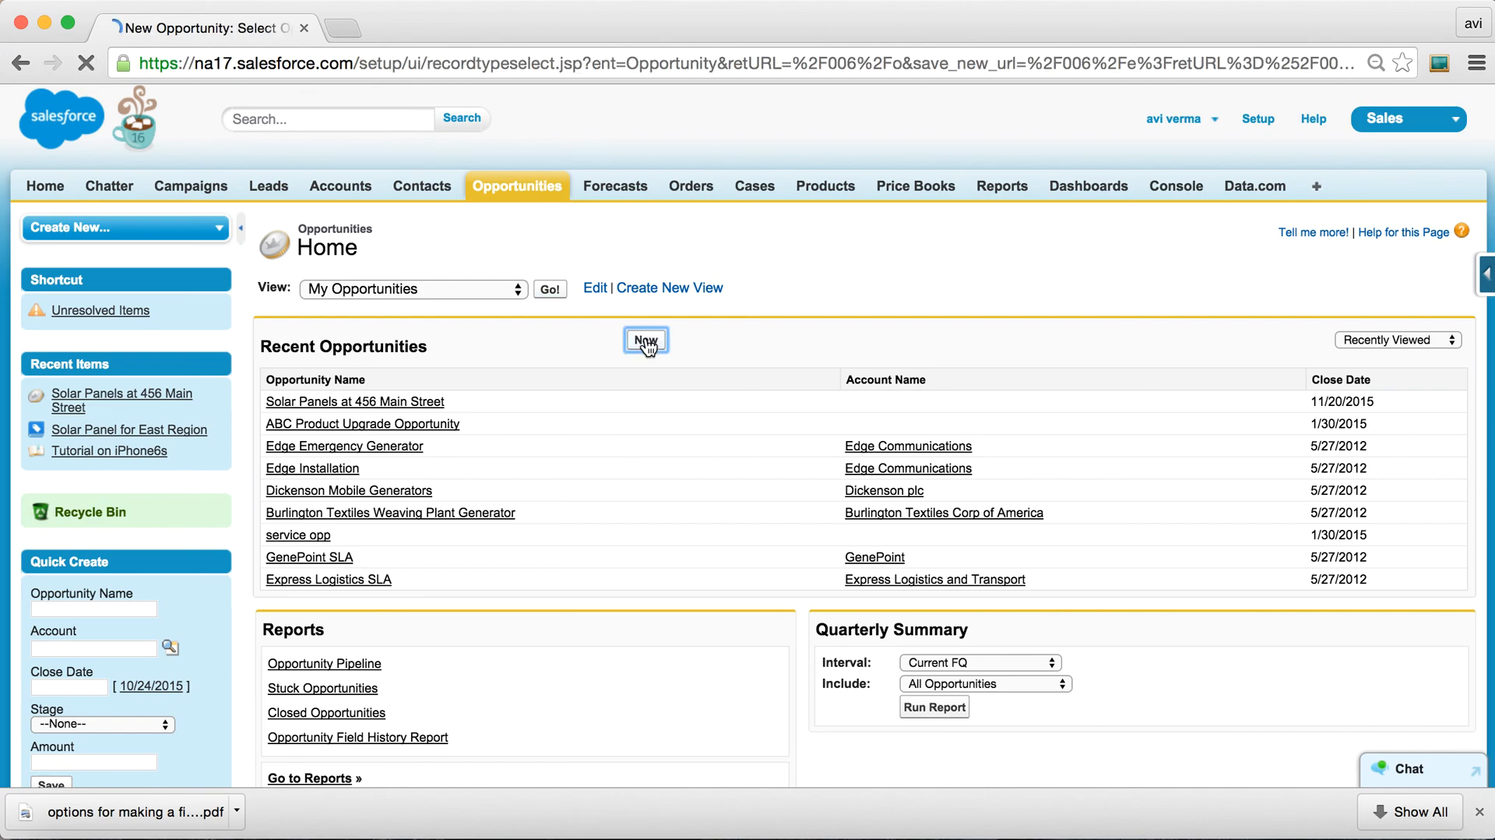
left_click(645, 339)
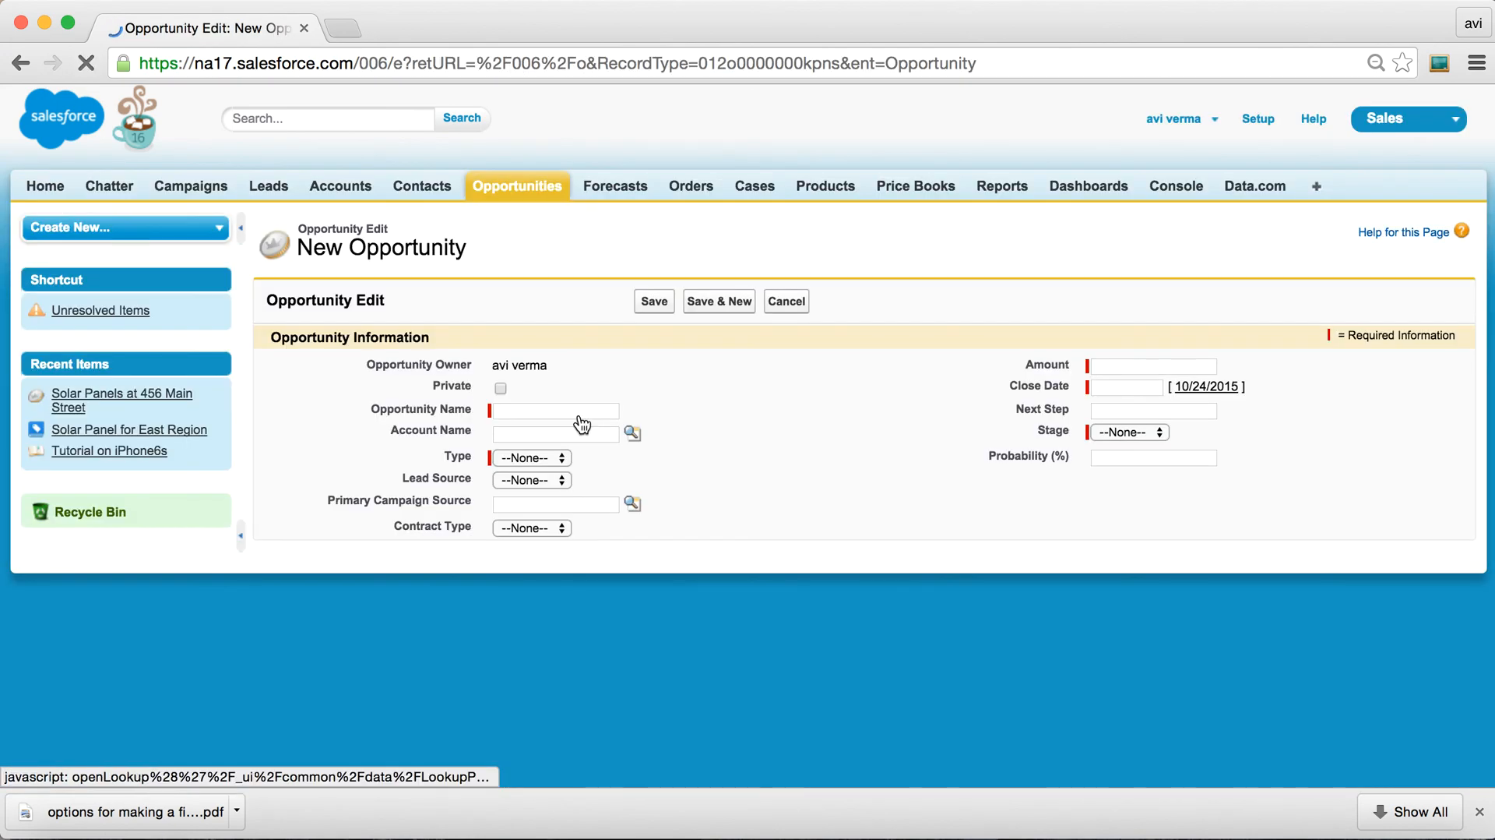
type("1")
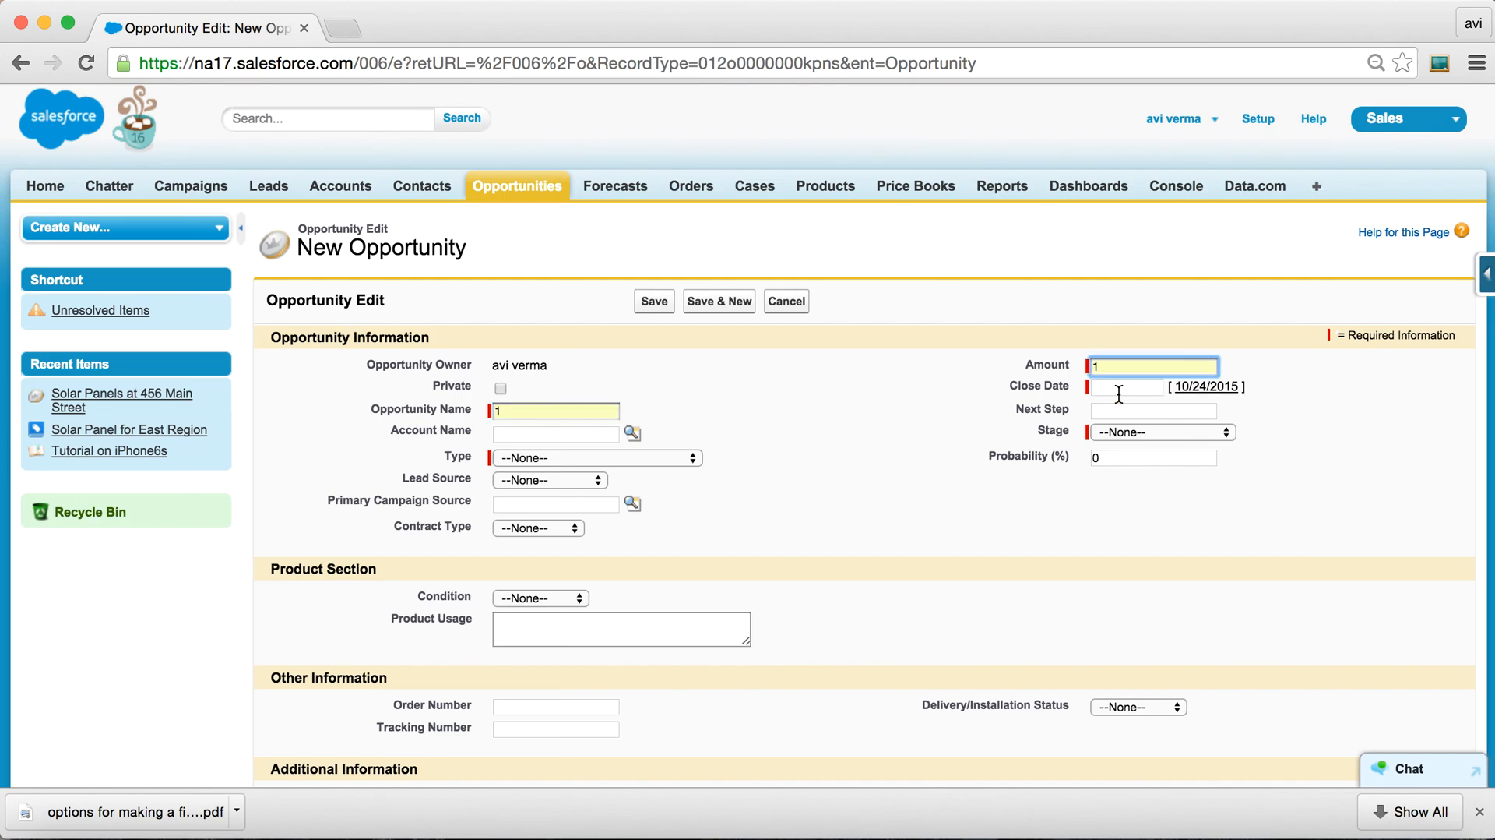
type("10/30/2015")
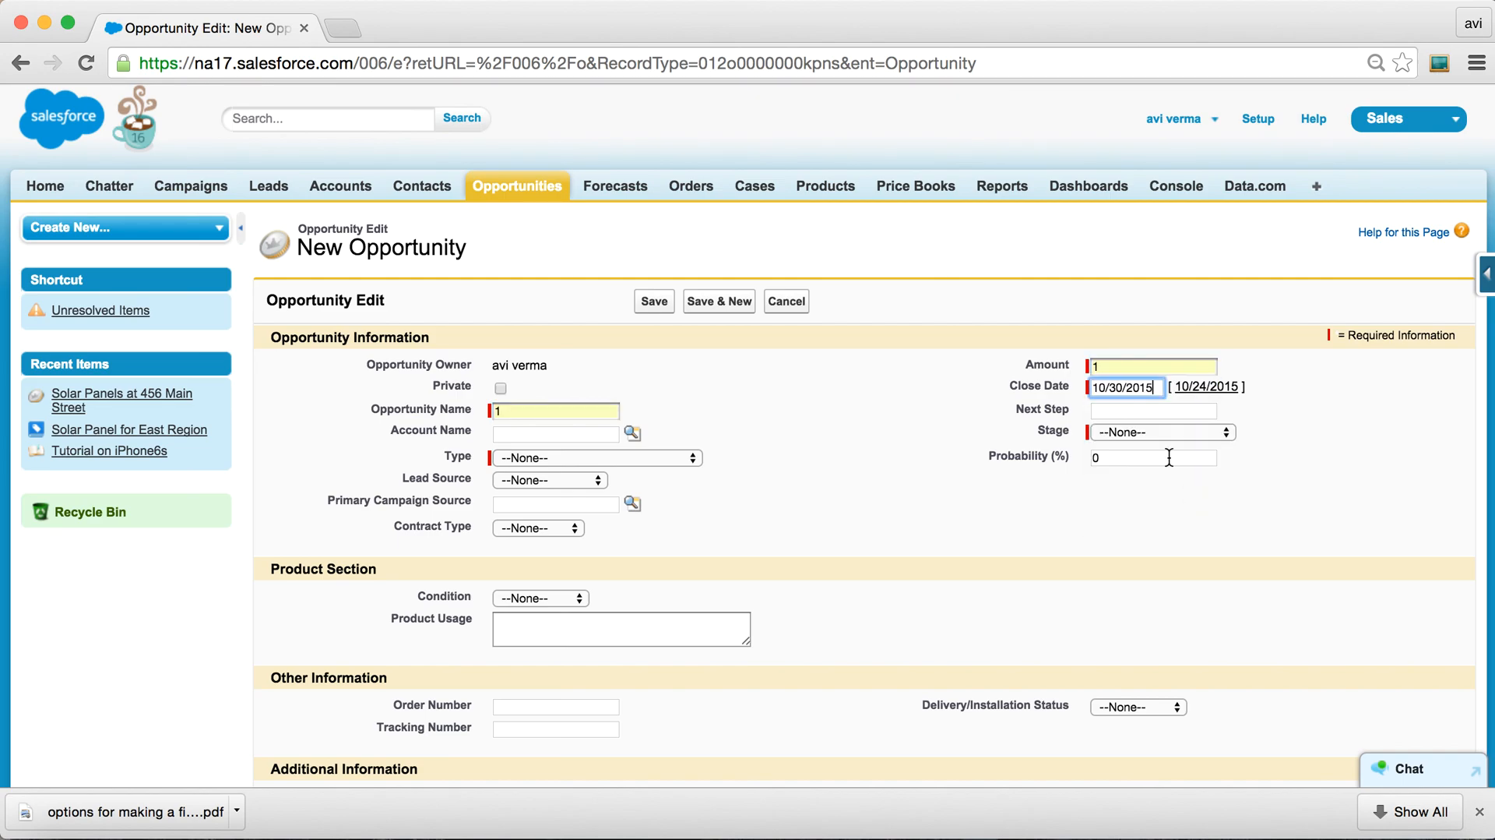
left_click(1160, 431)
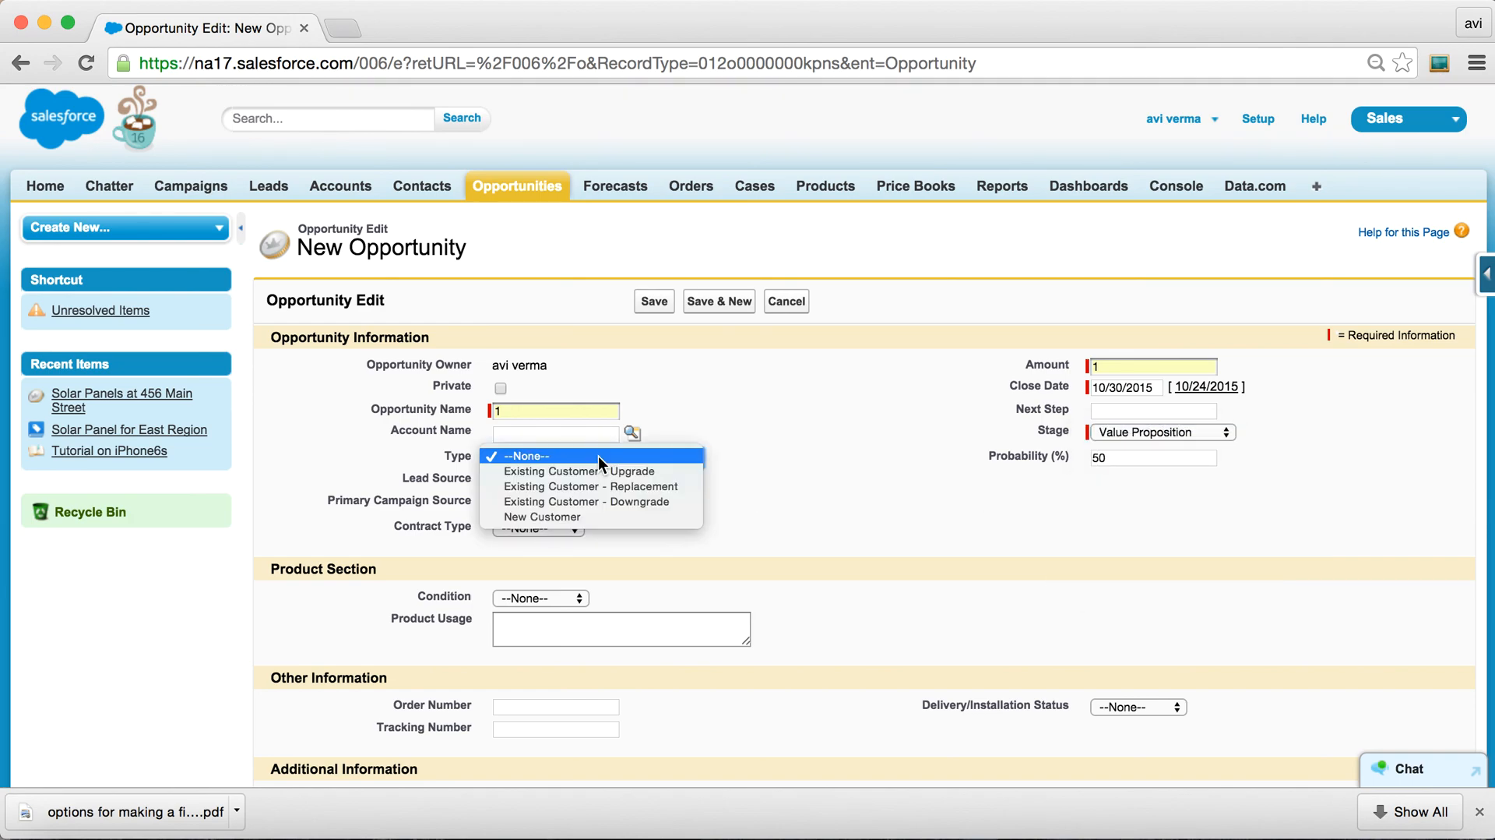
left_click(542, 515)
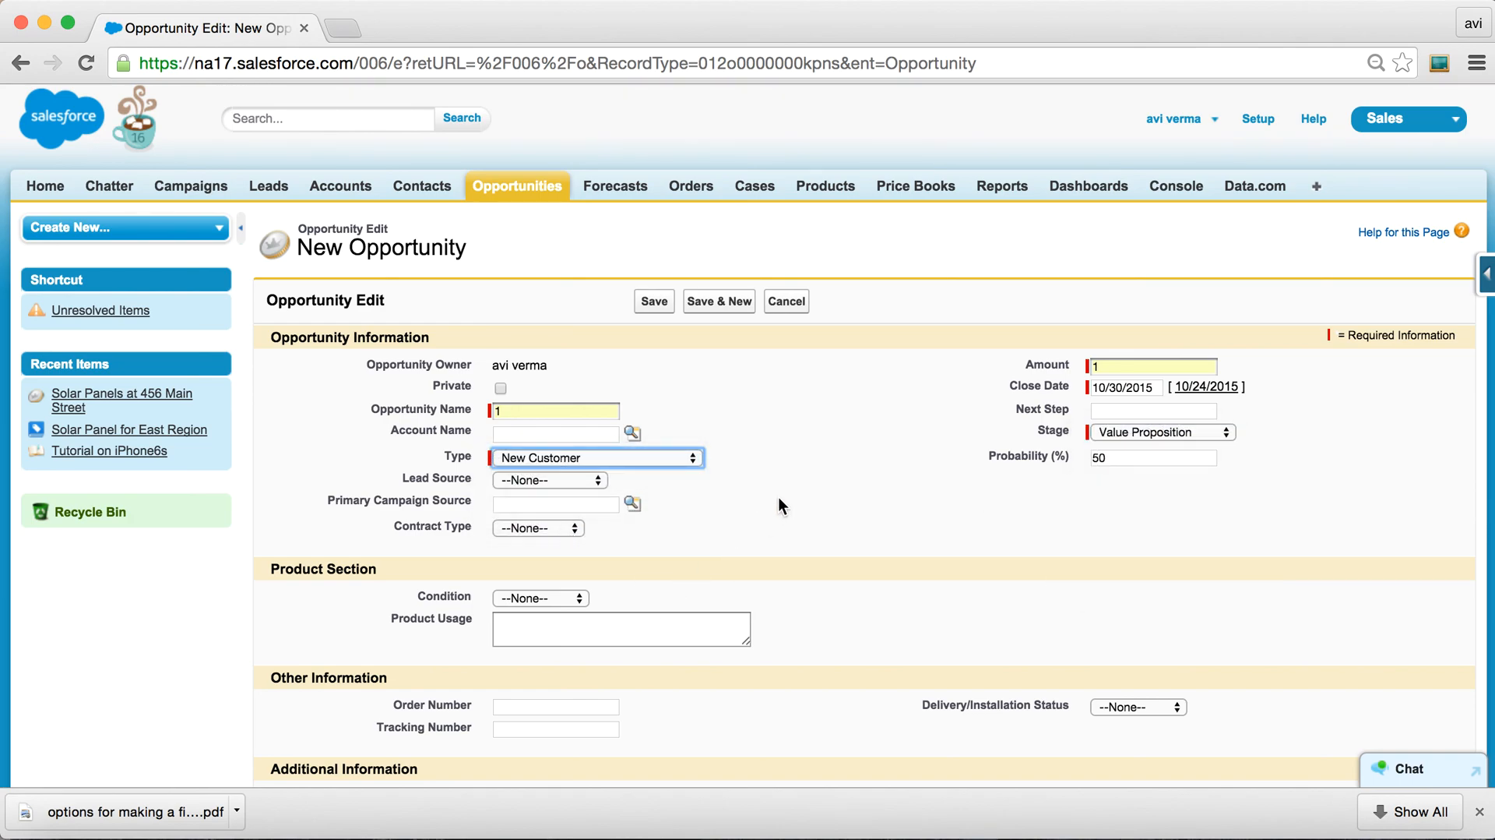
left_click(653, 301)
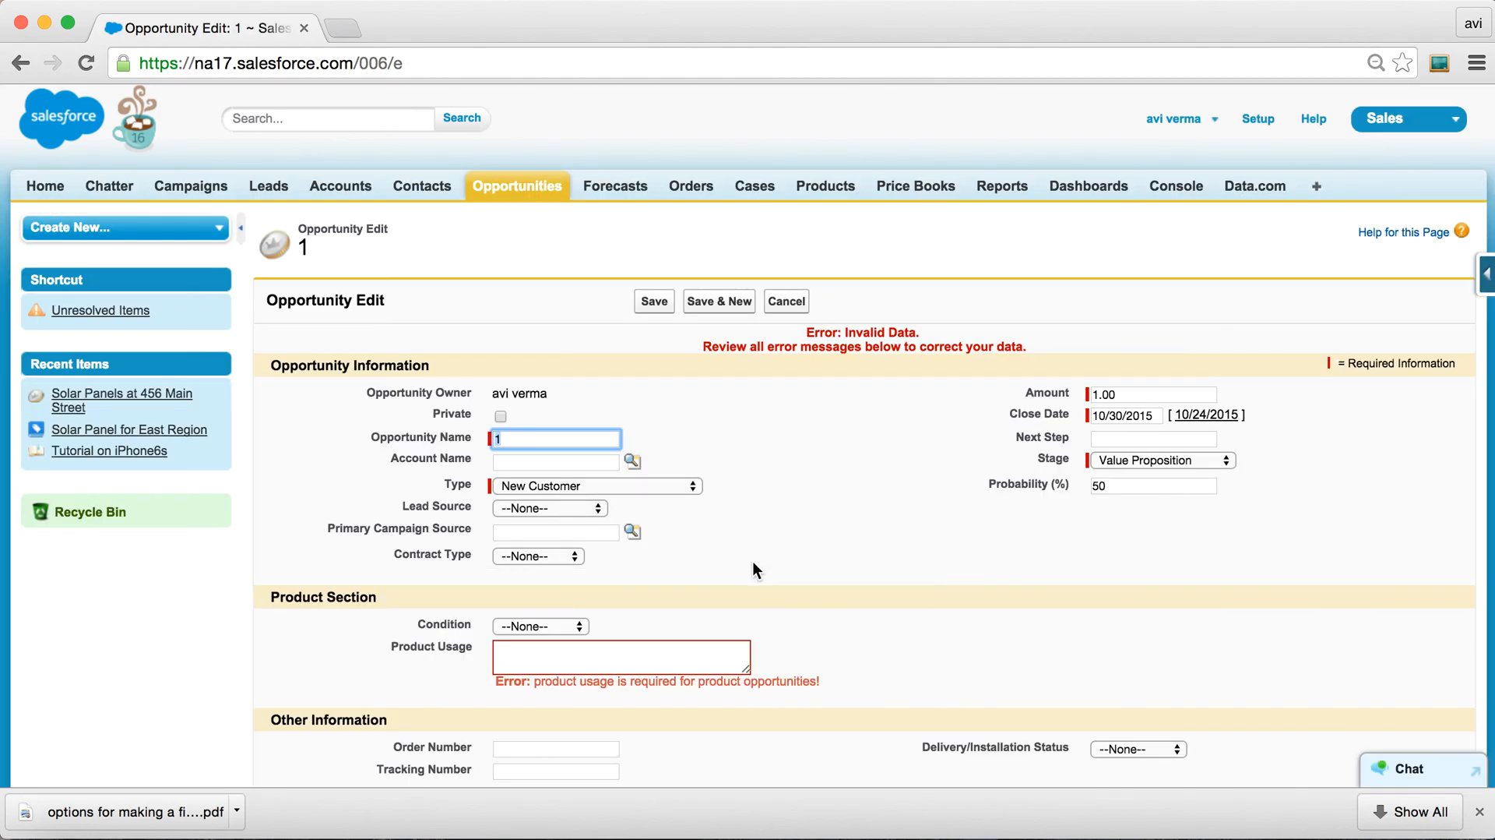
mouse_move(538, 681)
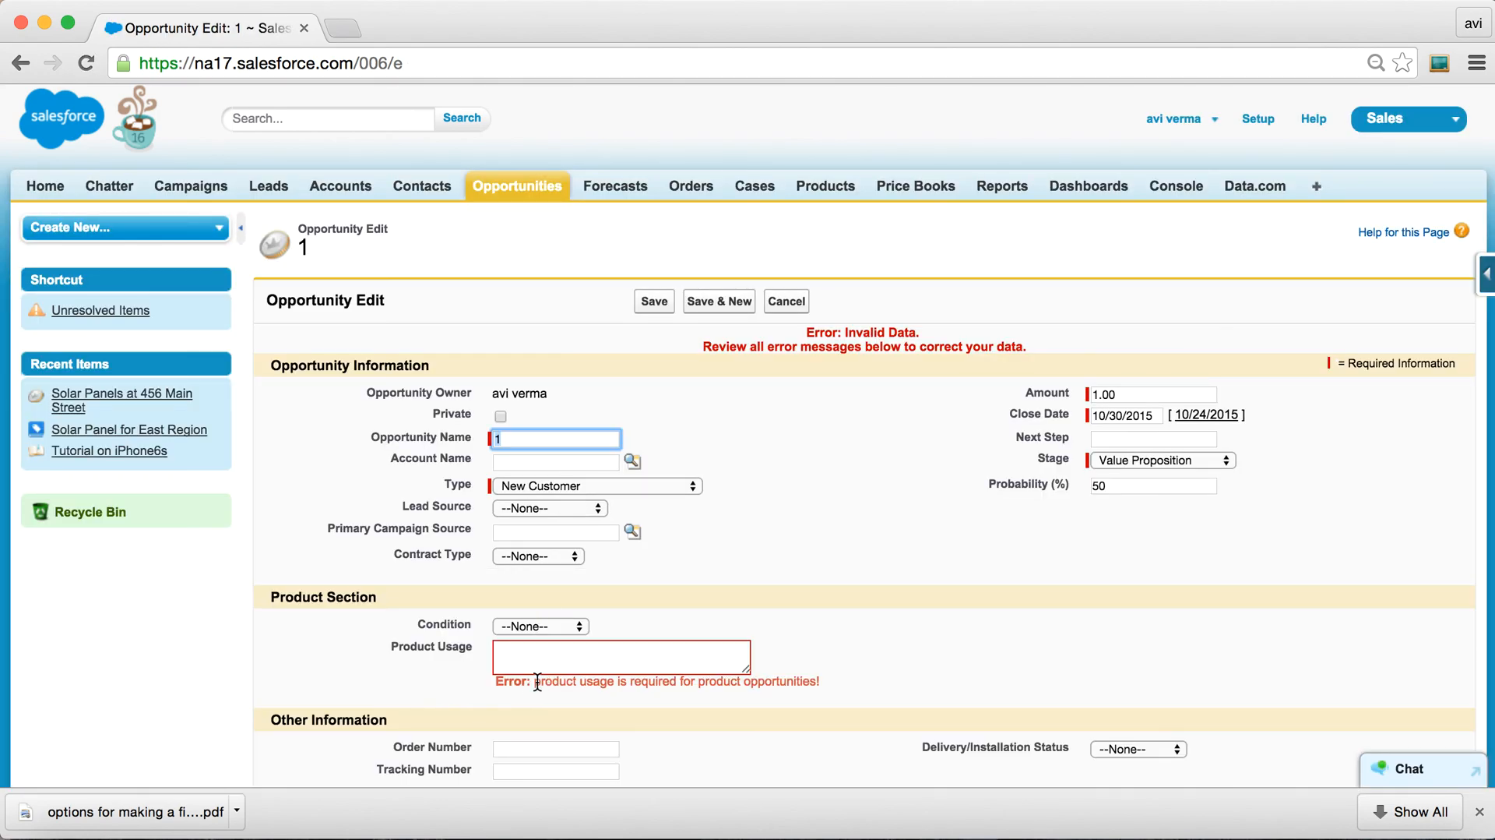
mouse_move(879, 631)
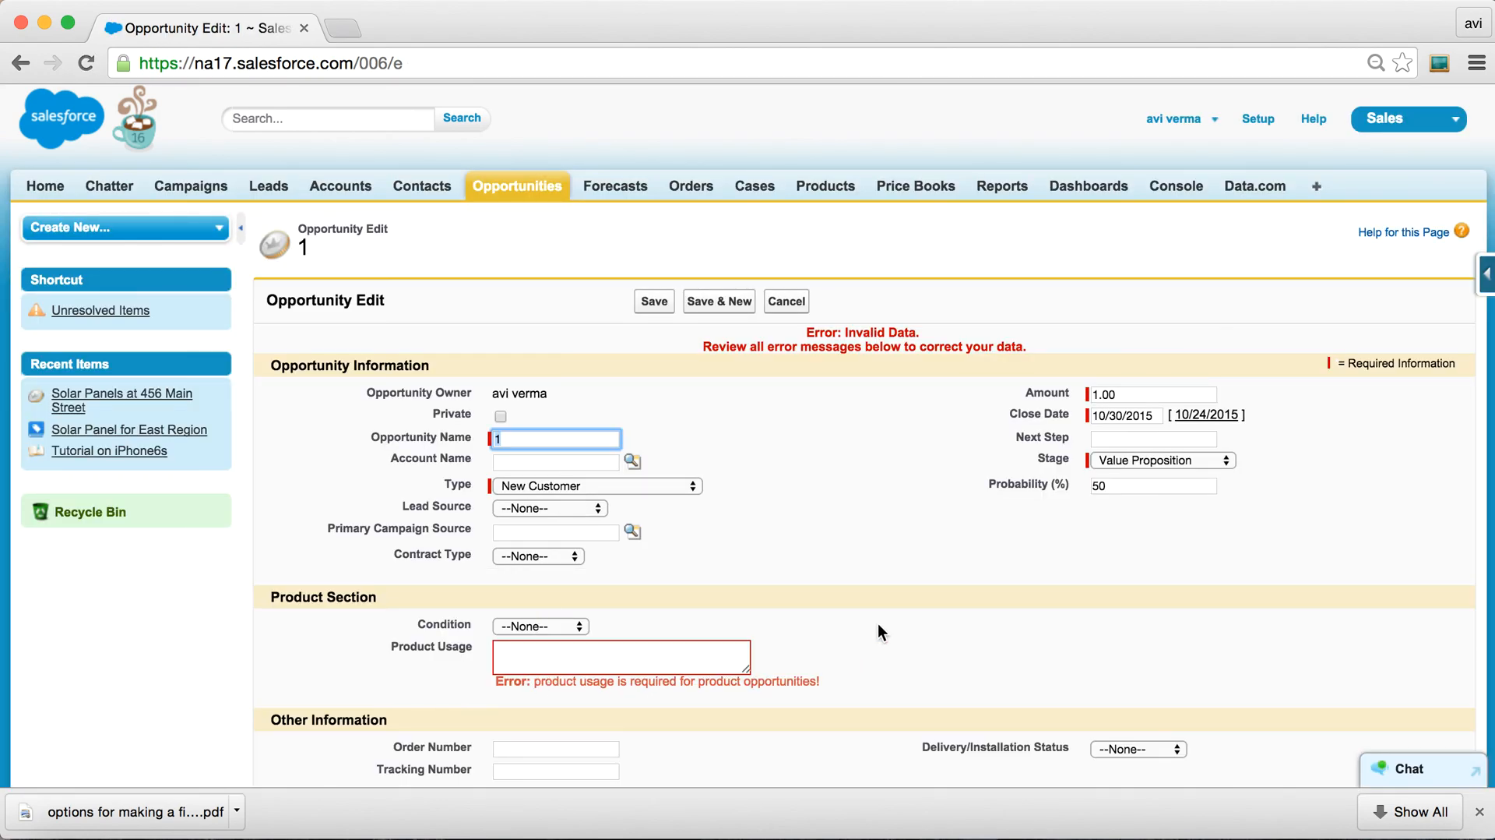
mouse_move(1020, 313)
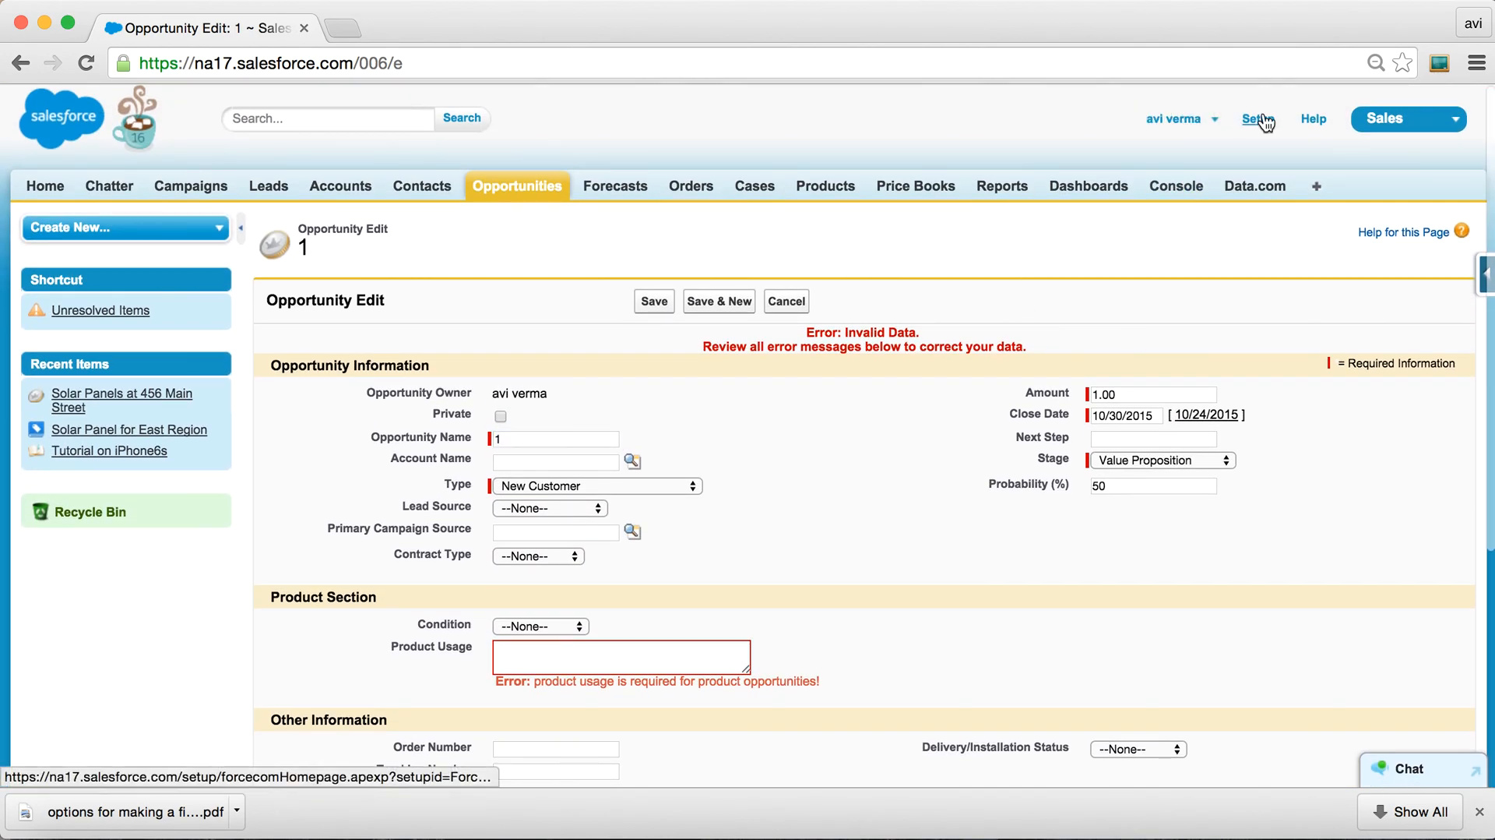
Bring the Preview recap slides forward and page through to the Using Validation Rules slide.
left_click(1257, 118)
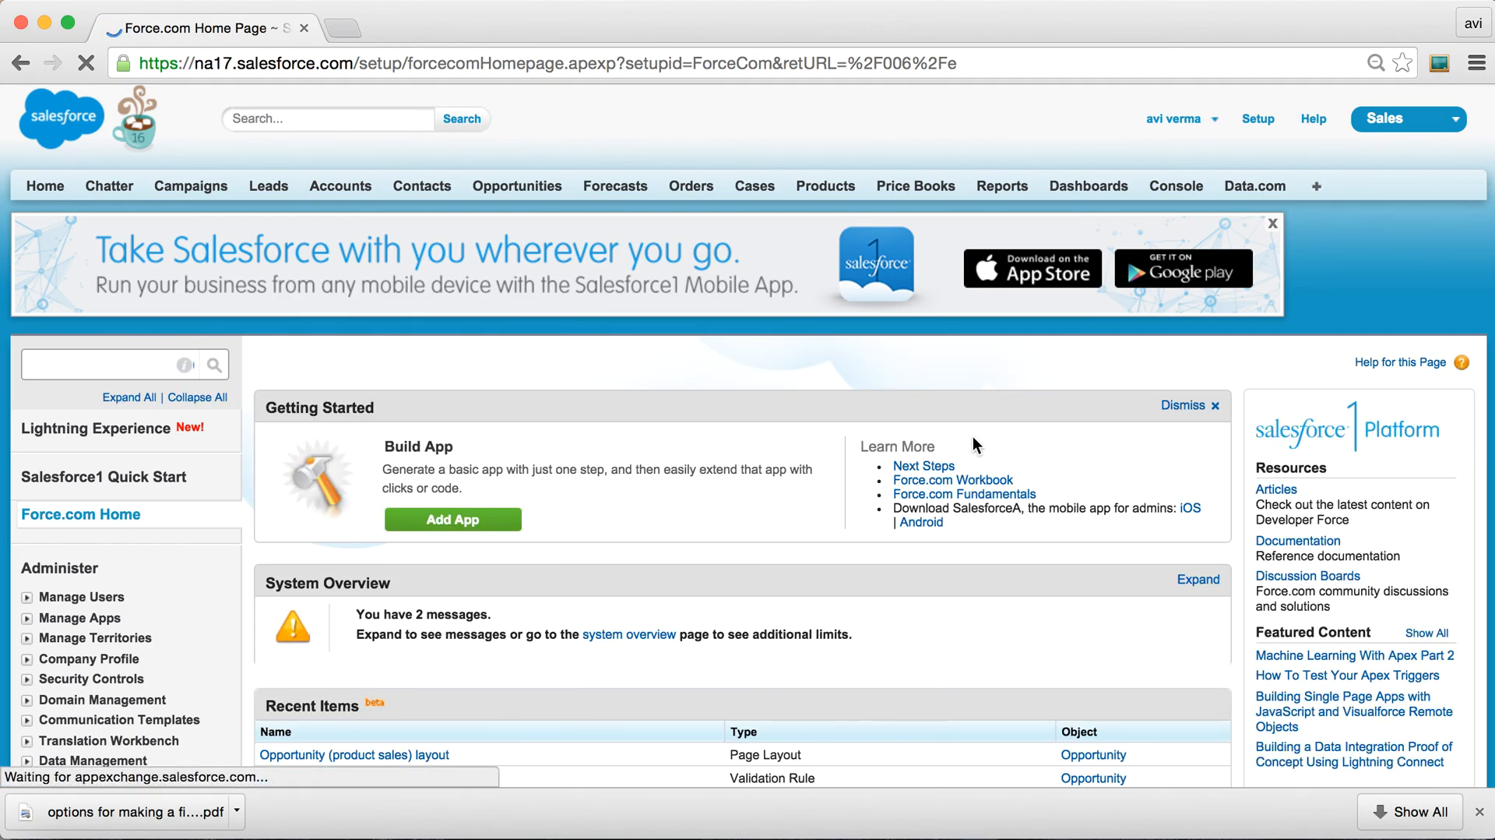
left_click(124, 812)
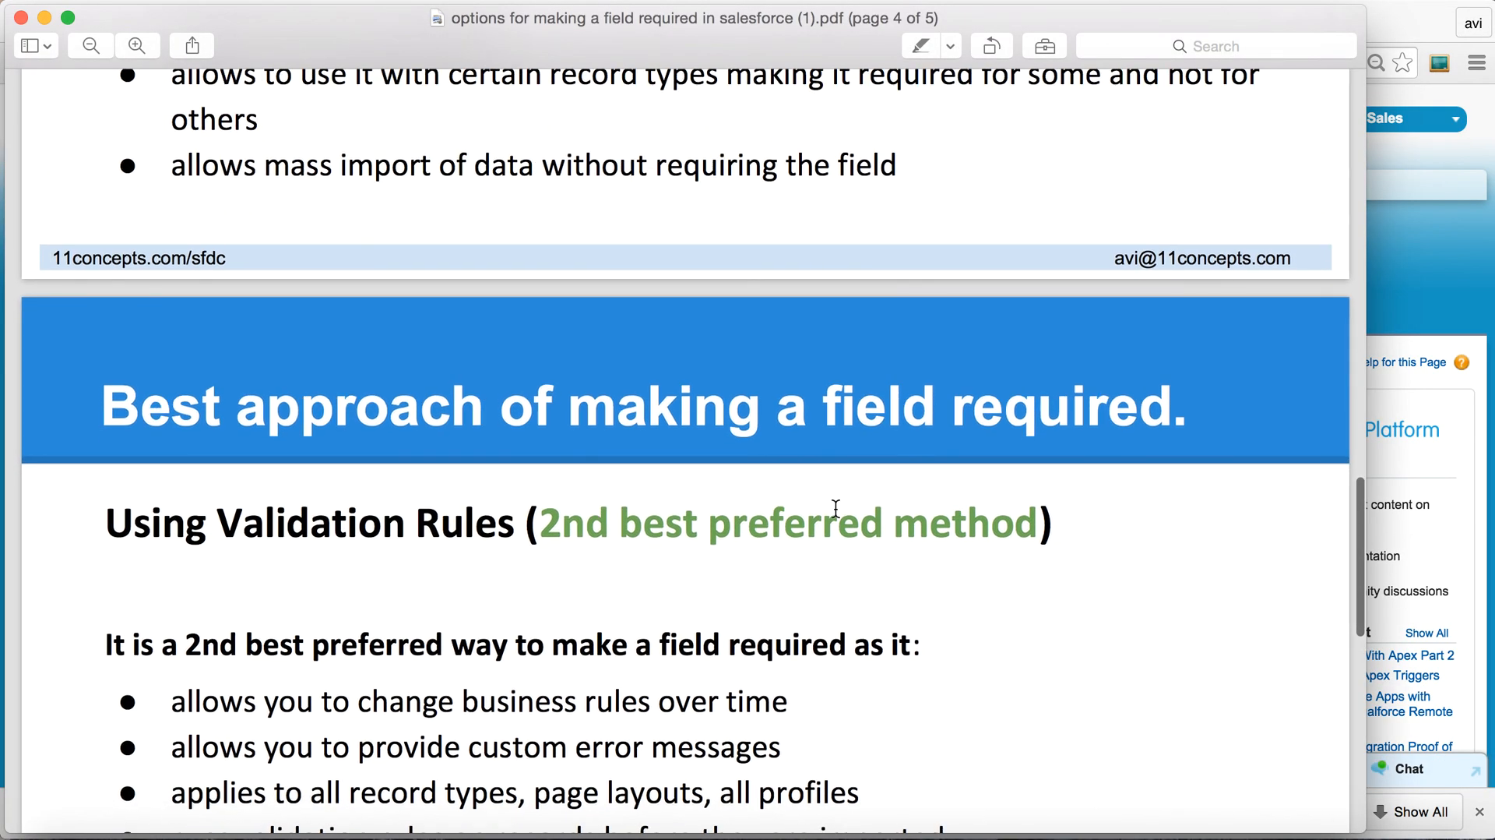
scroll("up", 3)
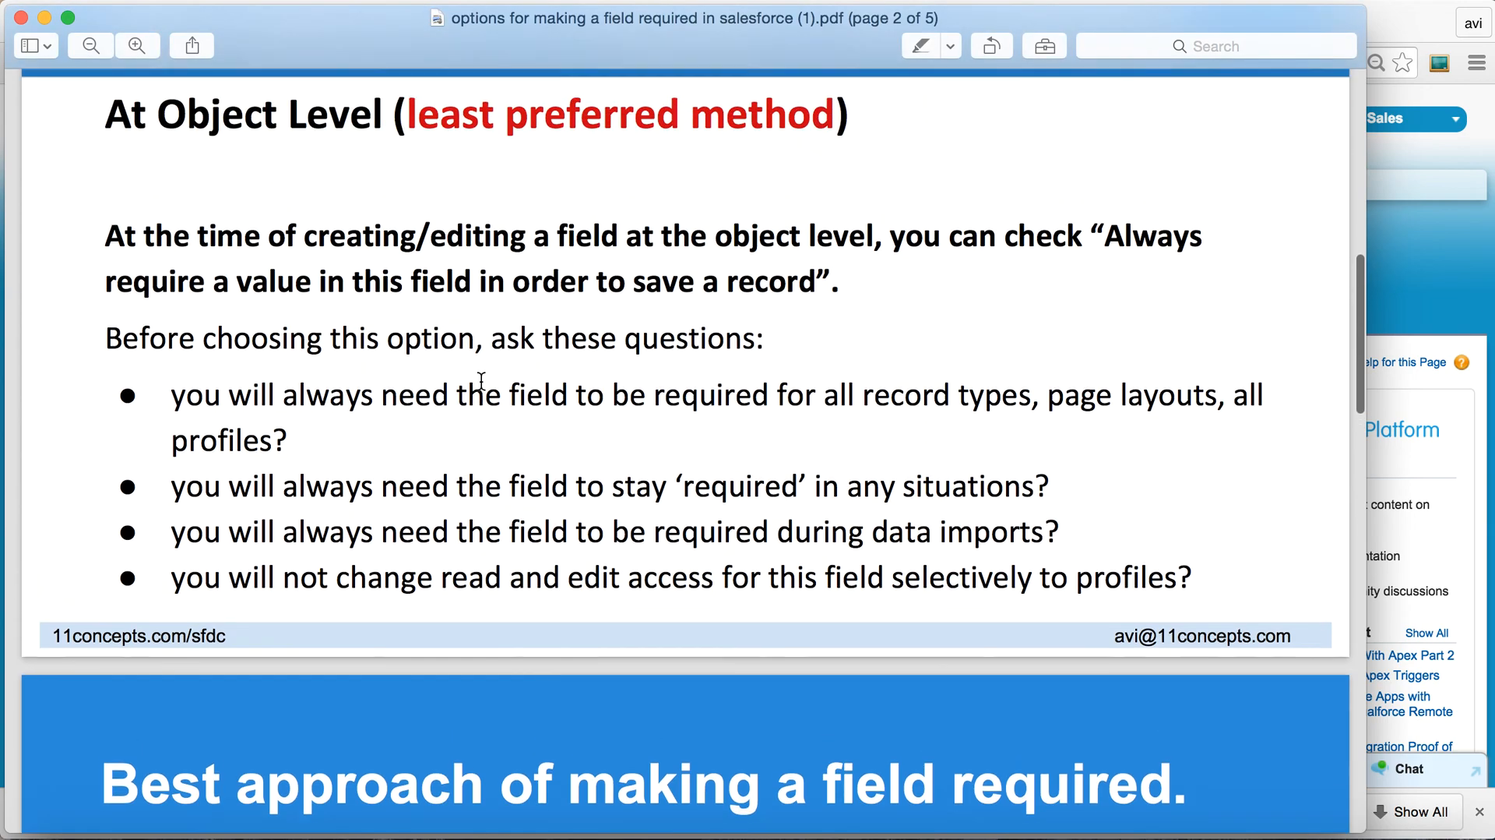
scroll("up", 3)
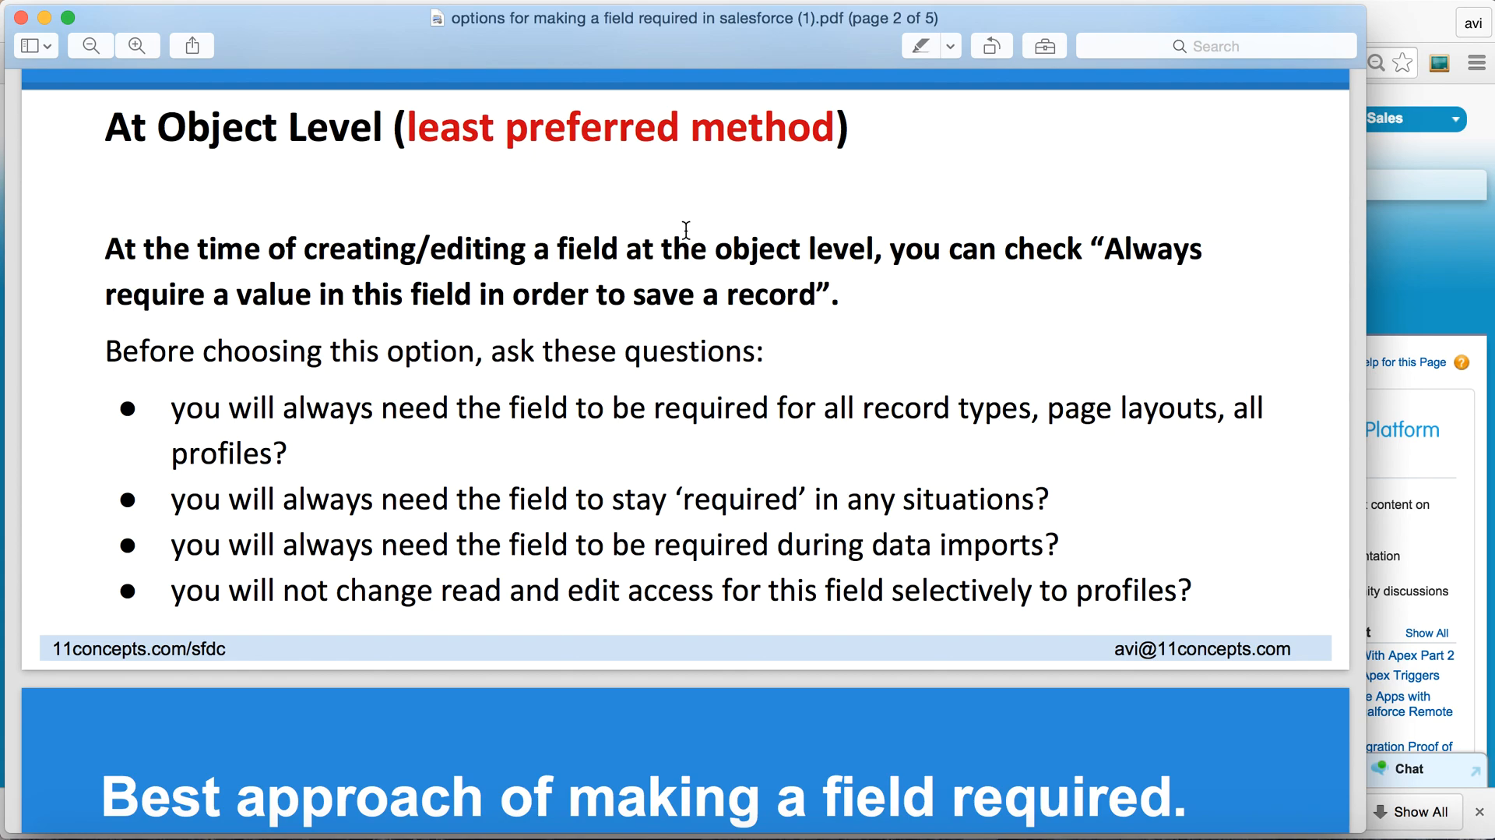
mouse_move(810, 339)
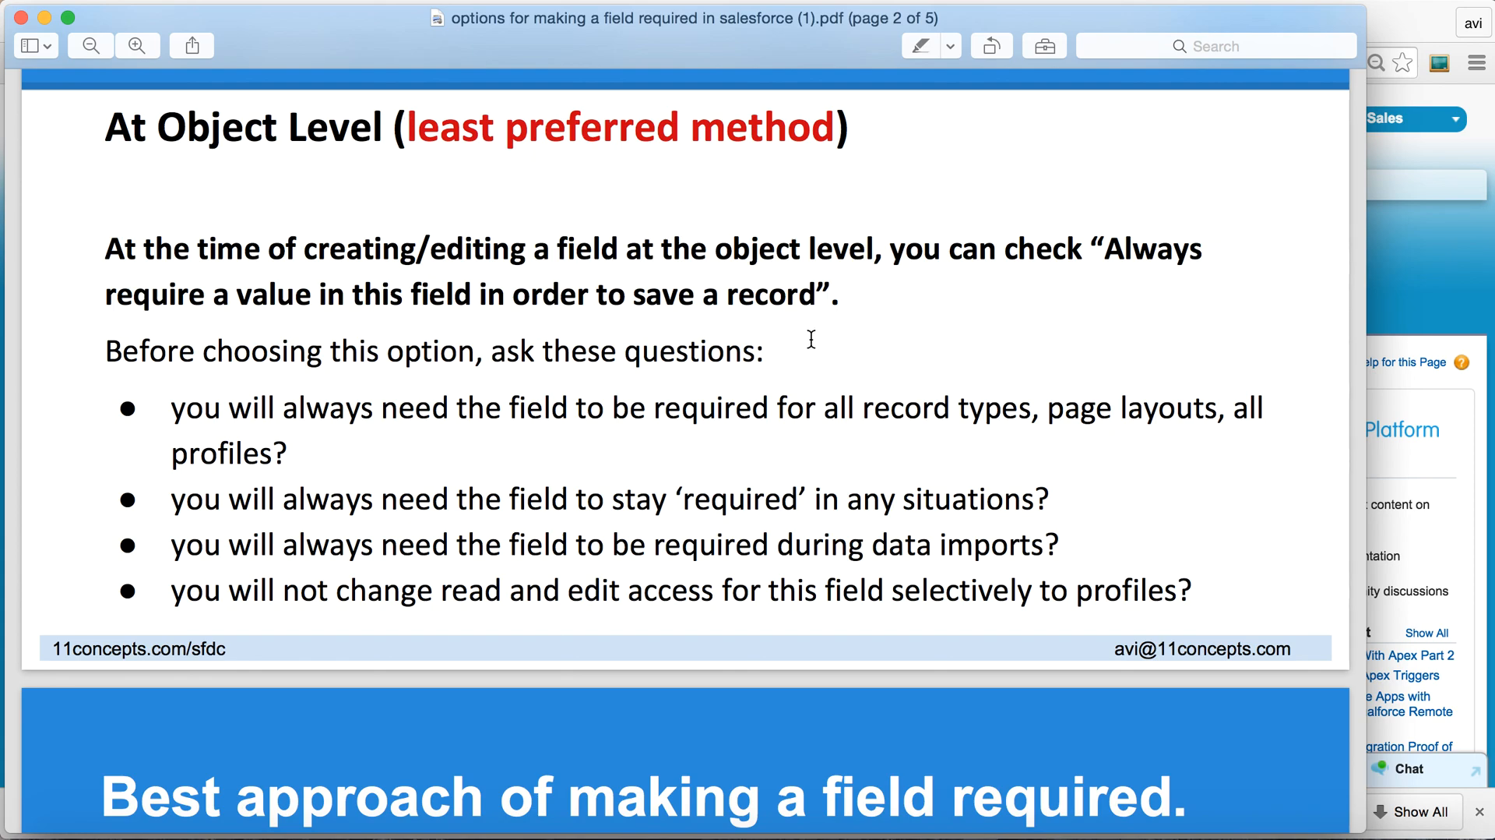
mouse_move(748, 451)
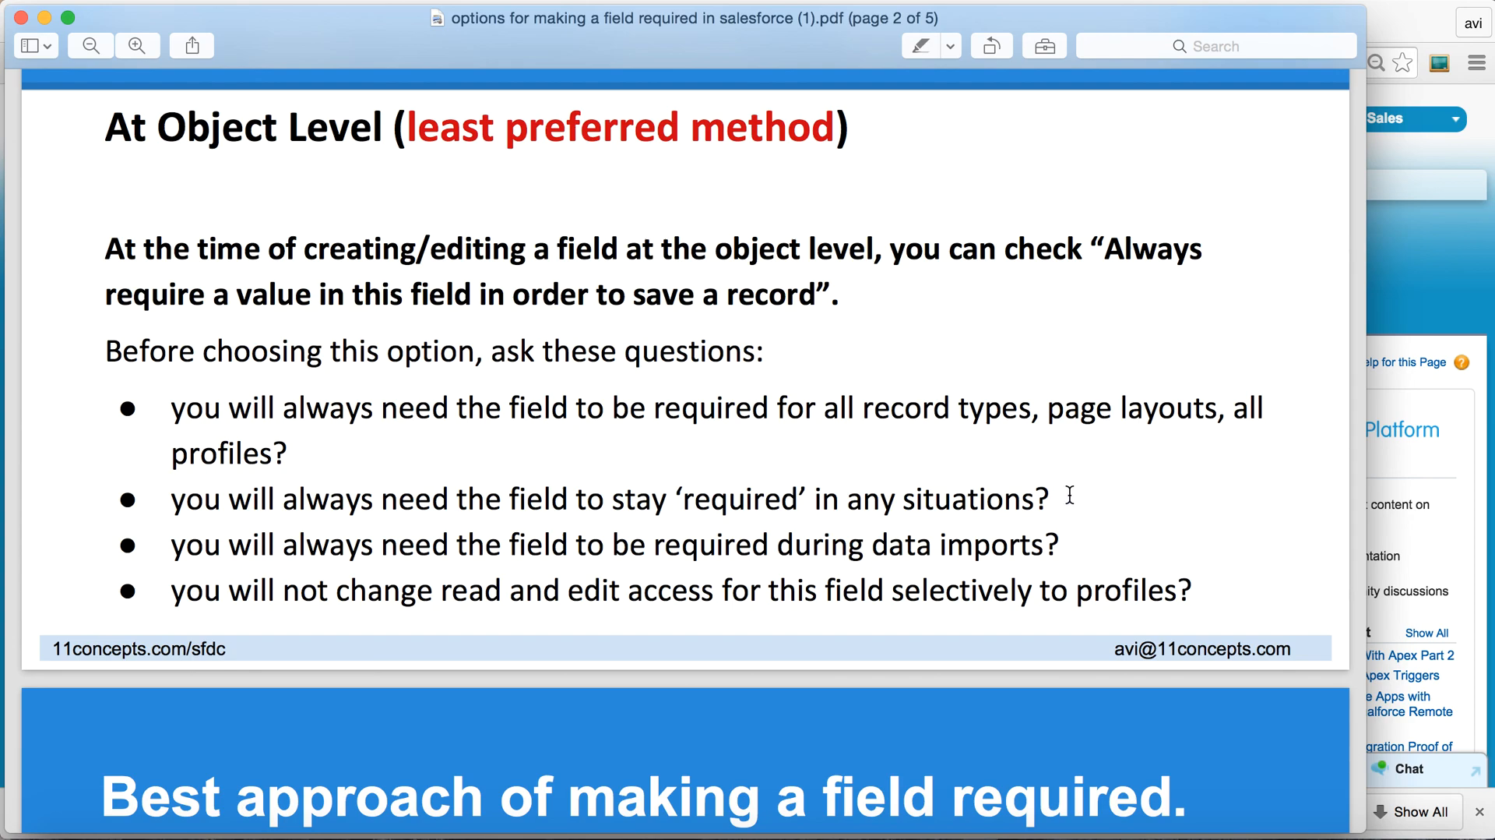
mouse_move(1083, 494)
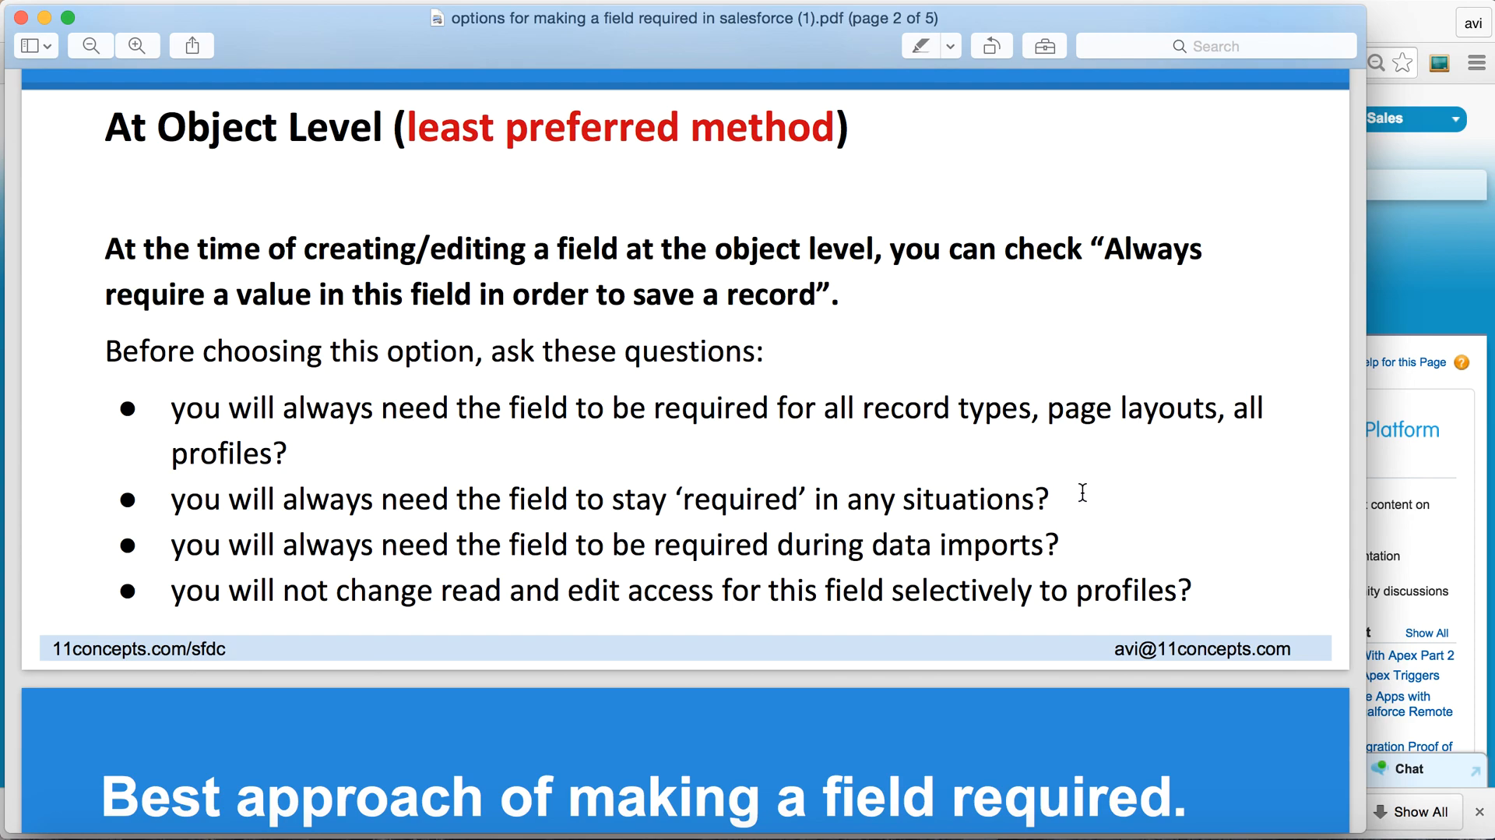
scroll("down", 3)
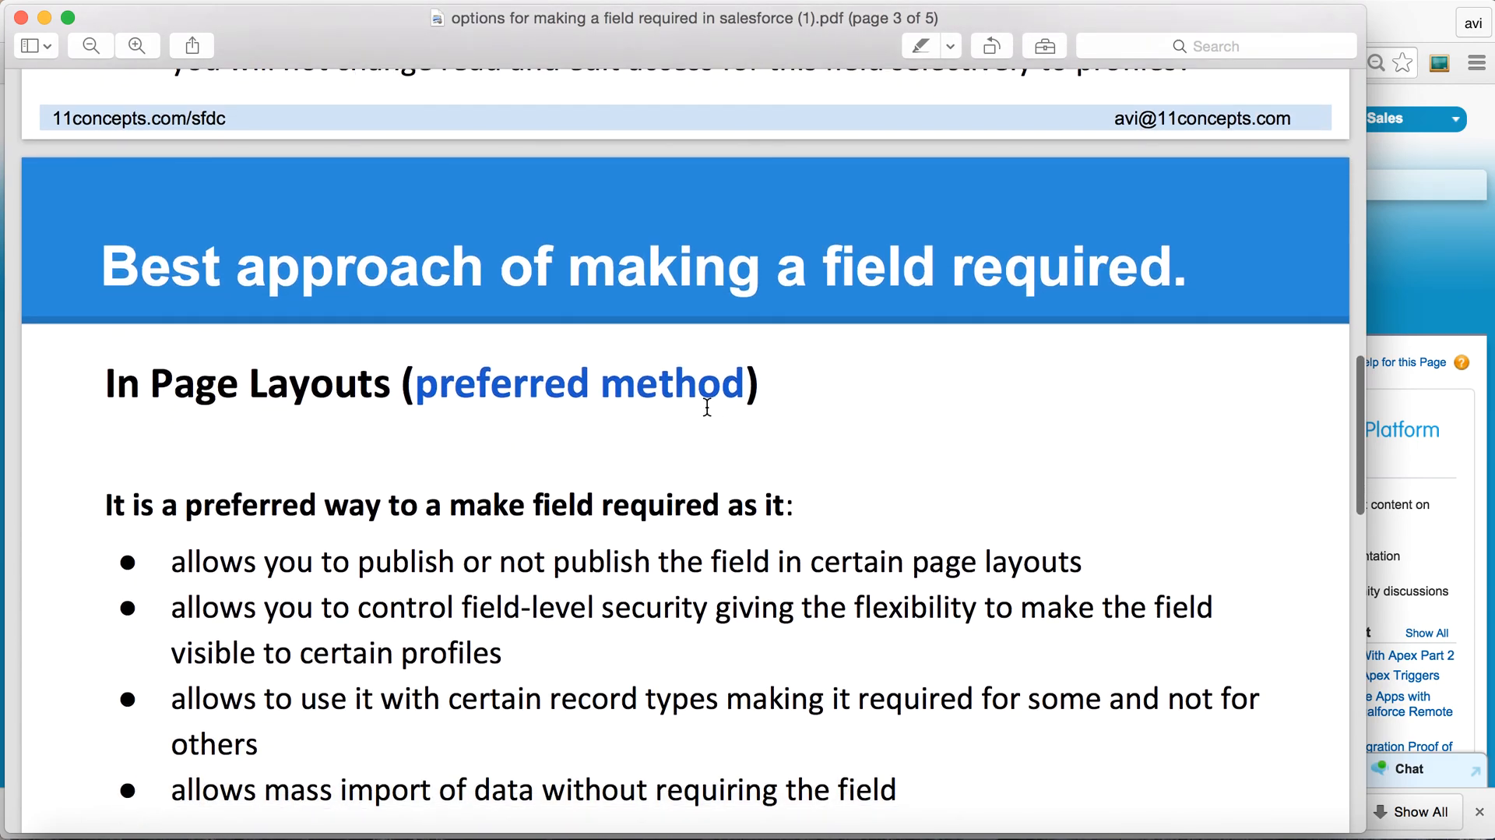
mouse_move(466, 405)
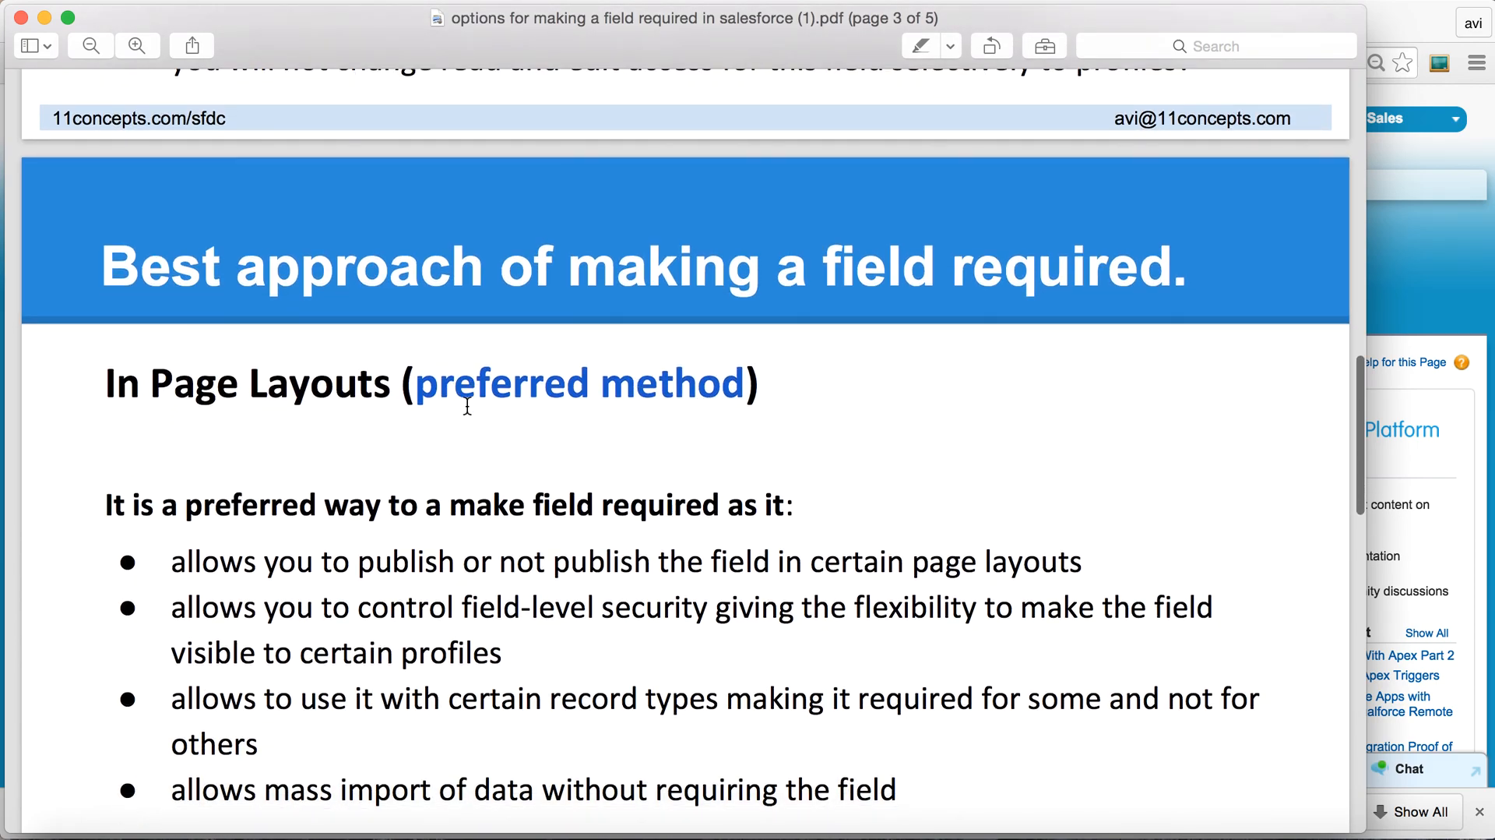
mouse_move(799, 478)
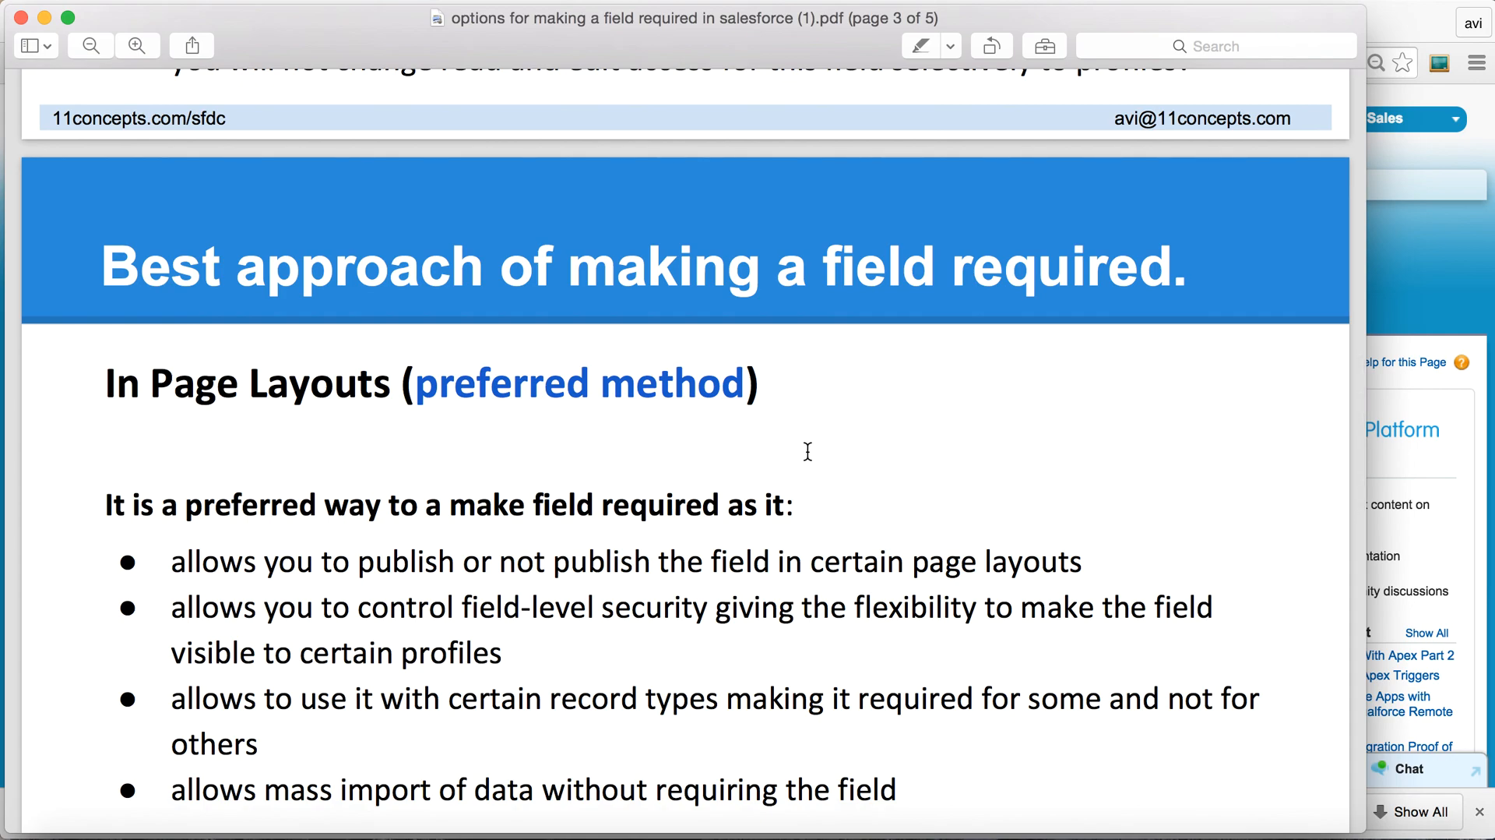
scroll("down", 3)
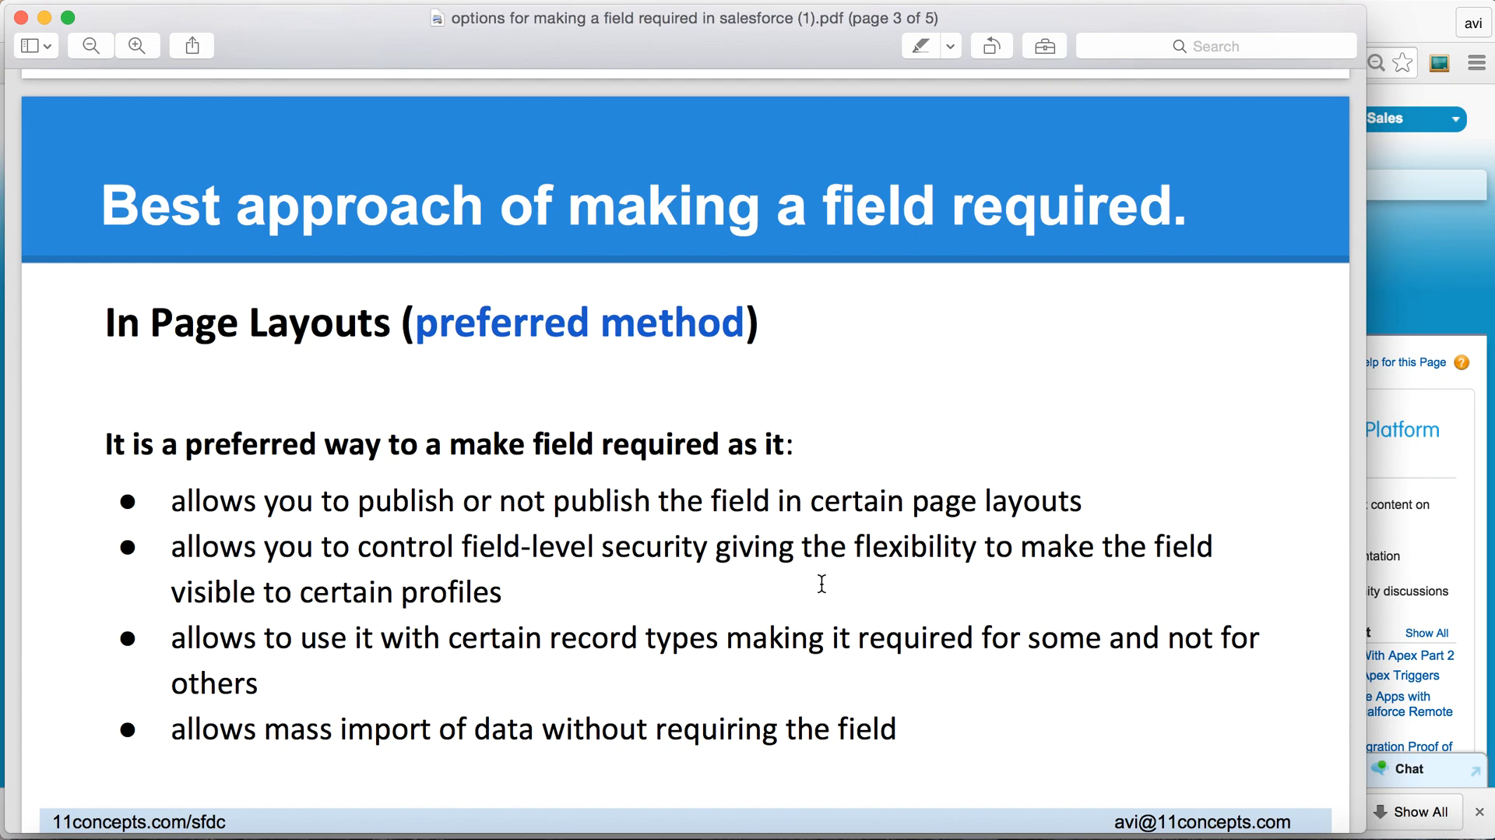
mouse_move(857, 578)
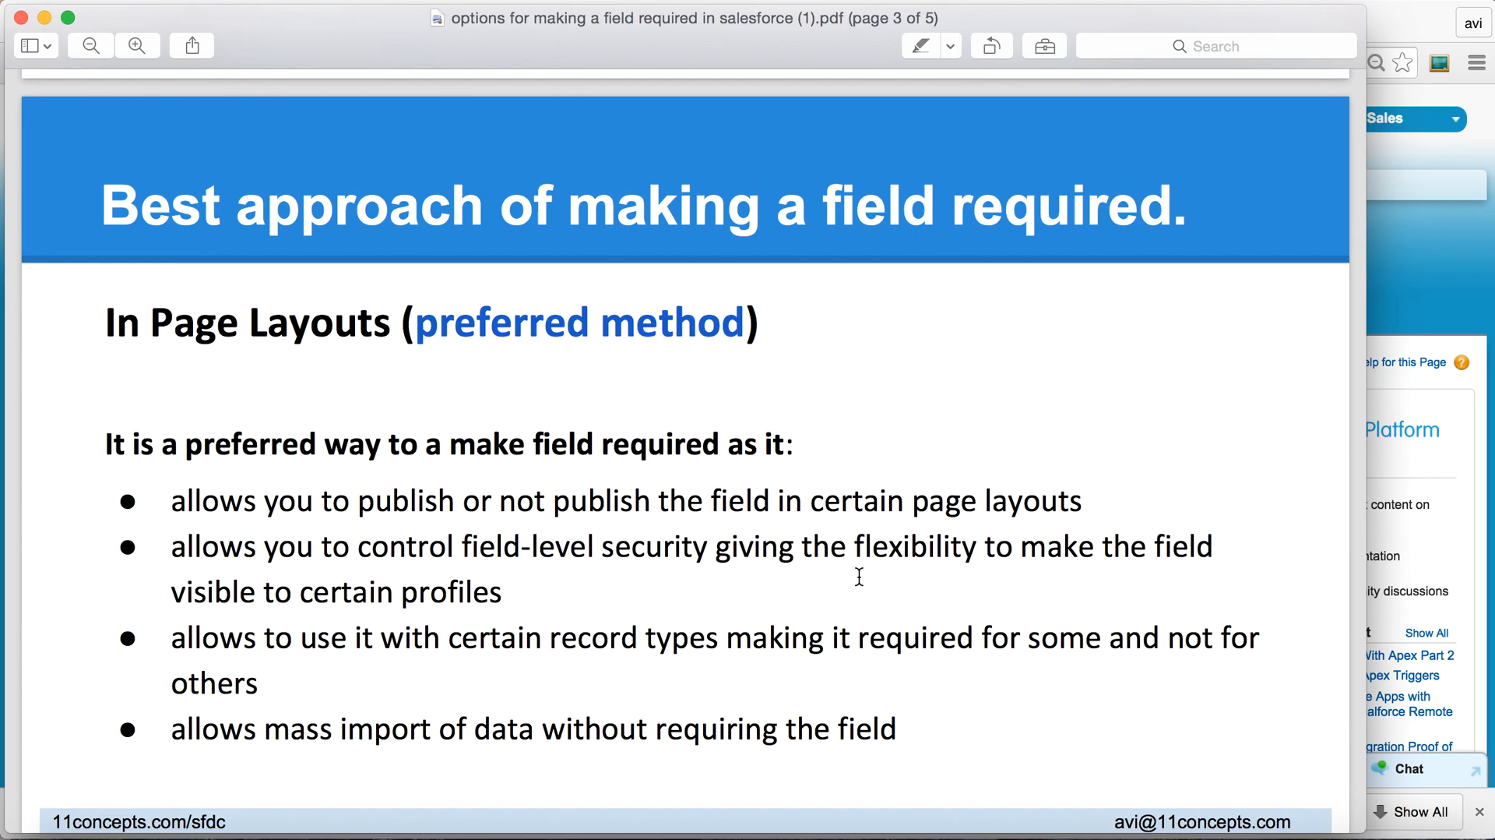
mouse_move(972, 676)
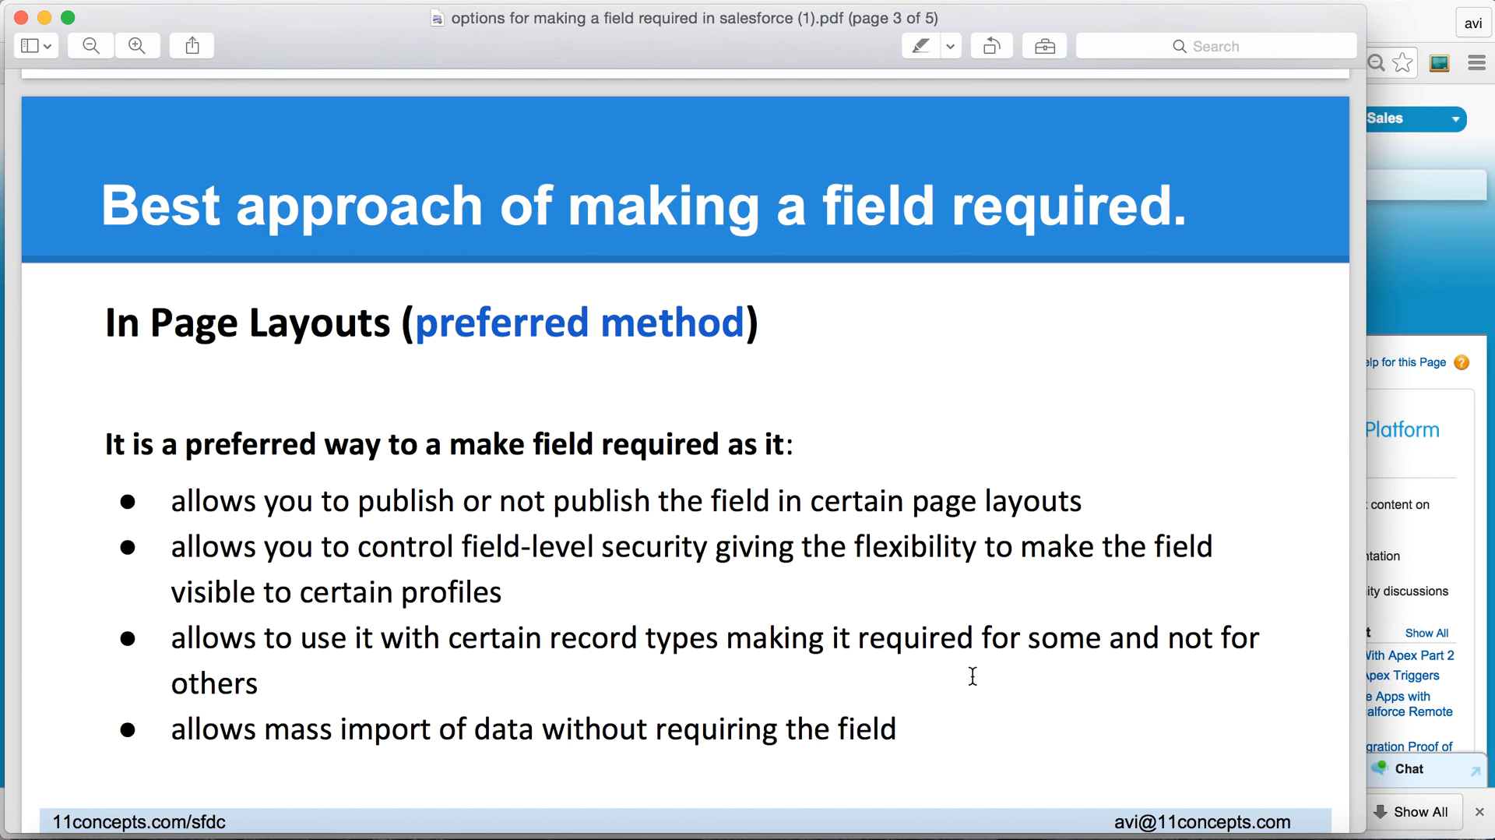
scroll("down", 3)
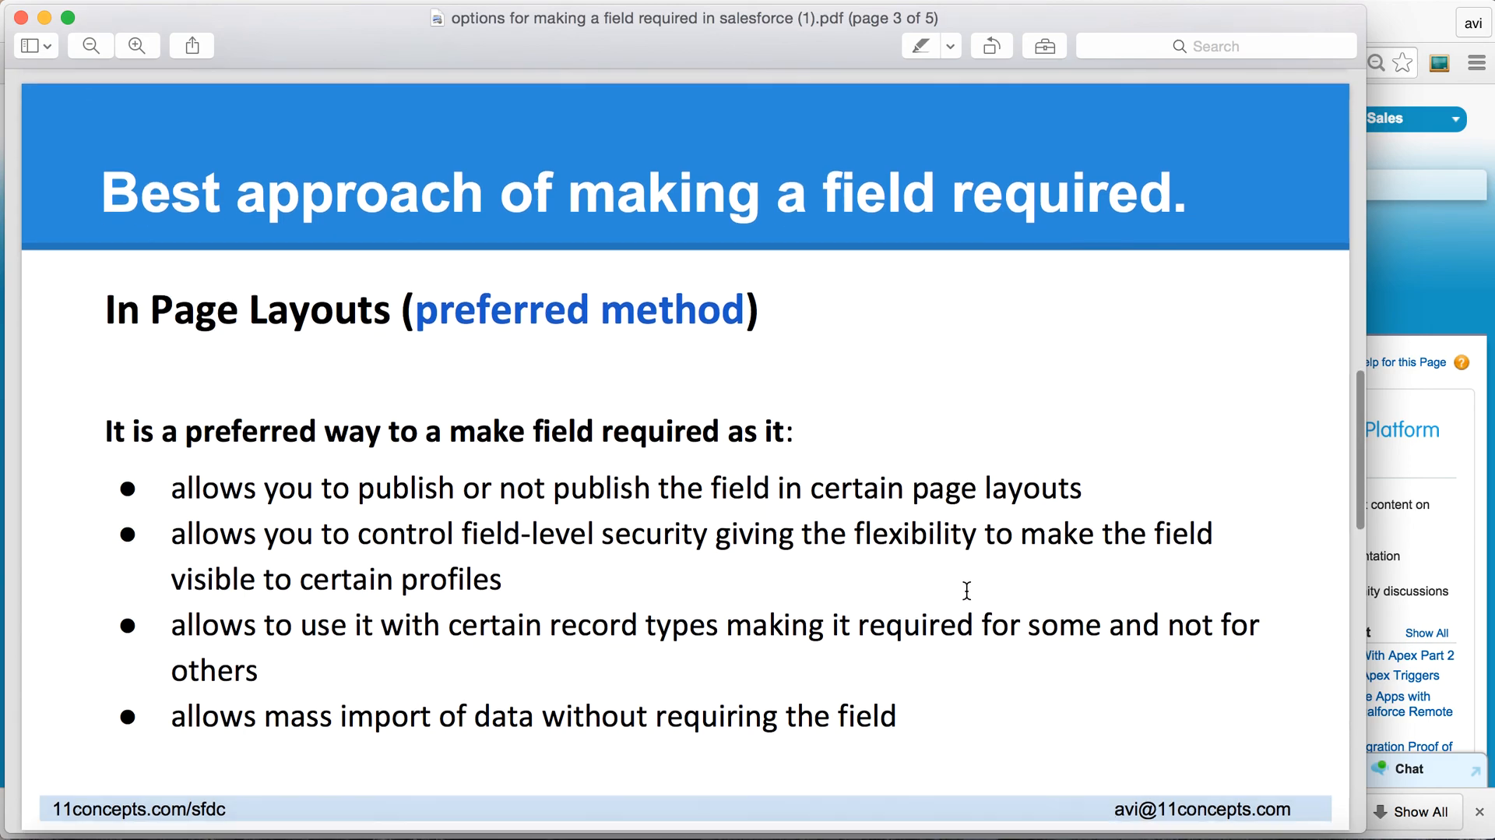
scroll("down", 3)
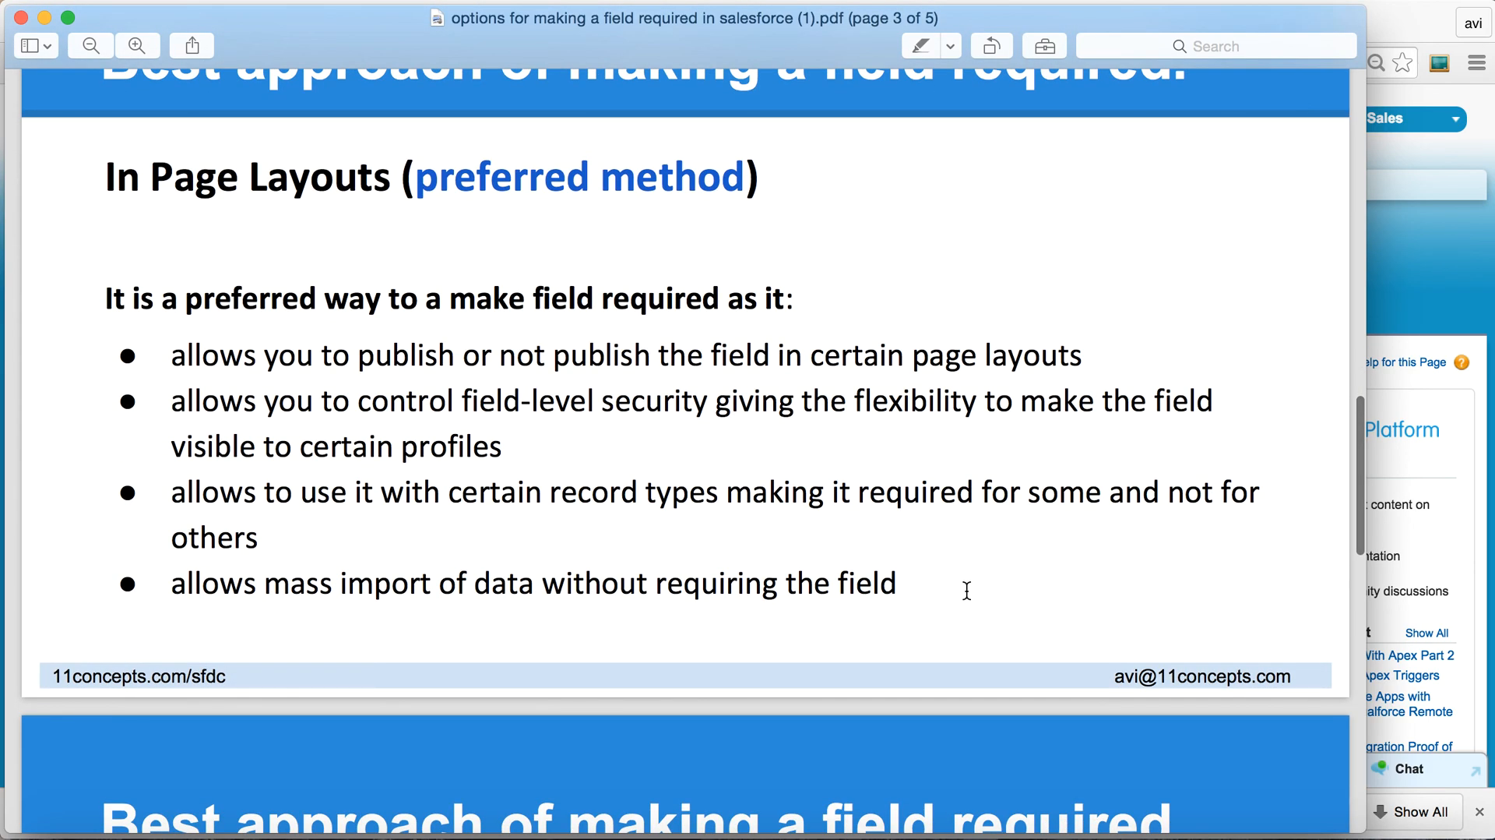
scroll("down", 3)
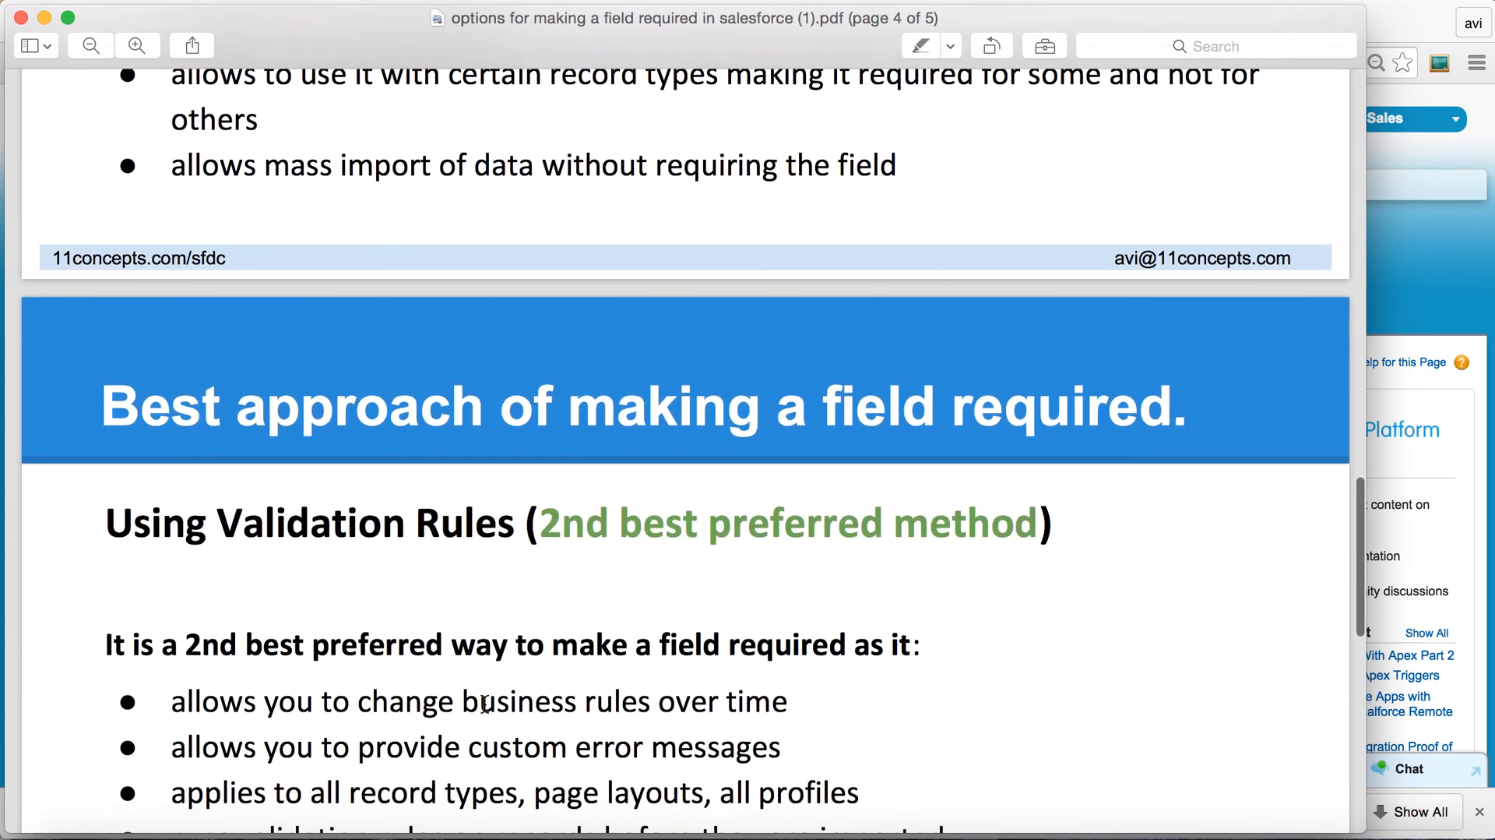
scroll("down", 3)
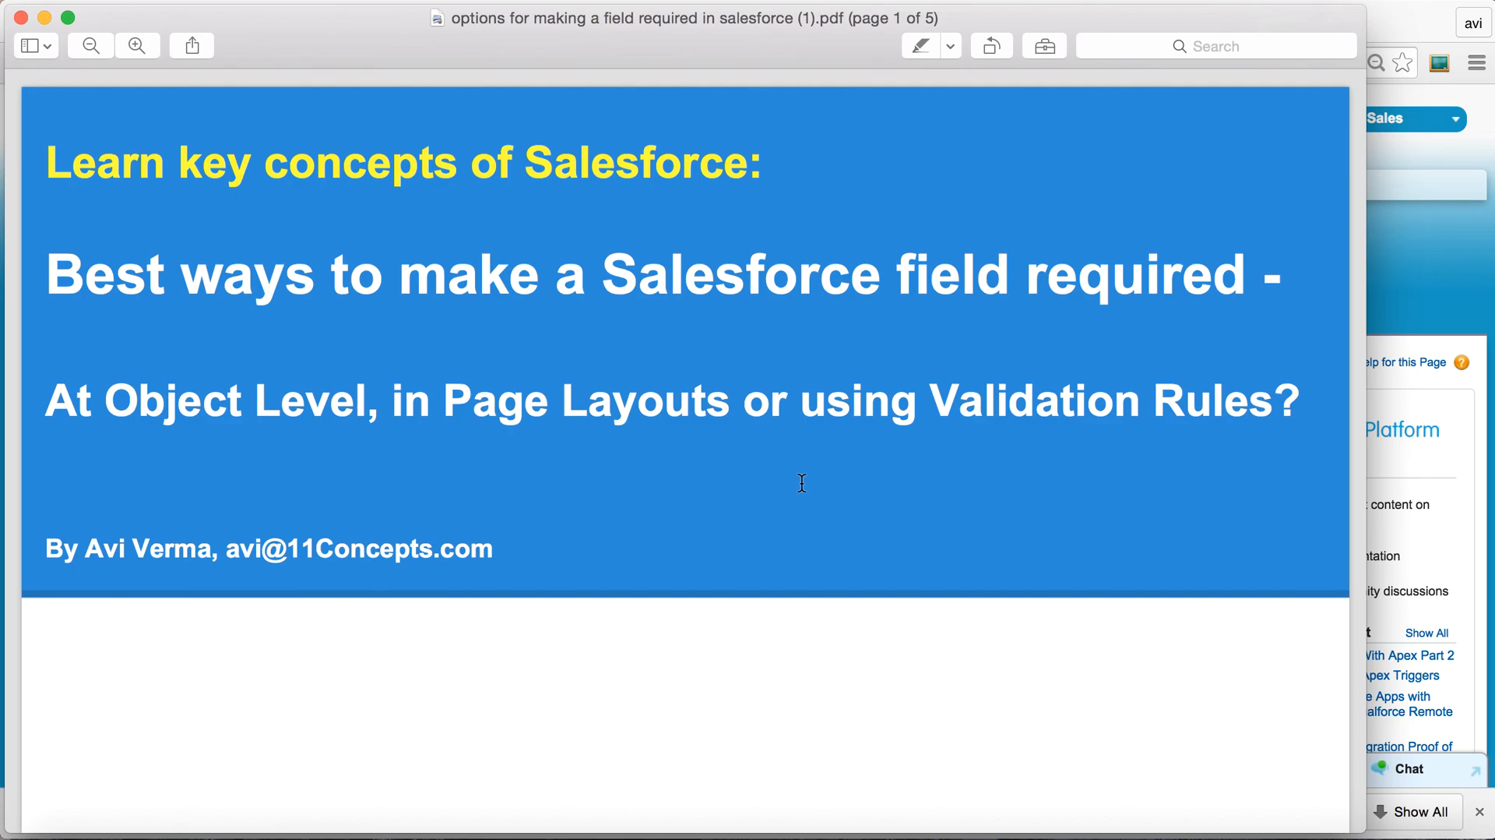
mouse_move(504, 549)
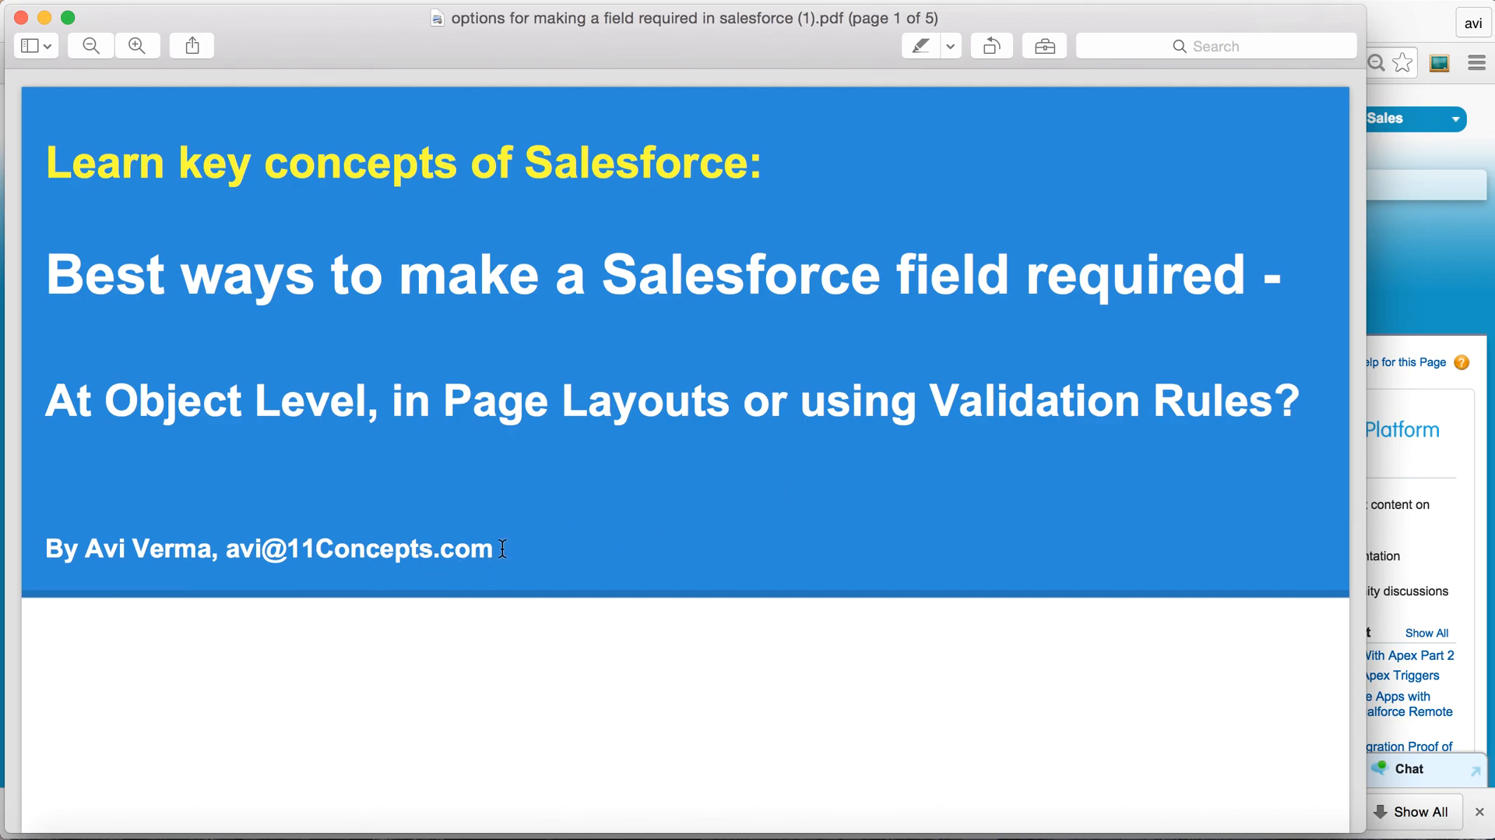
mouse_move(449, 553)
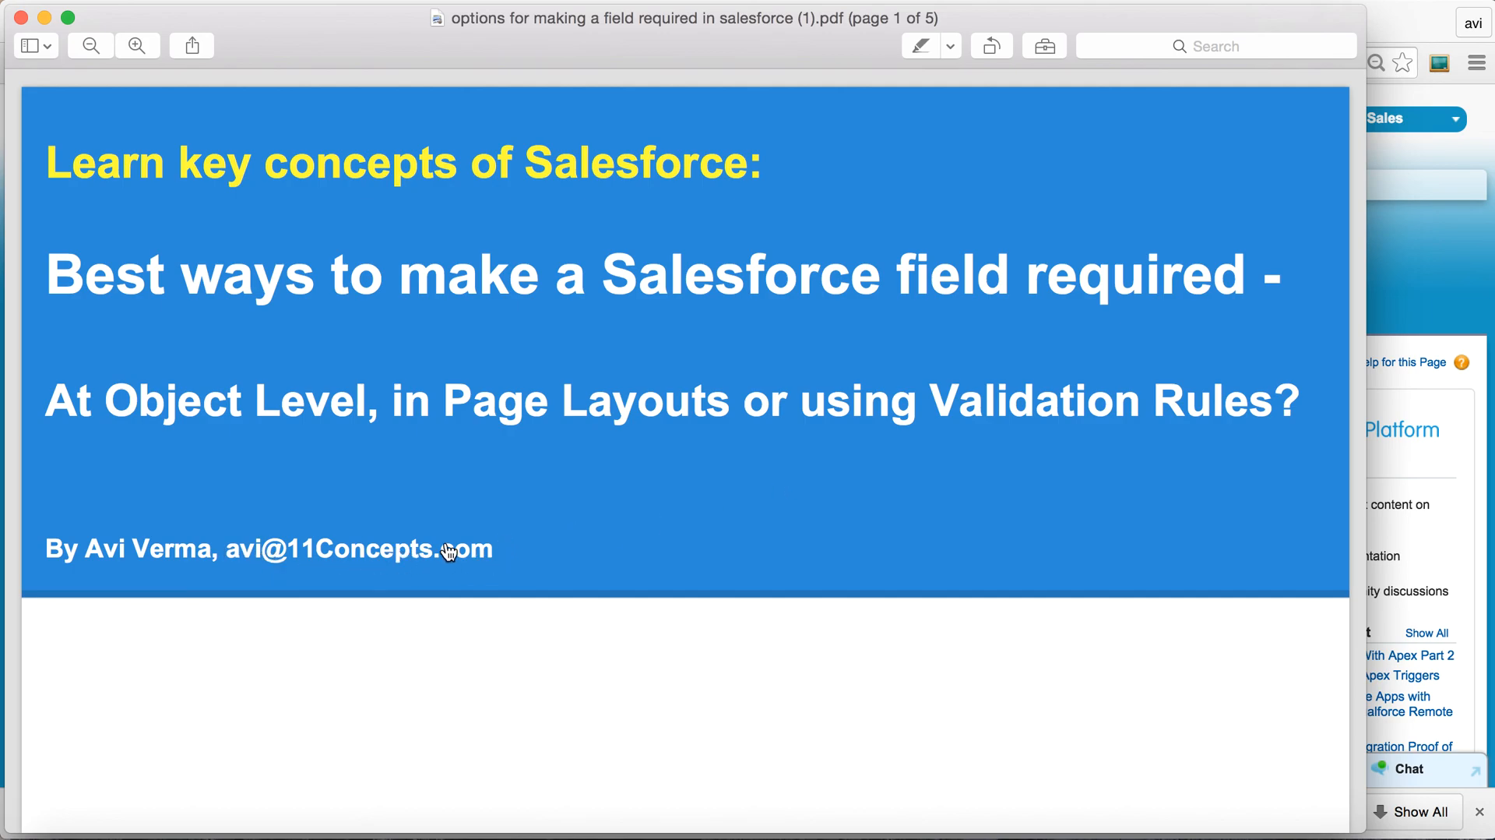
mouse_move(679, 486)
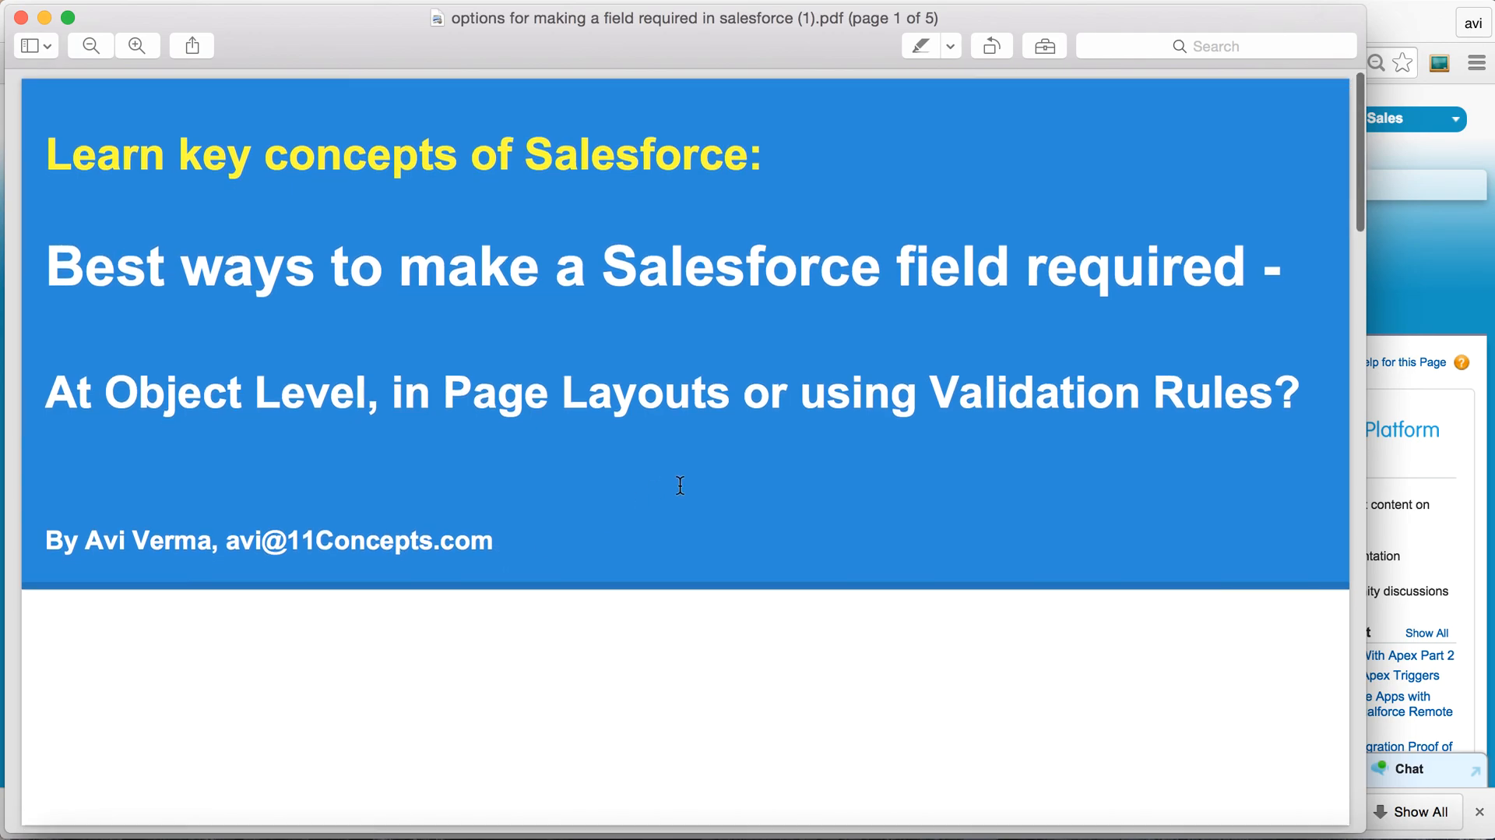
scroll("down", 3)
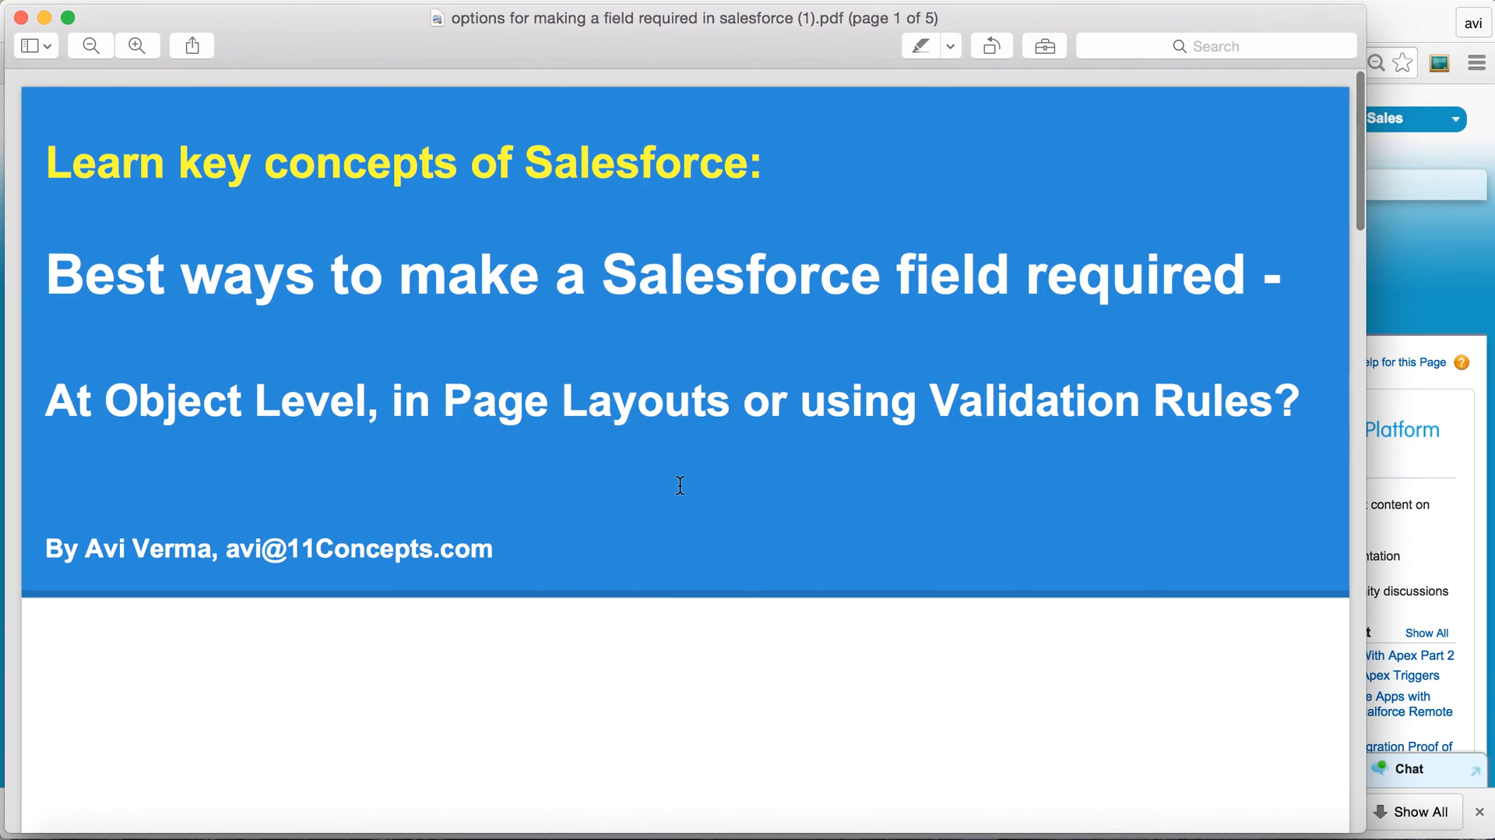
mouse_move(785, 128)
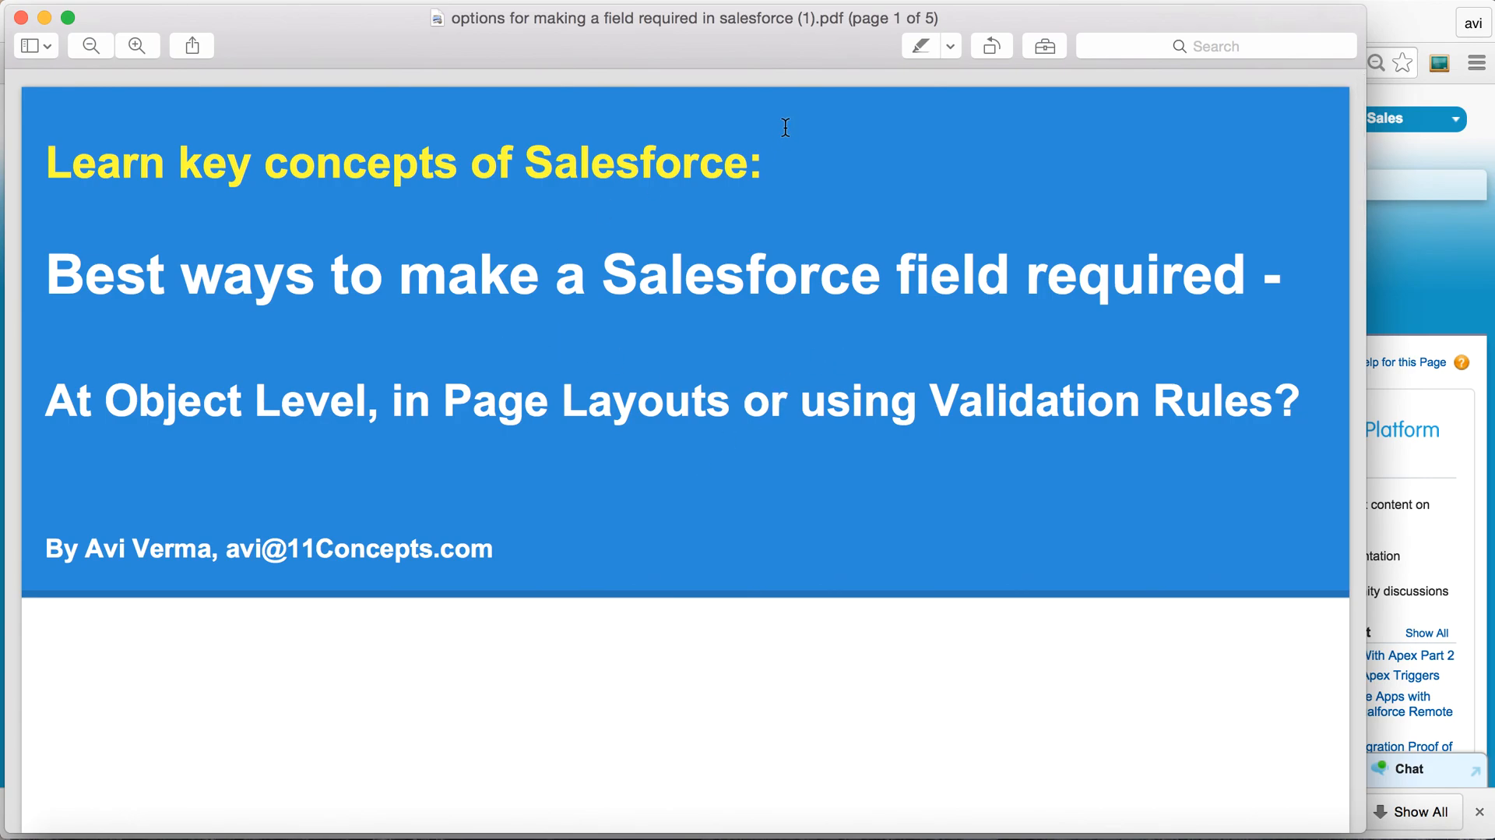